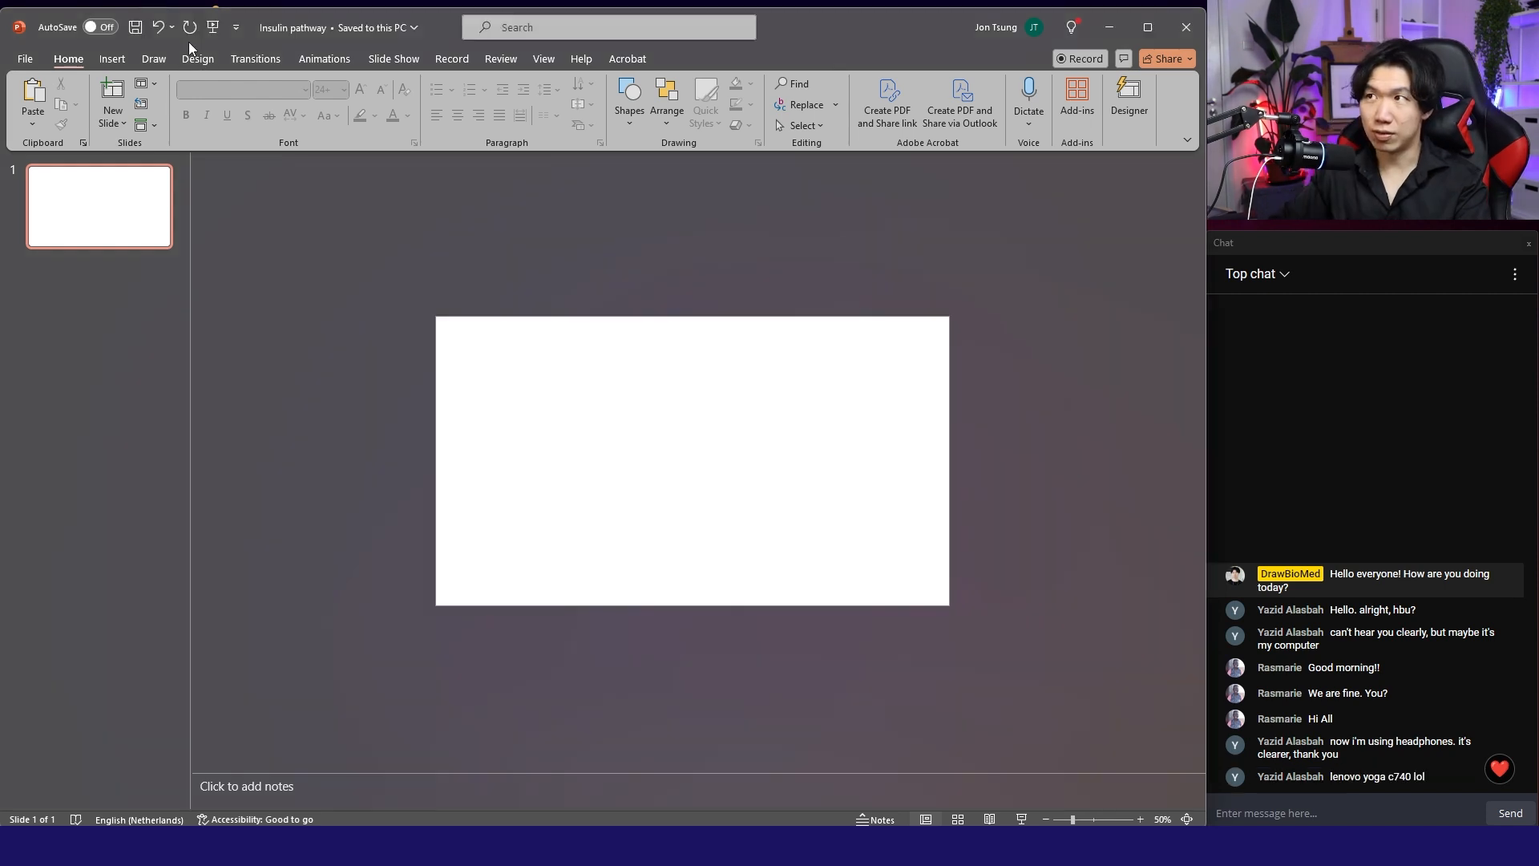
pyautogui.moveTo(187, 68)
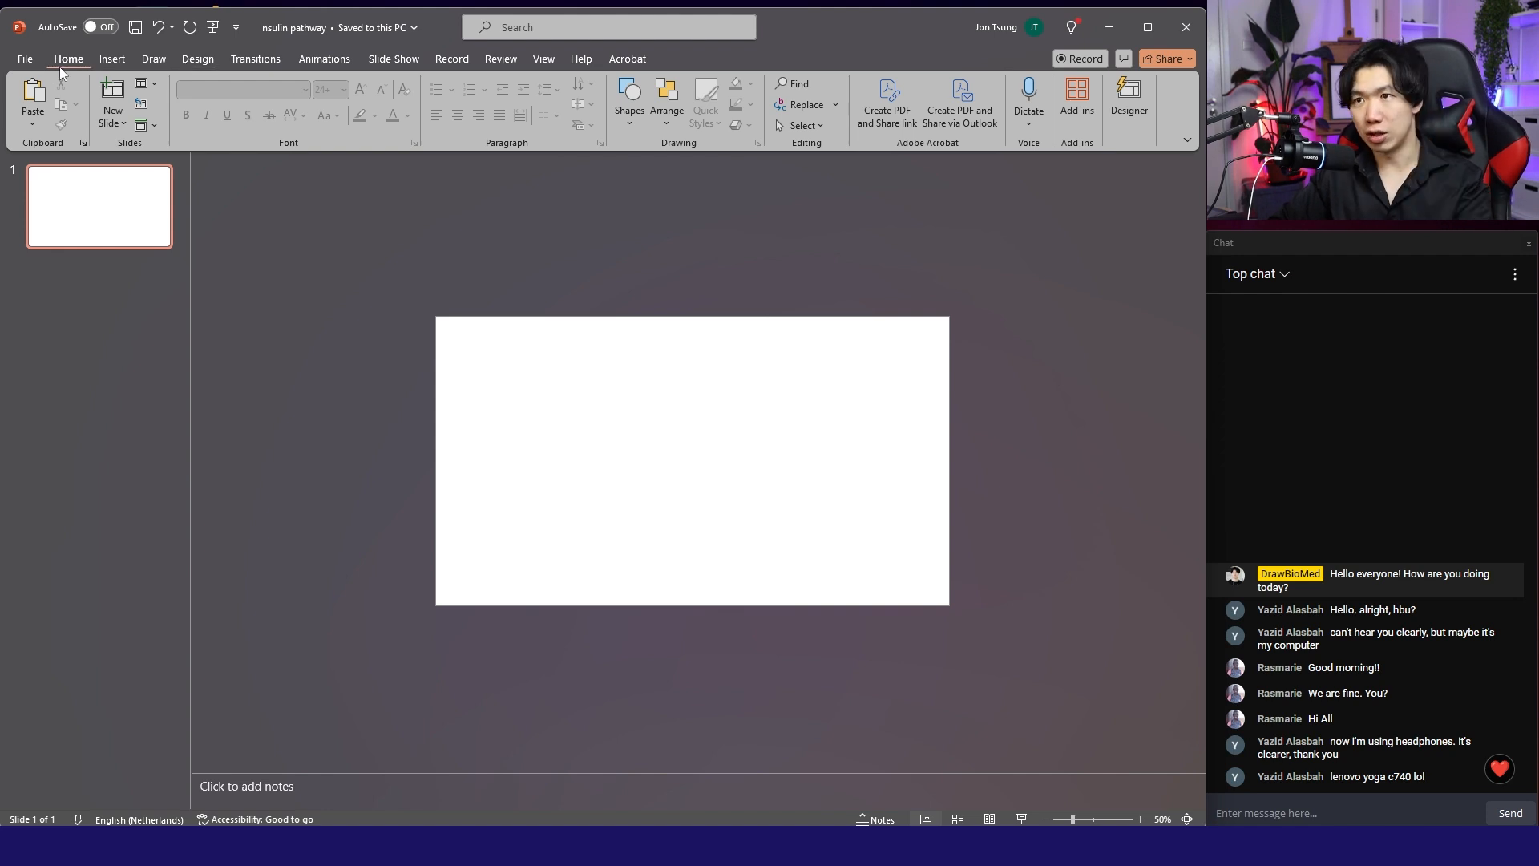
# Set a custom slide size with a width of 40 cm.
pyautogui.click(197, 58)
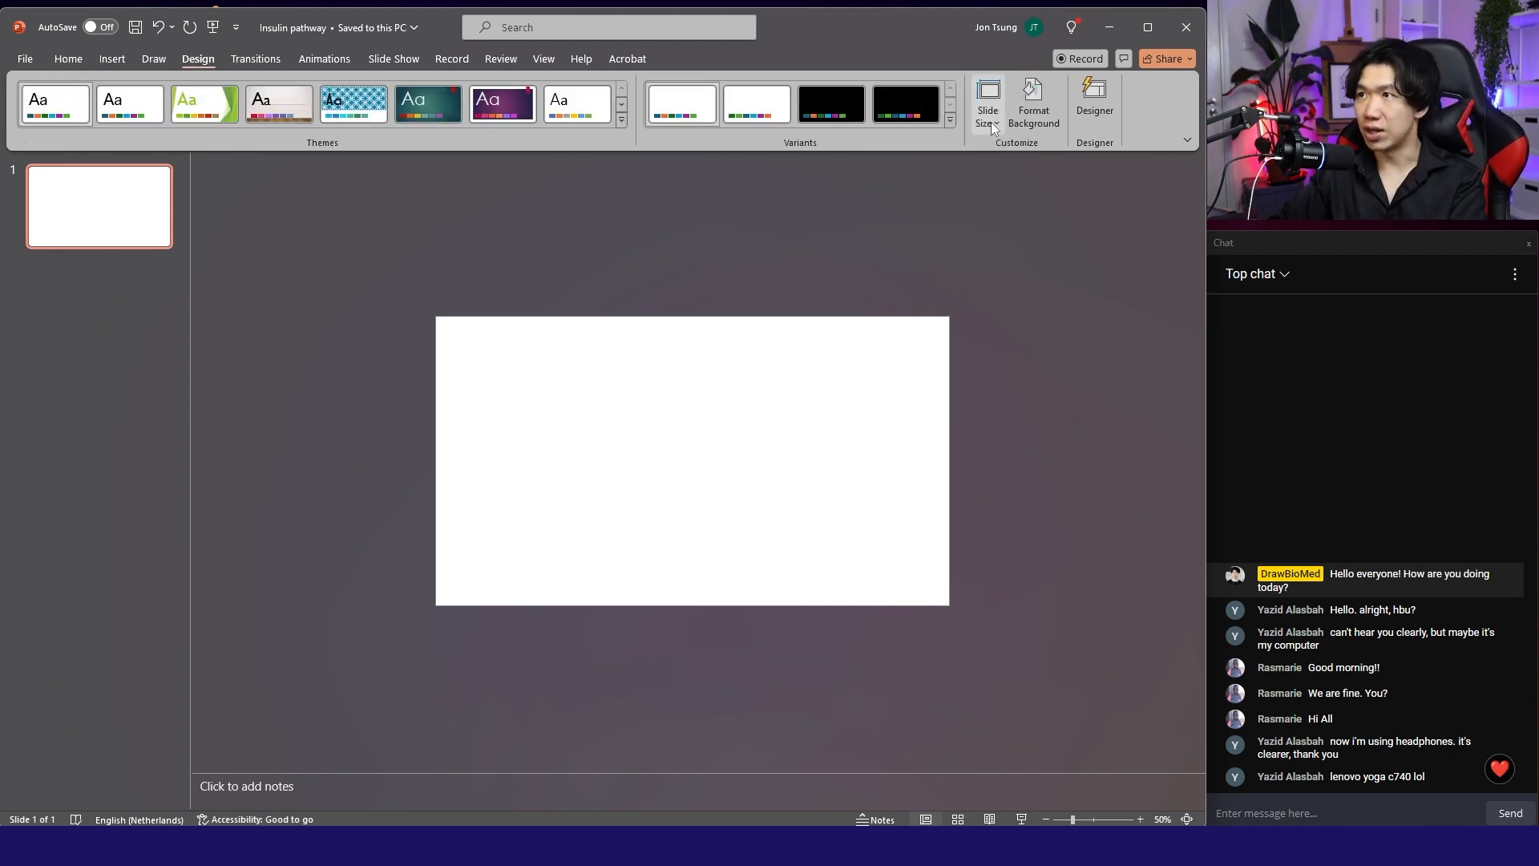
pyautogui.click(987, 103)
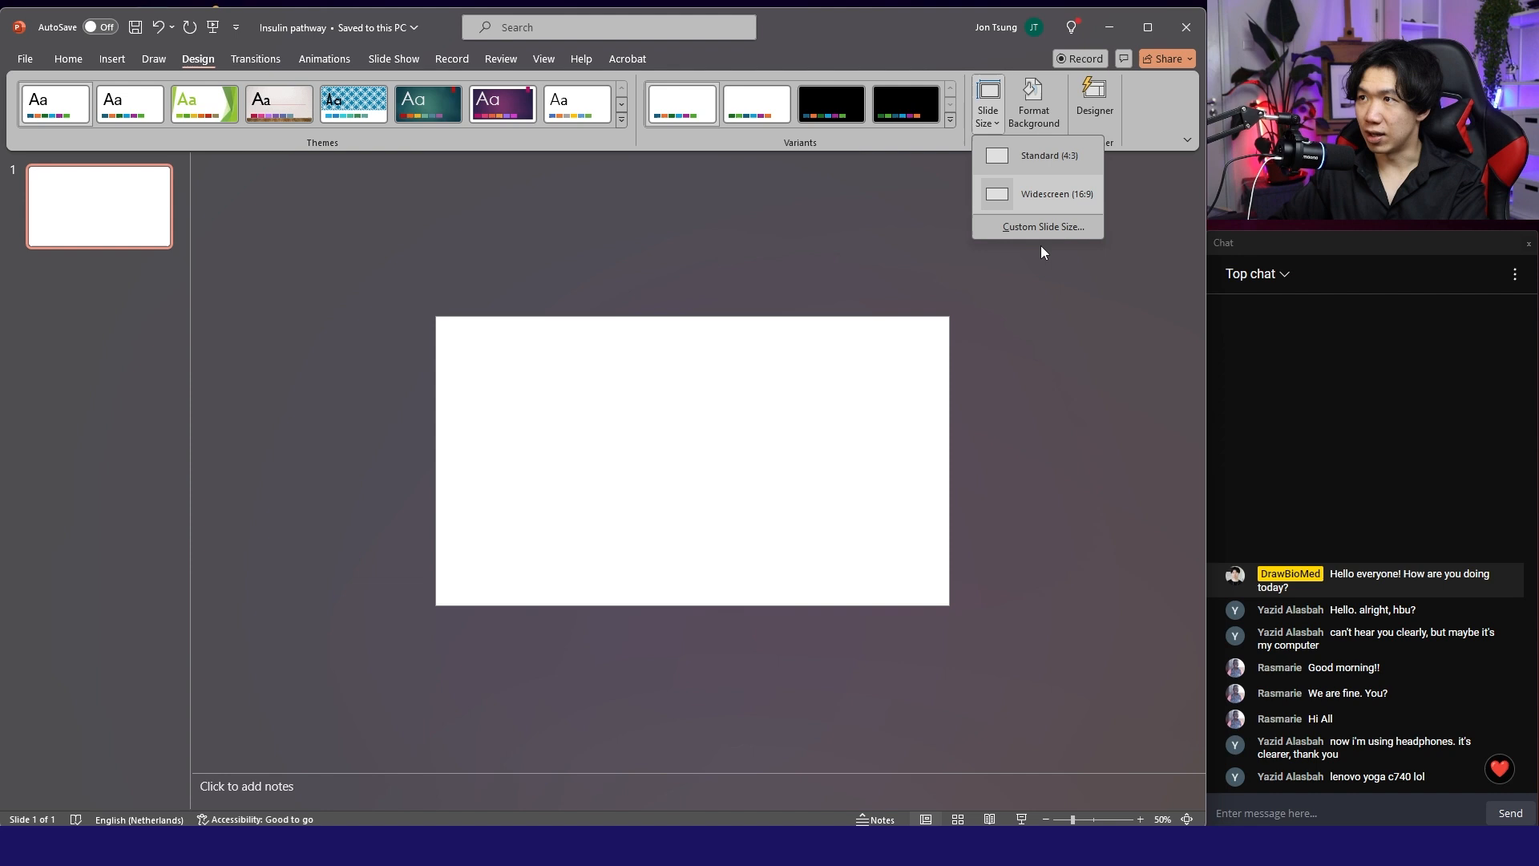
pyautogui.click(1039, 226)
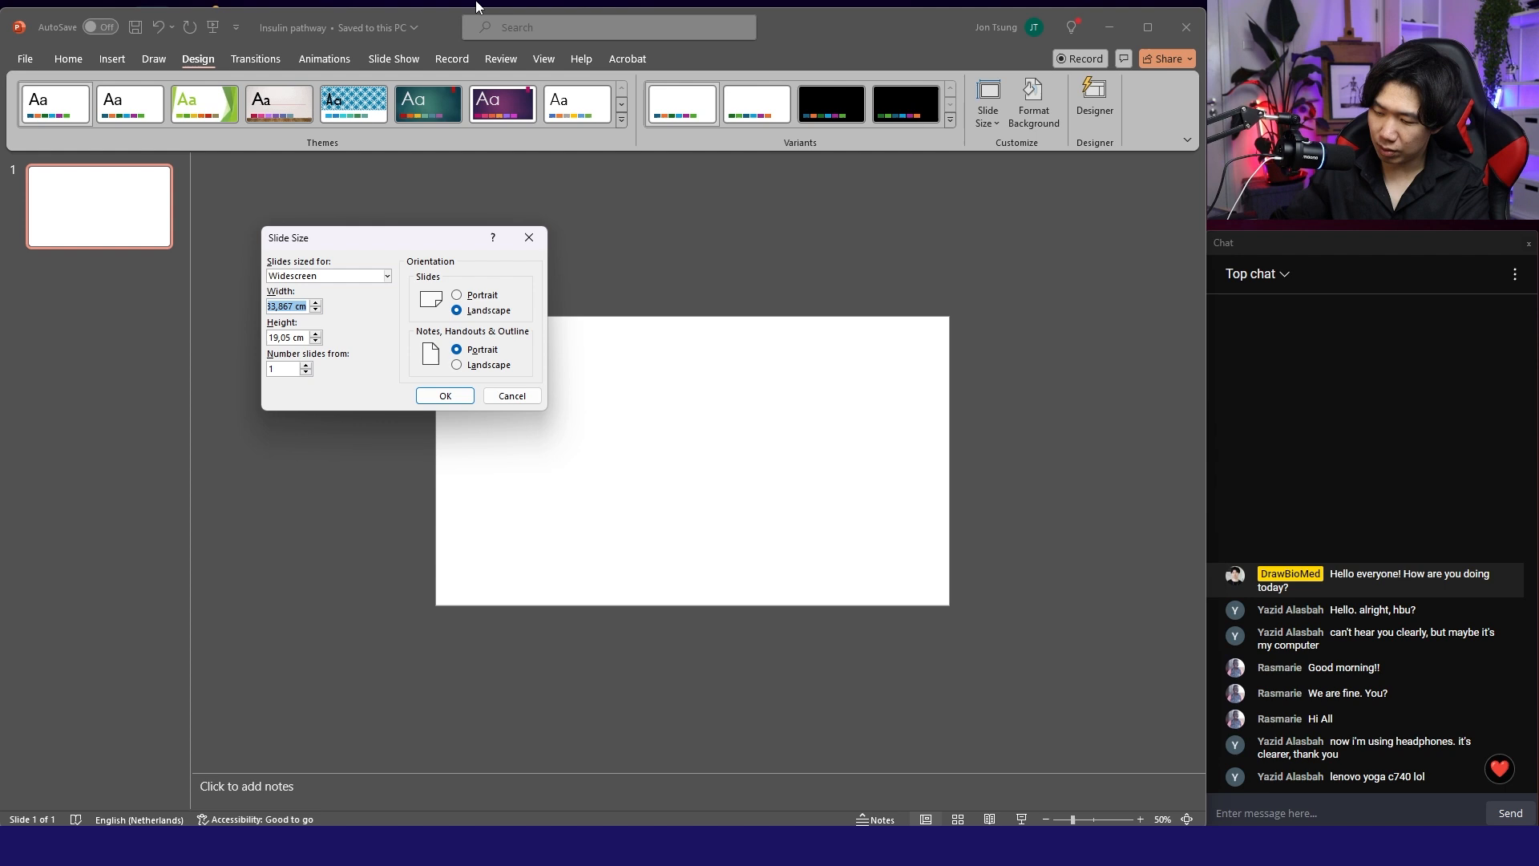
pyautogui.write('40')
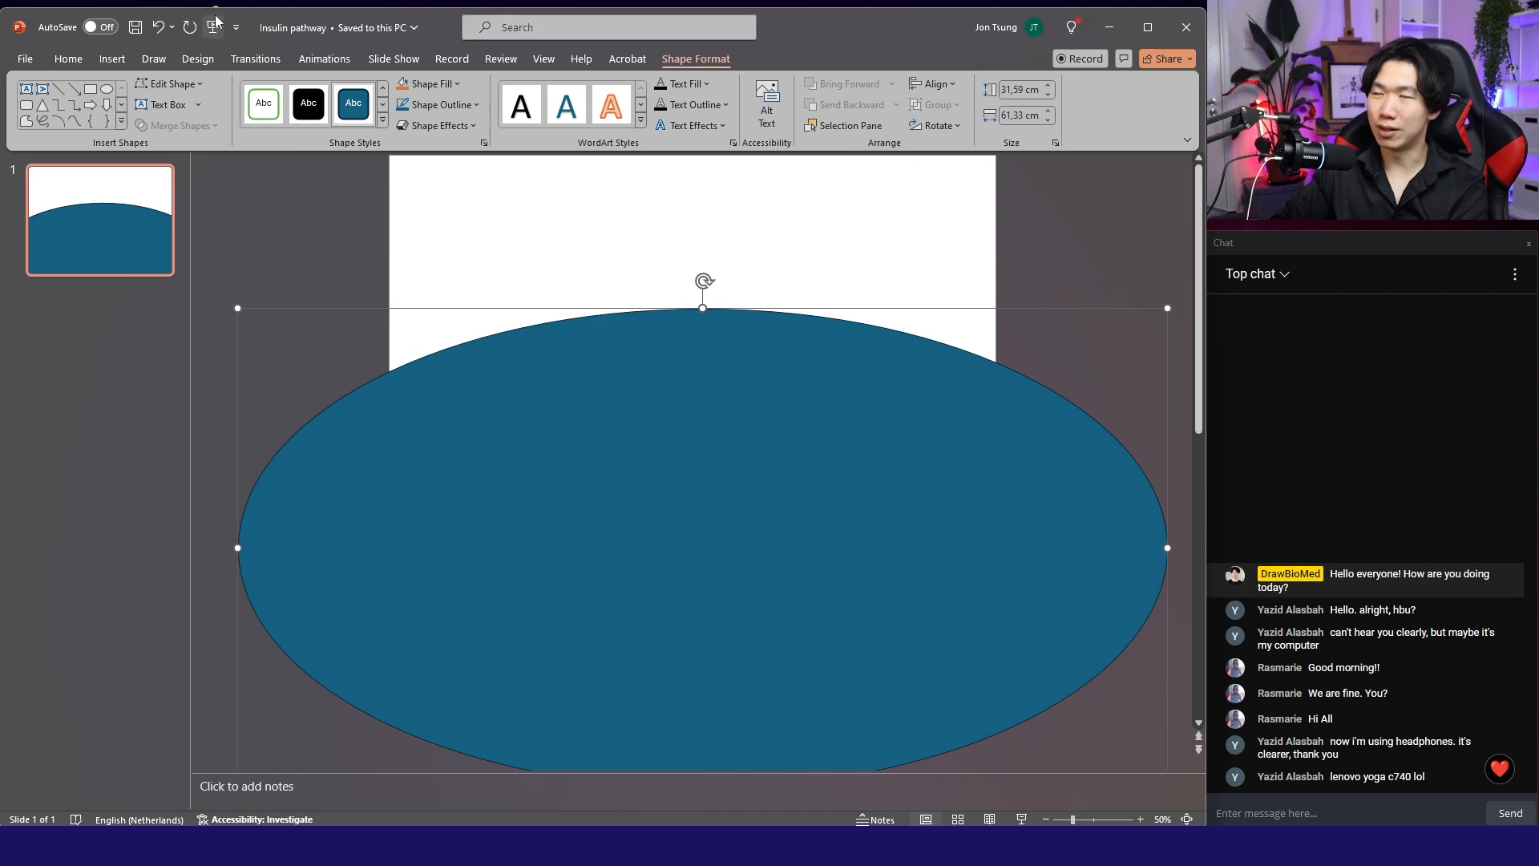
pyautogui.moveTo(106, 88)
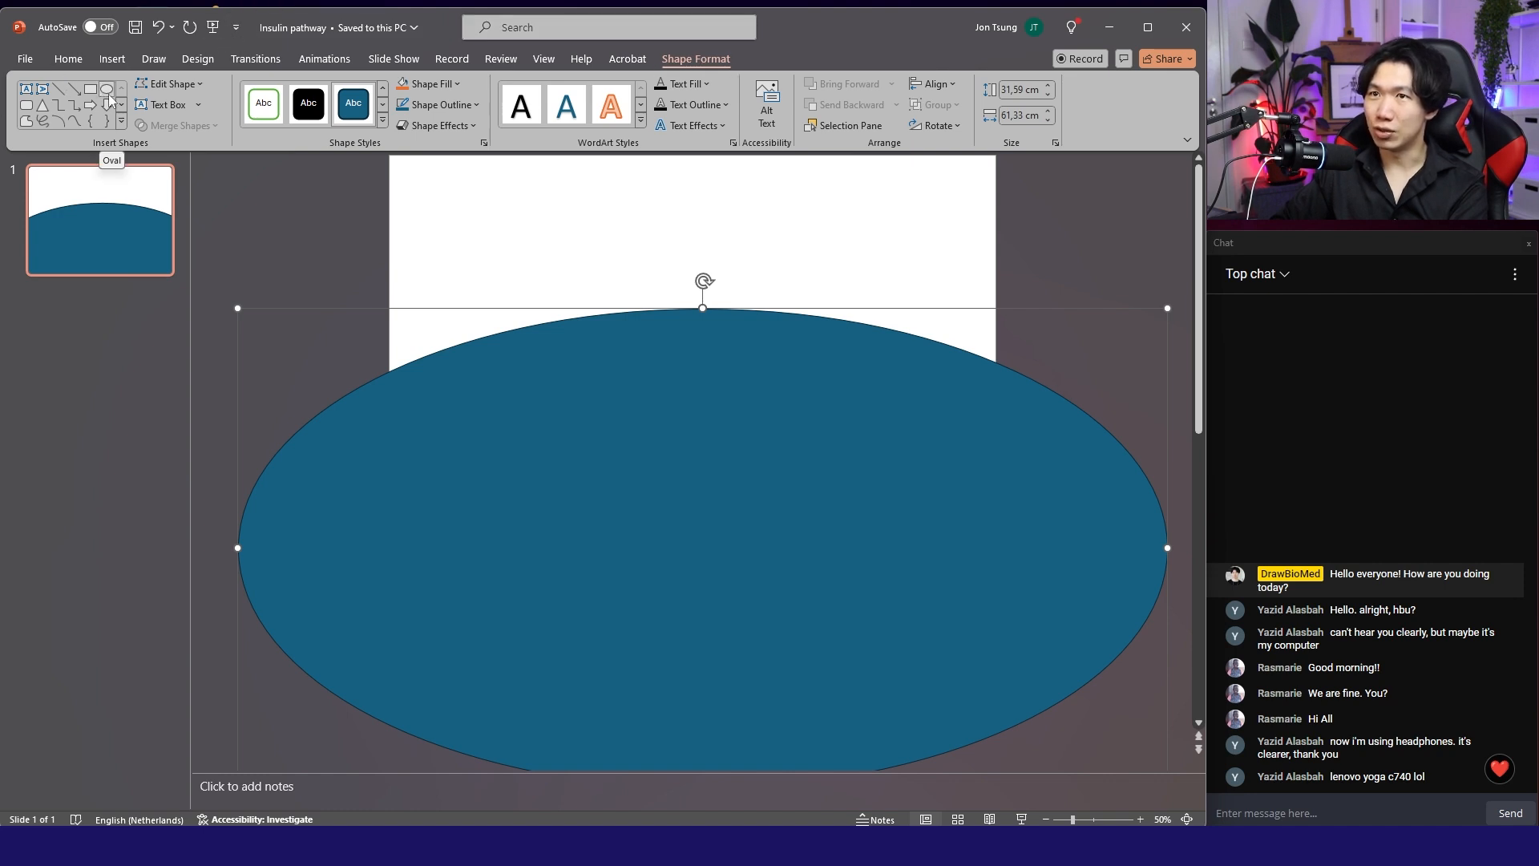
pyautogui.moveTo(864, 225)
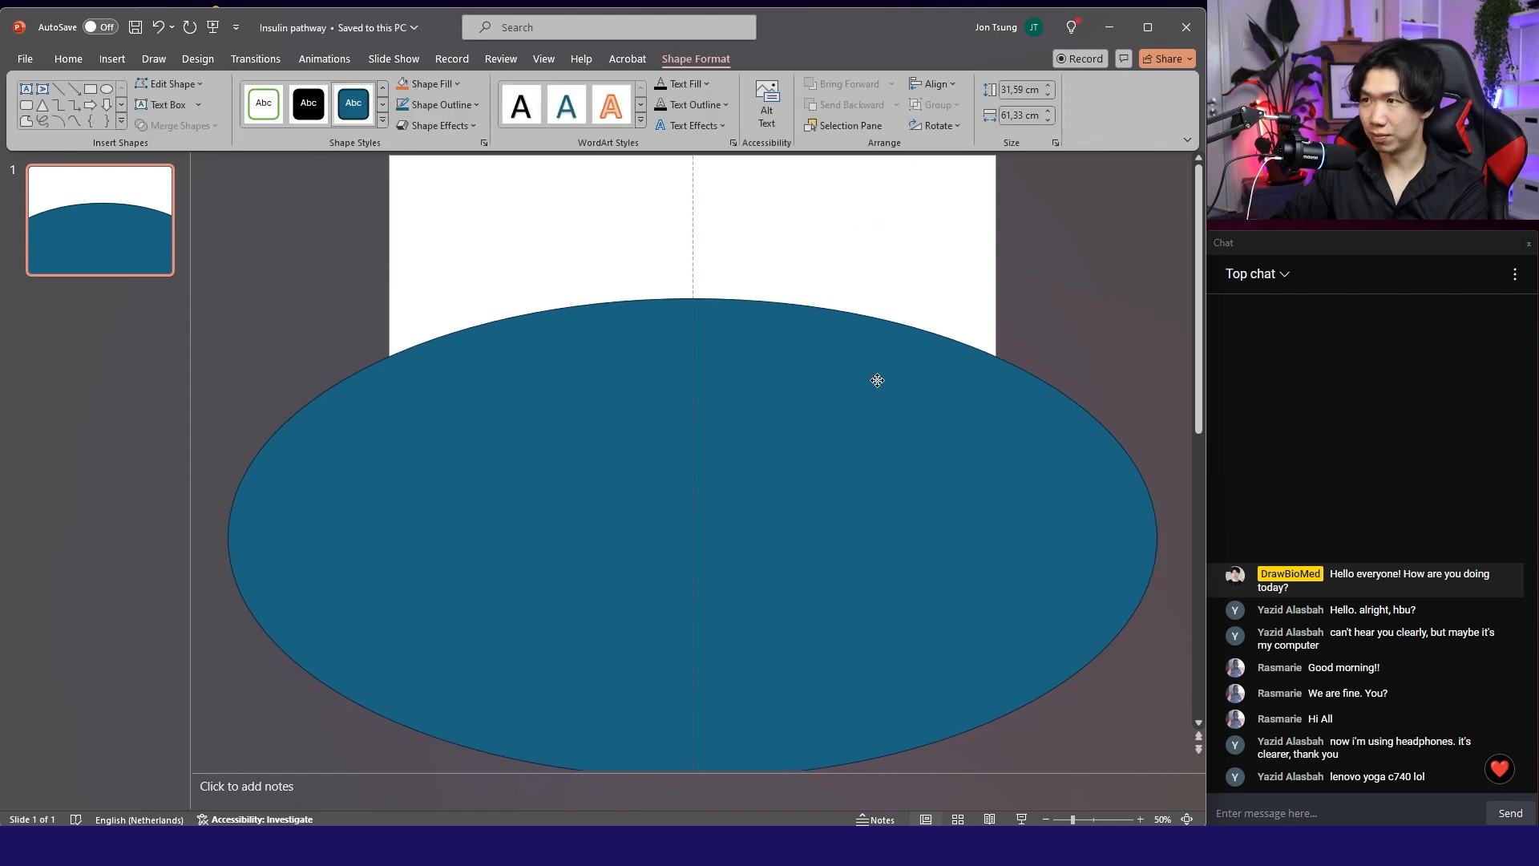
# Outline the oval in Dark Teal, Accent 1, Lighter 40%.
pyautogui.click(438, 104)
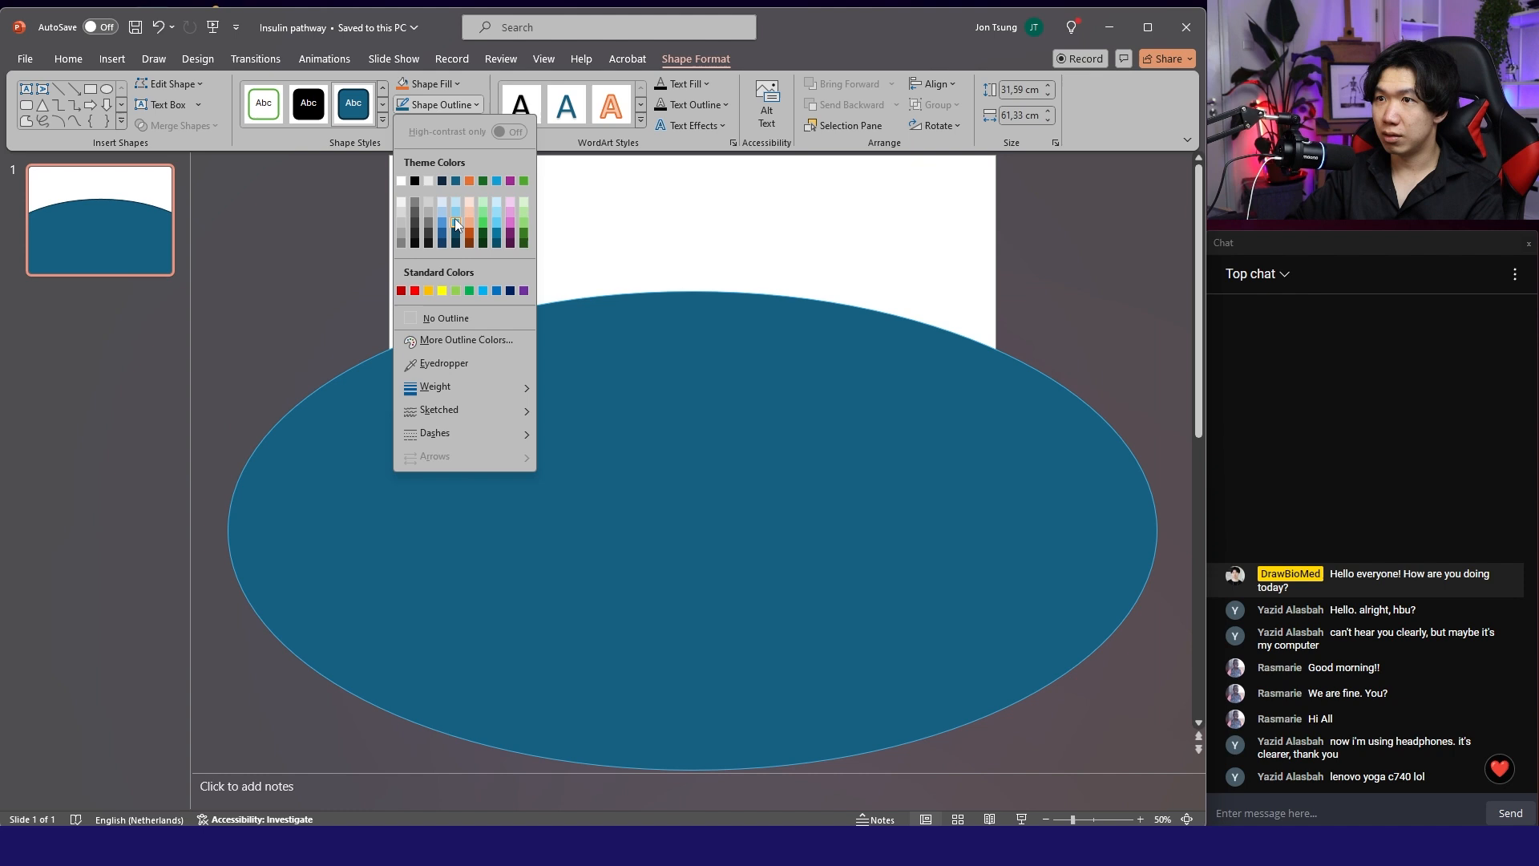
pyautogui.moveTo(454, 231)
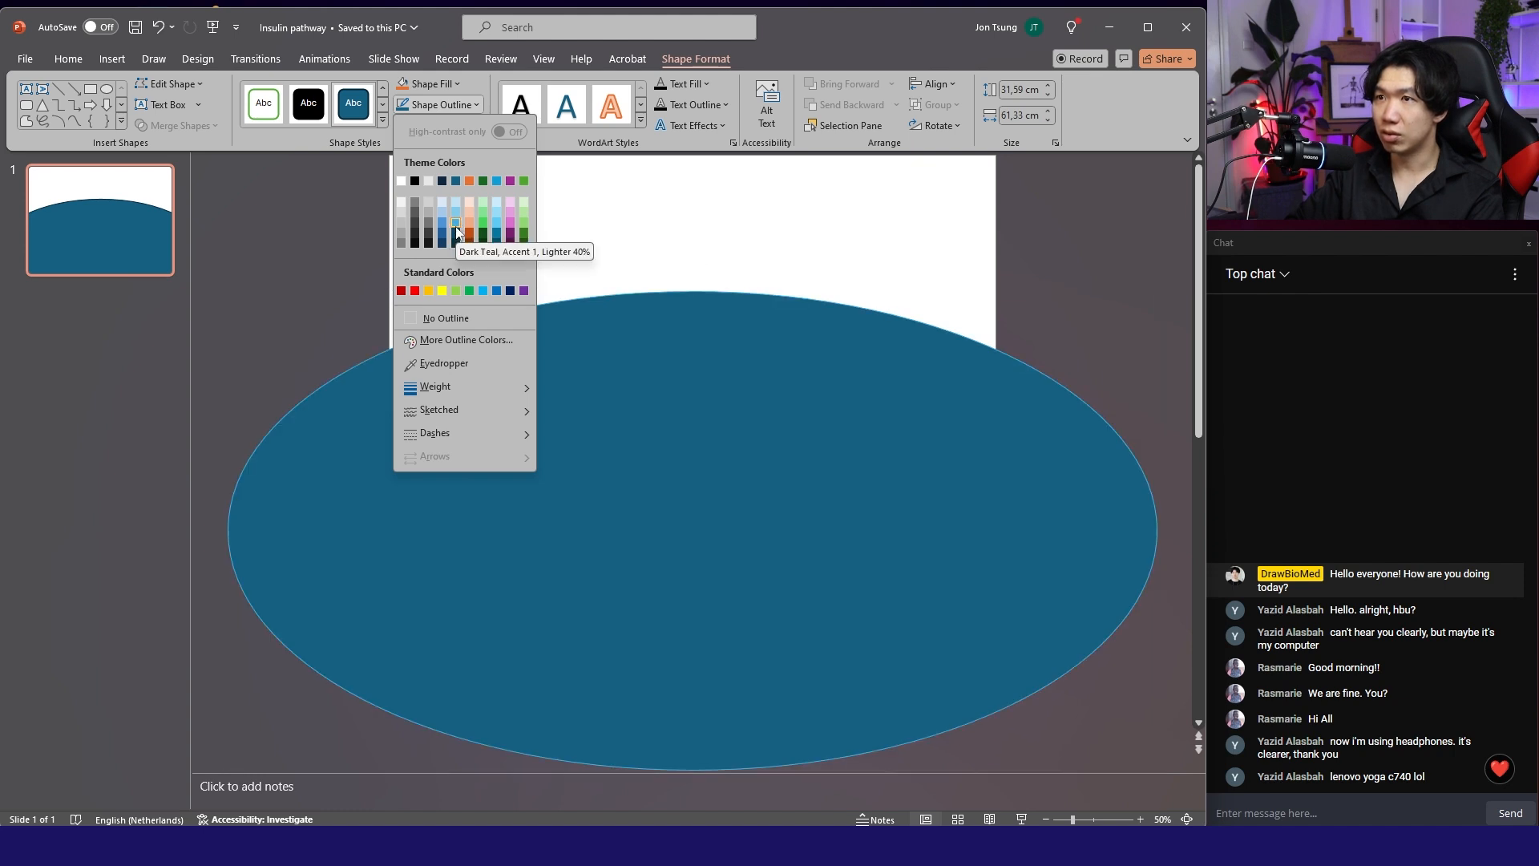
pyautogui.click(455, 221)
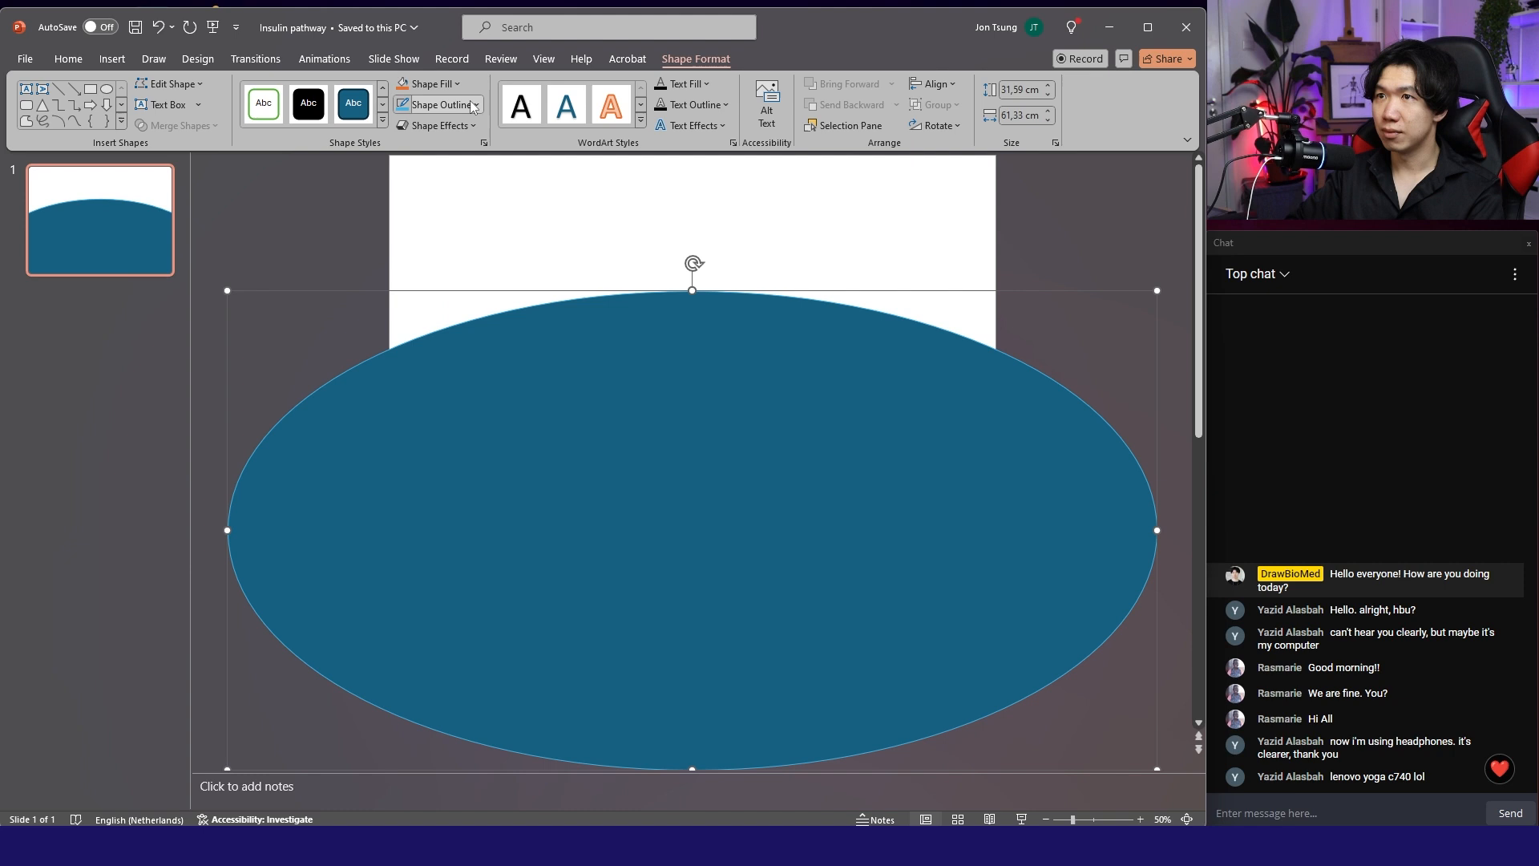
pyautogui.click(438, 104)
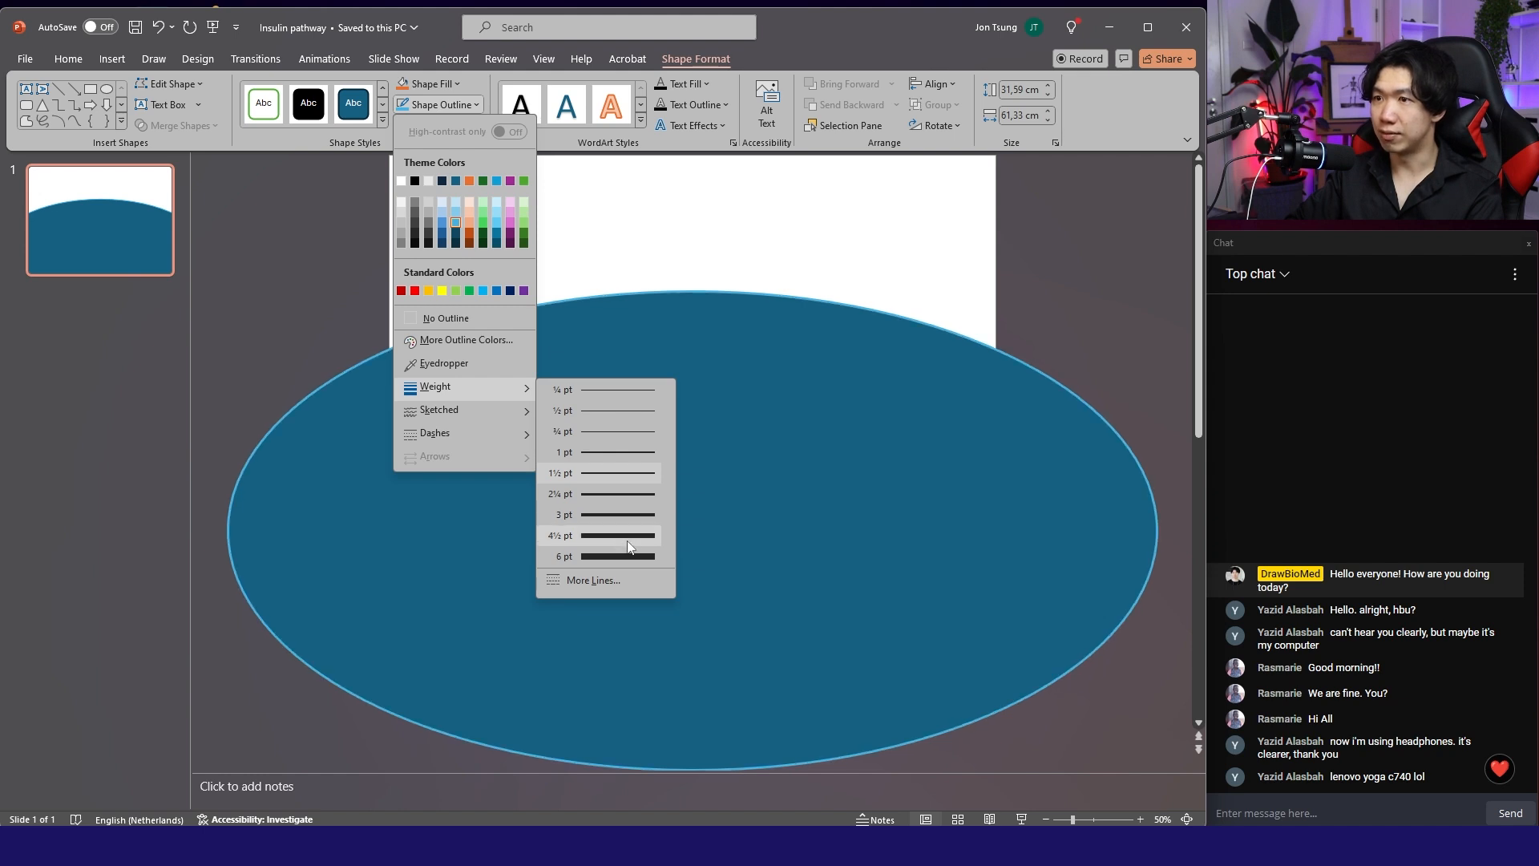
# Thicken the oval's light blue outline to 10 pt.
pyautogui.click(593, 580)
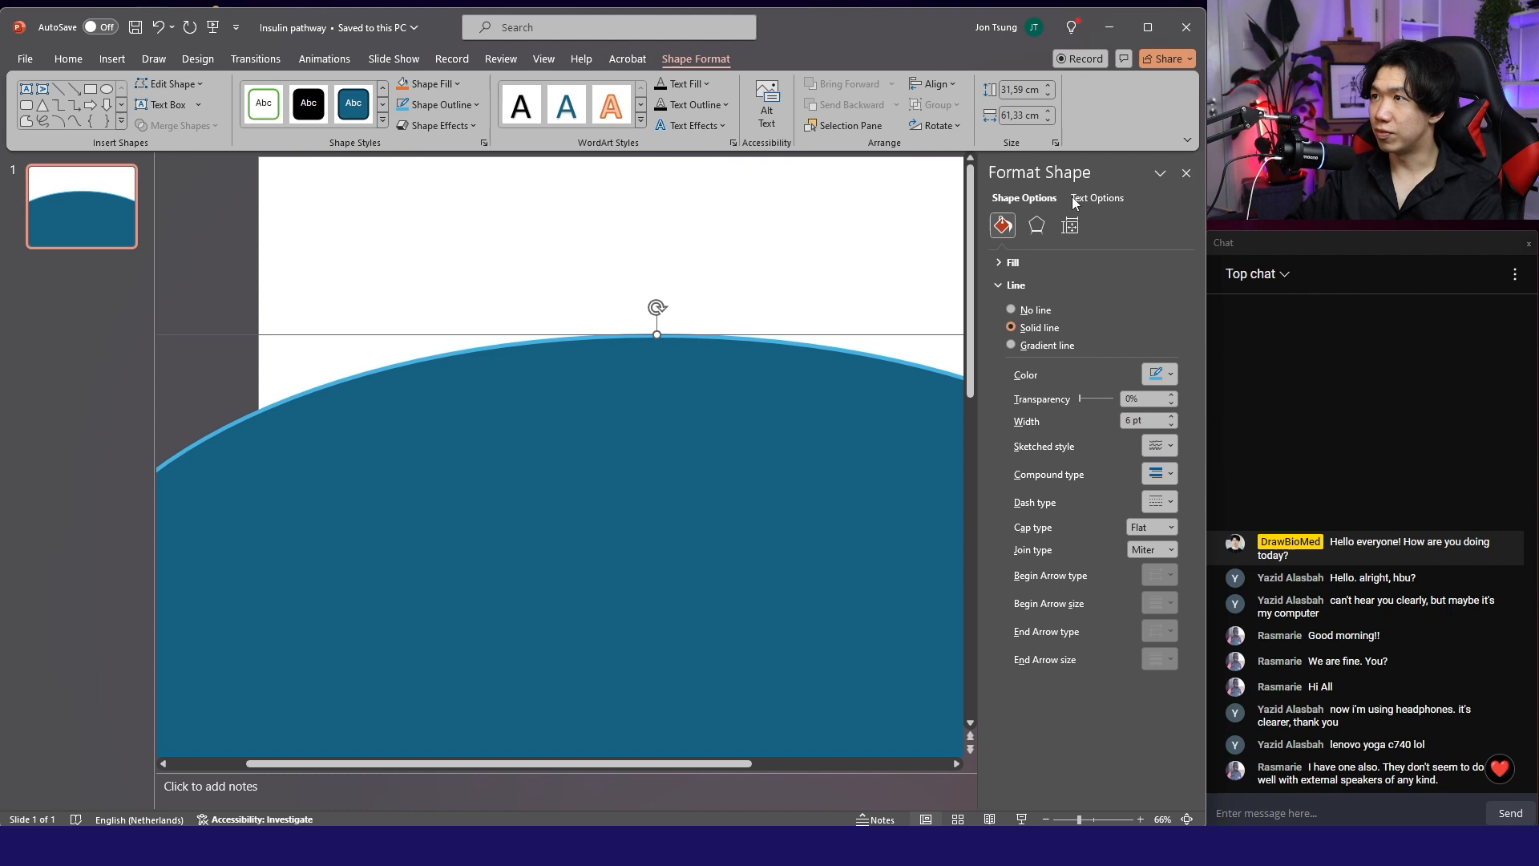
pyautogui.moveTo(263, 104)
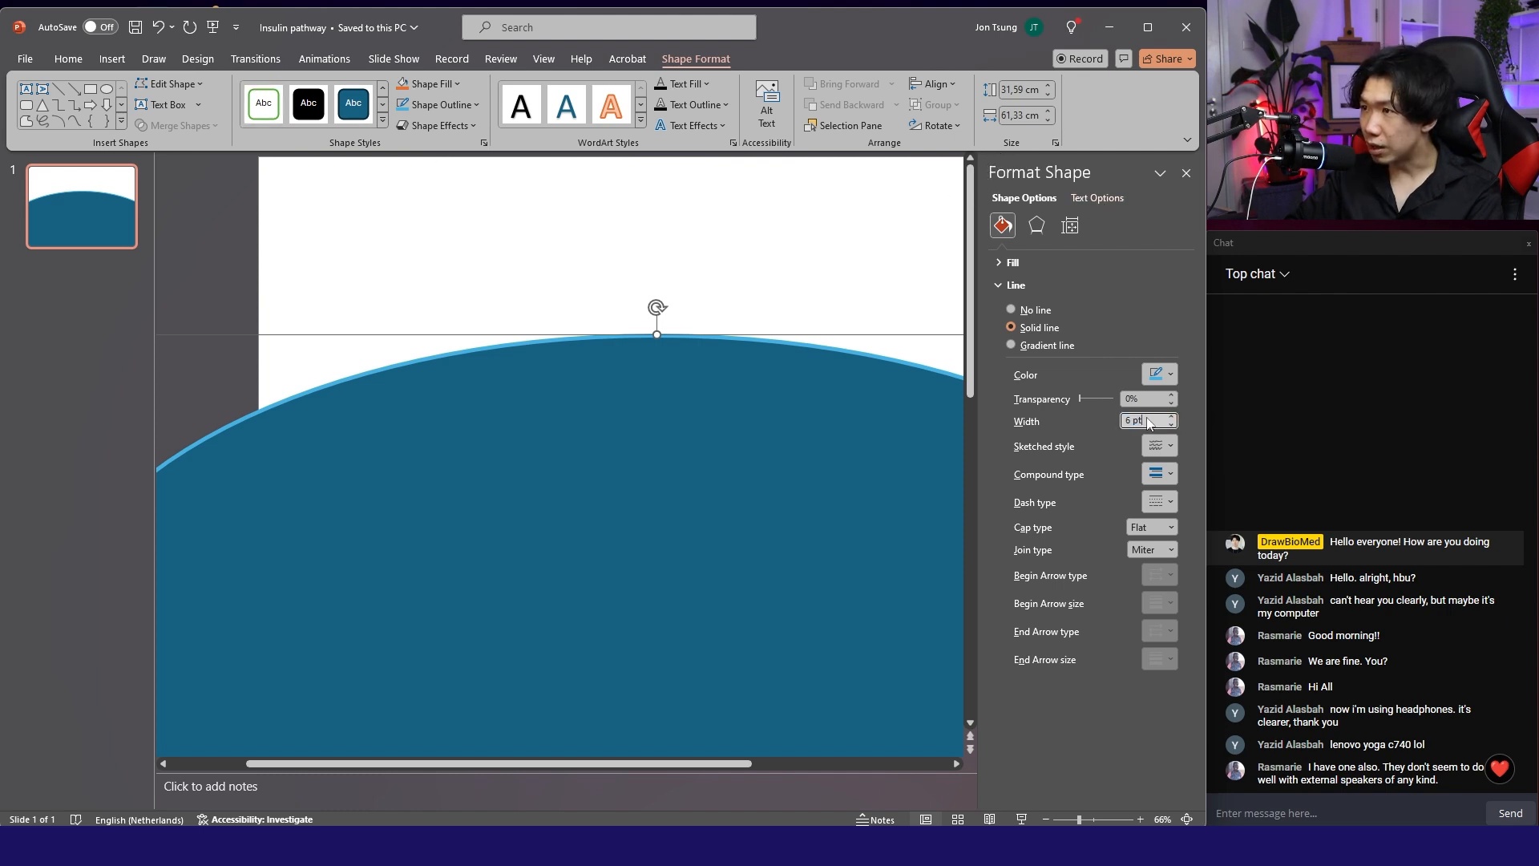
pyautogui.write('10')
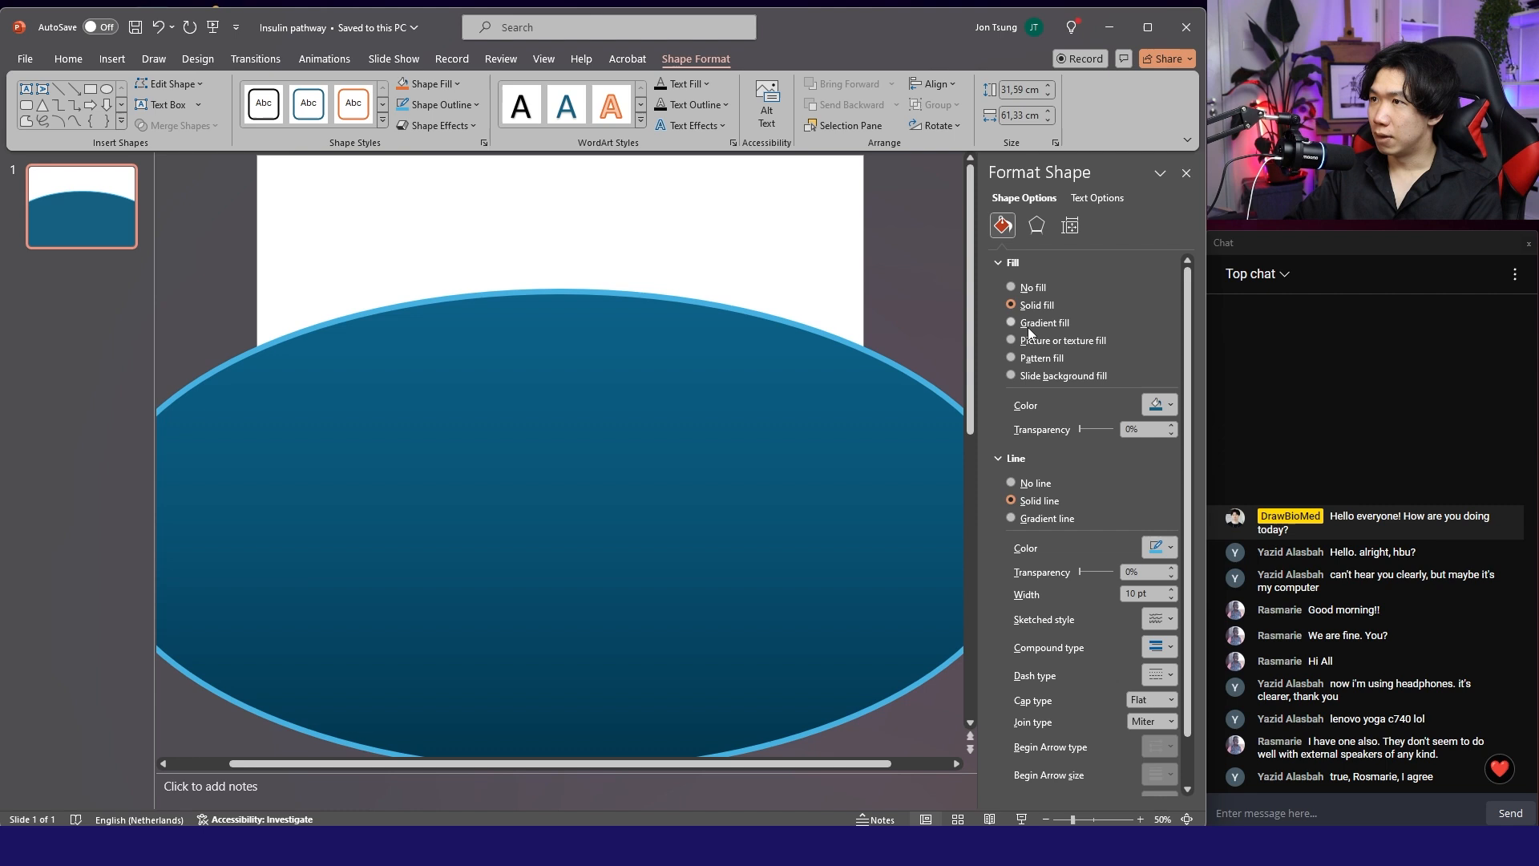
# Fill the oval with a radial gradient, near-white centre fading to light blue.
pyautogui.click(1011, 322)
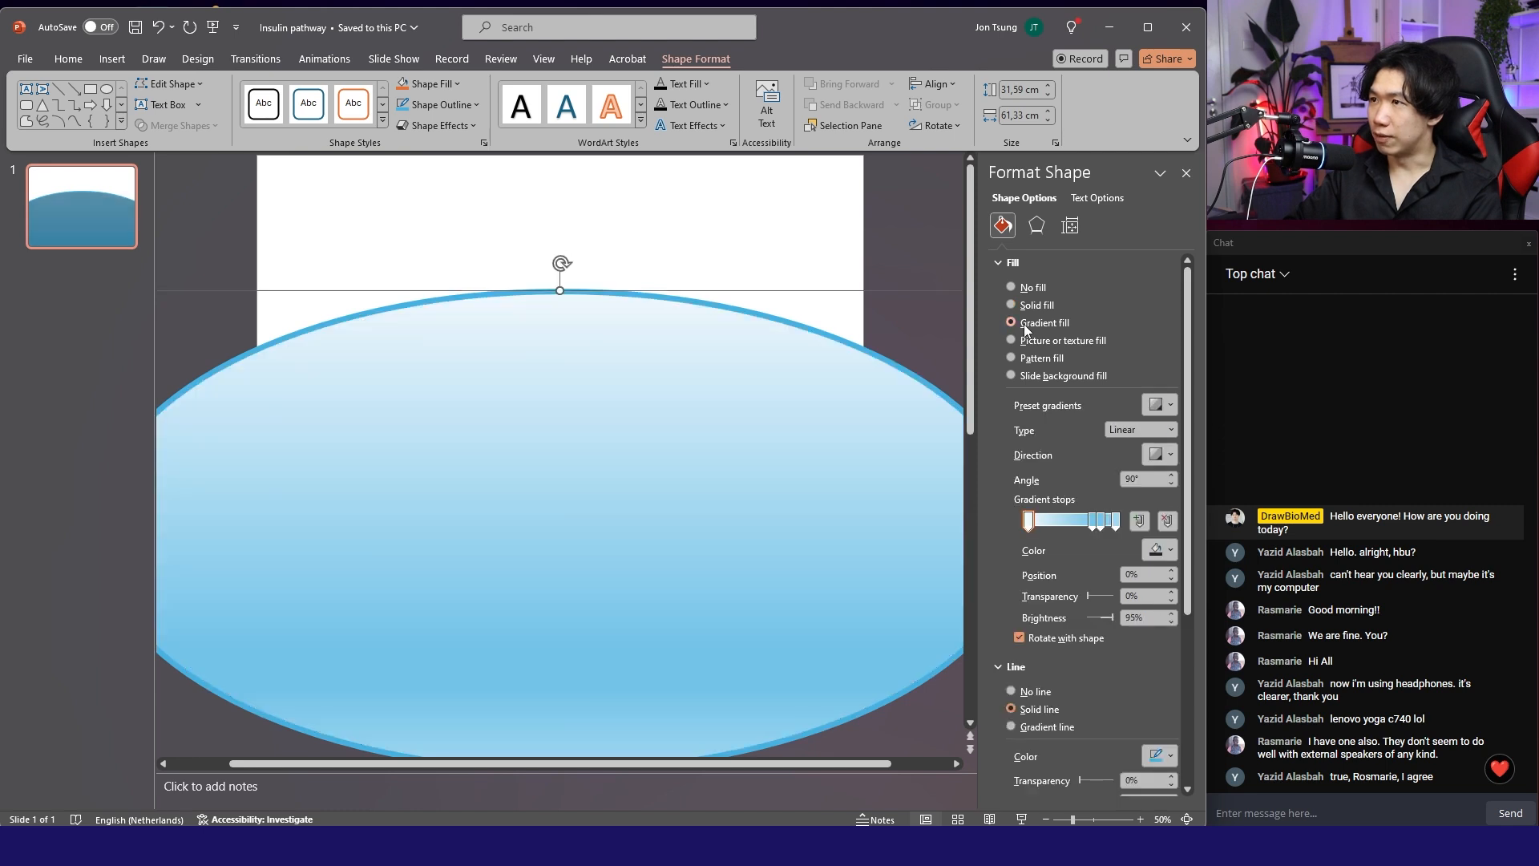
pyautogui.click(1167, 429)
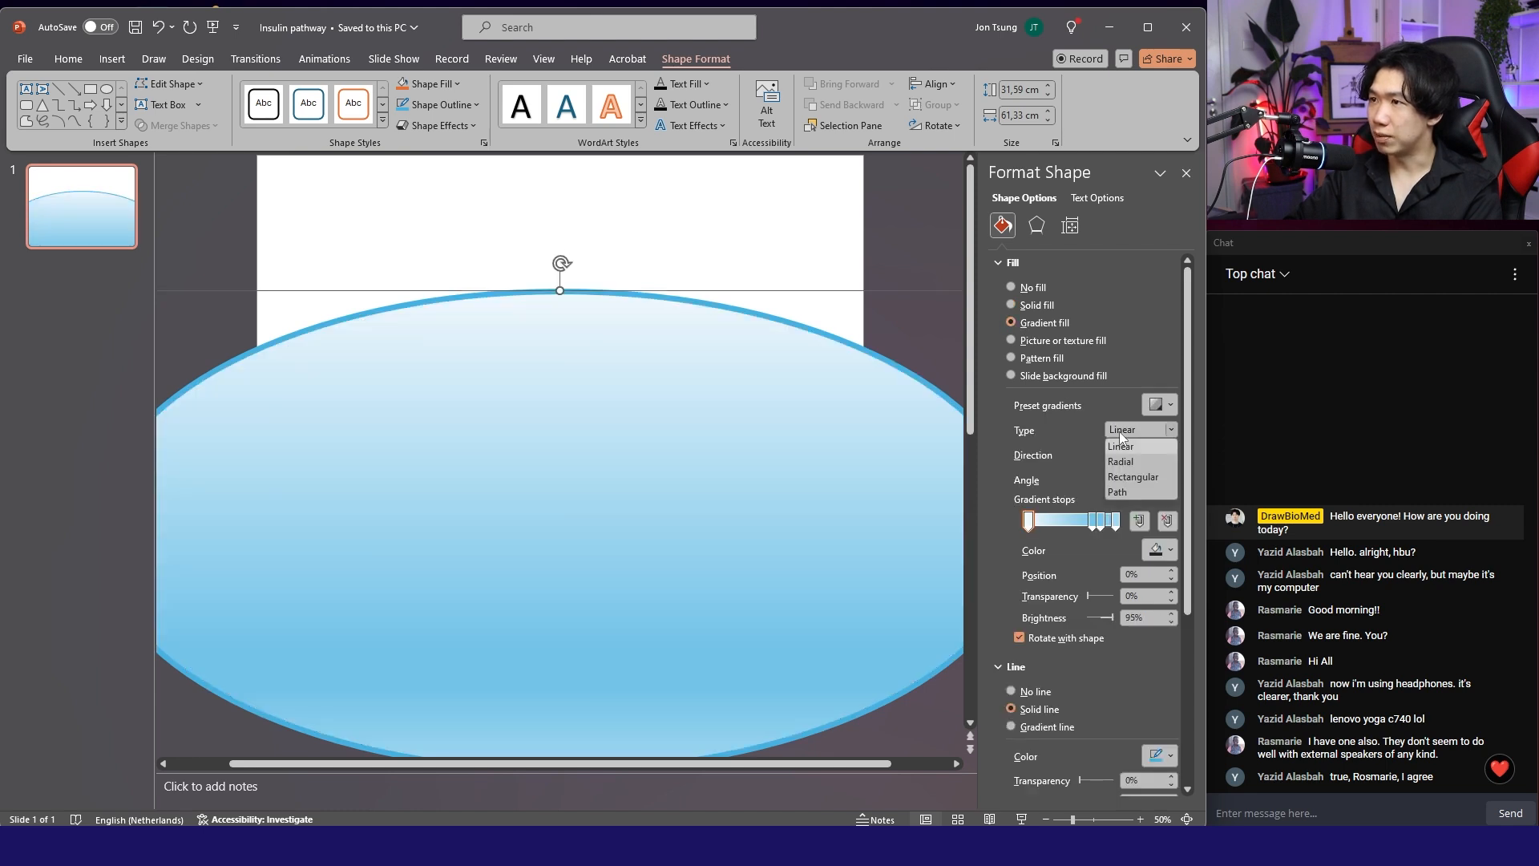
pyautogui.click(1119, 460)
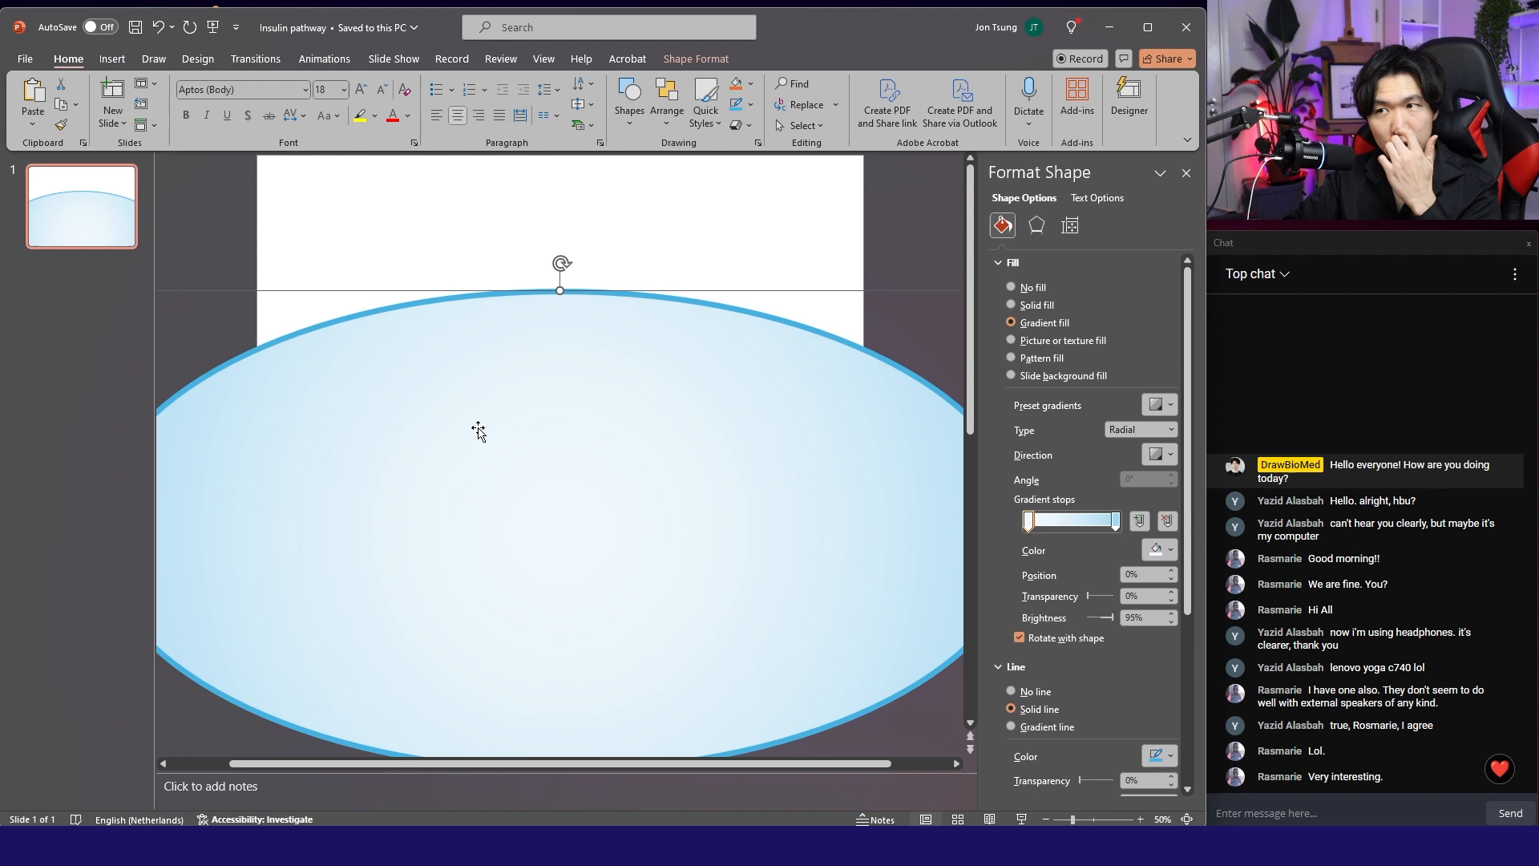
pyautogui.moveTo(945, 466)
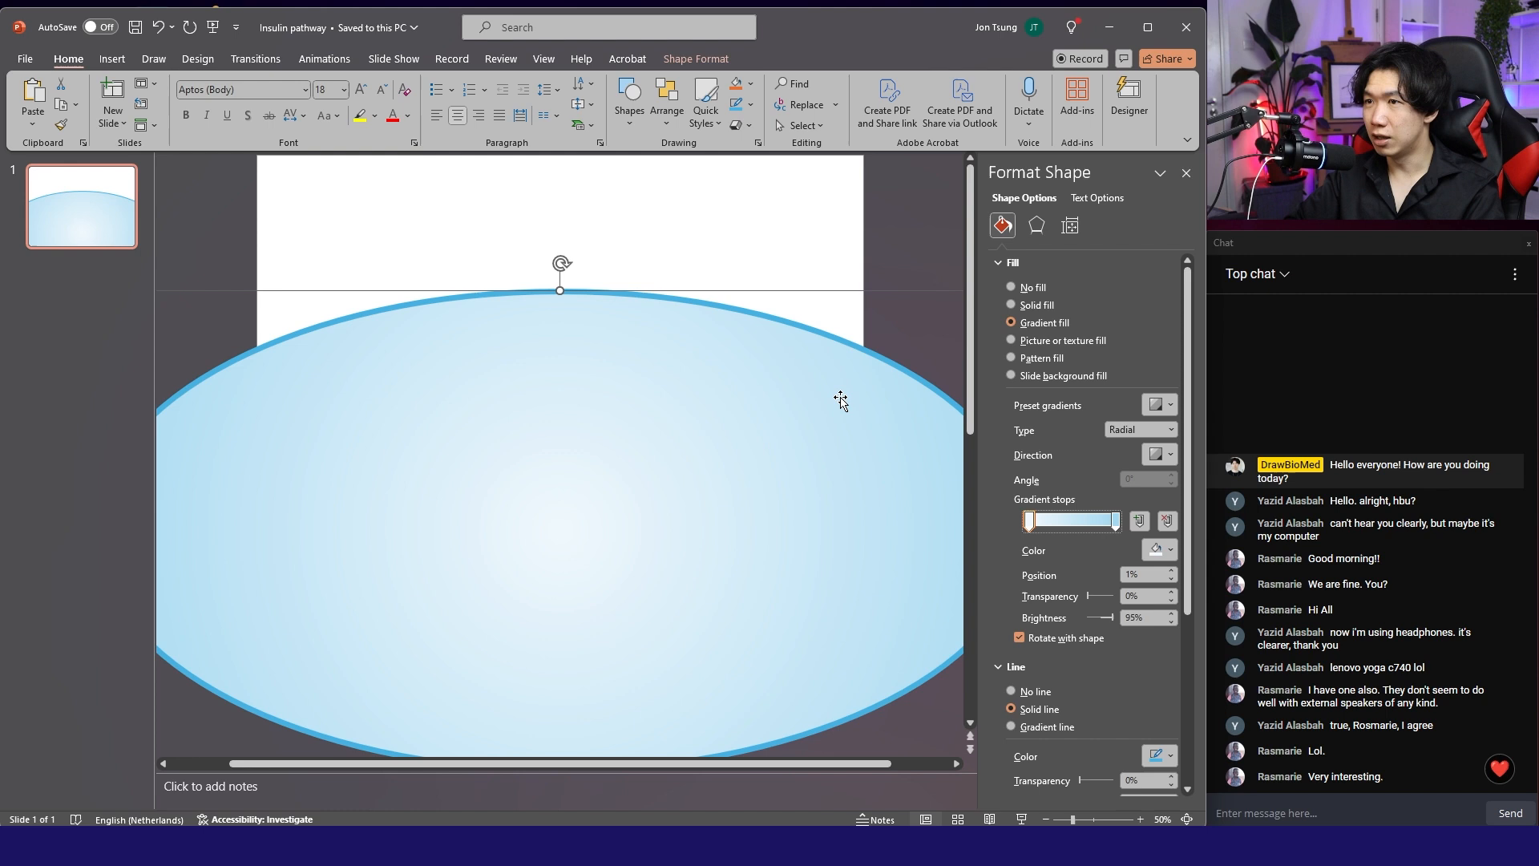
pyautogui.click(674, 232)
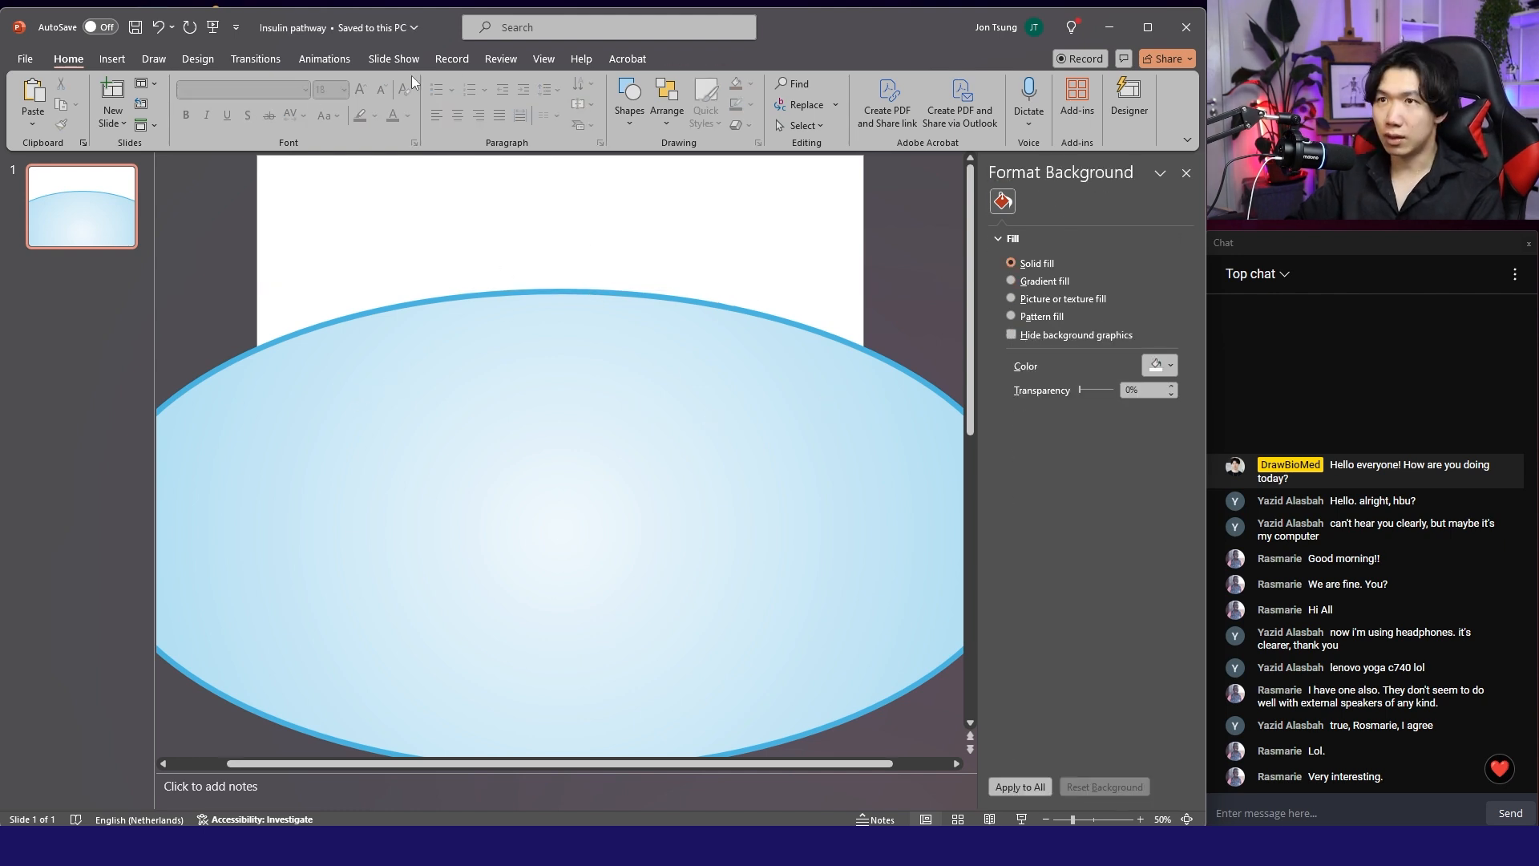
# Draw a rounded rectangle straddling the oval's top outline.
pyautogui.click(628, 98)
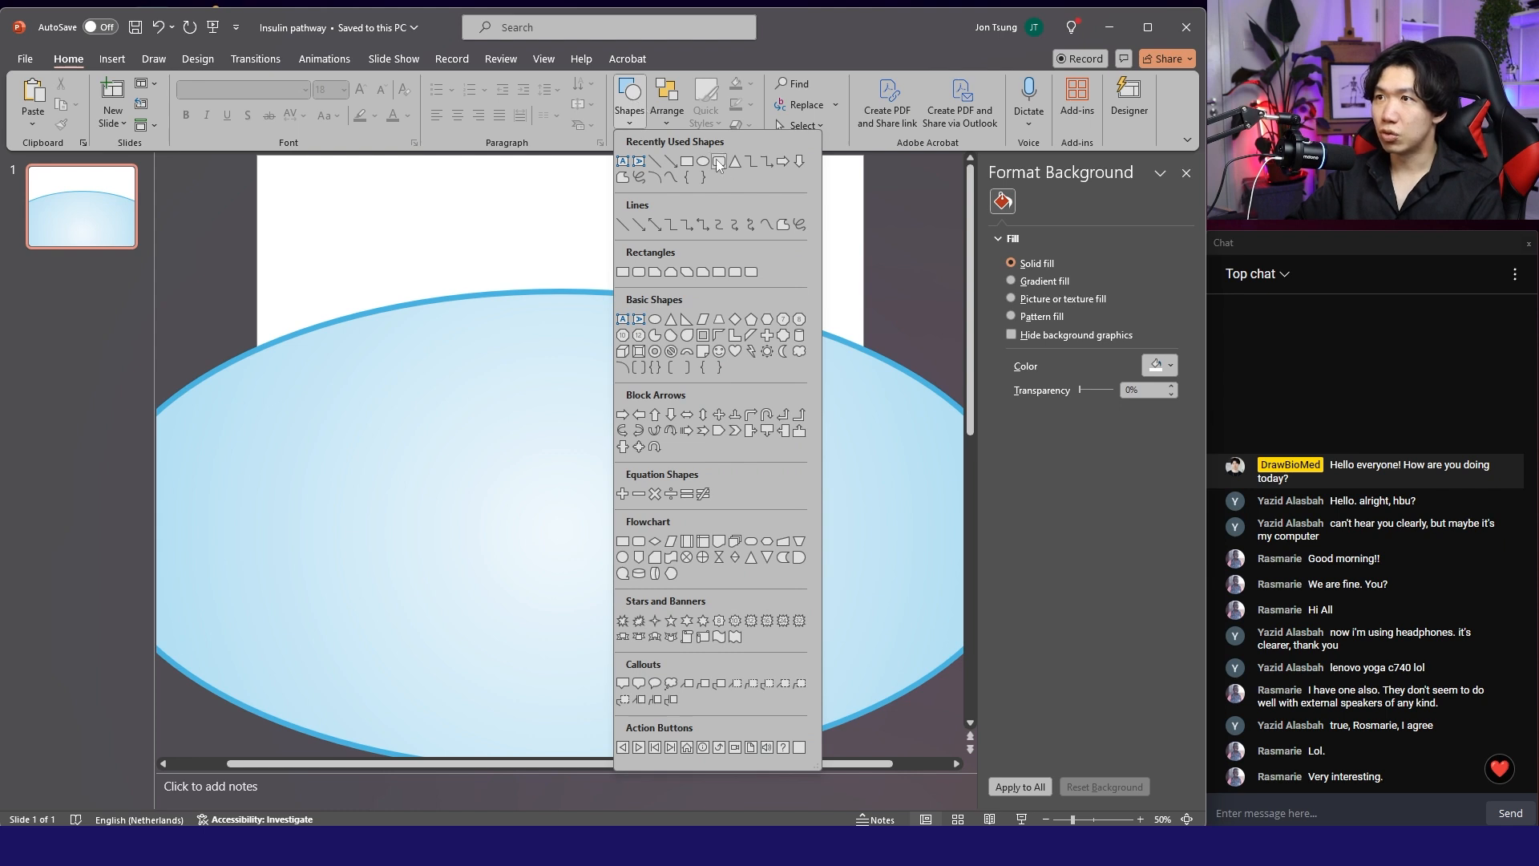
pyautogui.click(717, 161)
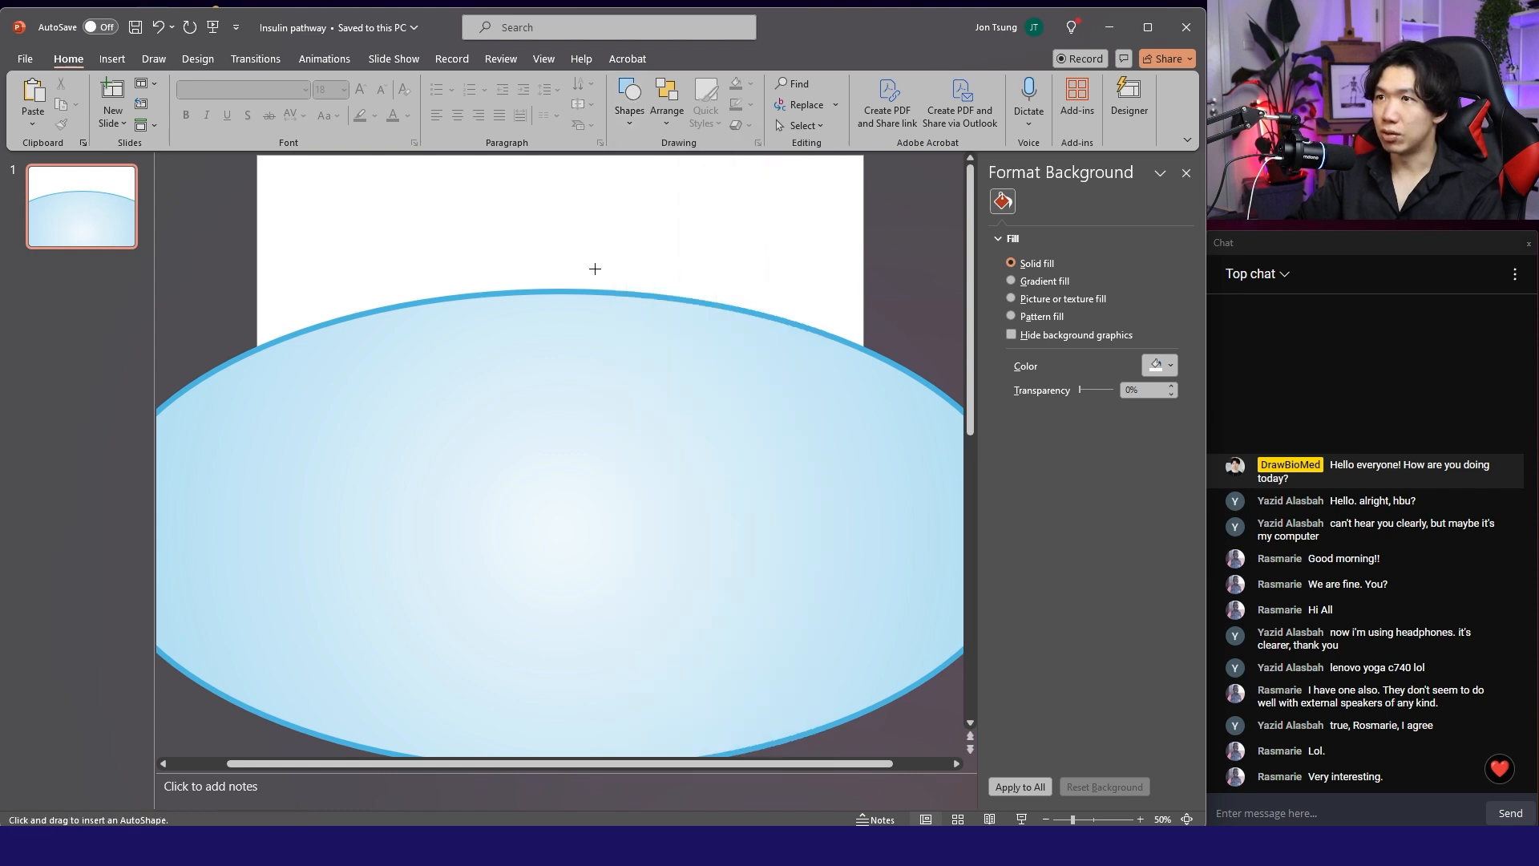
pyautogui.moveTo(594, 270); pyautogui.dragTo(585, 328)
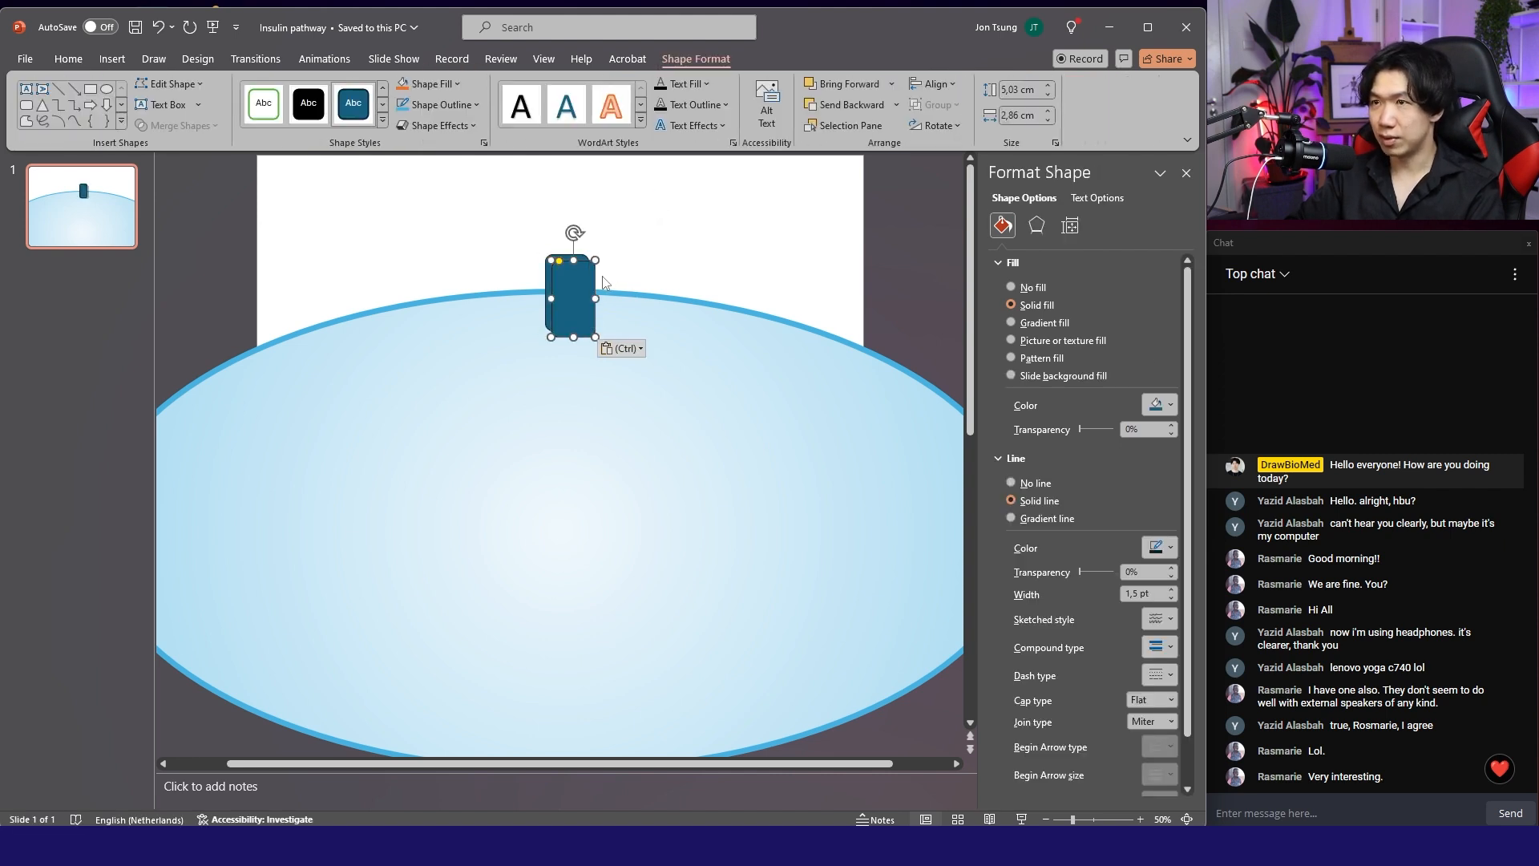
pyautogui.moveTo(571, 294); pyautogui.dragTo(933, 245)
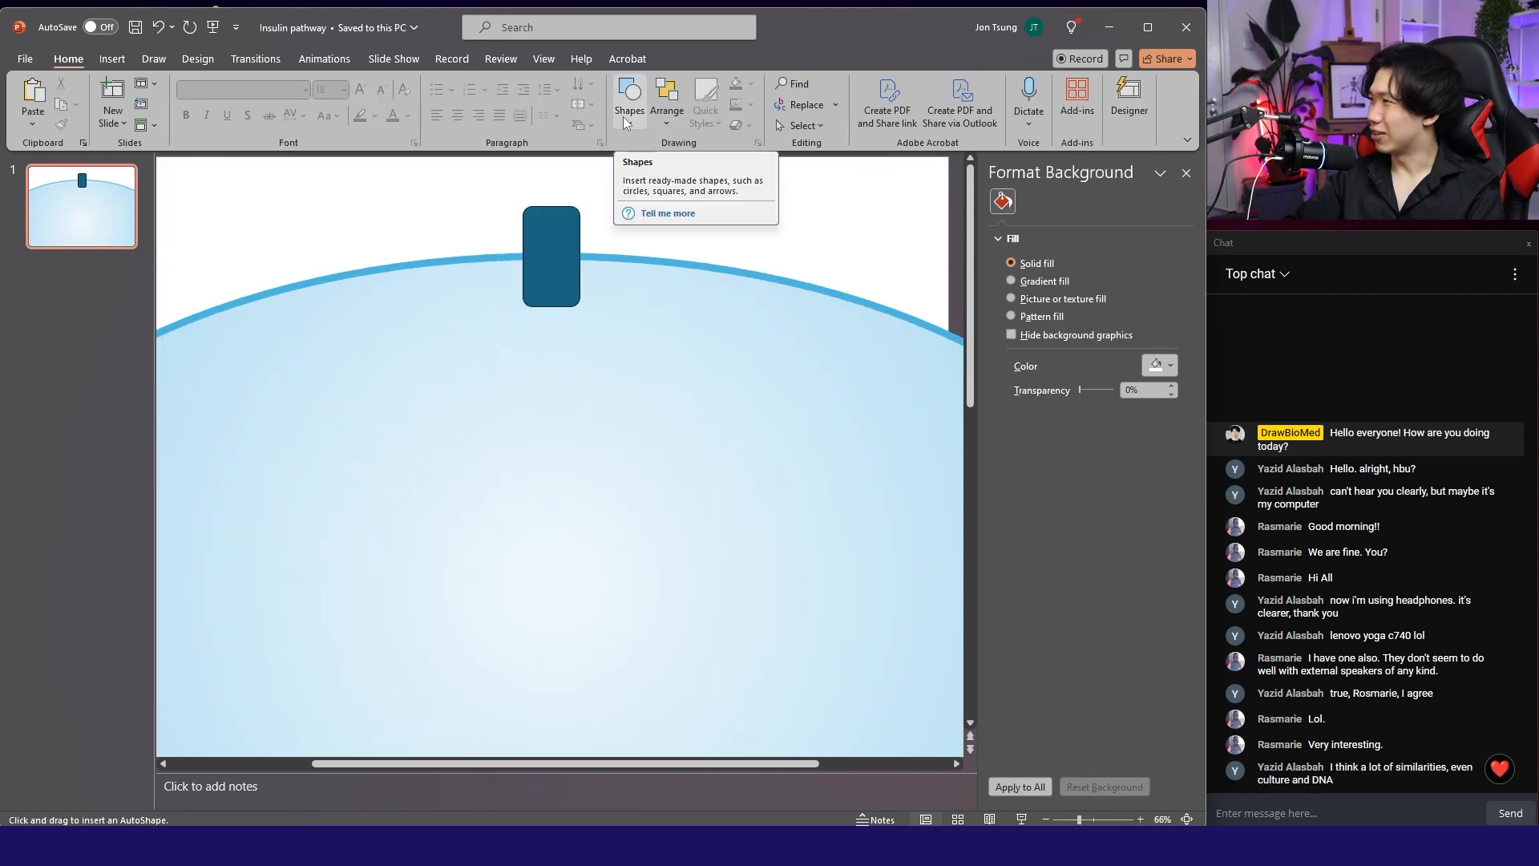
# Add a small triangle beside the rectangle and flip it to point downward.
pyautogui.click(628, 98)
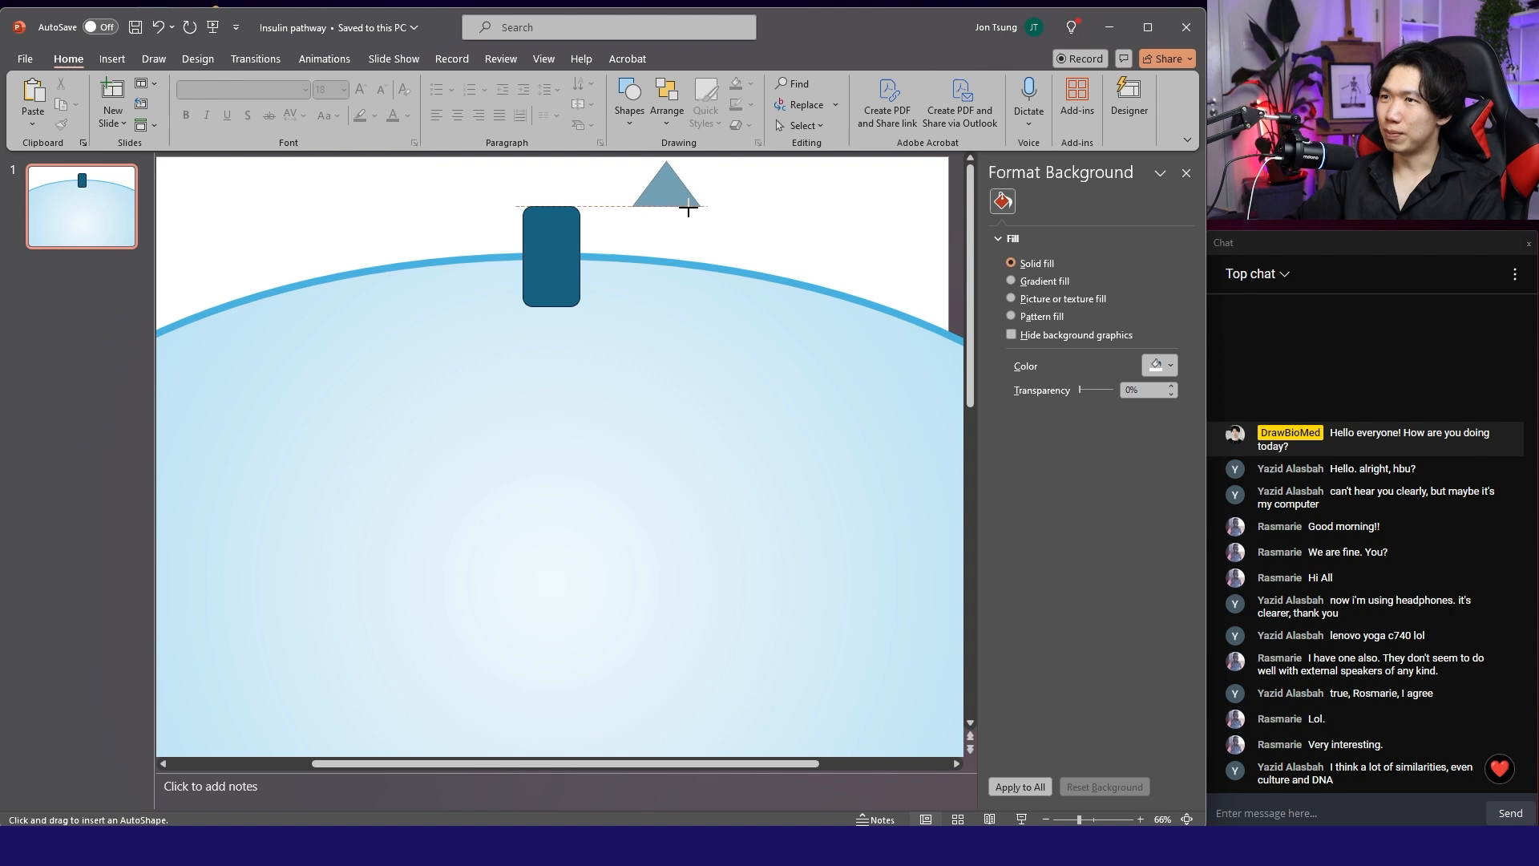
pyautogui.moveTo(666, 187); pyautogui.dragTo(686, 205)
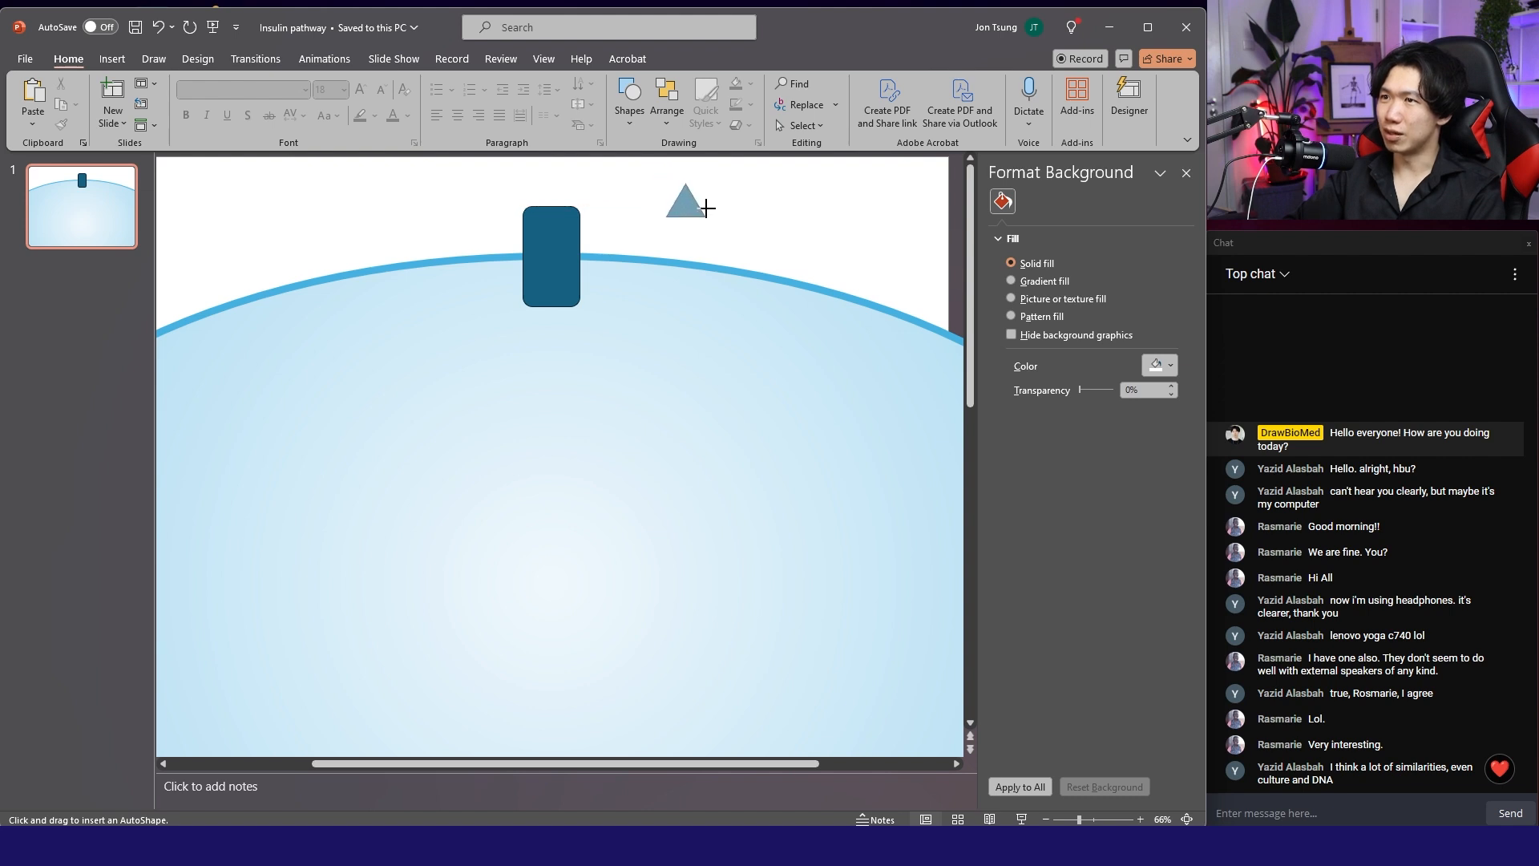
pyautogui.click(684, 201)
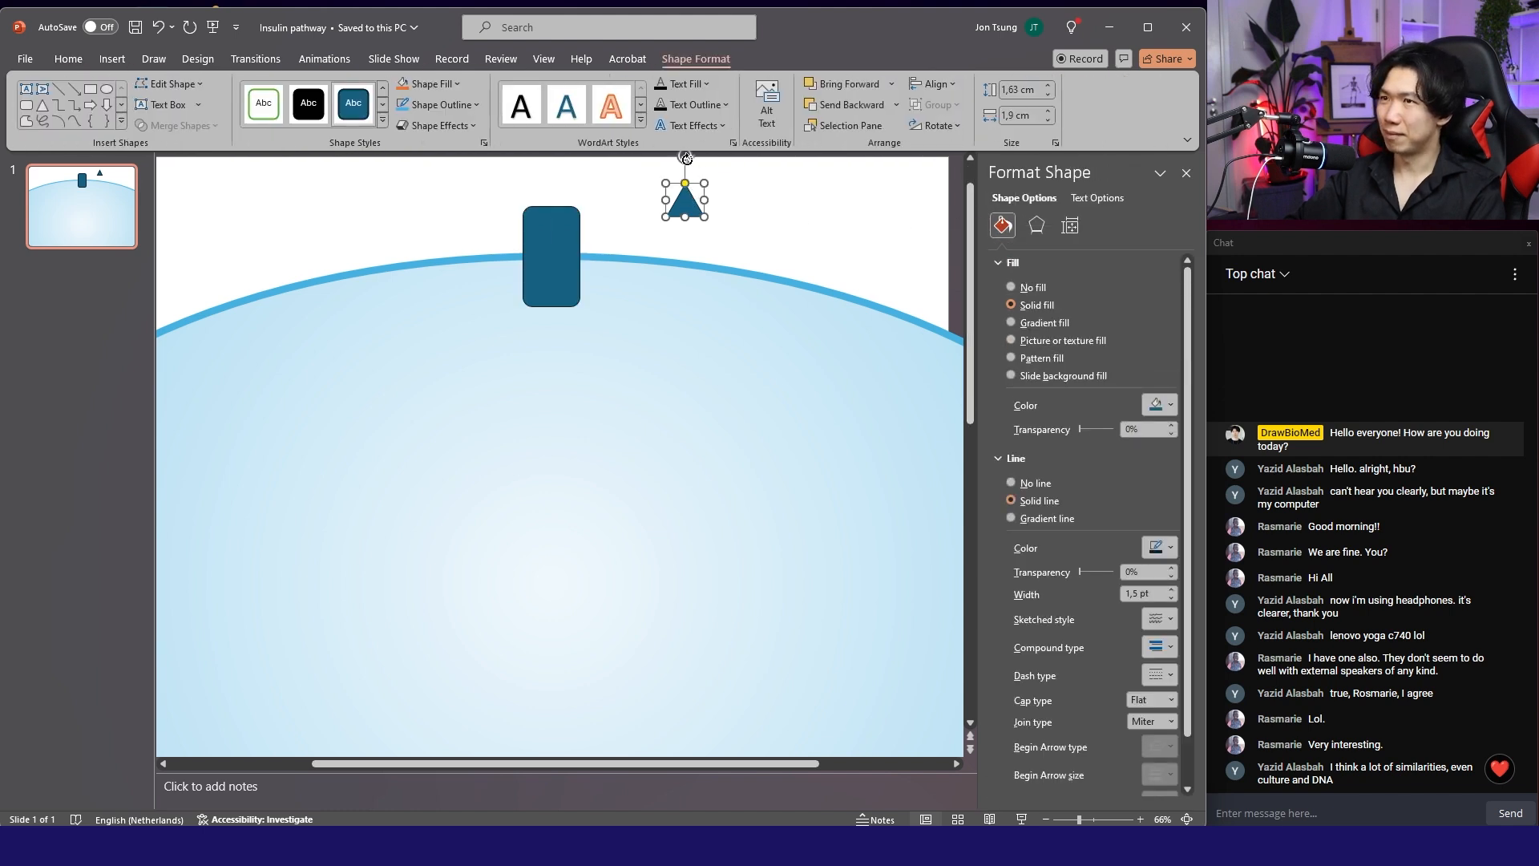
pyautogui.click(691, 241)
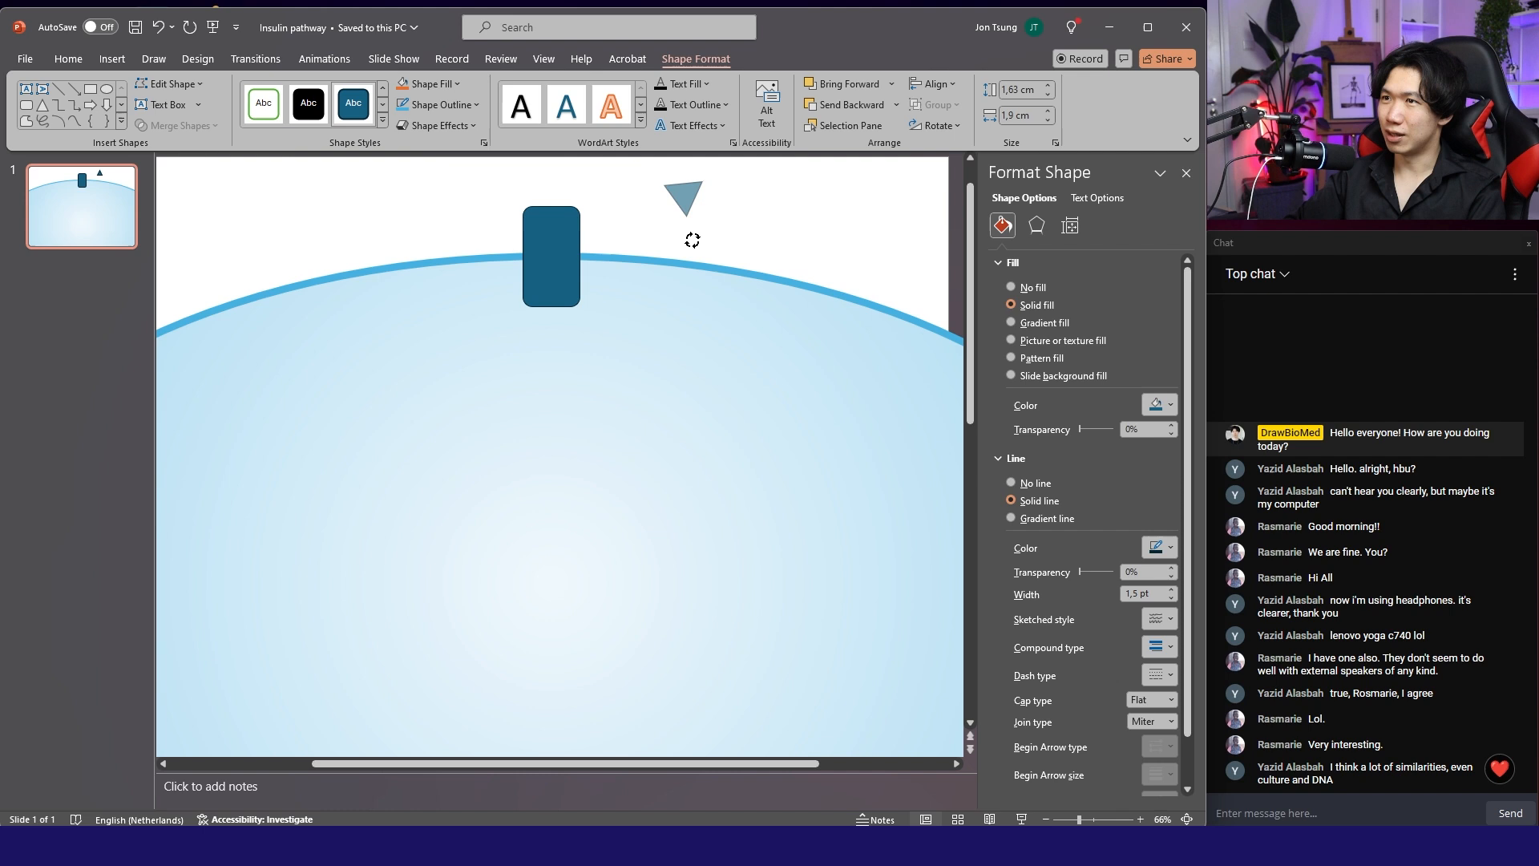
pyautogui.click(684, 199)
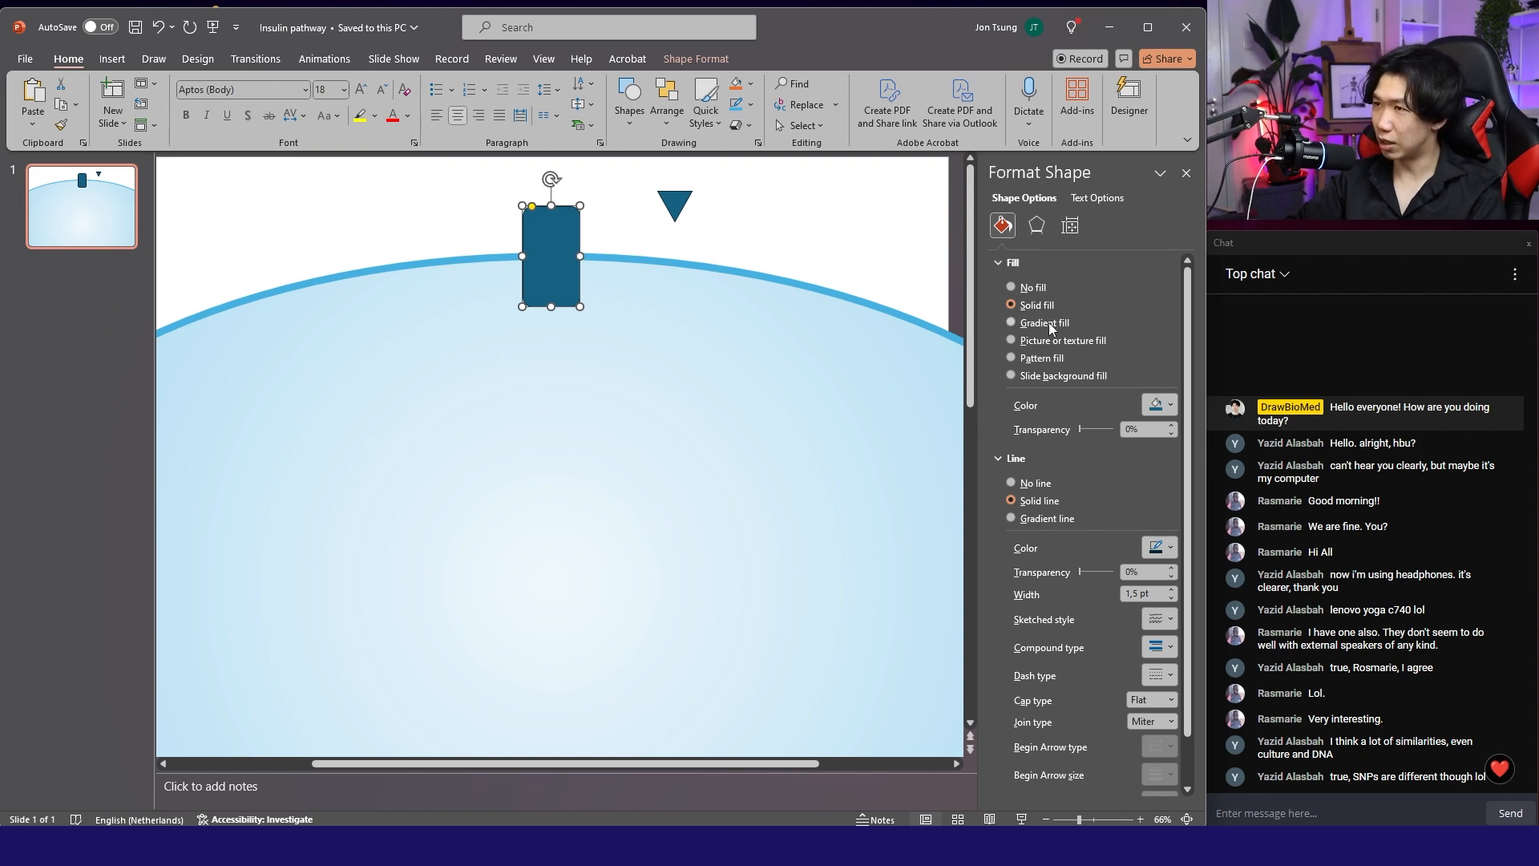
# Give the rounded rectangle receptor a gradient fill.
pyautogui.click(1012, 322)
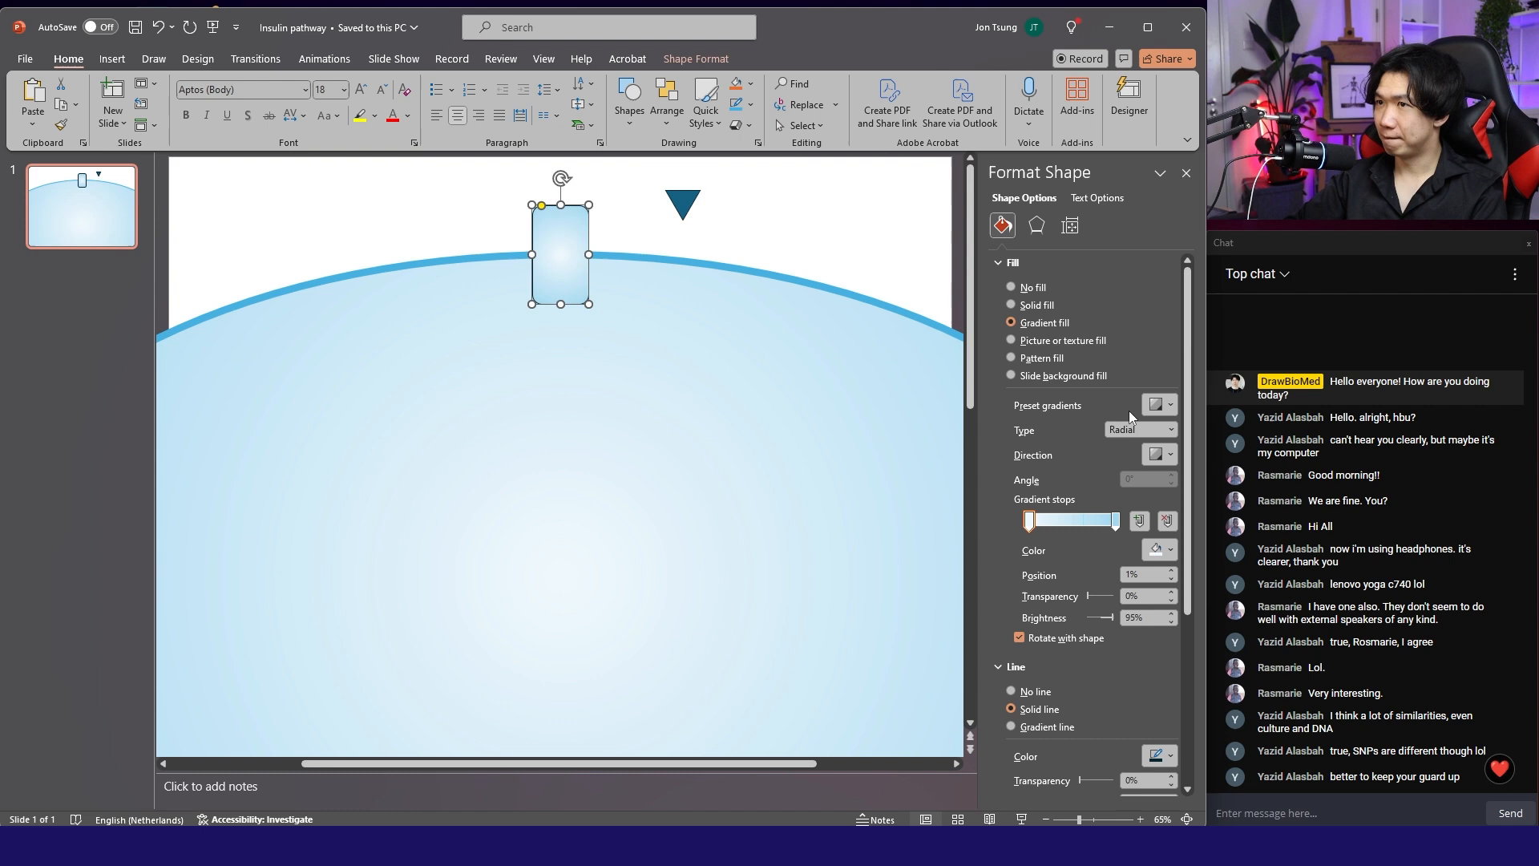
pyautogui.moveTo(1156, 511)
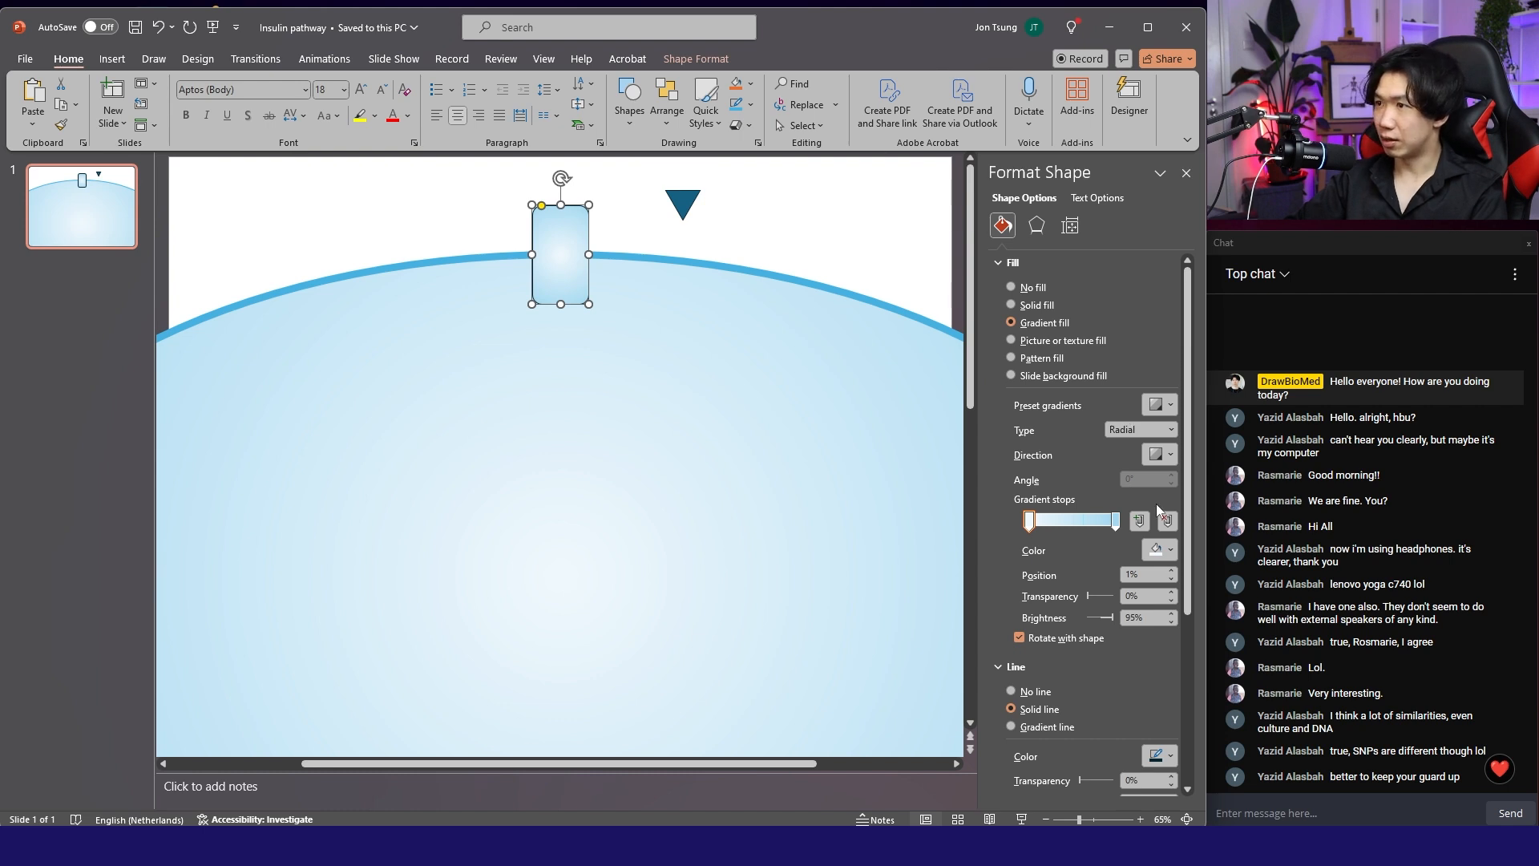
pyautogui.click(1168, 550)
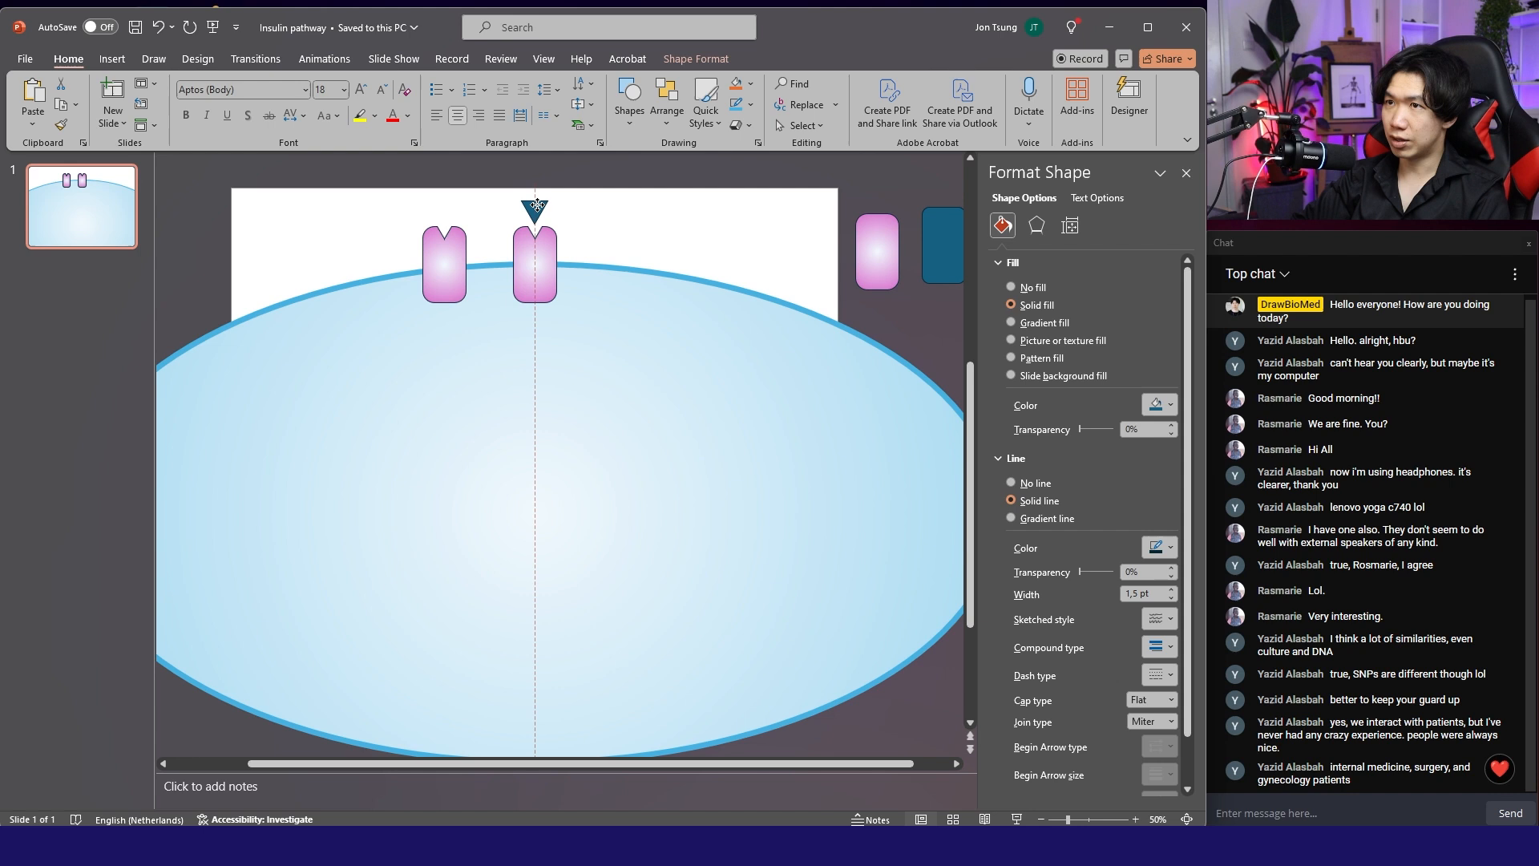
# Recolour the triangle above the right receptor with a green gradient fill.
pyautogui.click(1009, 322)
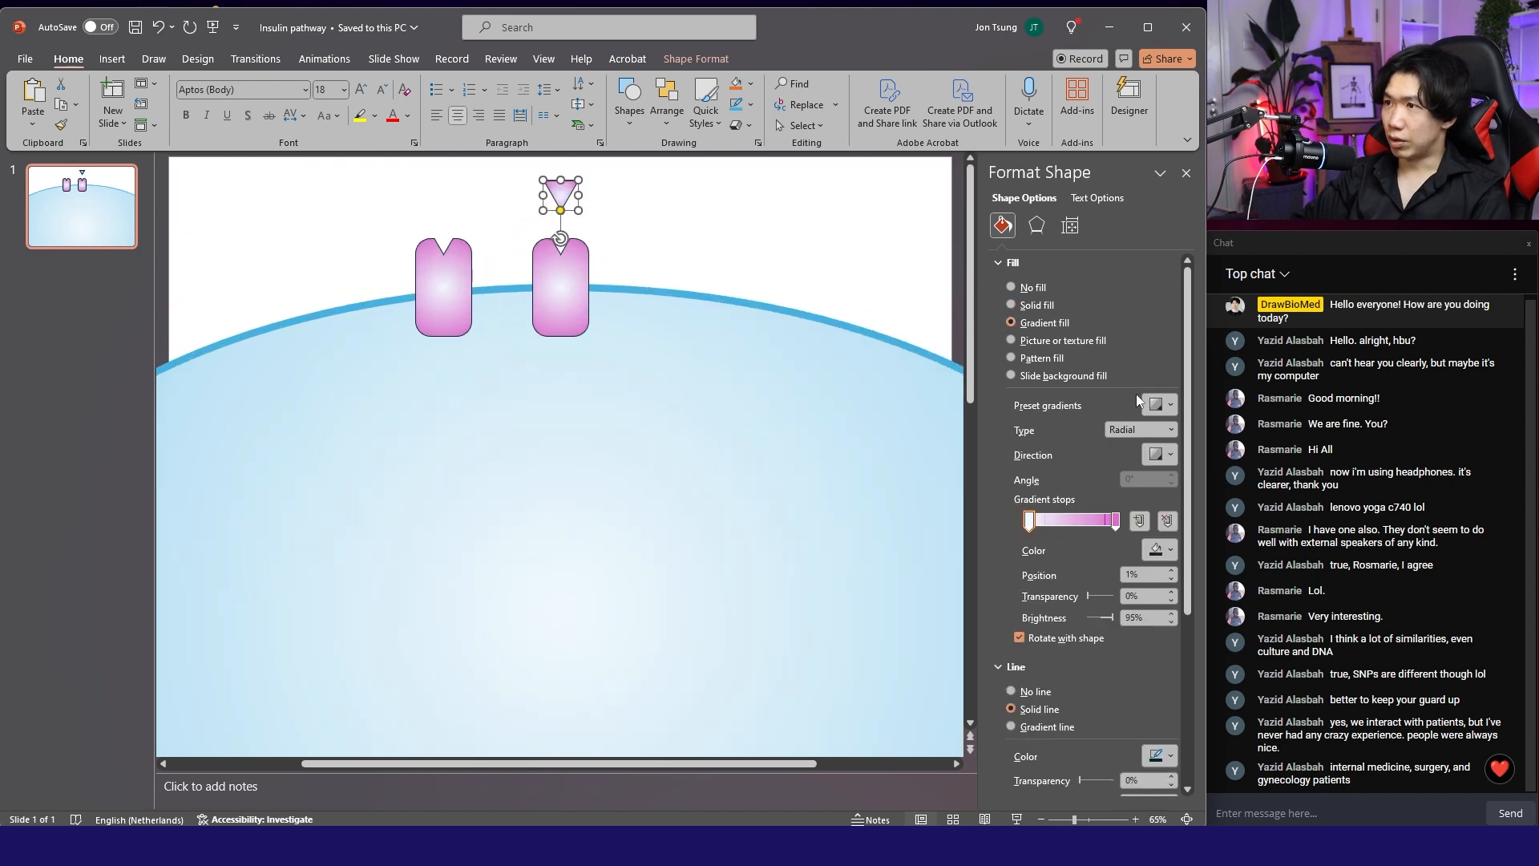
pyautogui.click(1171, 550)
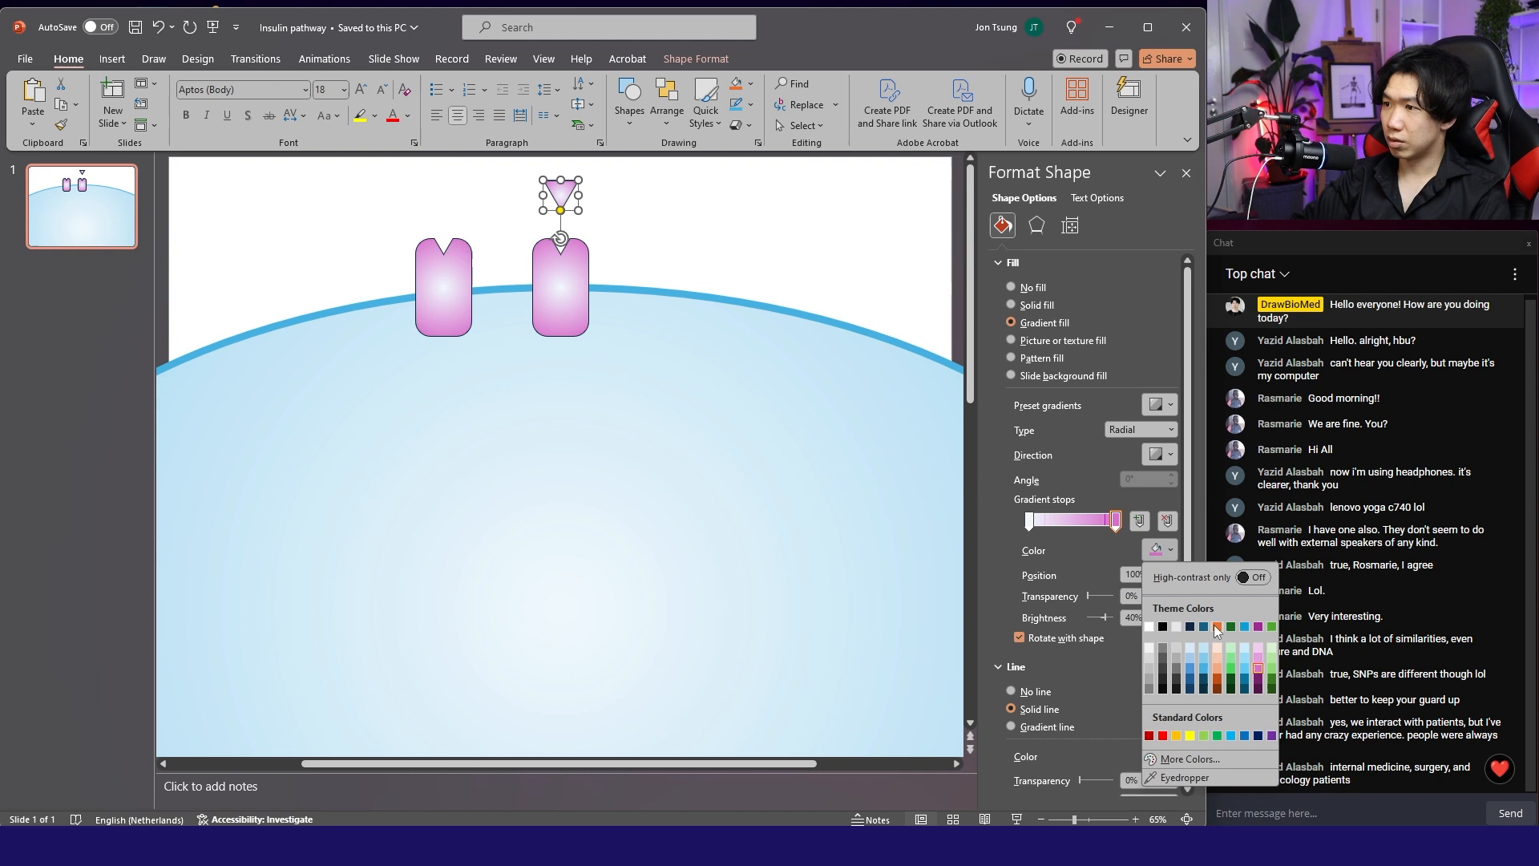
pyautogui.click(1217, 626)
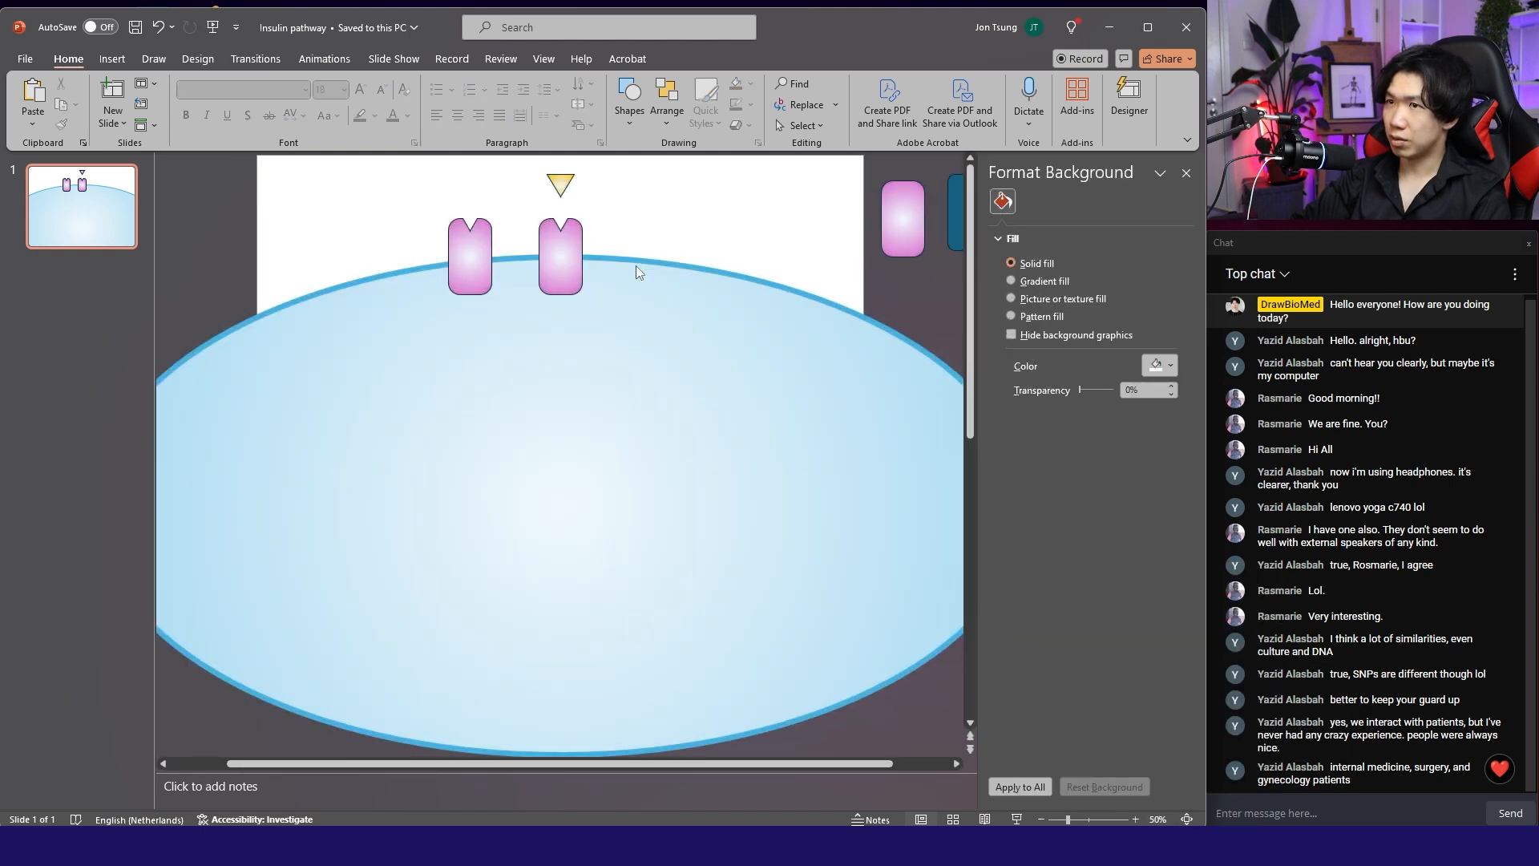
pyautogui.click(560, 184)
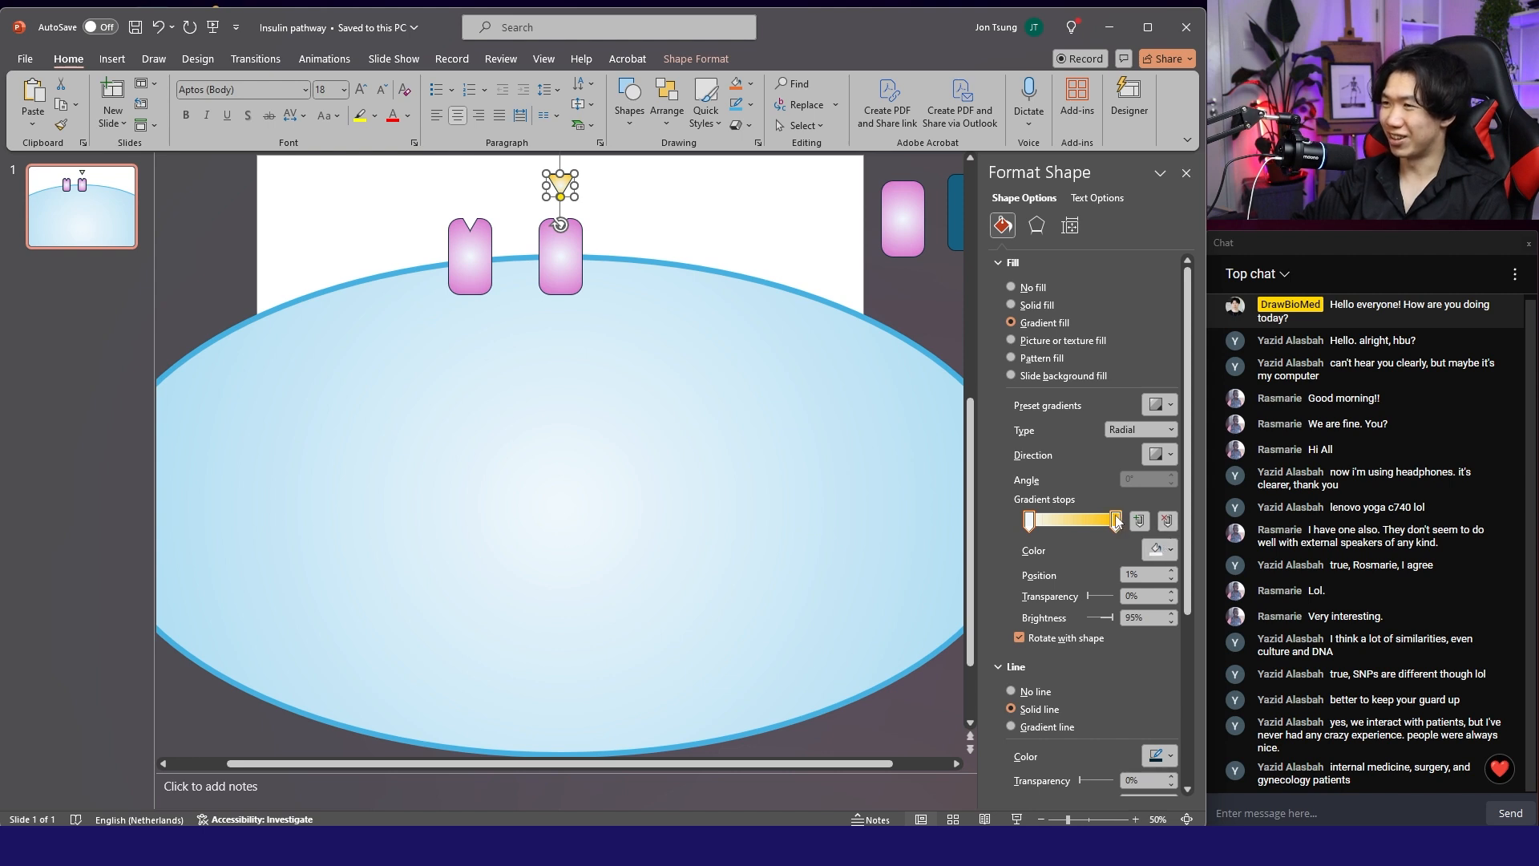
pyautogui.click(1168, 550)
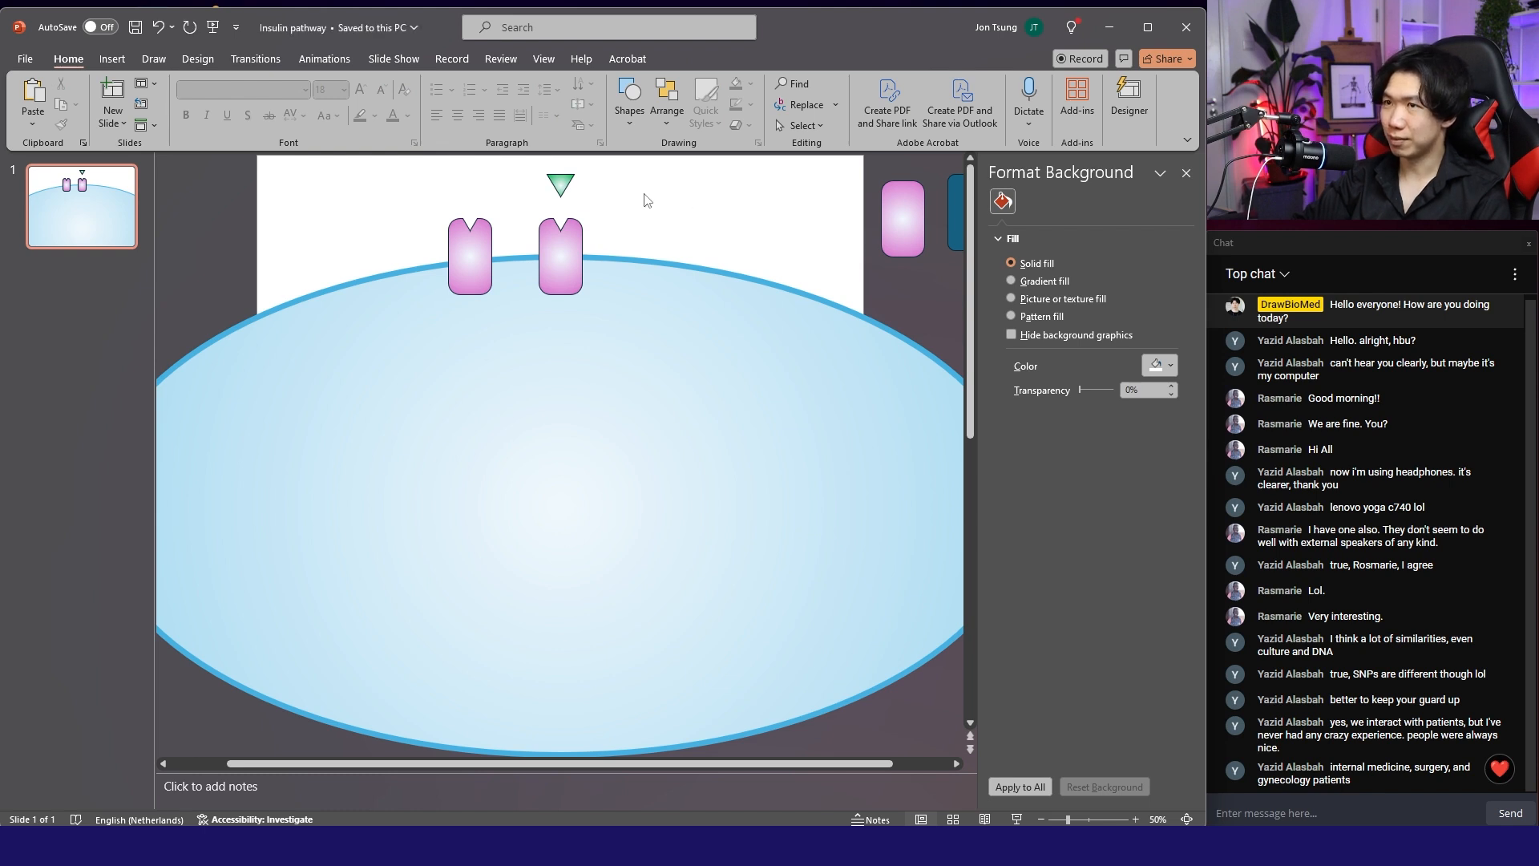
pyautogui.click(112, 59)
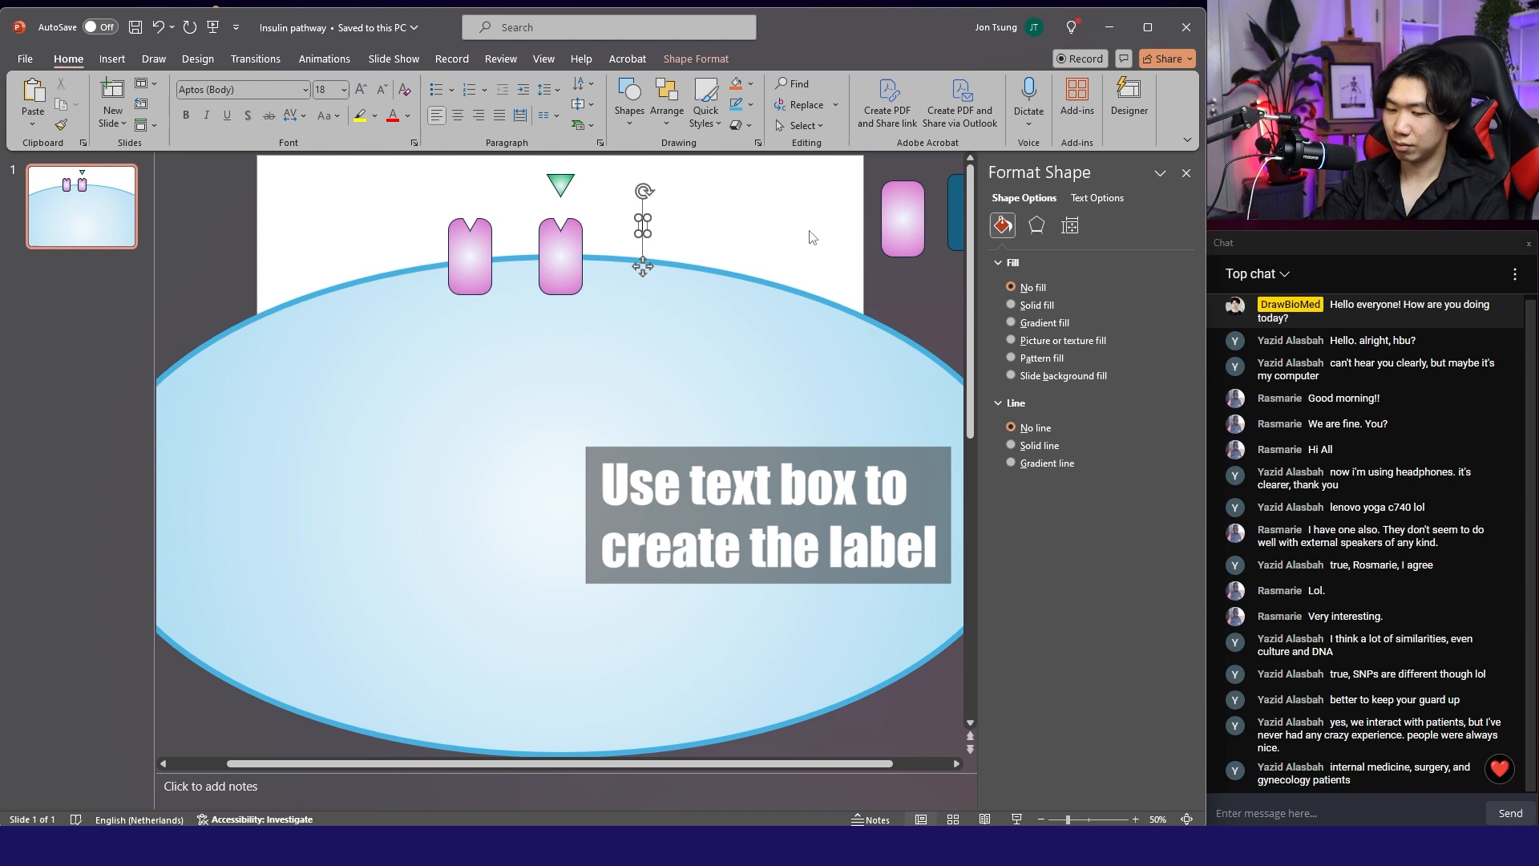
# Type an 'Insulin' label and drag it above the green triangle.
pyautogui.write('Insulin receptor')
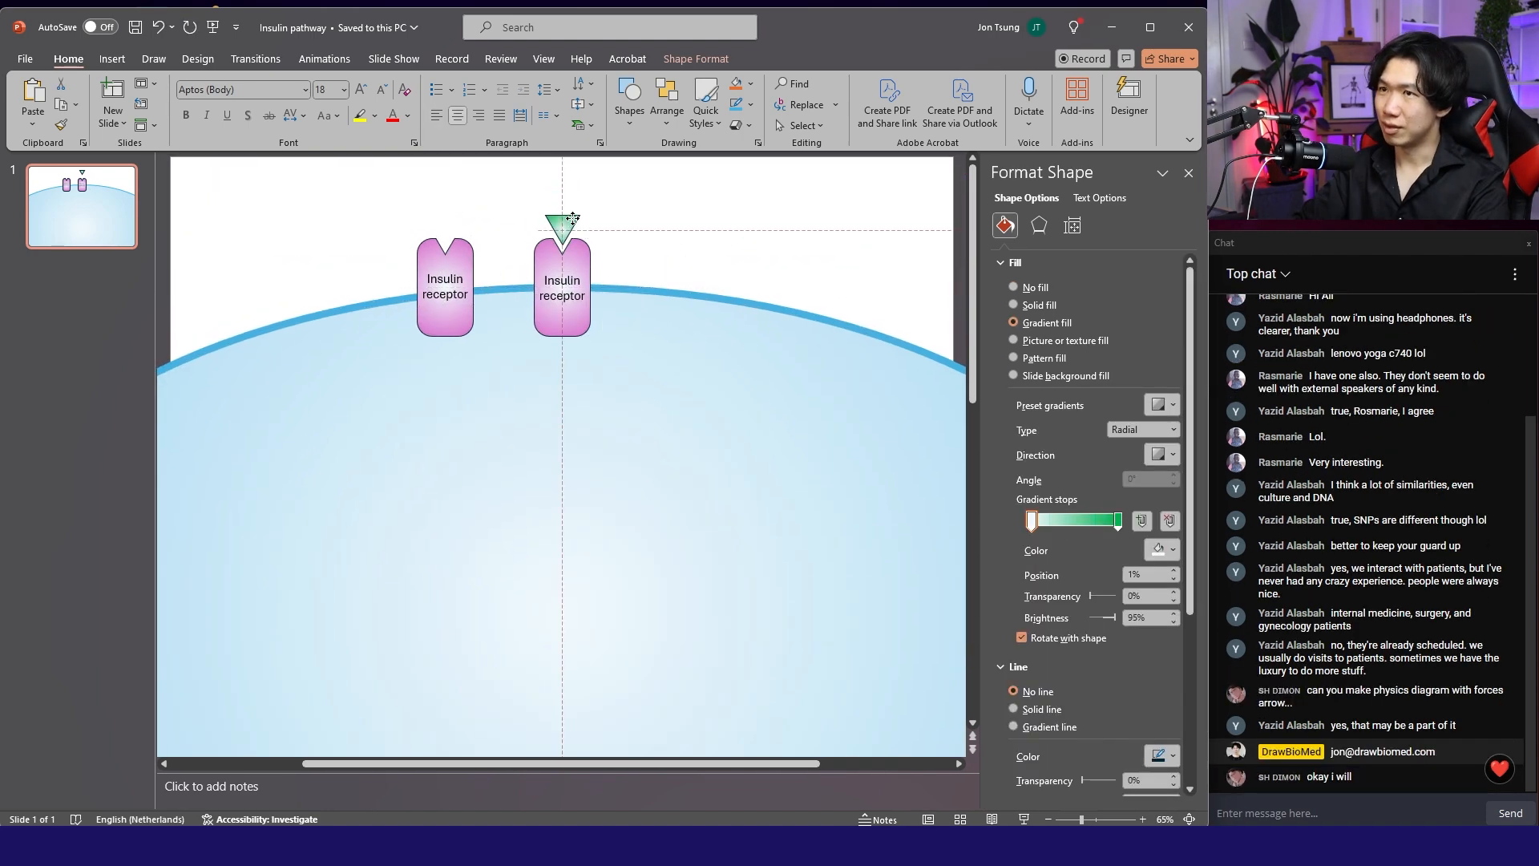
pyautogui.moveTo(561, 221); pyautogui.dragTo(562, 250)
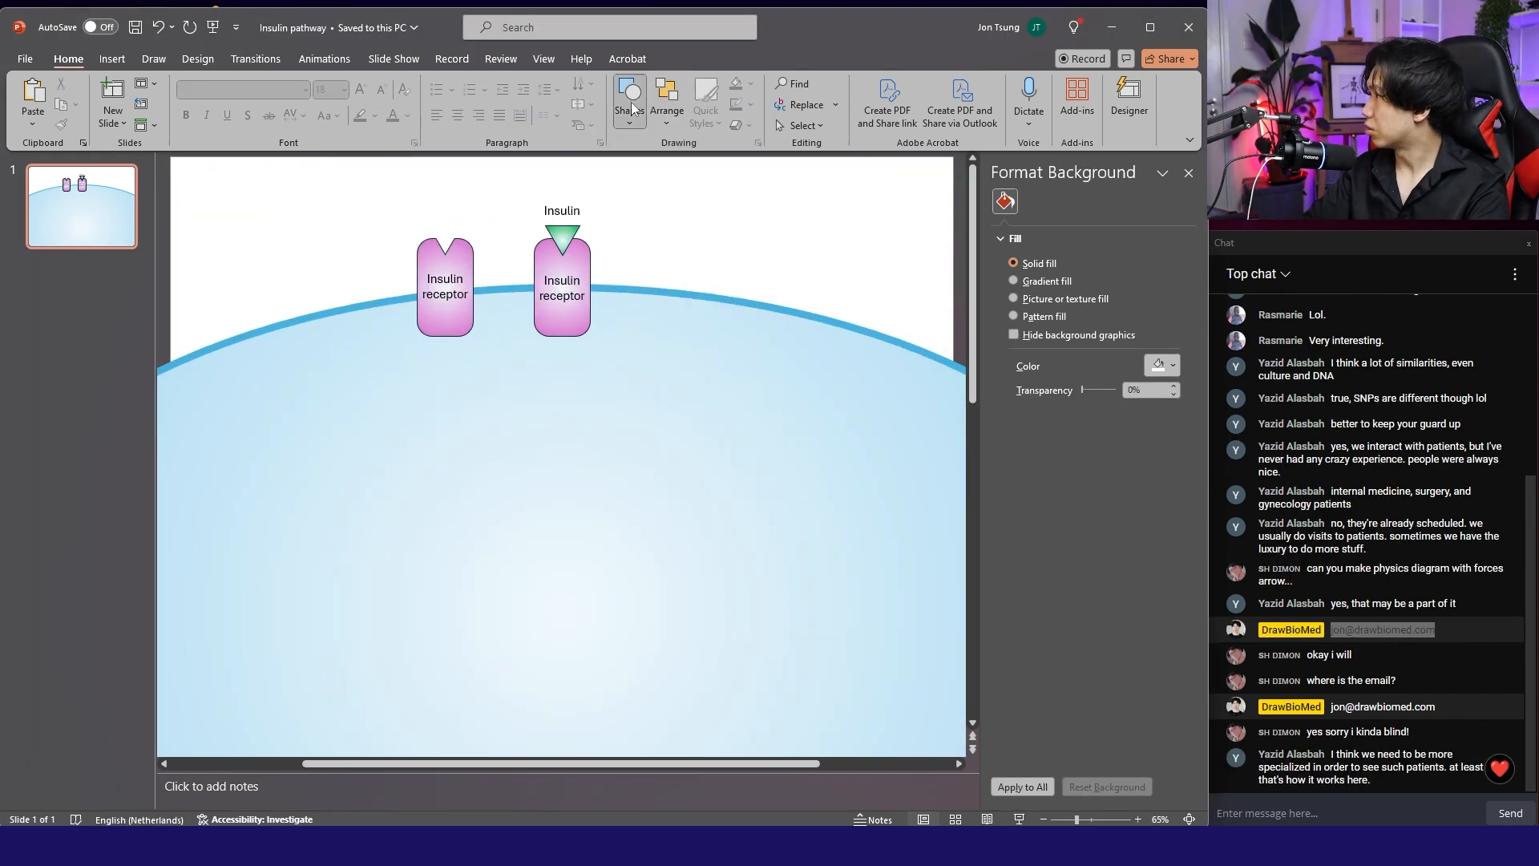
# Add a small rounded square on the receptor's lower right with a blue gradient fill.
pyautogui.click(629, 101)
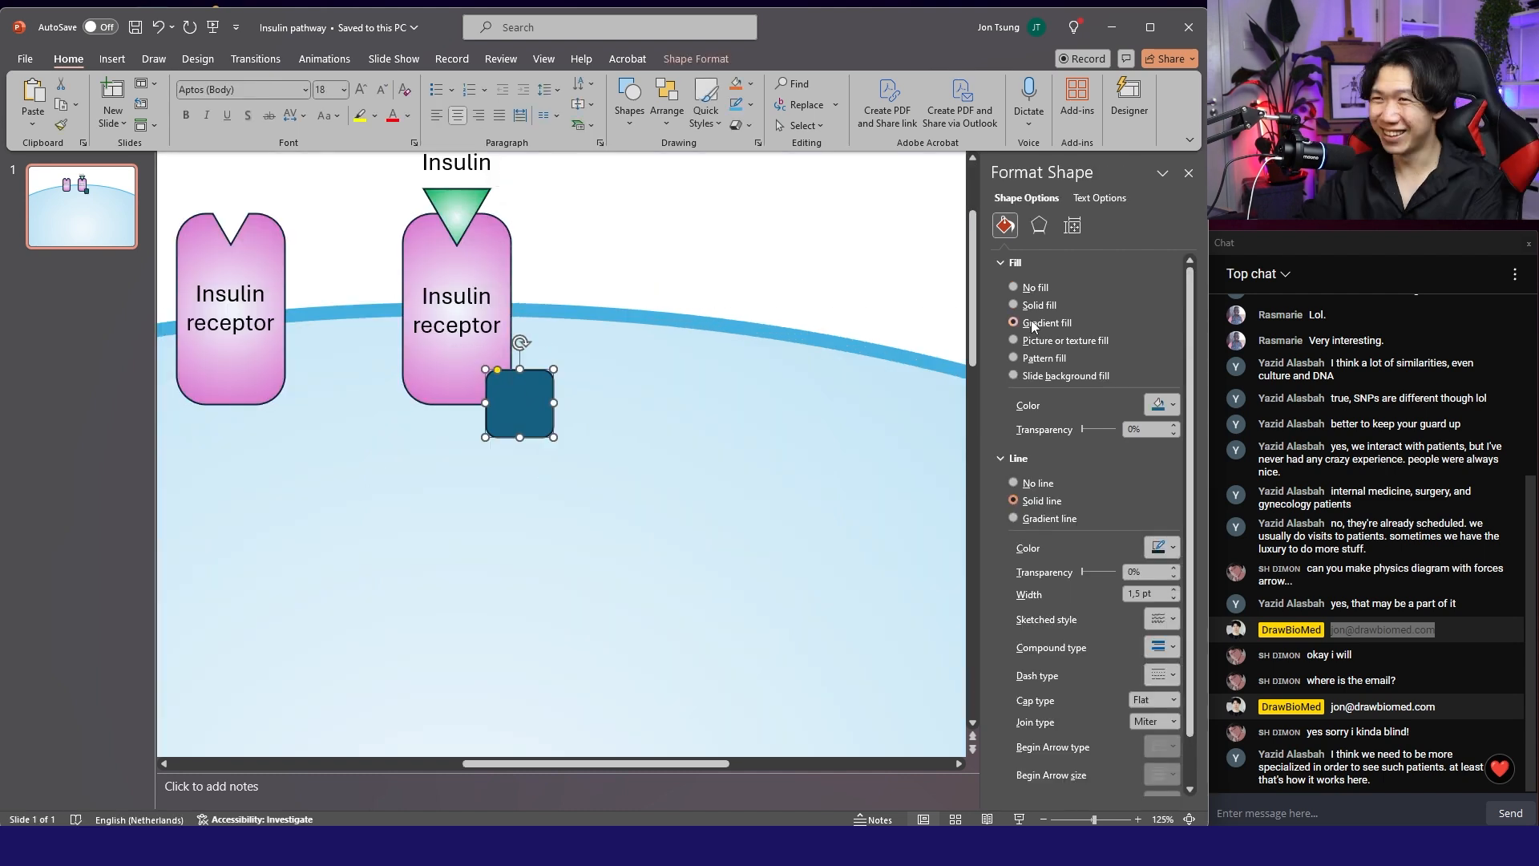
pyautogui.click(1014, 322)
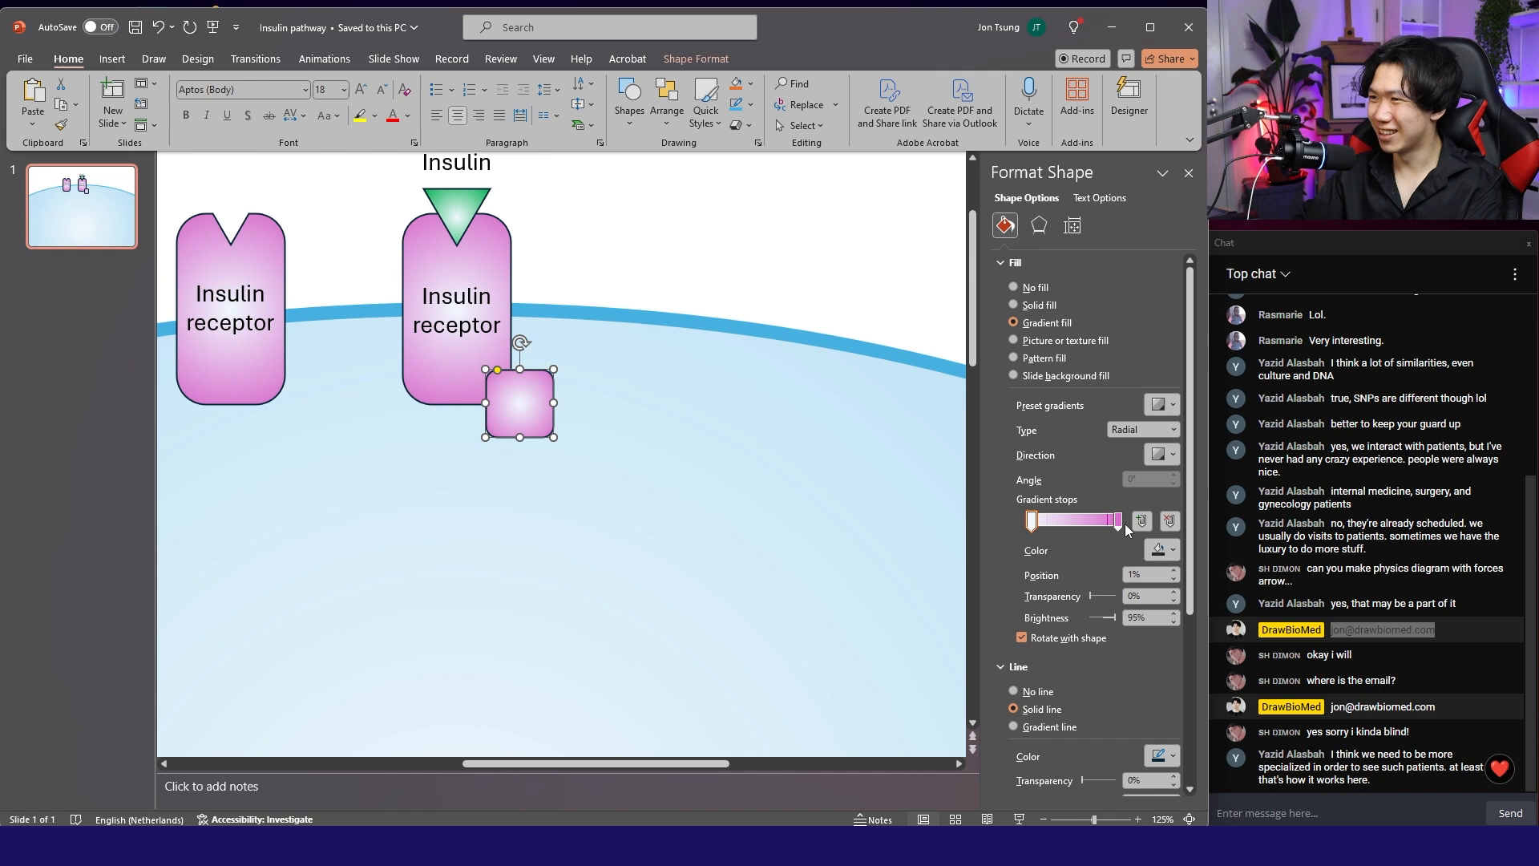
pyautogui.click(1162, 550)
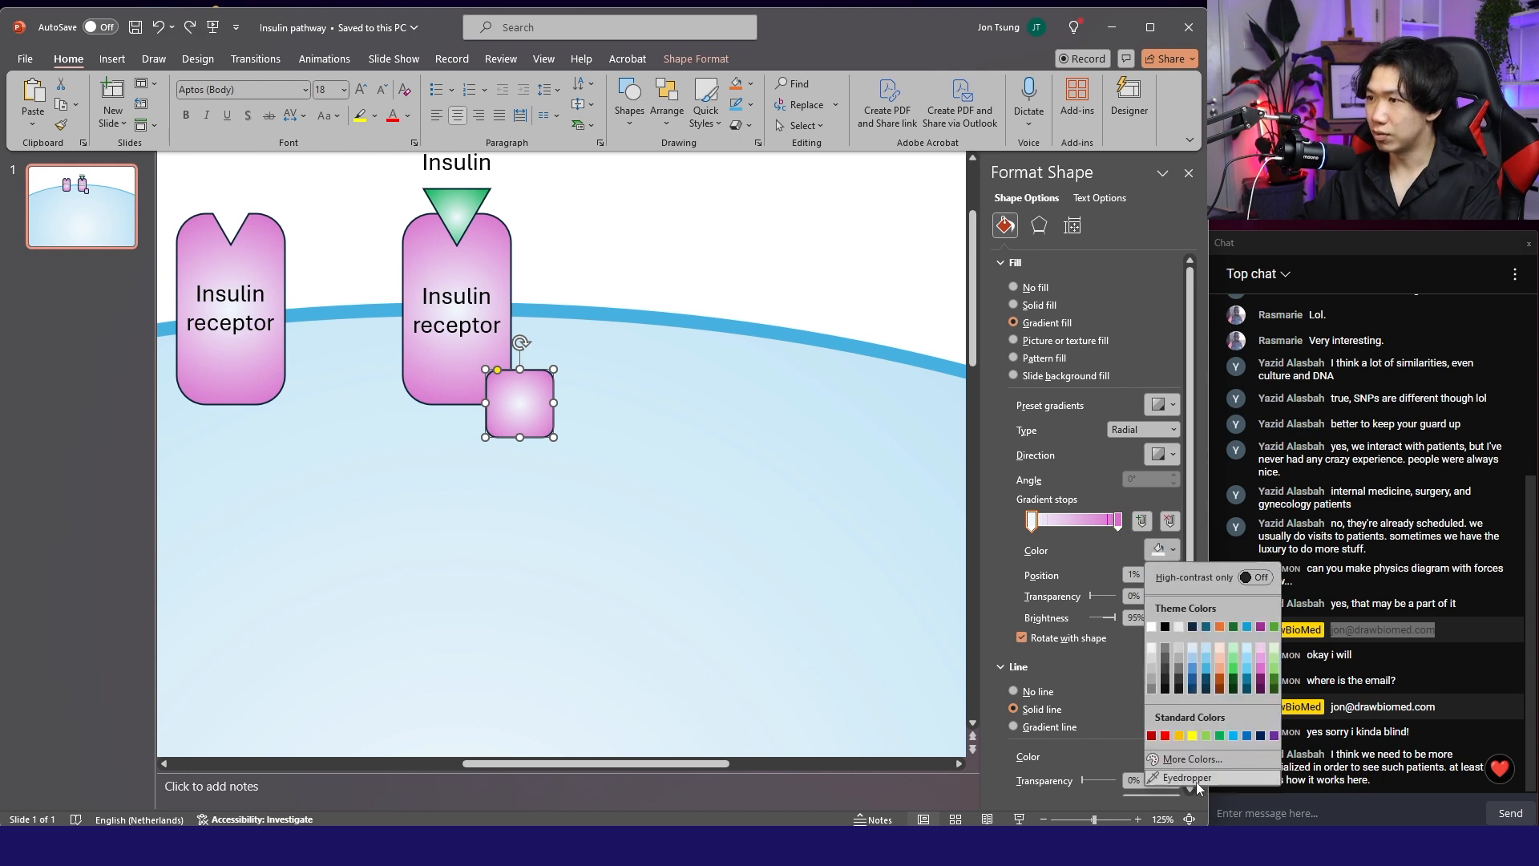
pyautogui.click(1188, 759)
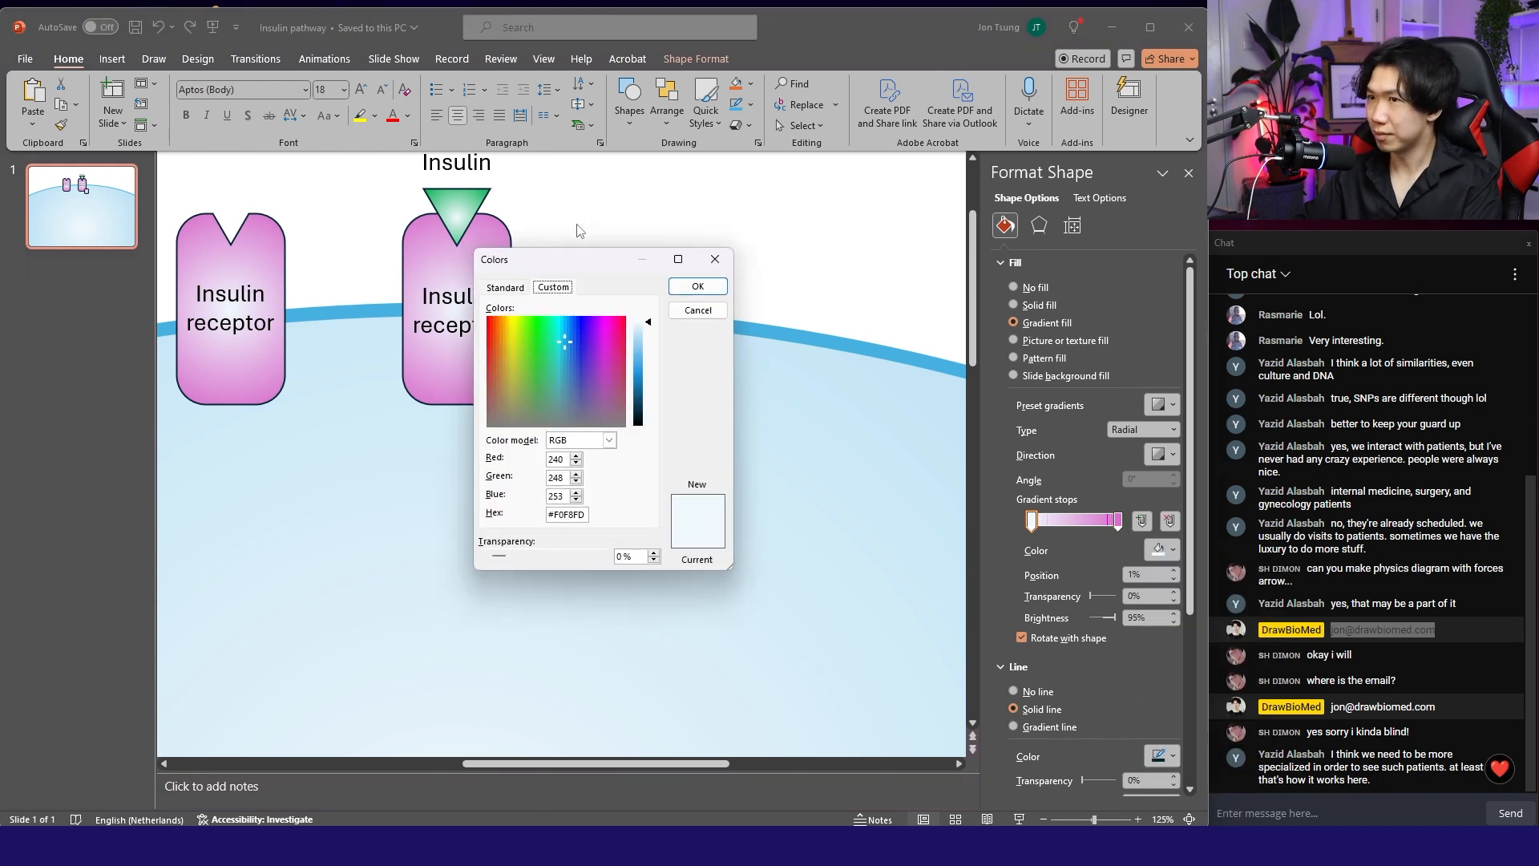
pyautogui.click(502, 287)
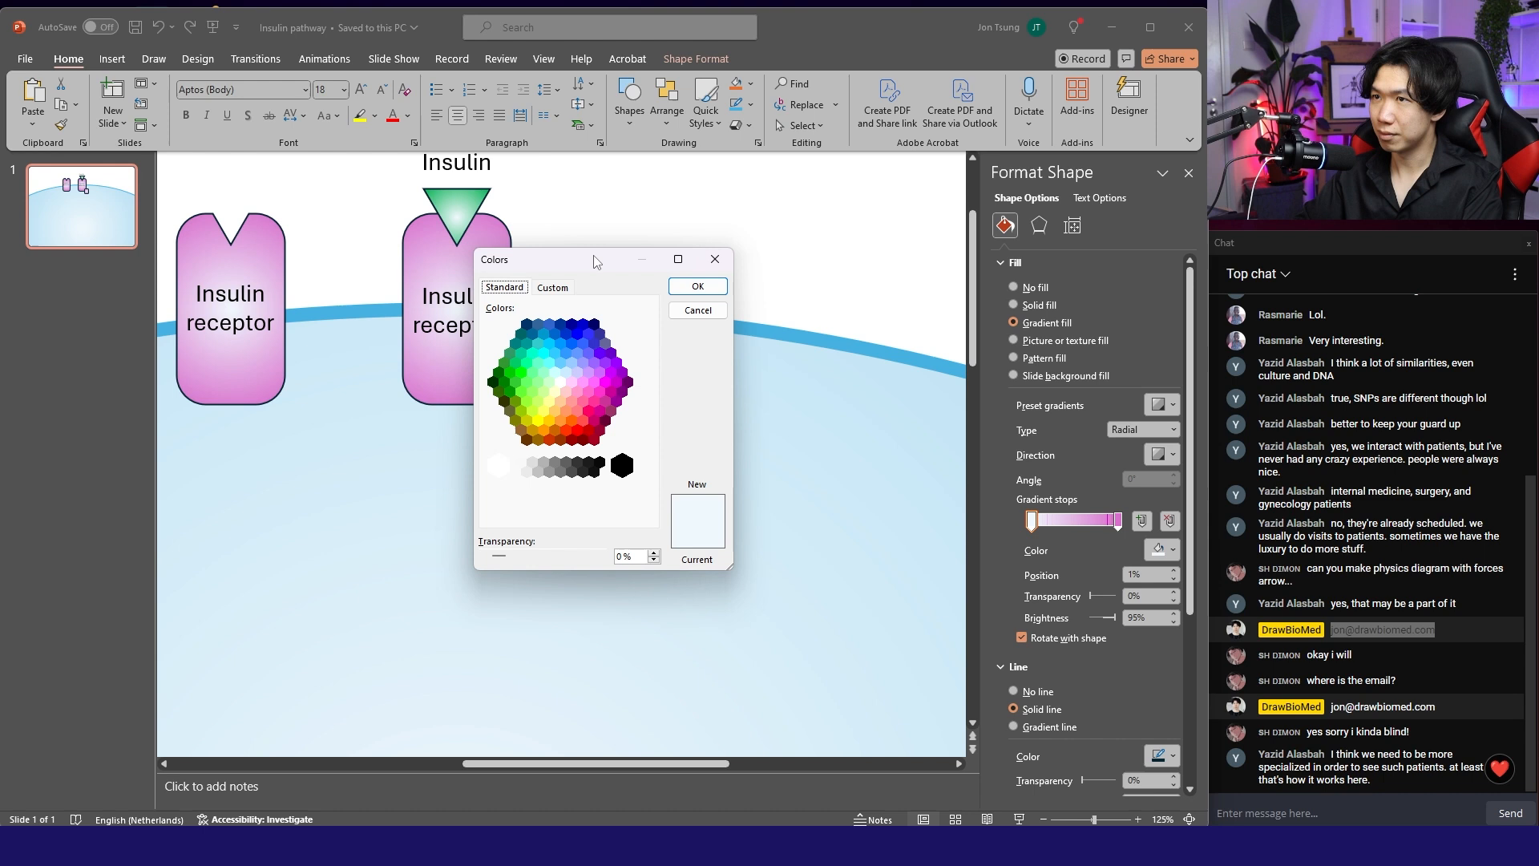
pyautogui.moveTo(594, 259); pyautogui.dragTo(813, 216)
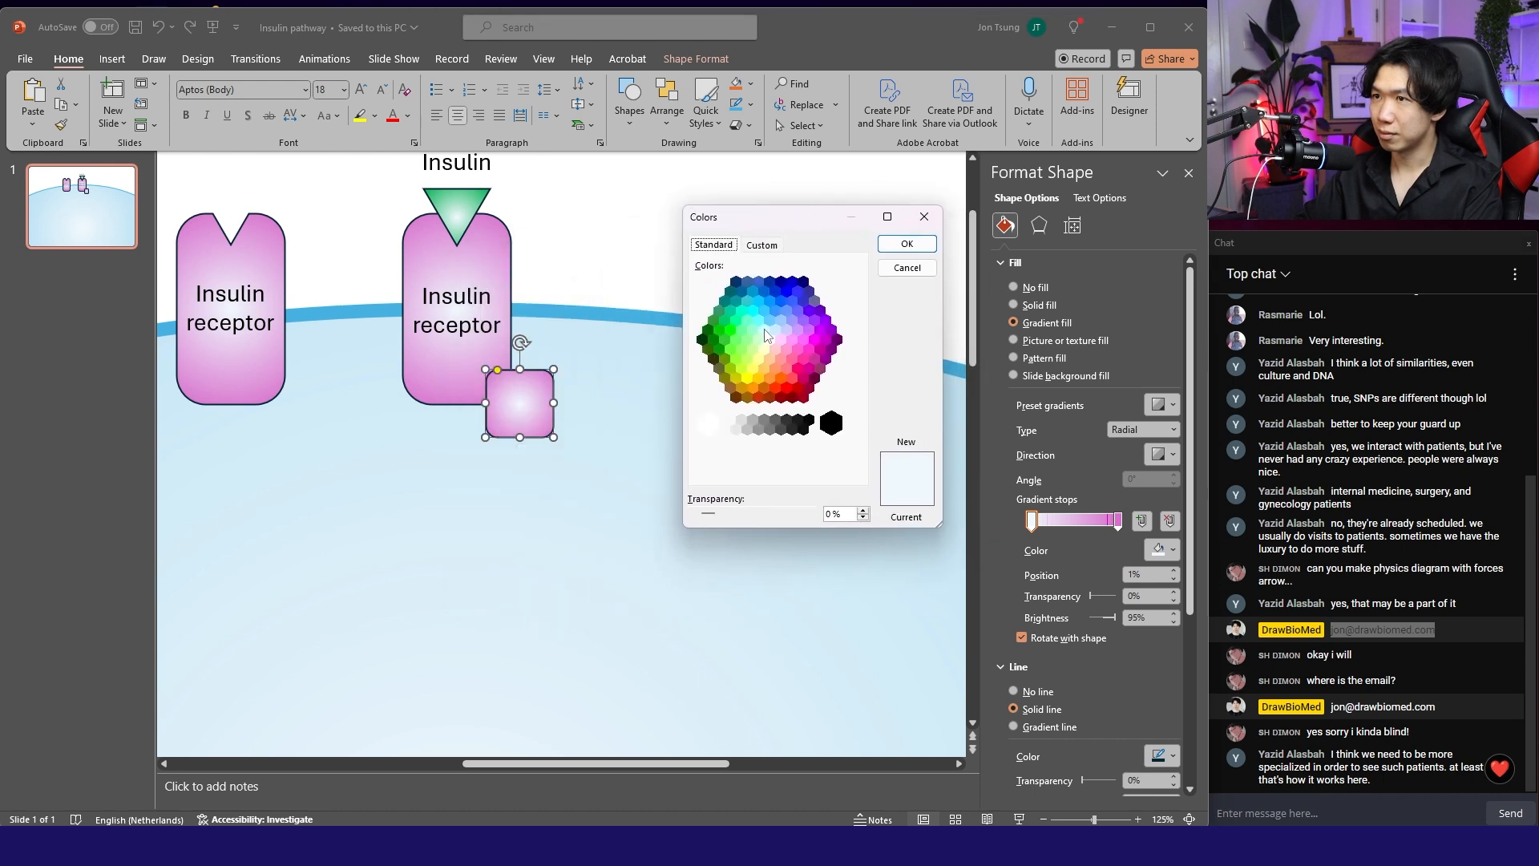
pyautogui.click(801, 300)
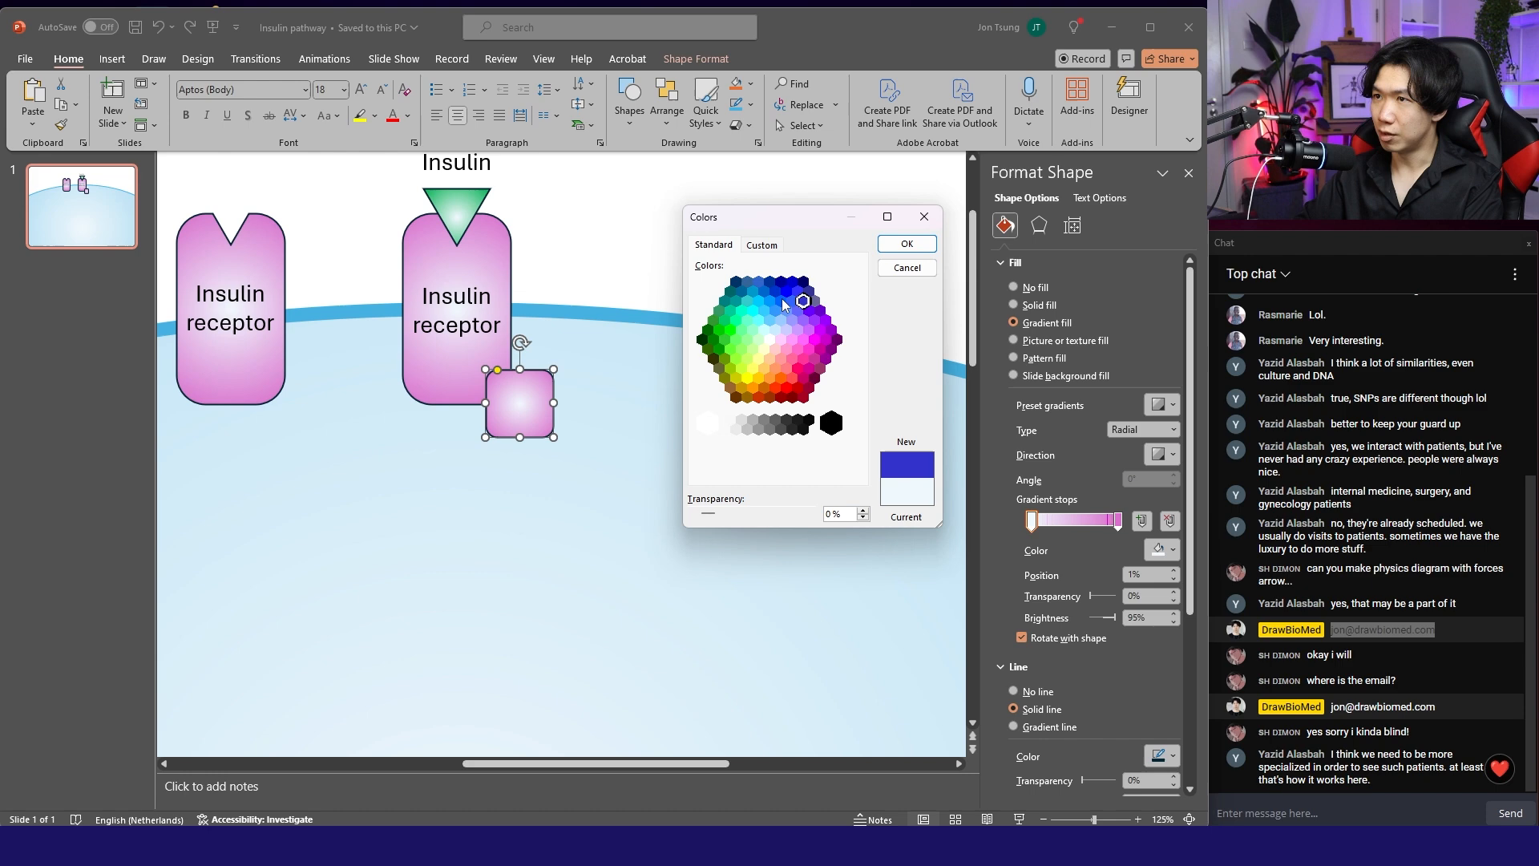
pyautogui.click(774, 311)
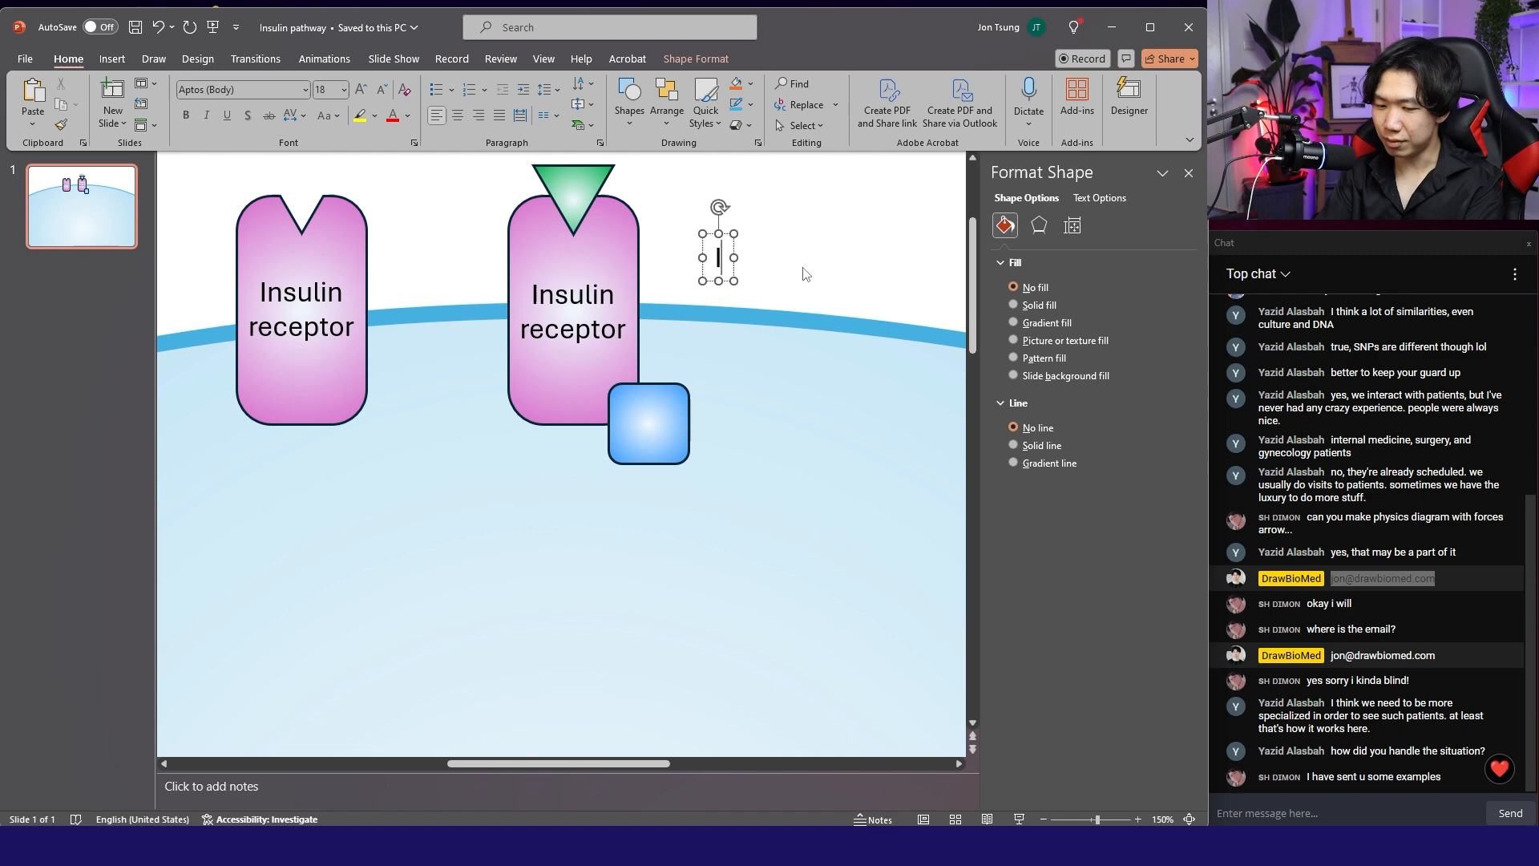
# Label a box IRS and draw a 2 pt line downward from IRS1.
pyautogui.write('IRS')
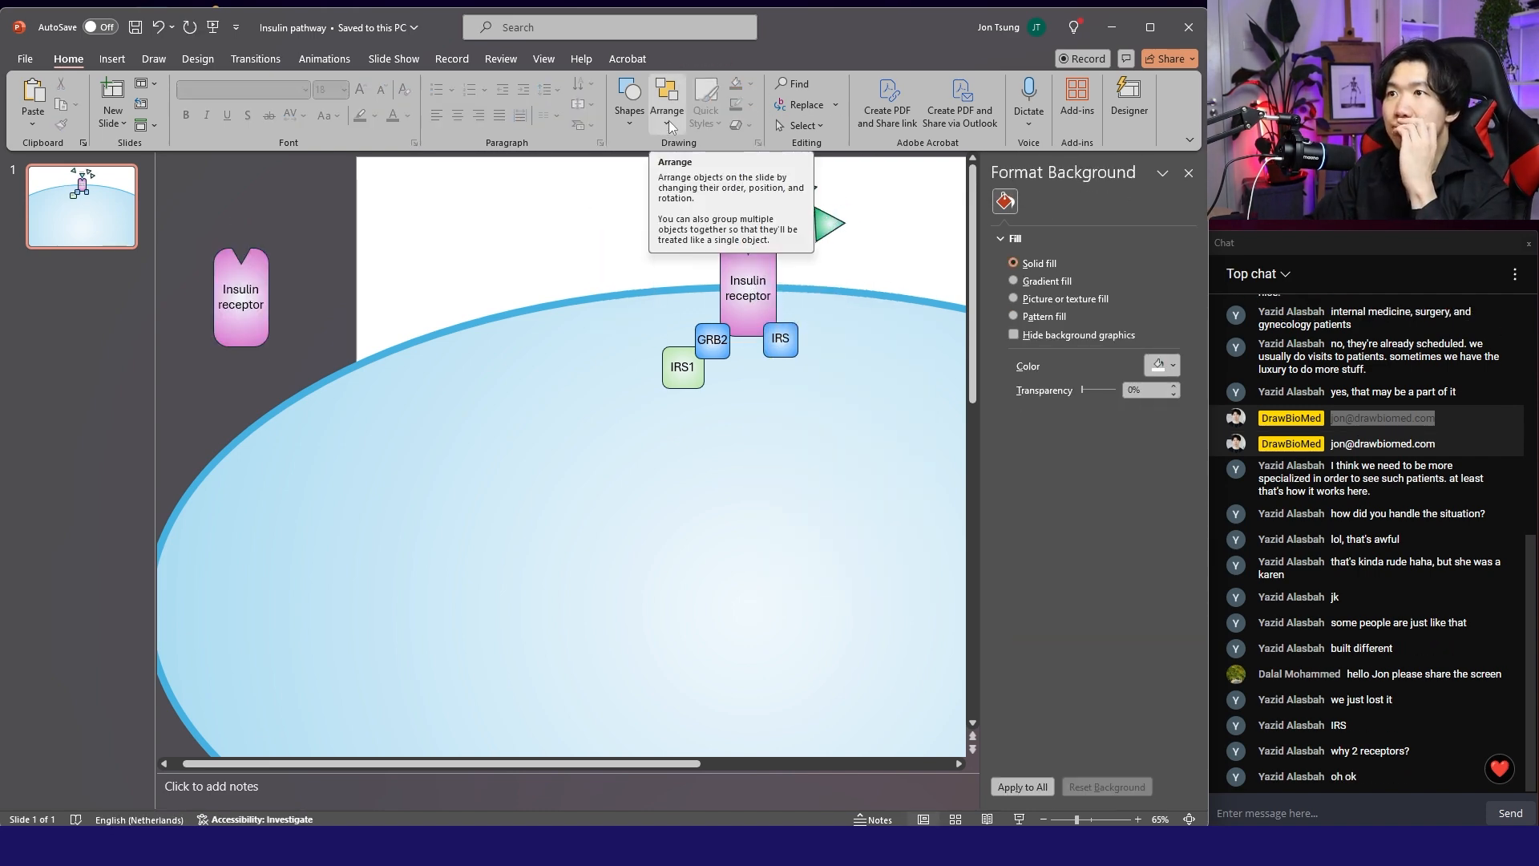
pyautogui.click(628, 98)
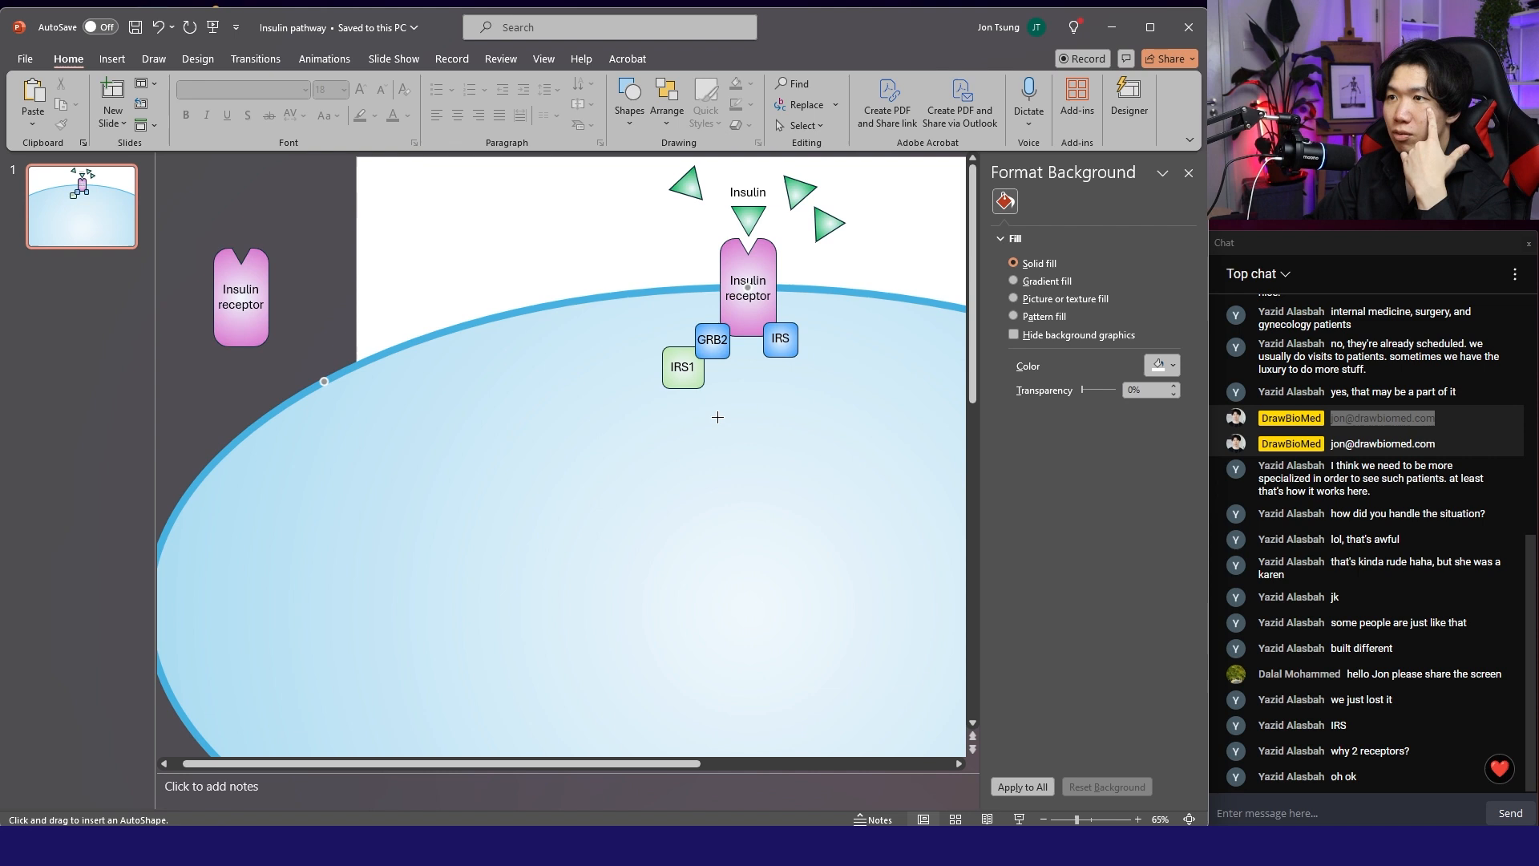
pyautogui.moveTo(700, 397); pyautogui.dragTo(751, 445)
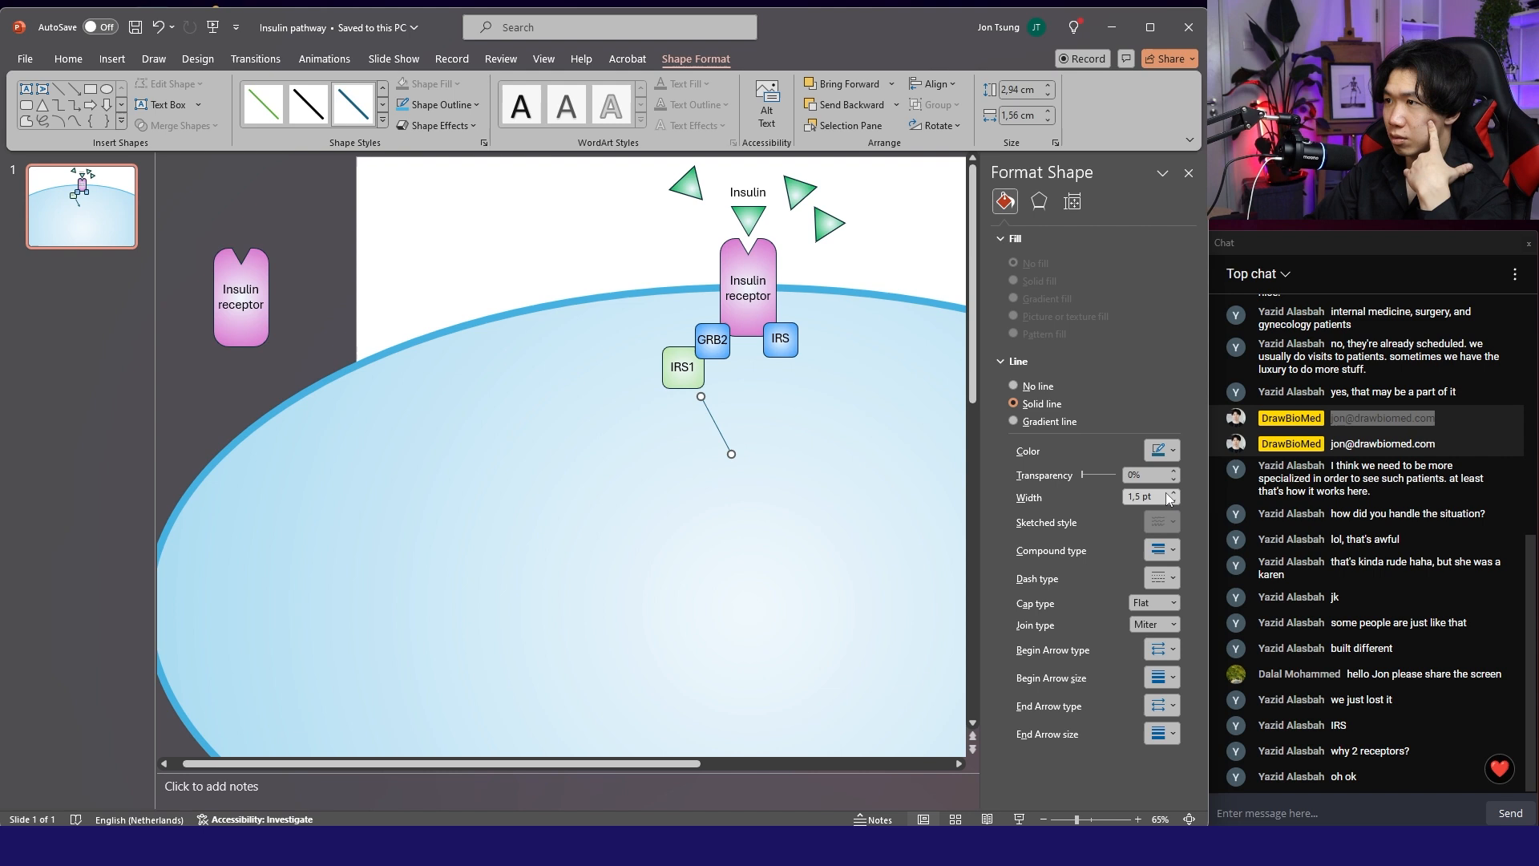
pyautogui.click(1144, 495)
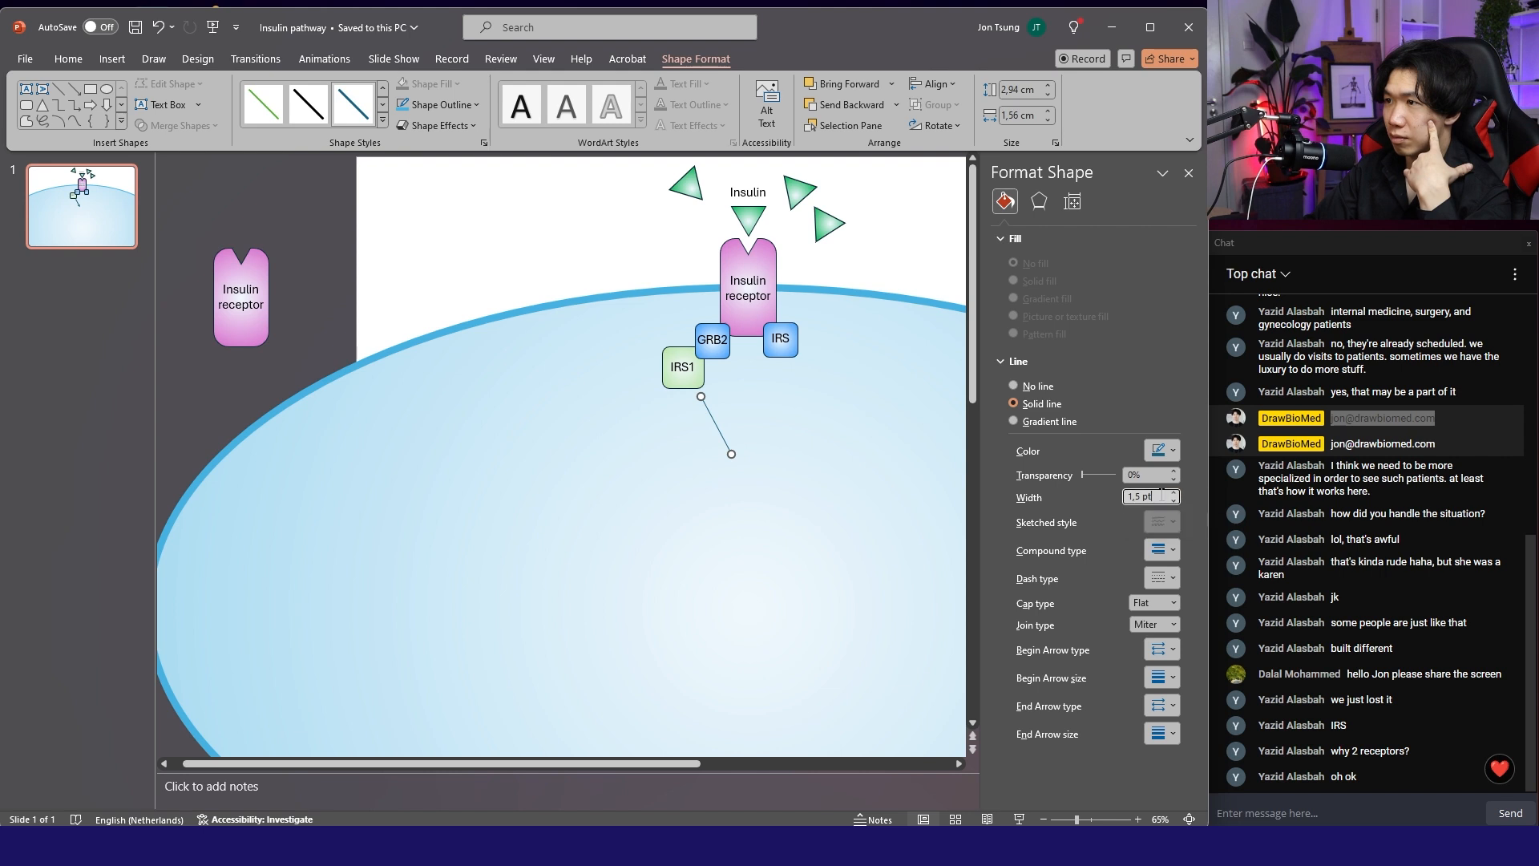
pyautogui.click(1173, 491)
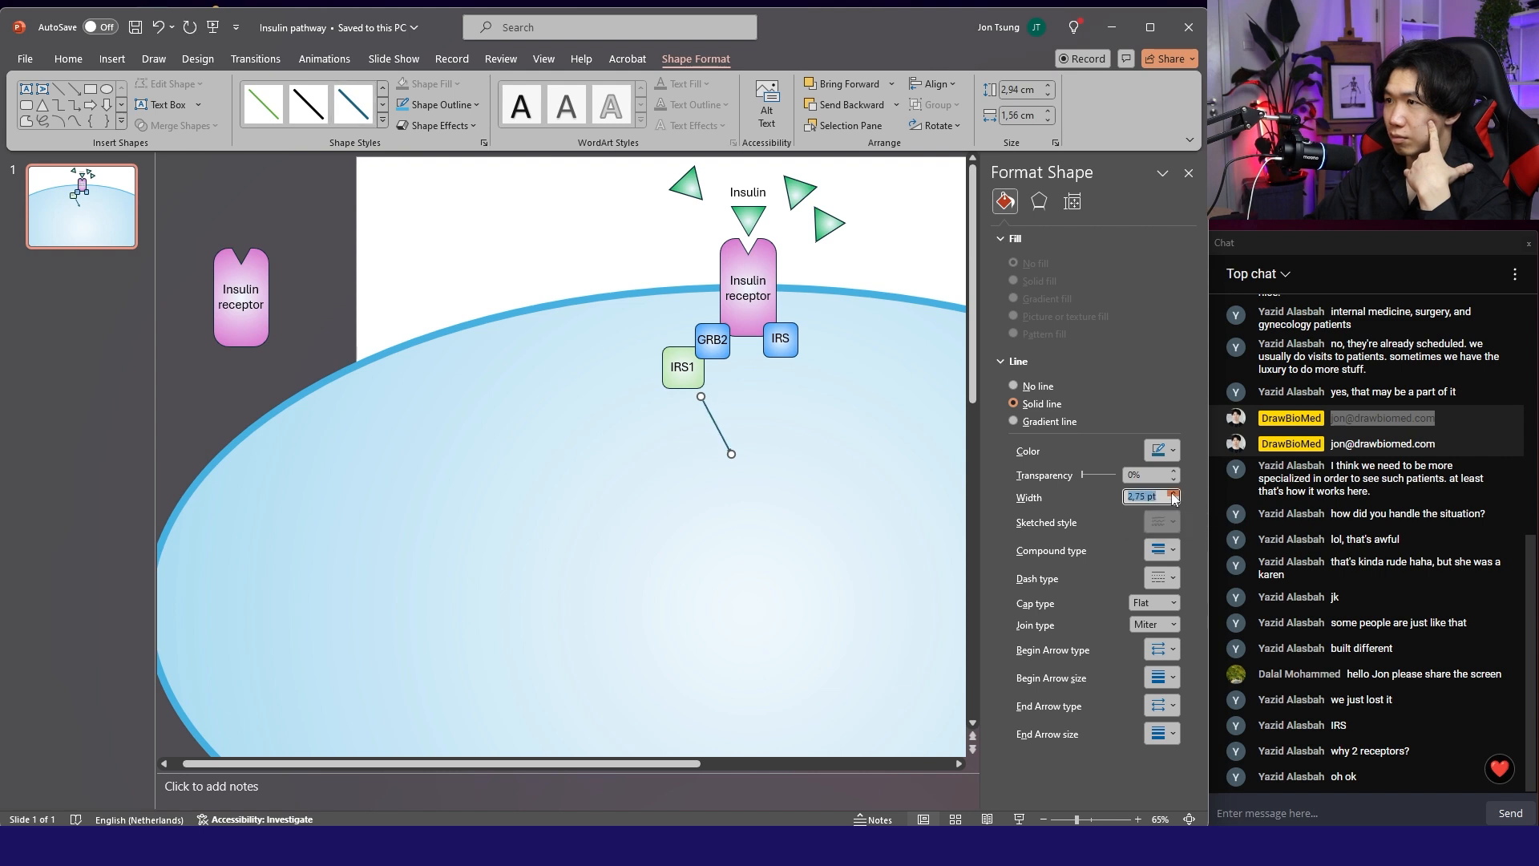
pyautogui.click(1172, 501)
pyautogui.write('2')
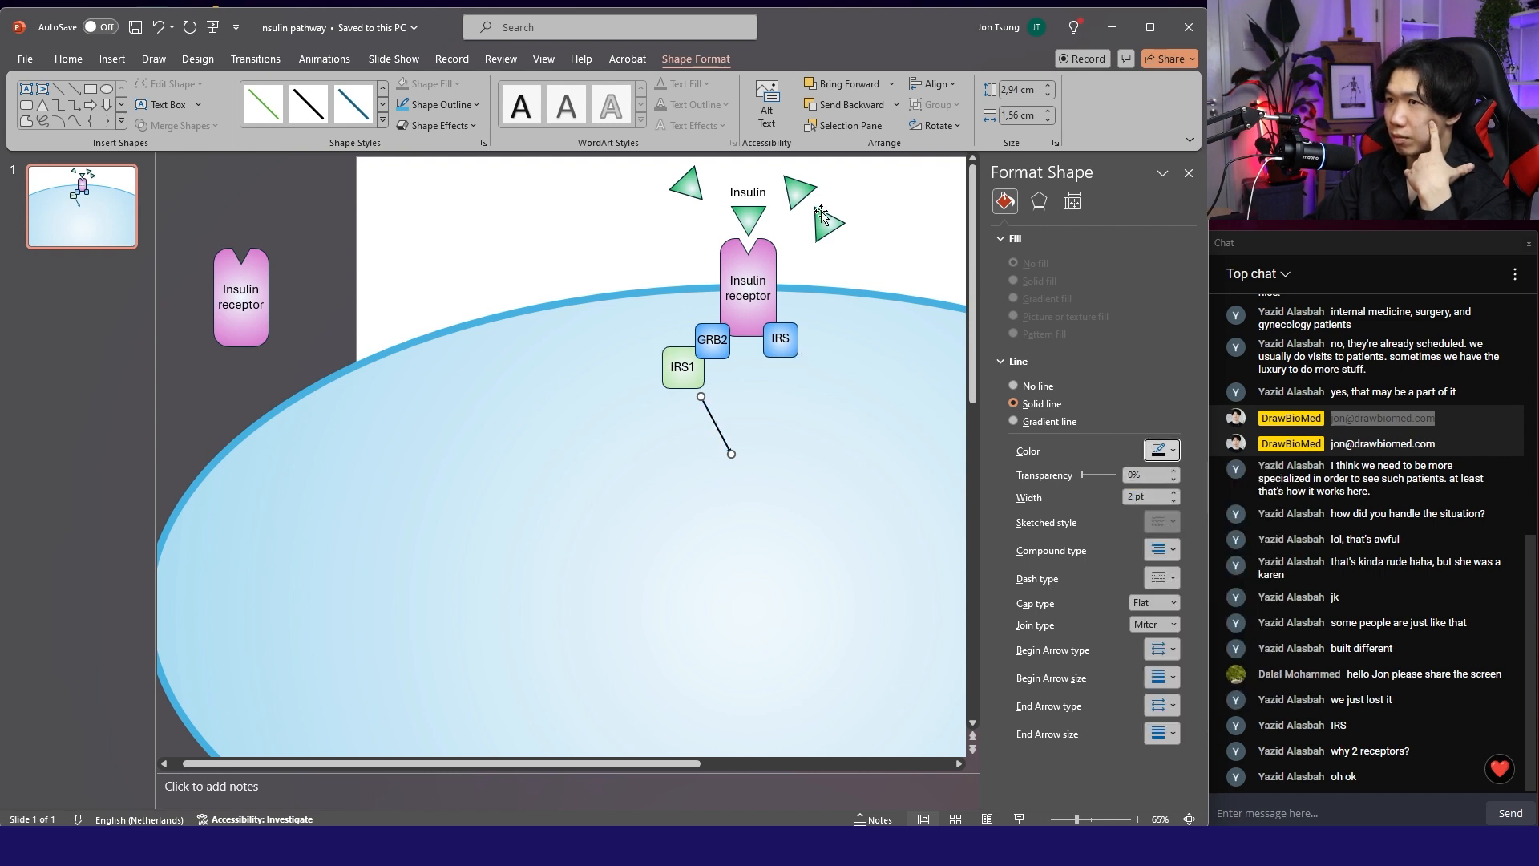
pyautogui.click(831, 412)
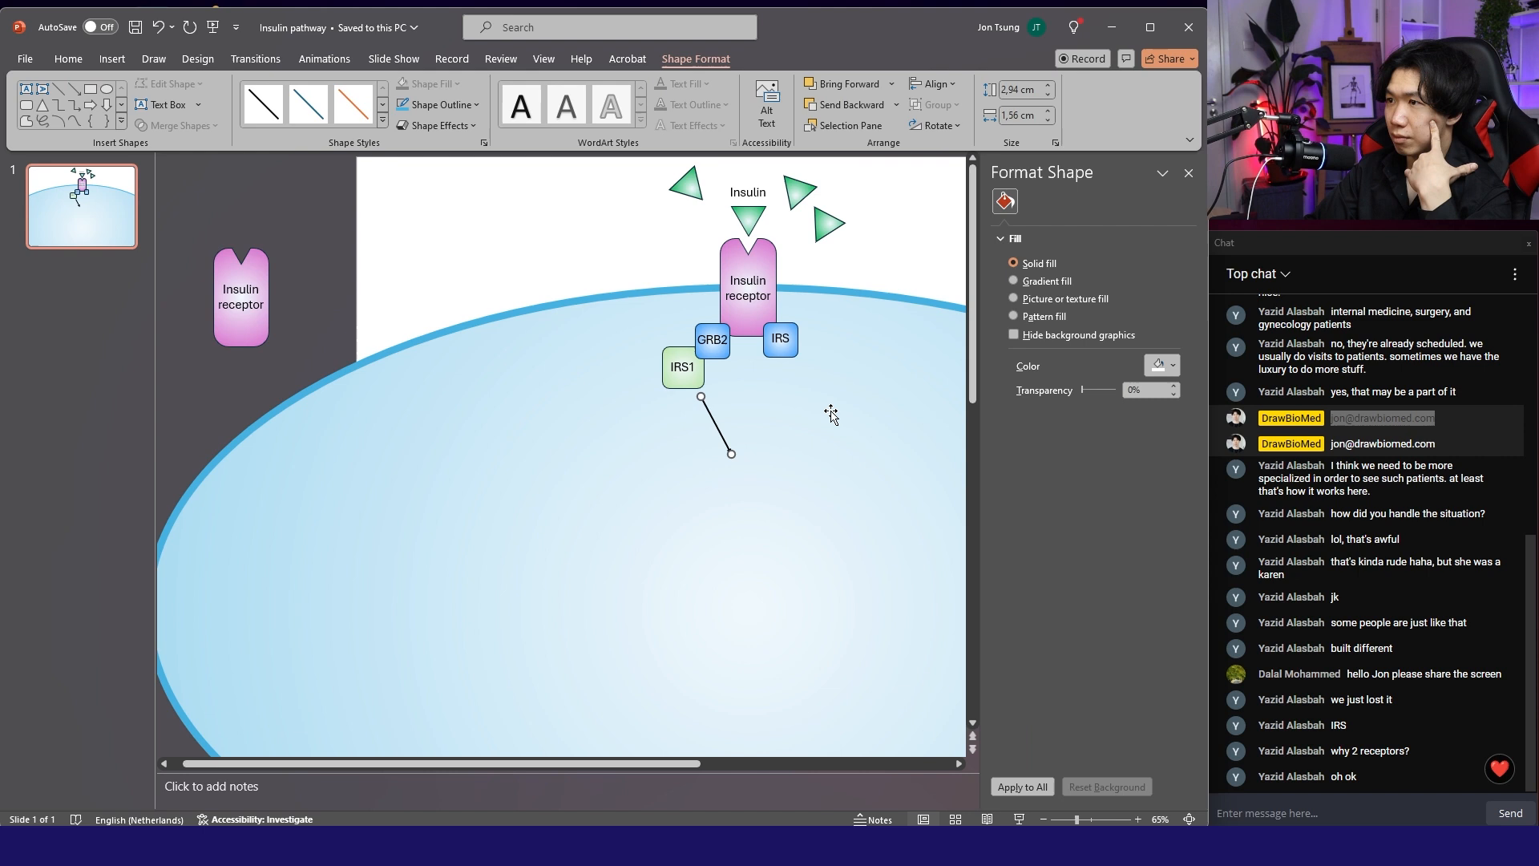
# Add an arrowhead to the end of the IRS1 line.
pyautogui.click(1174, 649)
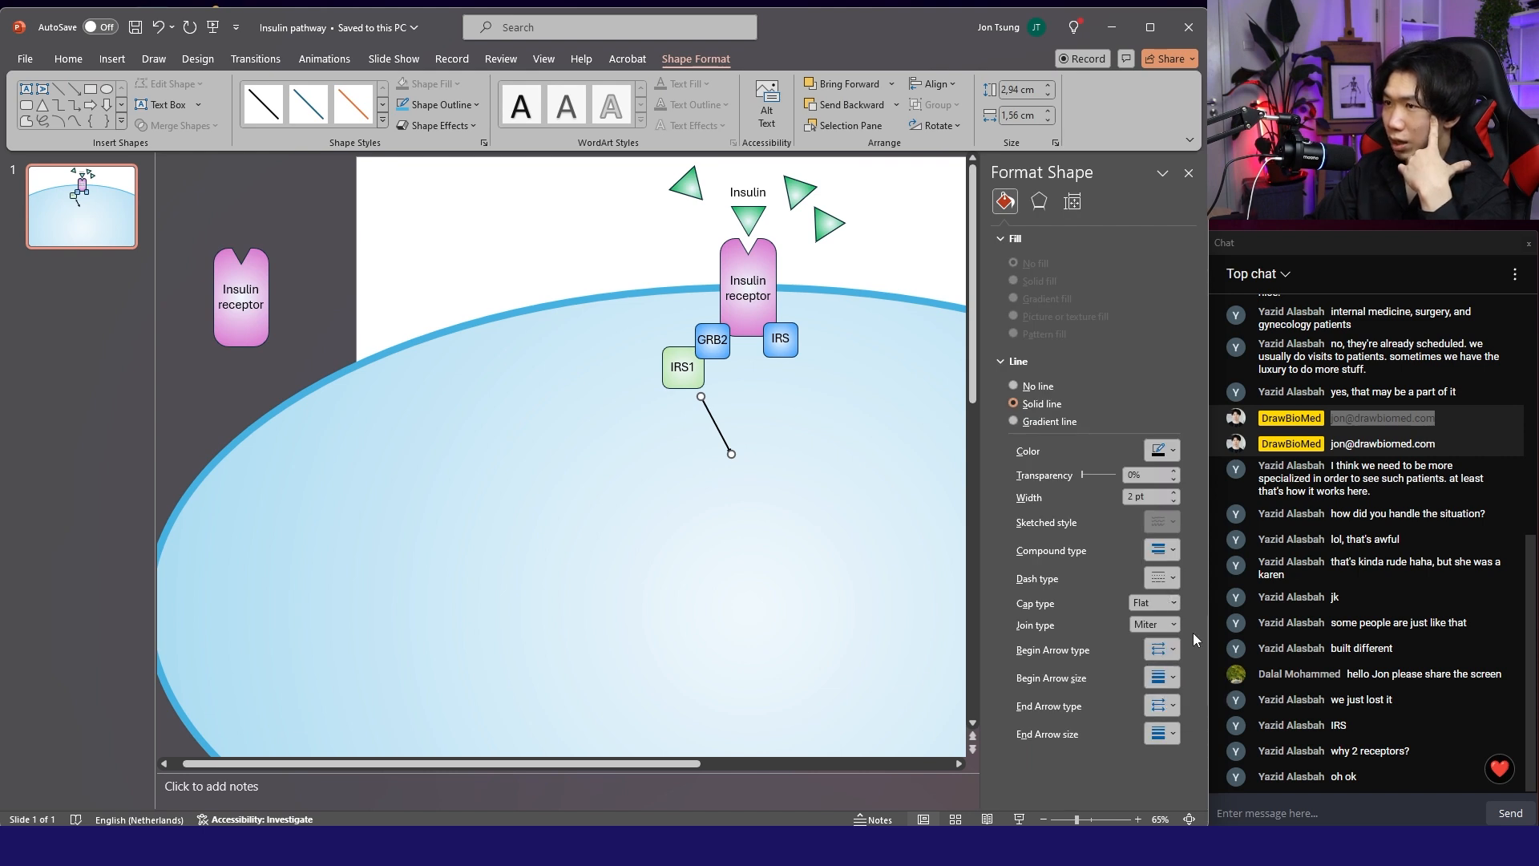
pyautogui.moveTo(1171, 697)
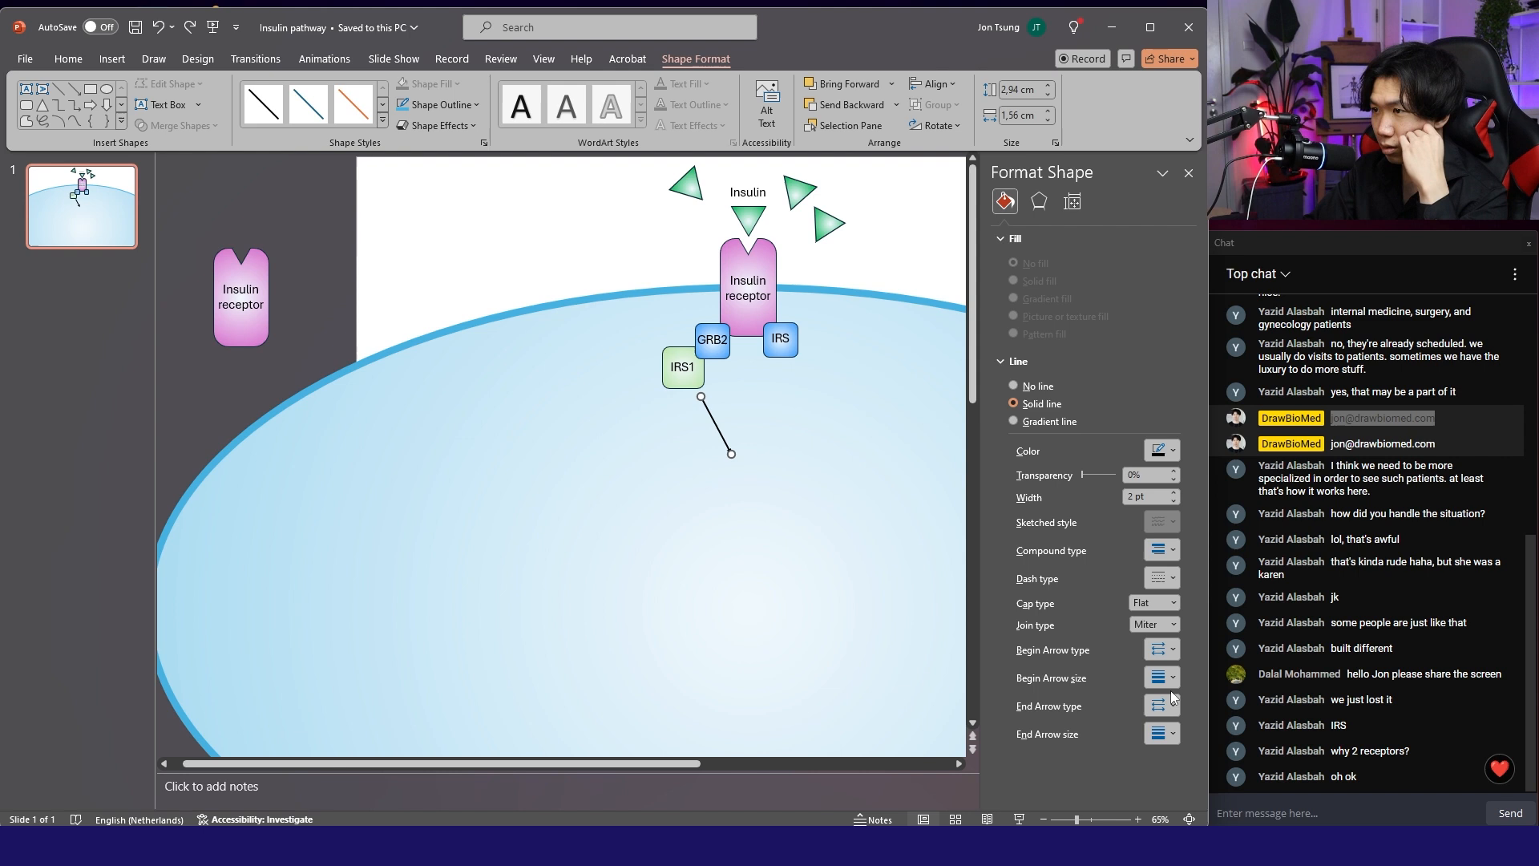
pyautogui.click(1161, 704)
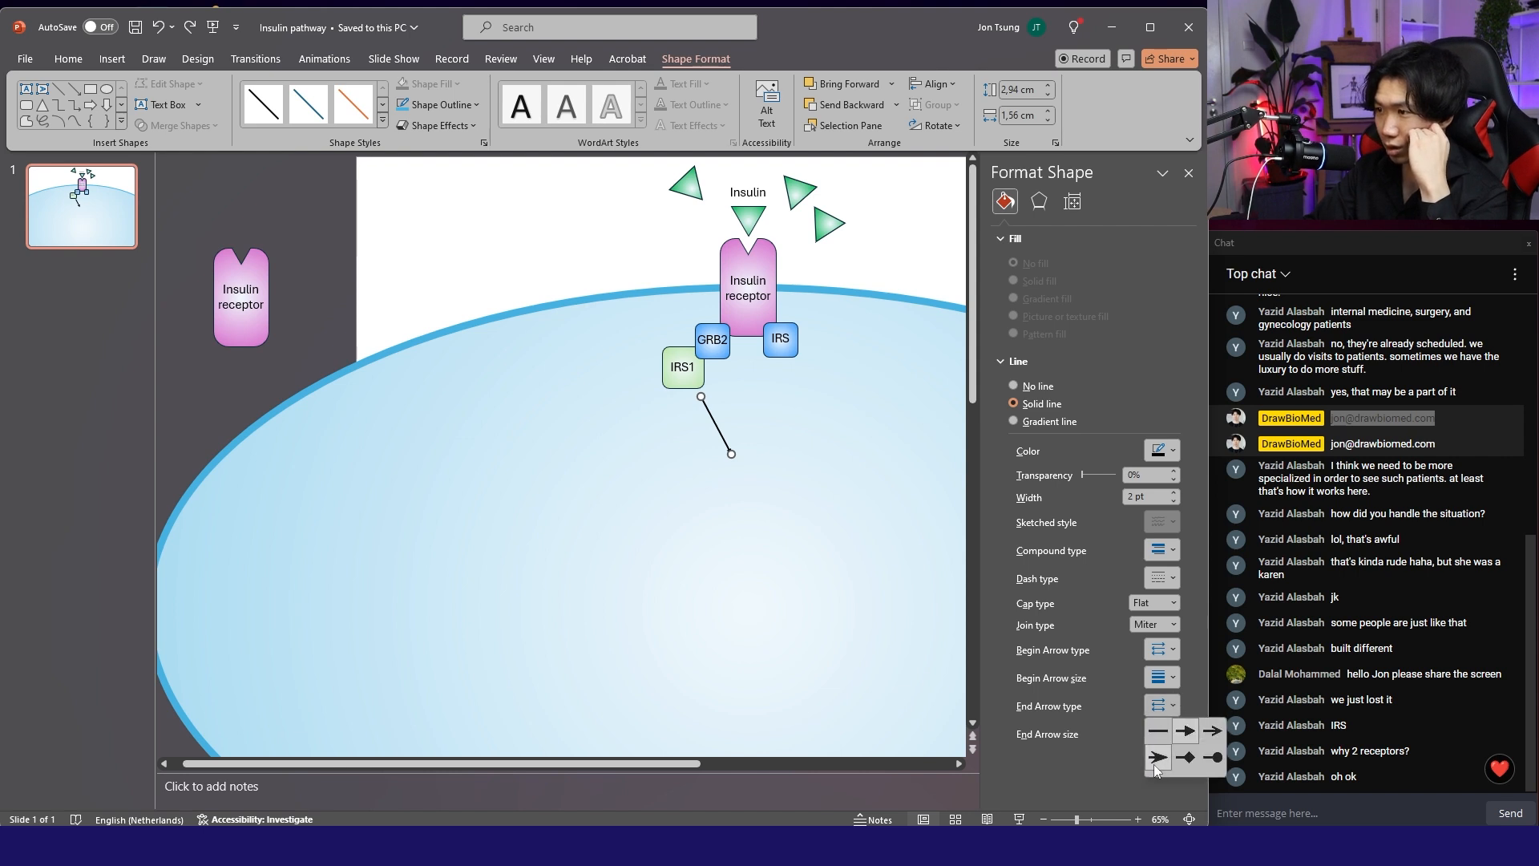
pyautogui.moveTo(1156, 758)
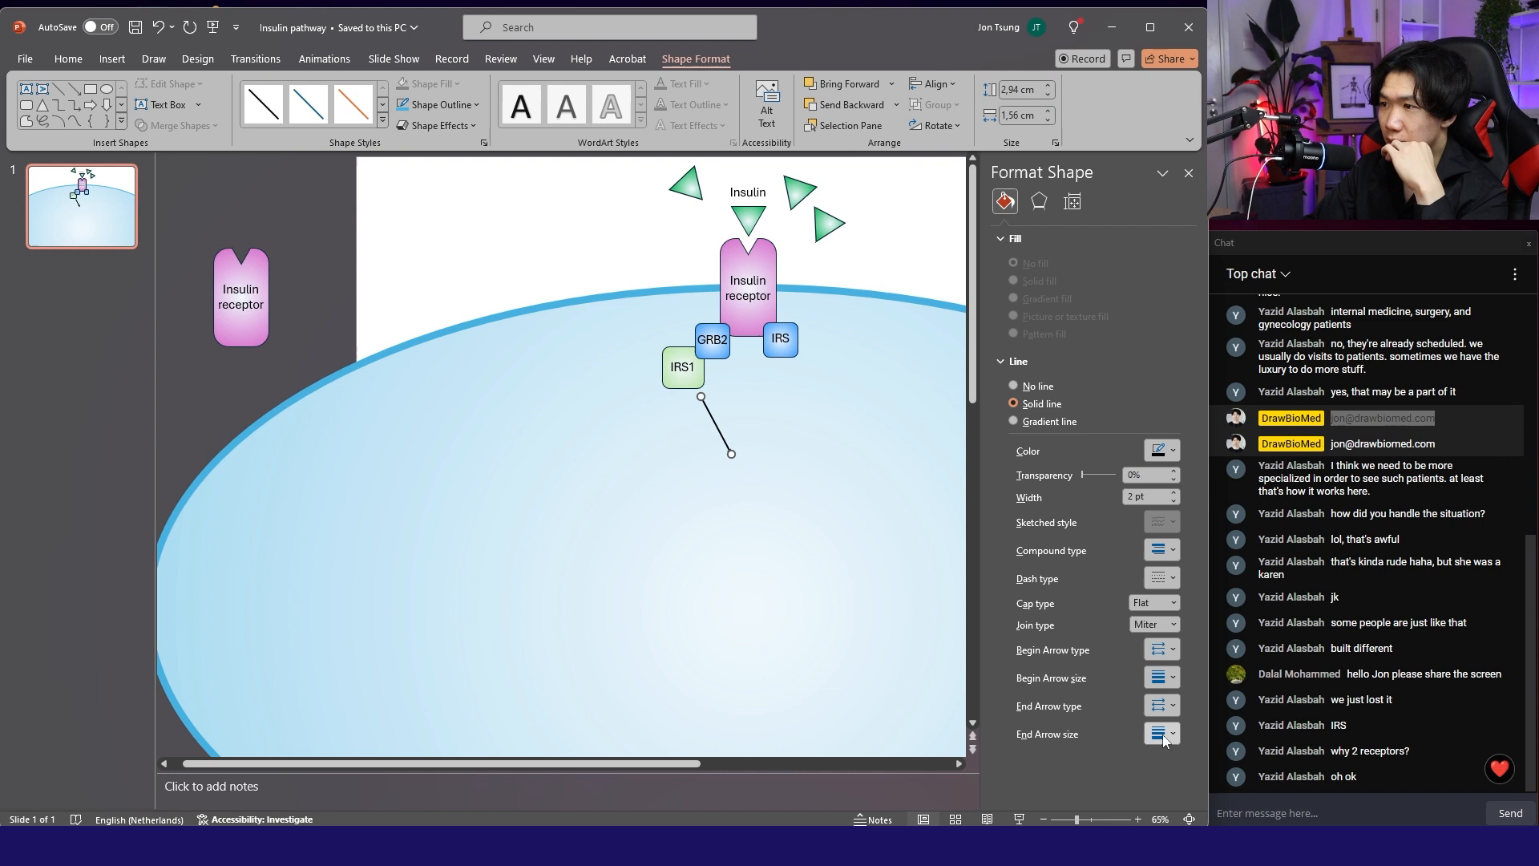
pyautogui.click(1161, 733)
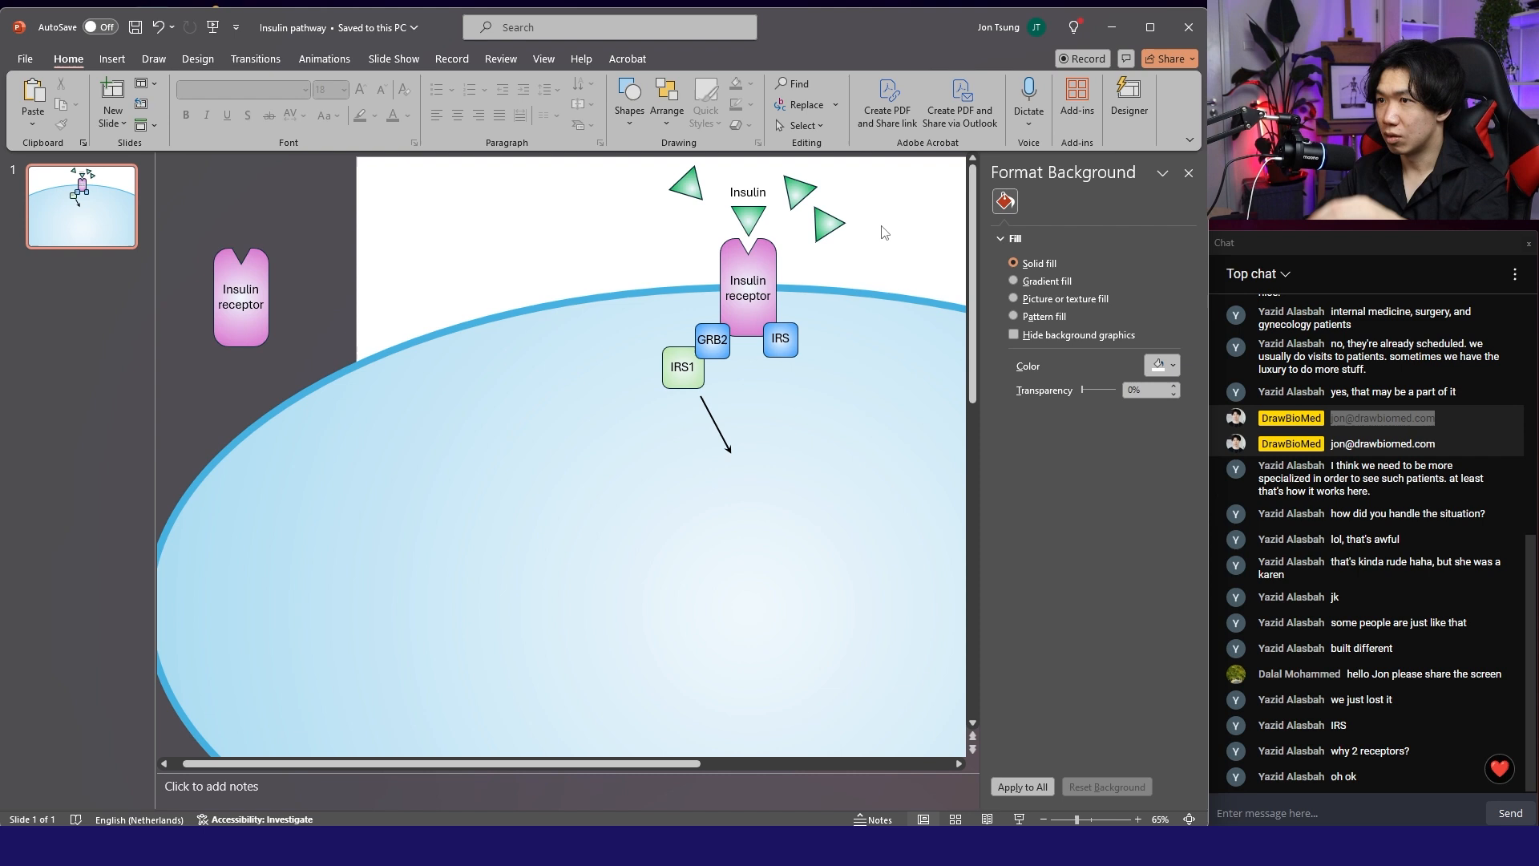
pyautogui.click(717, 422)
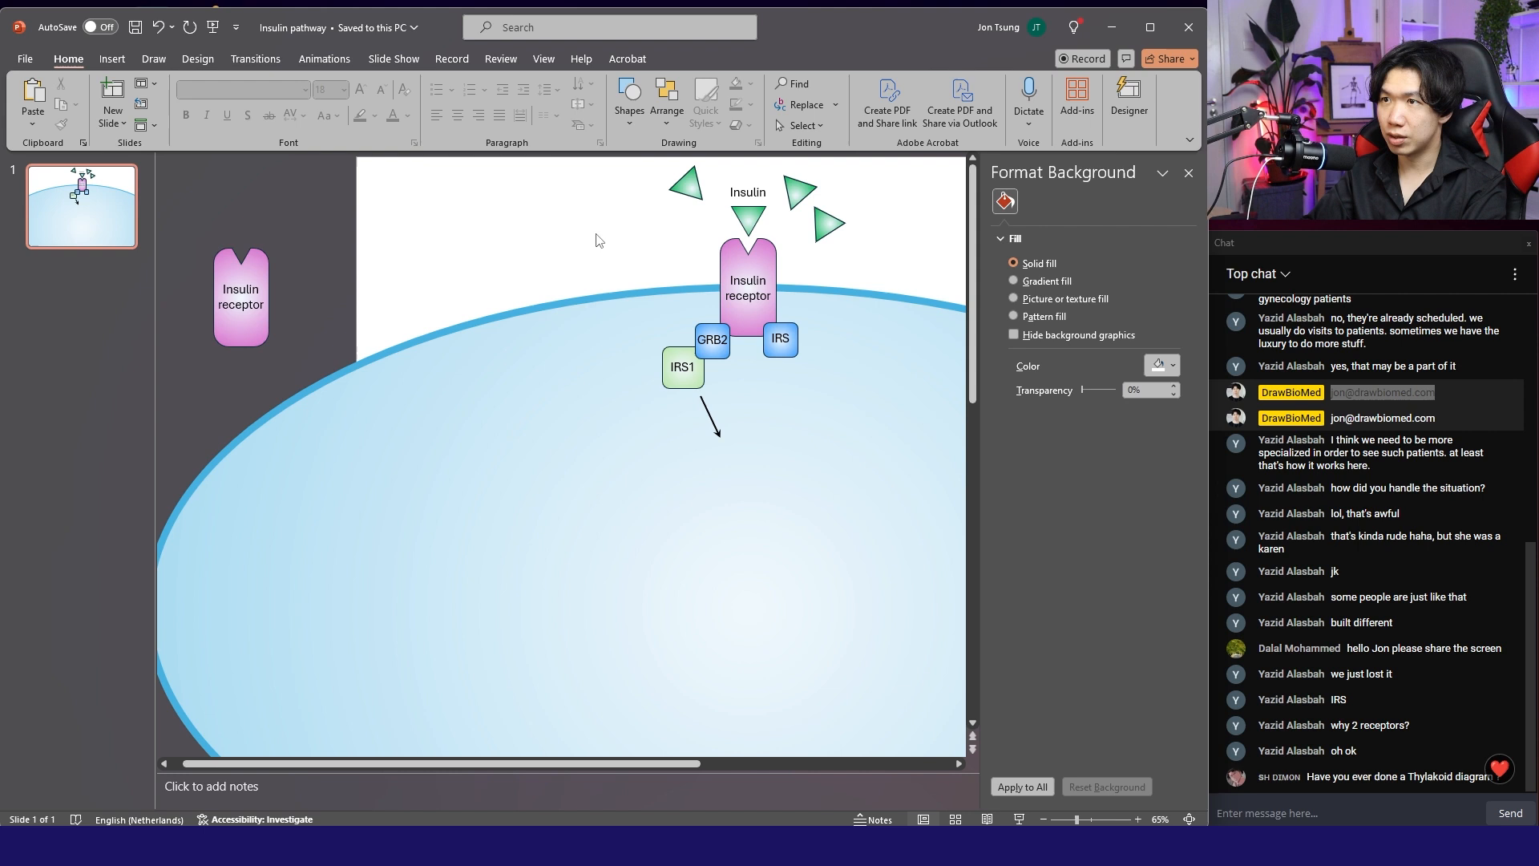
pyautogui.click(712, 340)
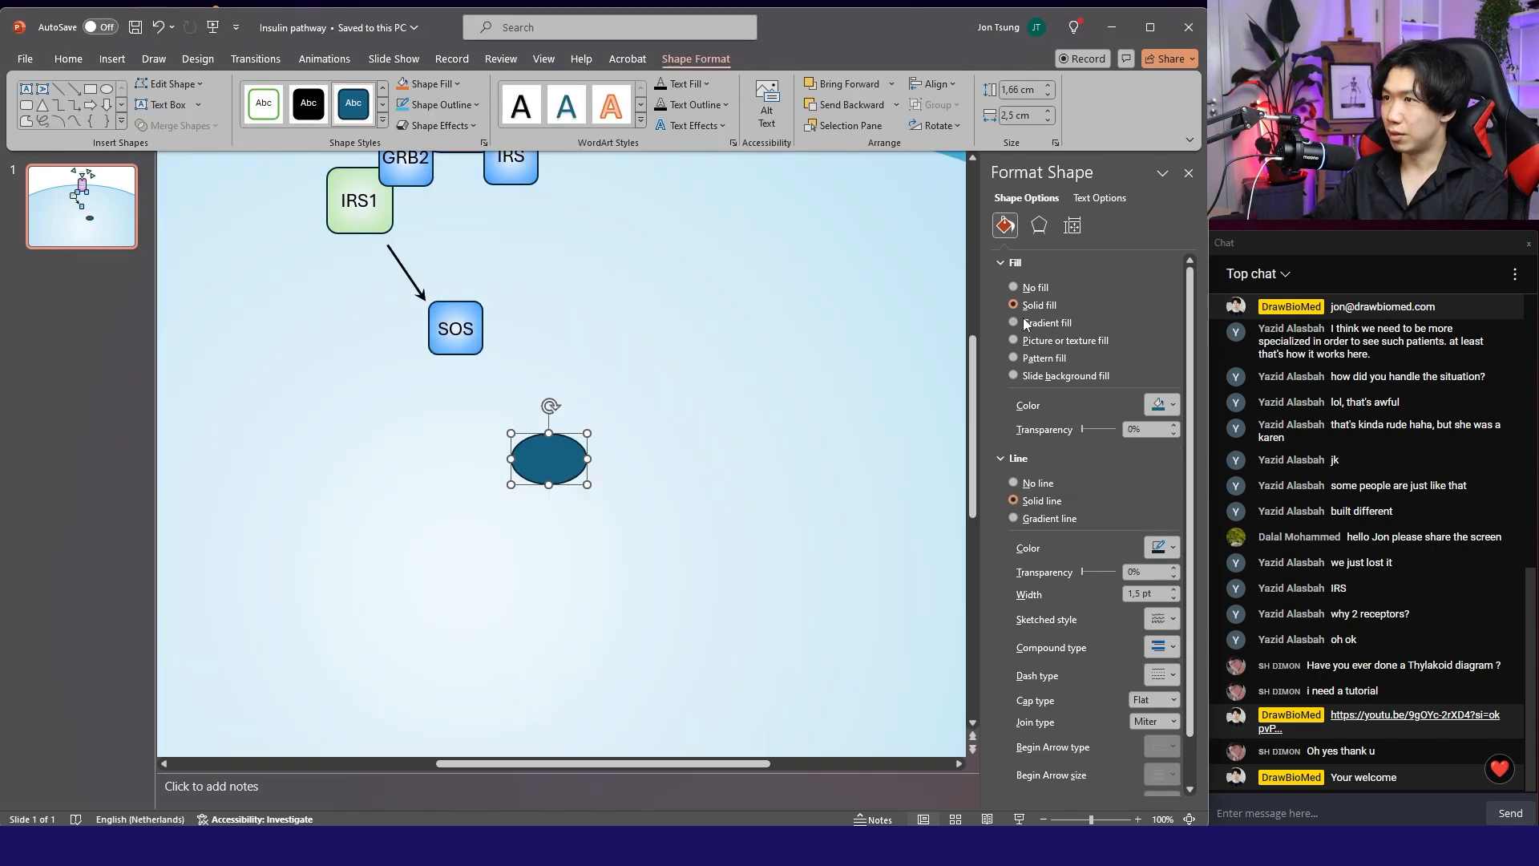
# Make the IRS arrow dashed and draw a line from PTEN toward PIP3.
pyautogui.click(1014, 322)
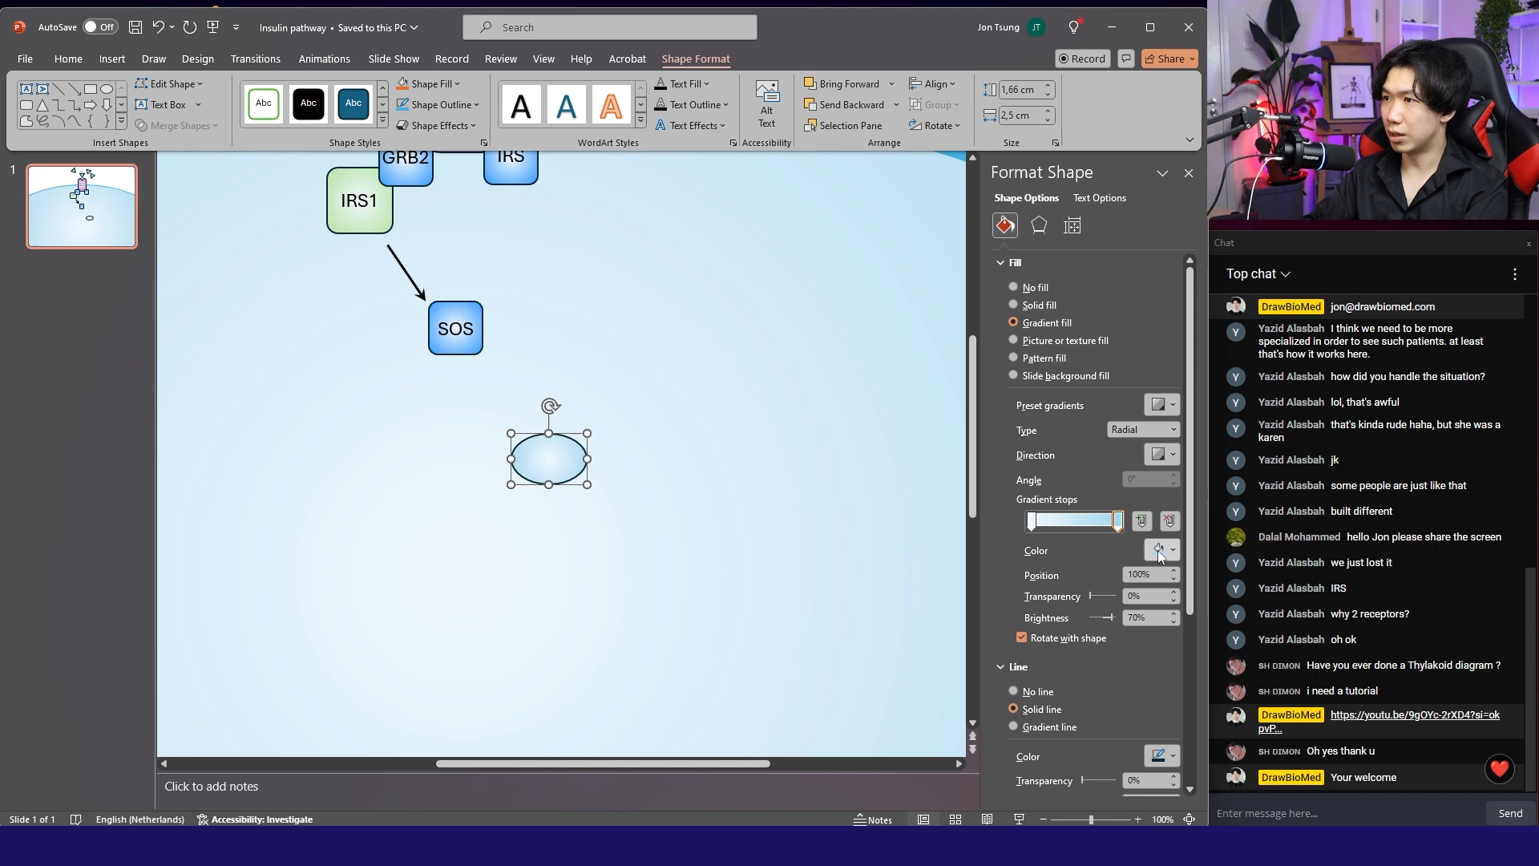
pyautogui.click(1162, 550)
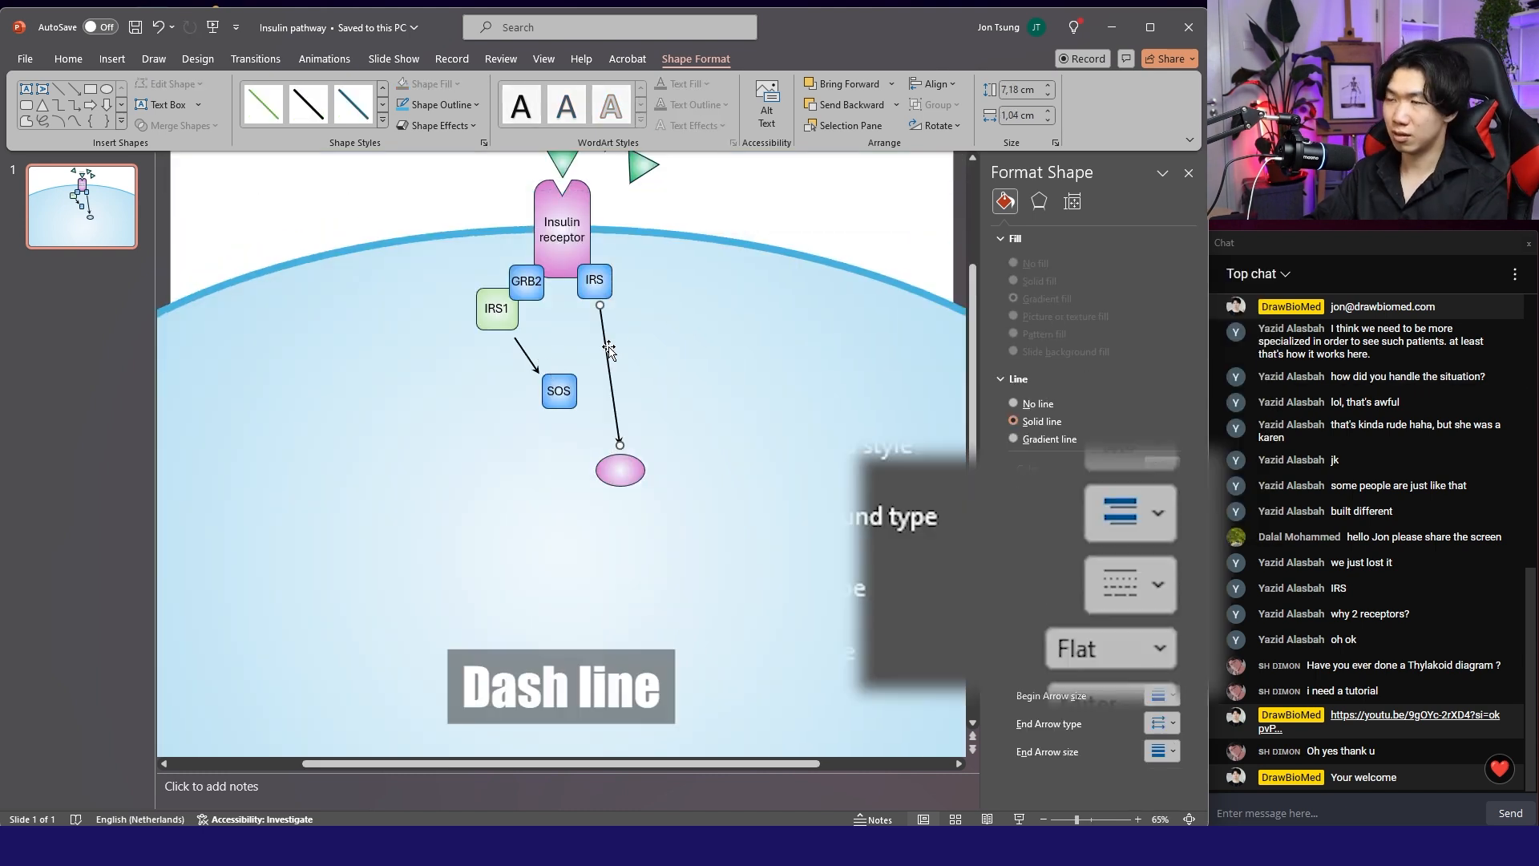
pyautogui.click(1158, 583)
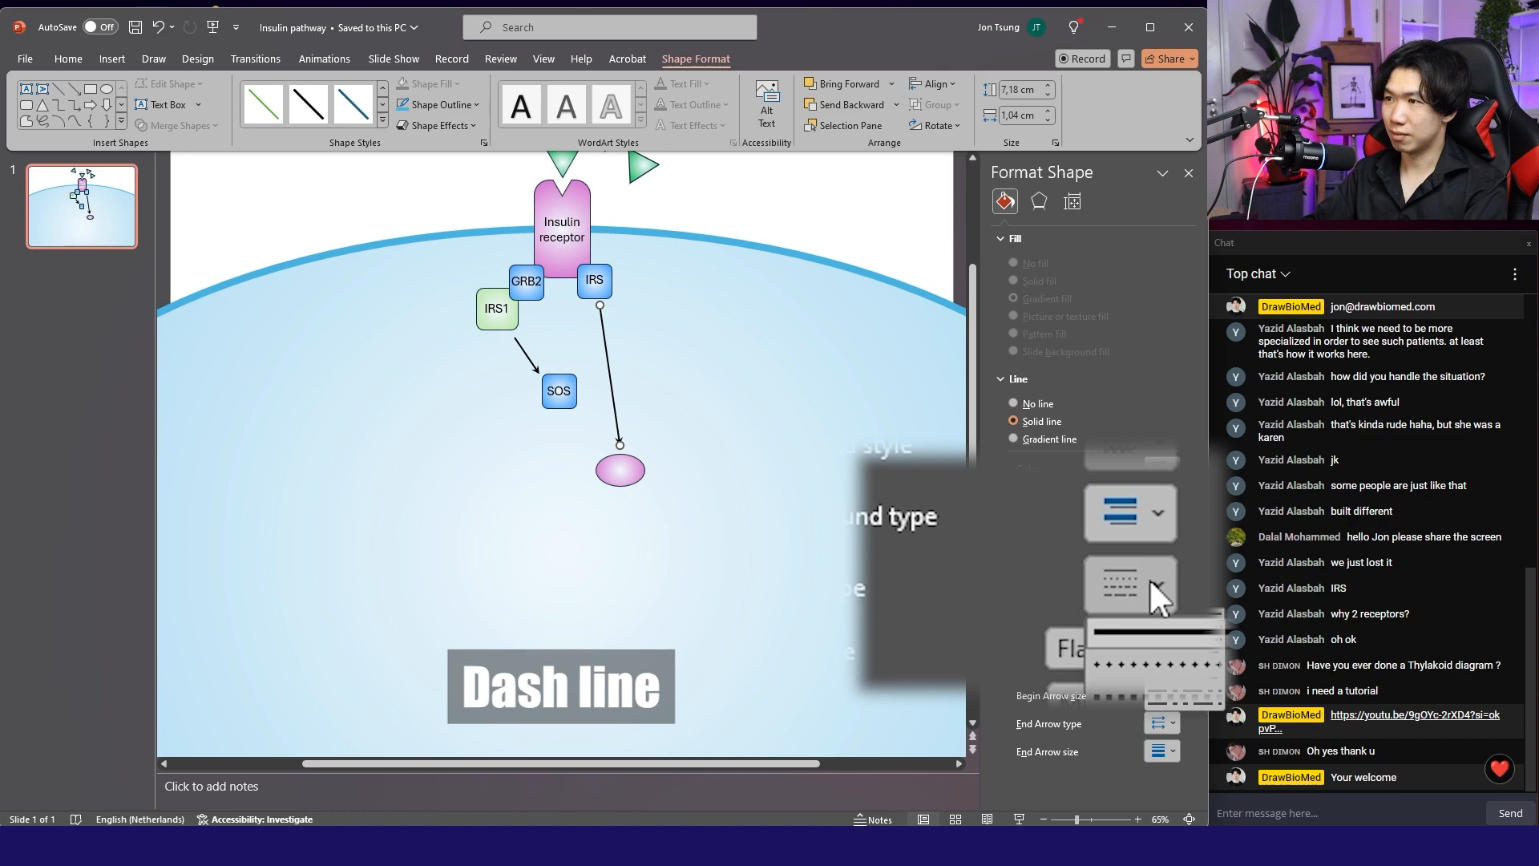
pyautogui.click(1156, 589)
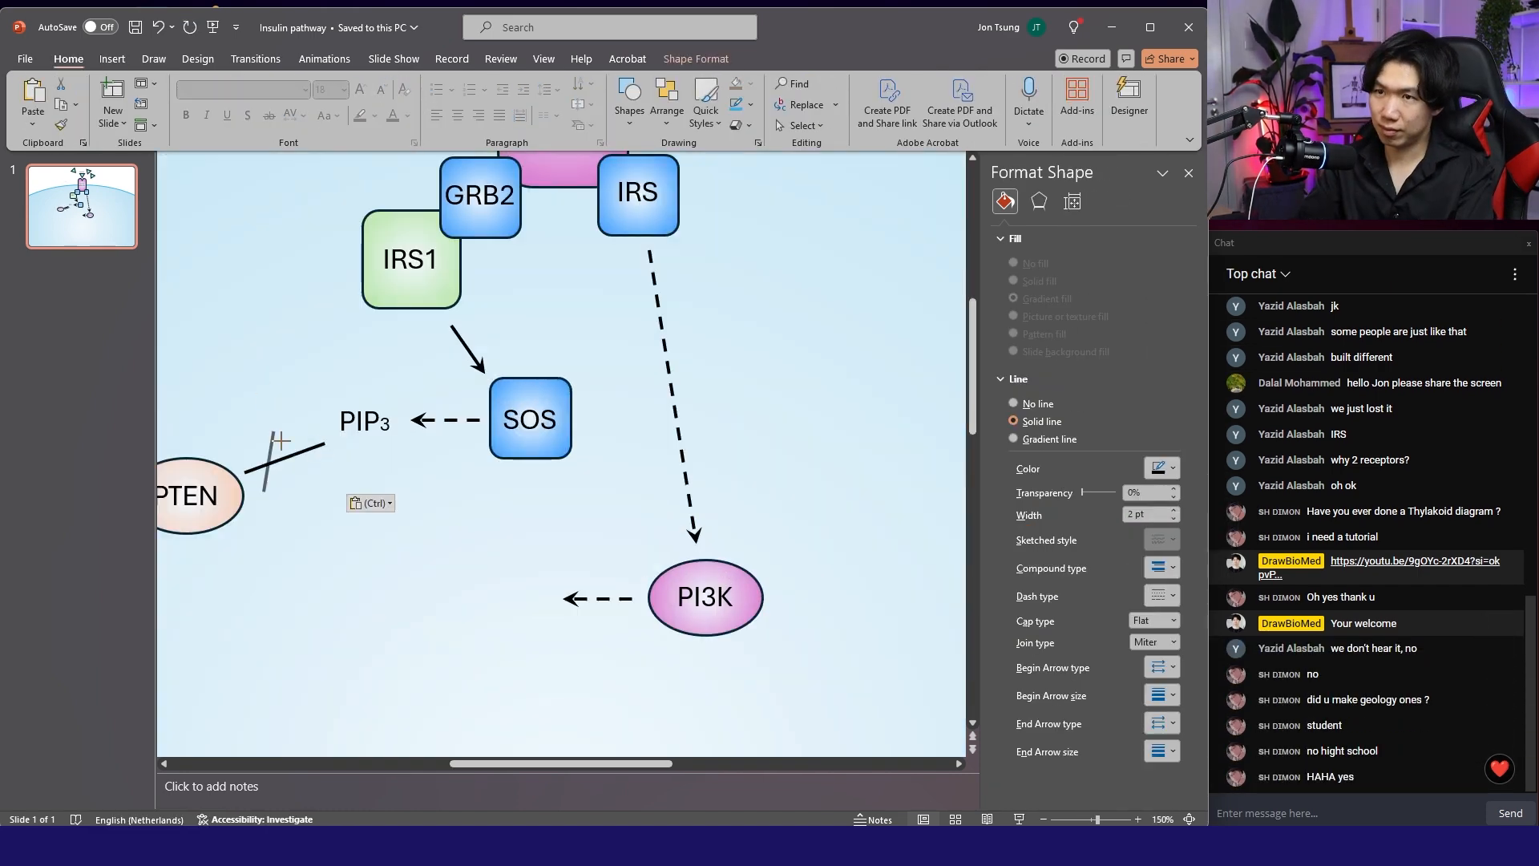
pyautogui.moveTo(270, 436); pyautogui.dragTo(268, 608)
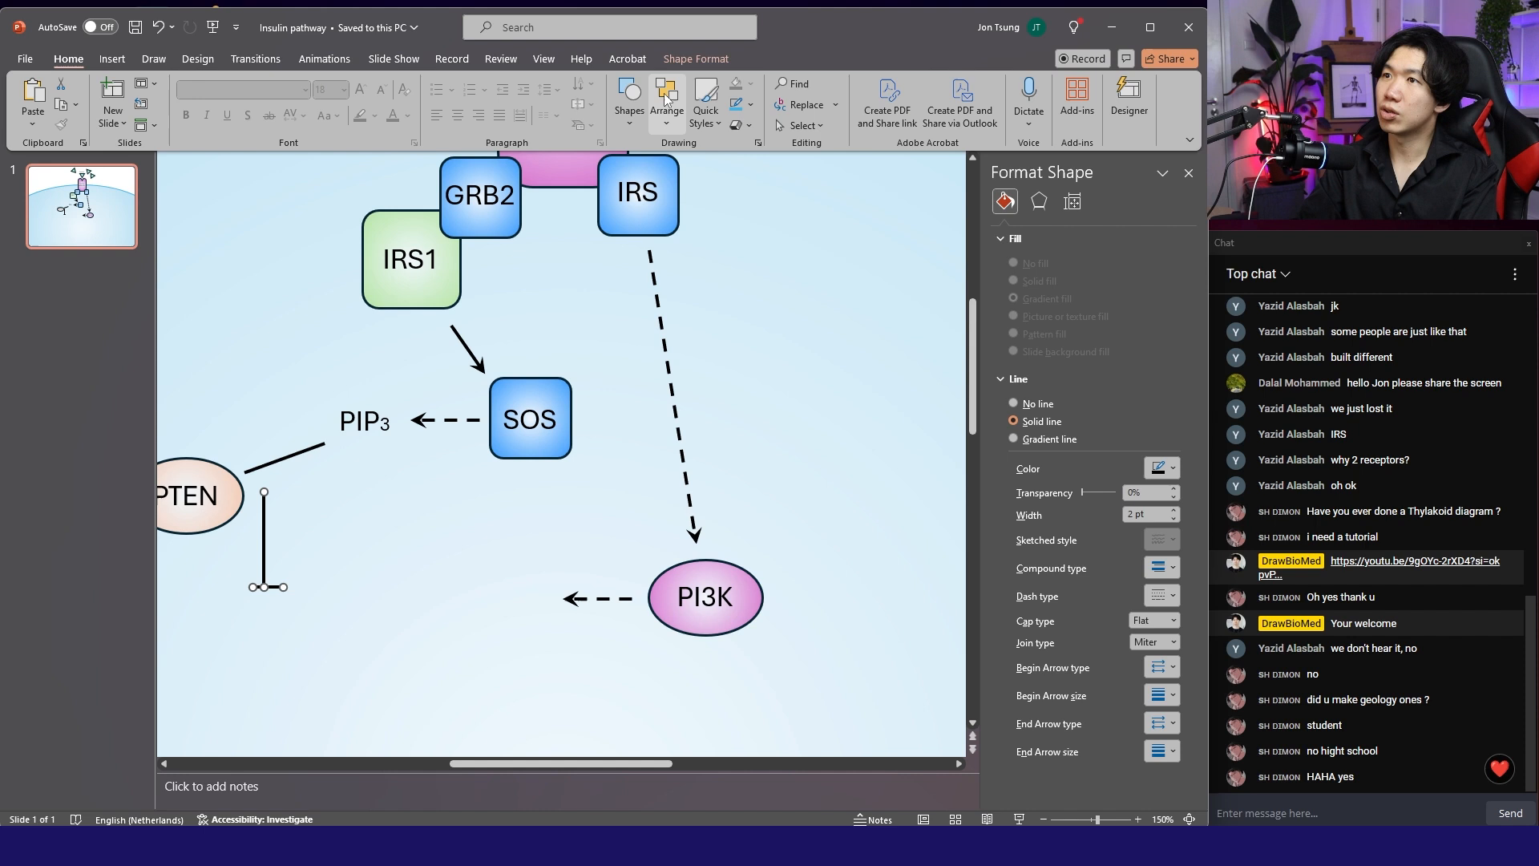
pyautogui.click(666, 97)
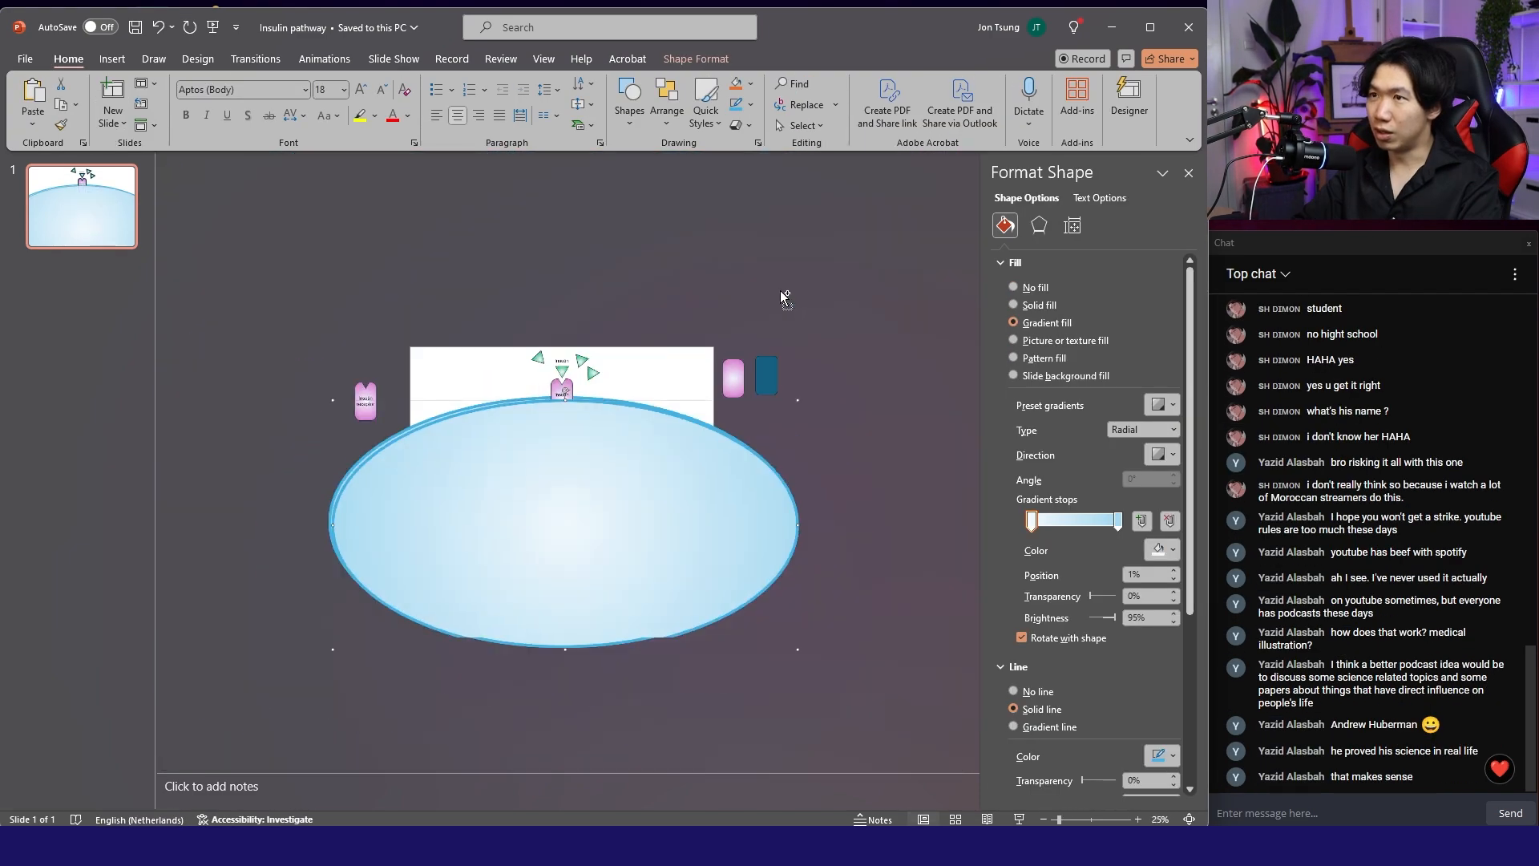
# Paste a copy of the cell ellipse, place it right of the PKC arrow, and shrink it.
pyautogui.press('ctrl+v')
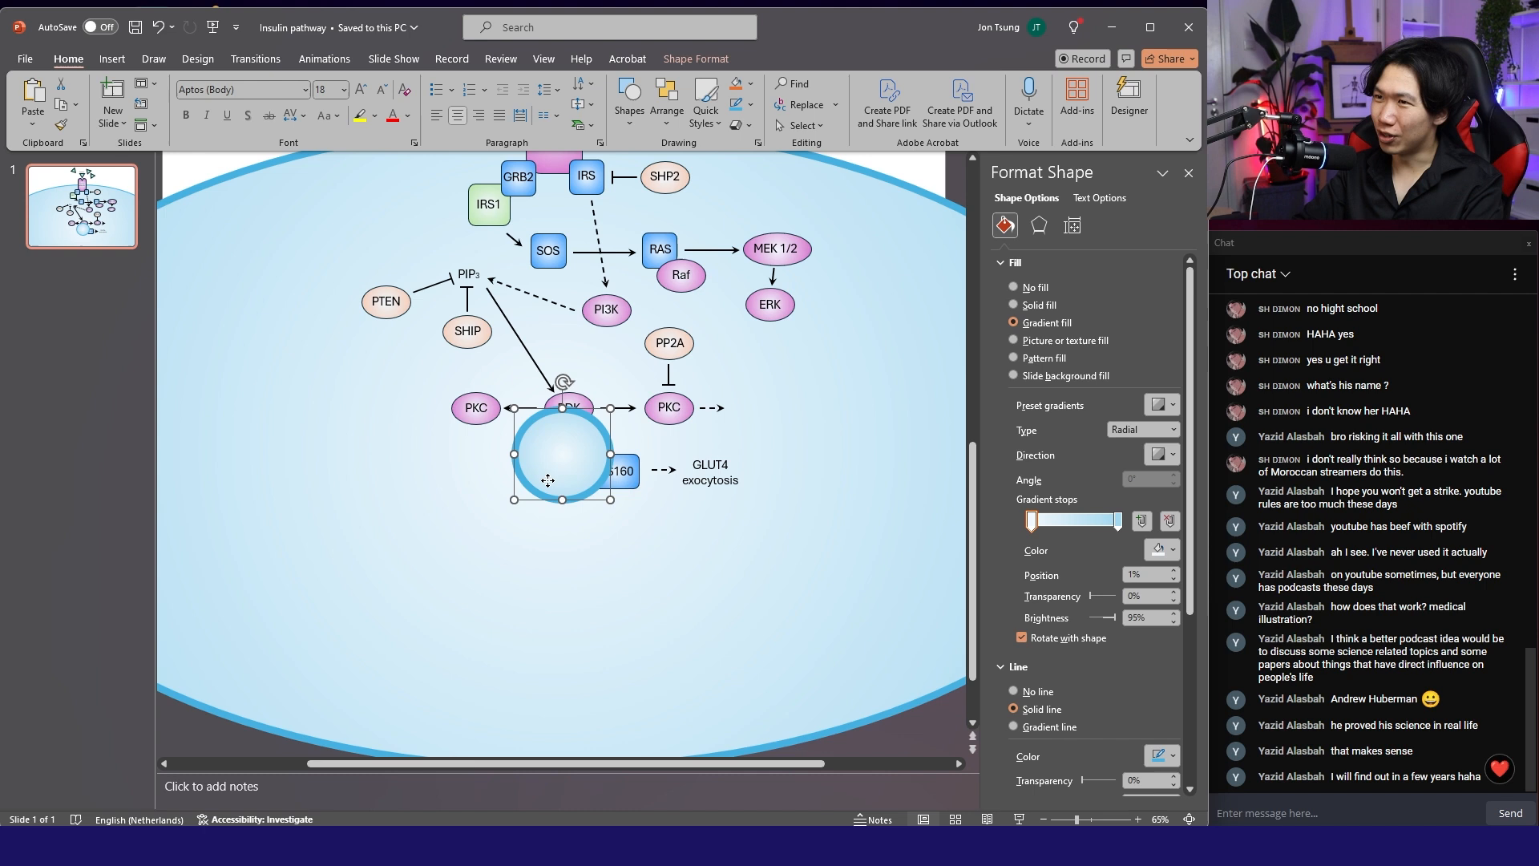
pyautogui.moveTo(561, 454); pyautogui.dragTo(843, 385)
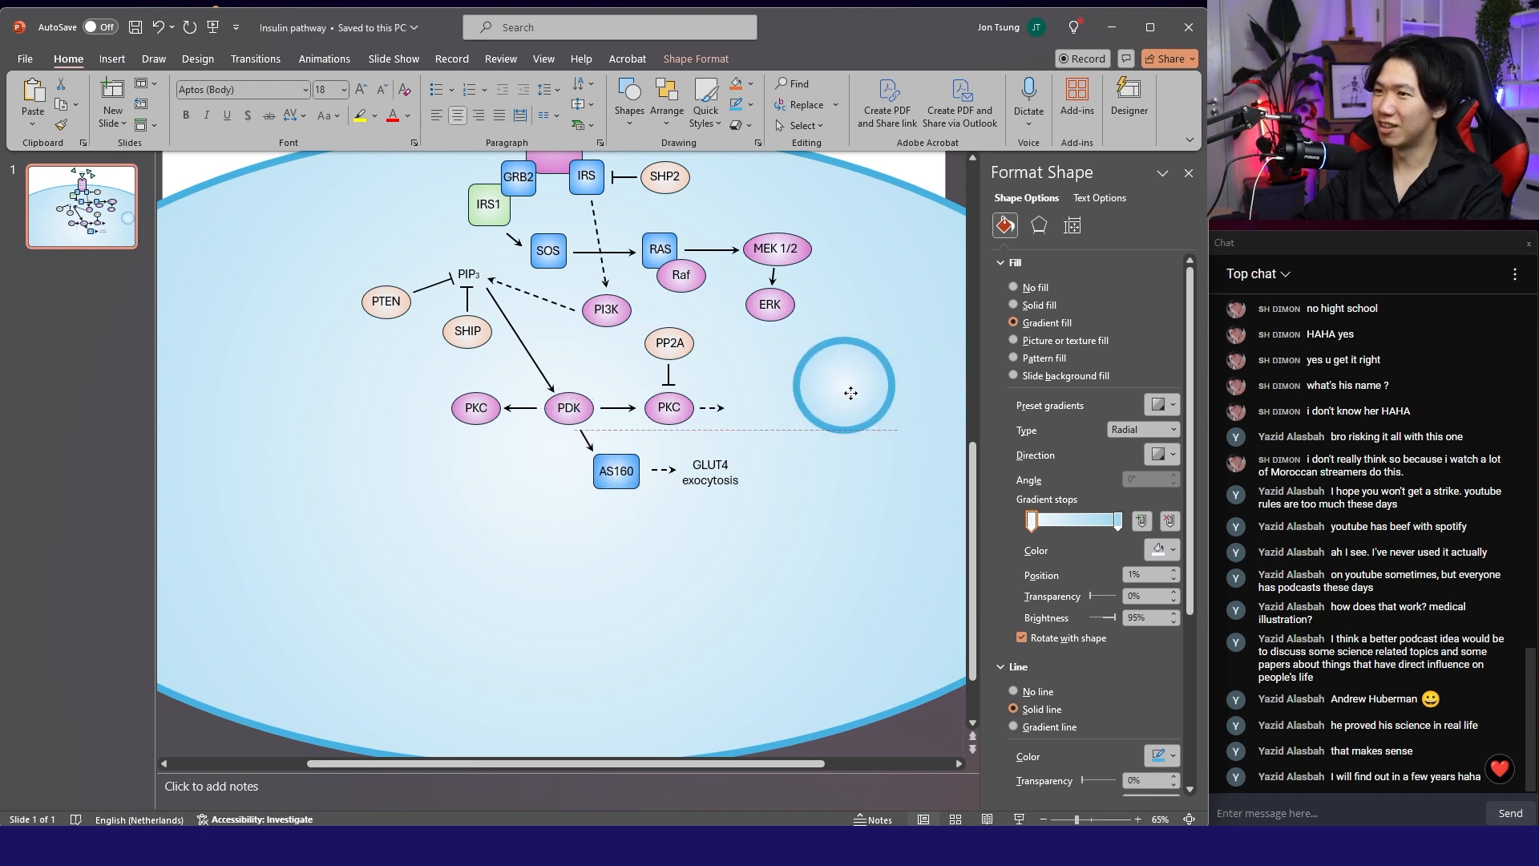
pyautogui.moveTo(844, 393); pyautogui.dragTo(799, 407)
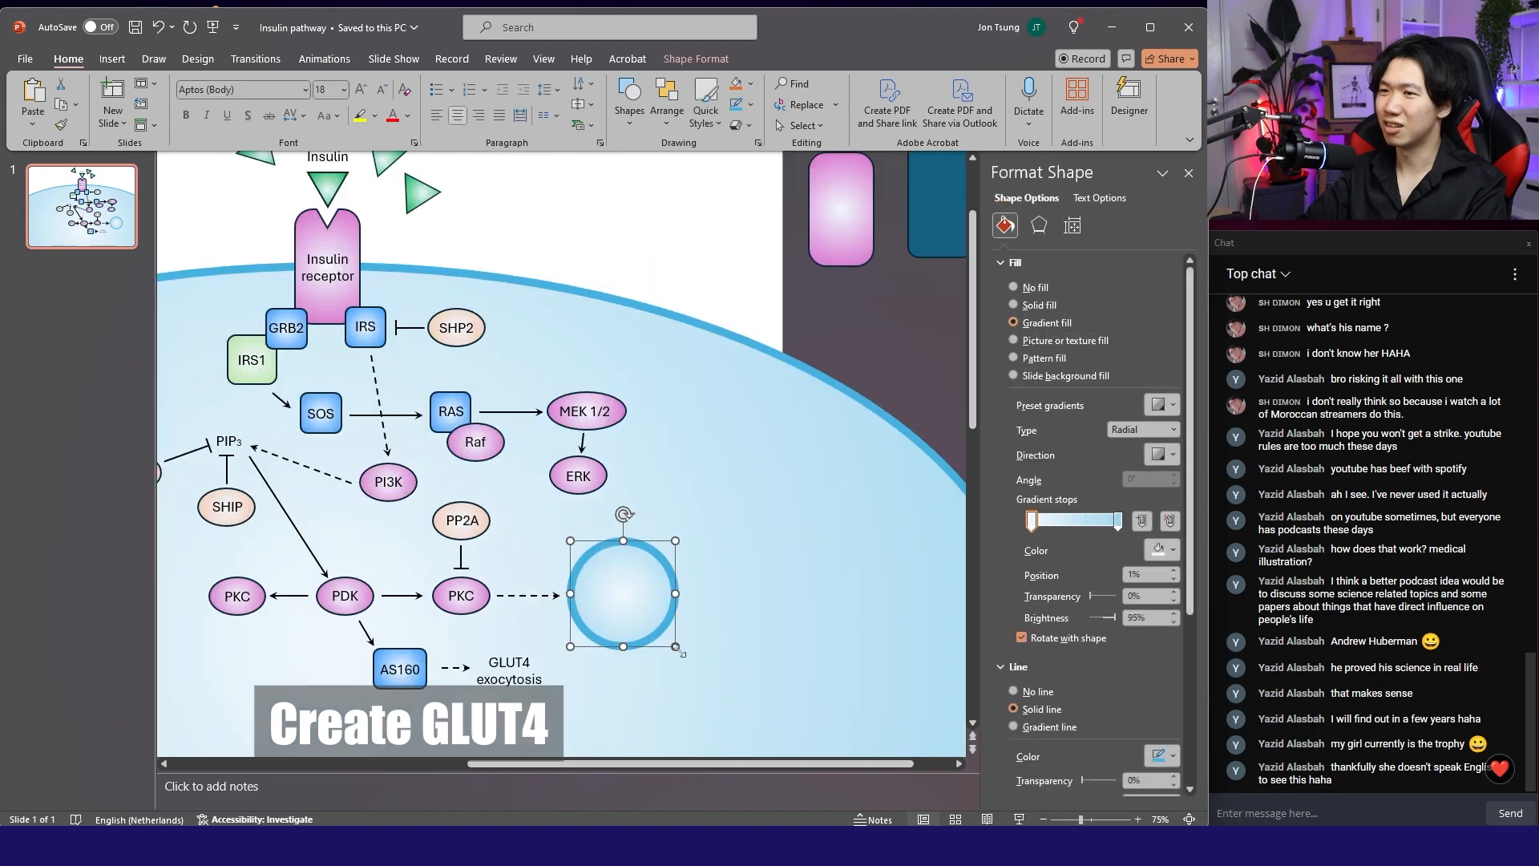
pyautogui.moveTo(622, 591); pyautogui.dragTo(643, 600)
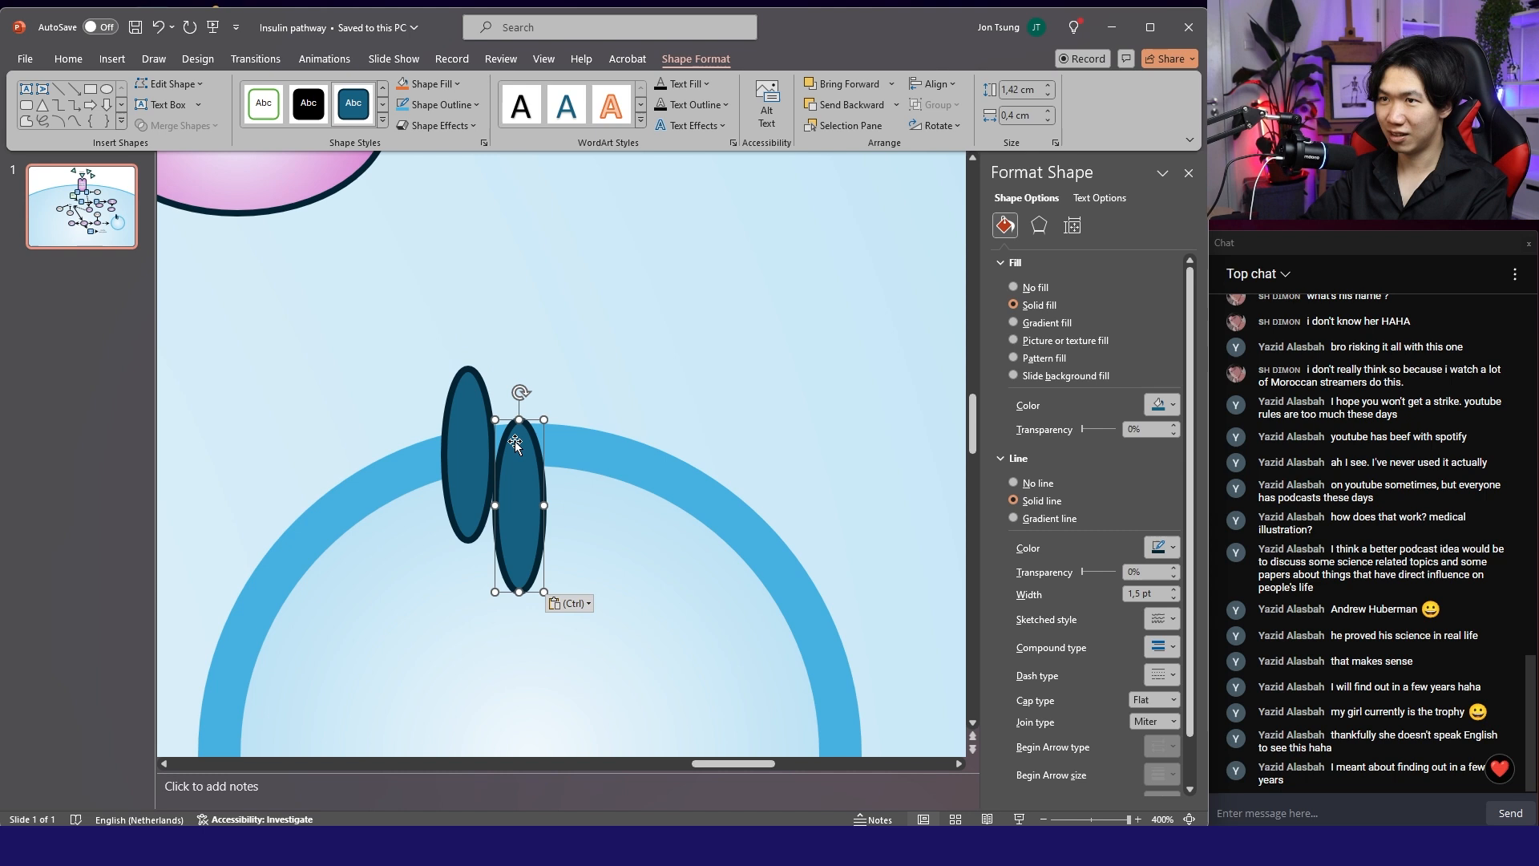
# Duplicate the dark ellipse and fill both channel ends Green, Accent 6, Lighter 40%.
pyautogui.moveTo(517, 446); pyautogui.dragTo(564, 454)
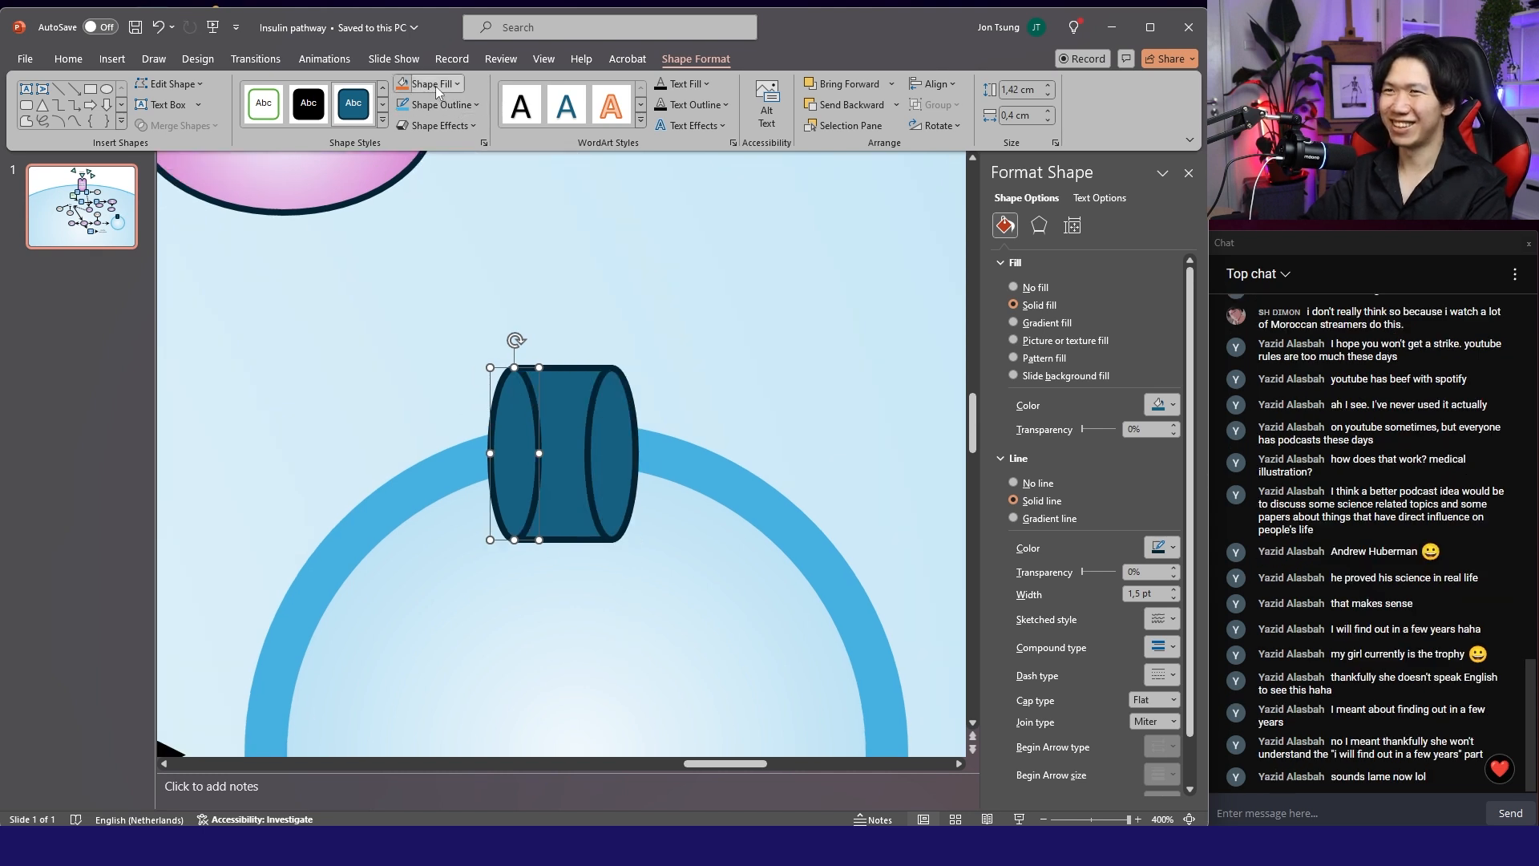
pyautogui.click(424, 84)
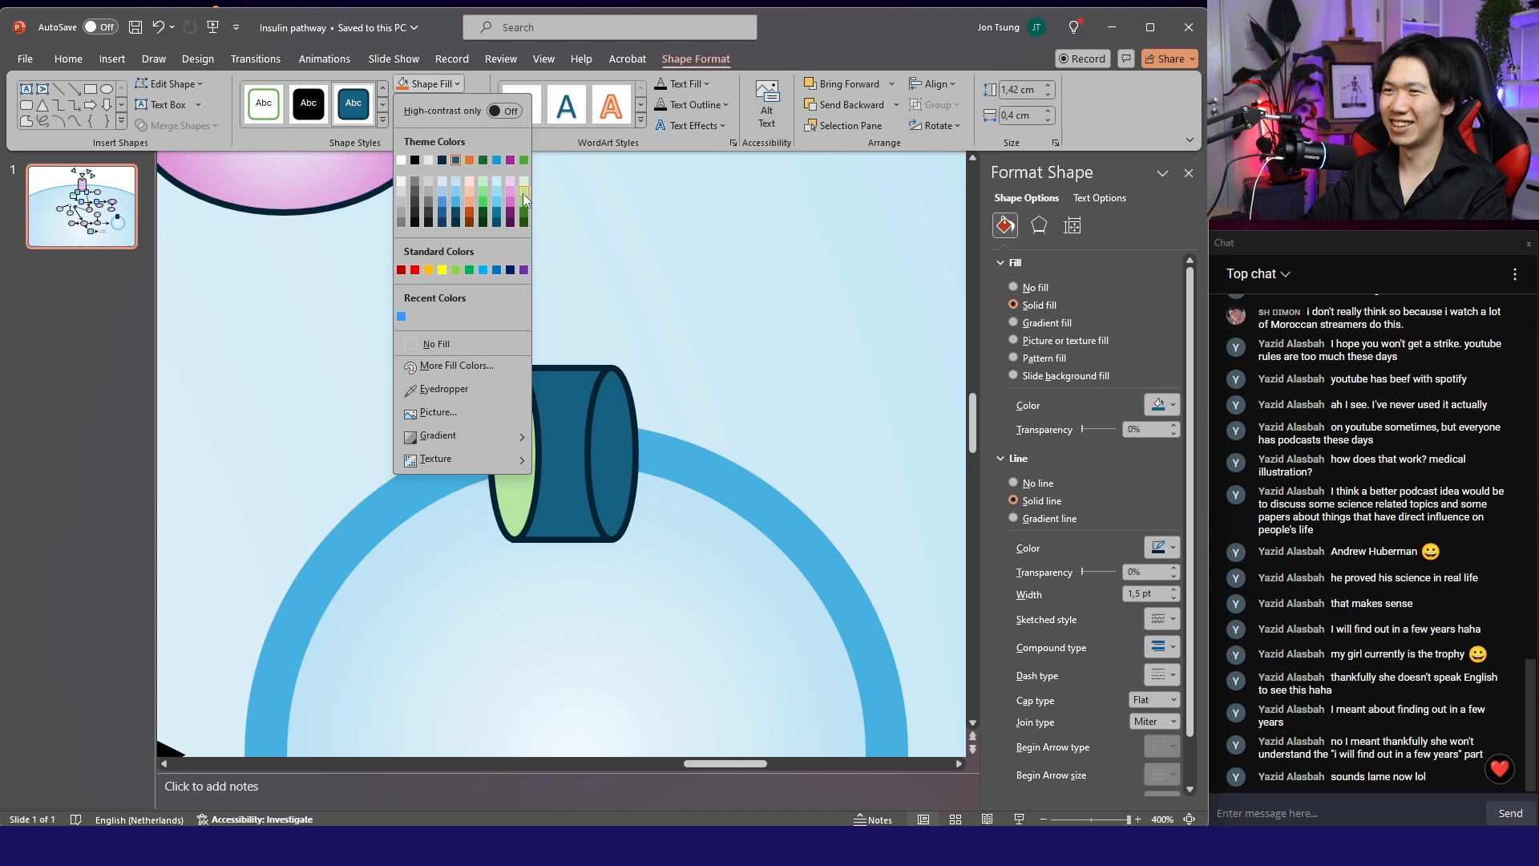
pyautogui.moveTo(523, 204)
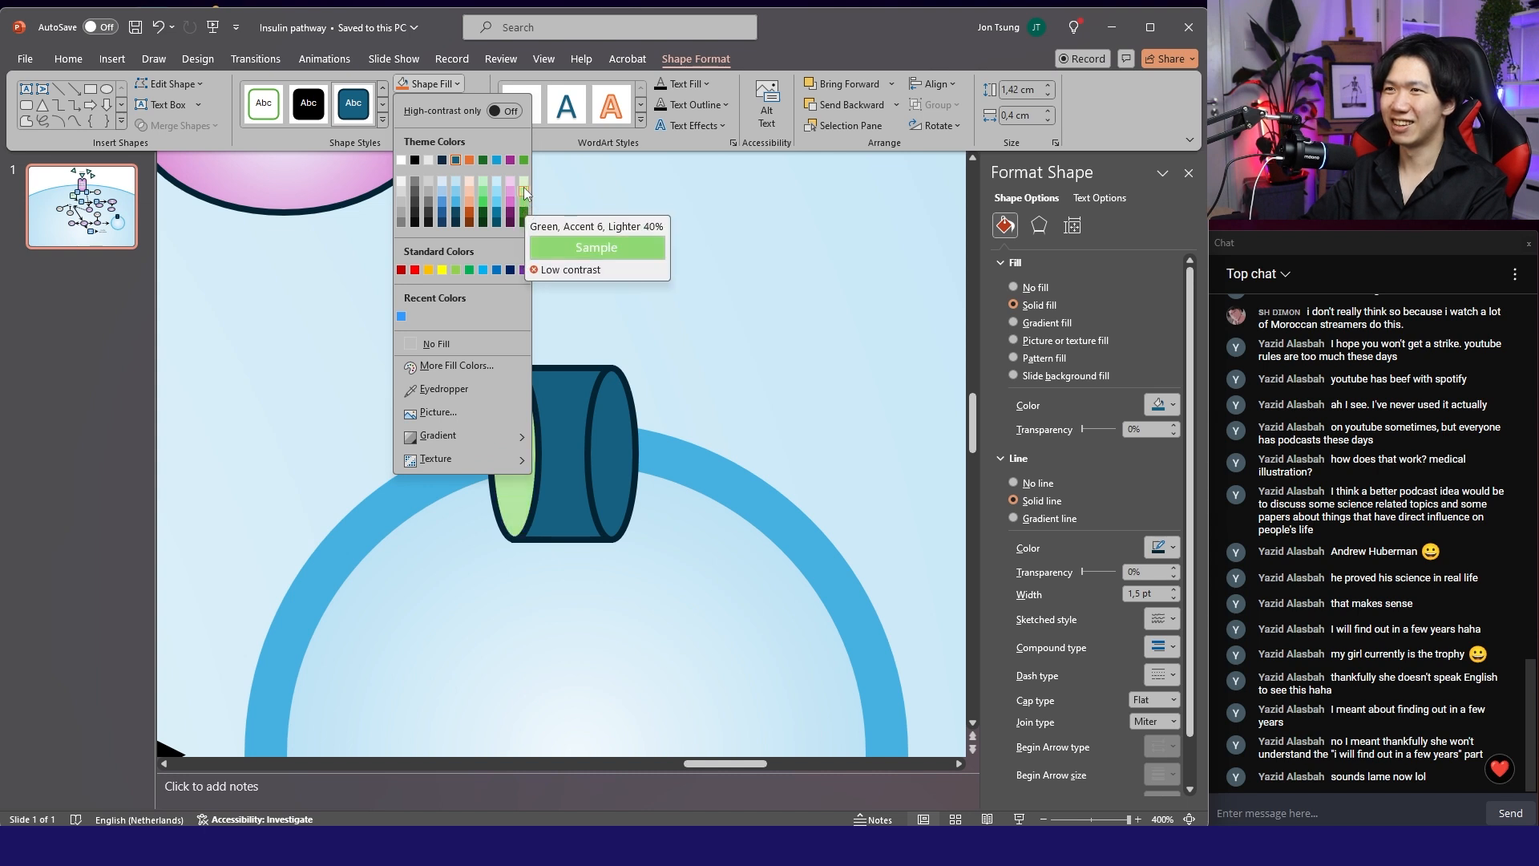
pyautogui.click(524, 187)
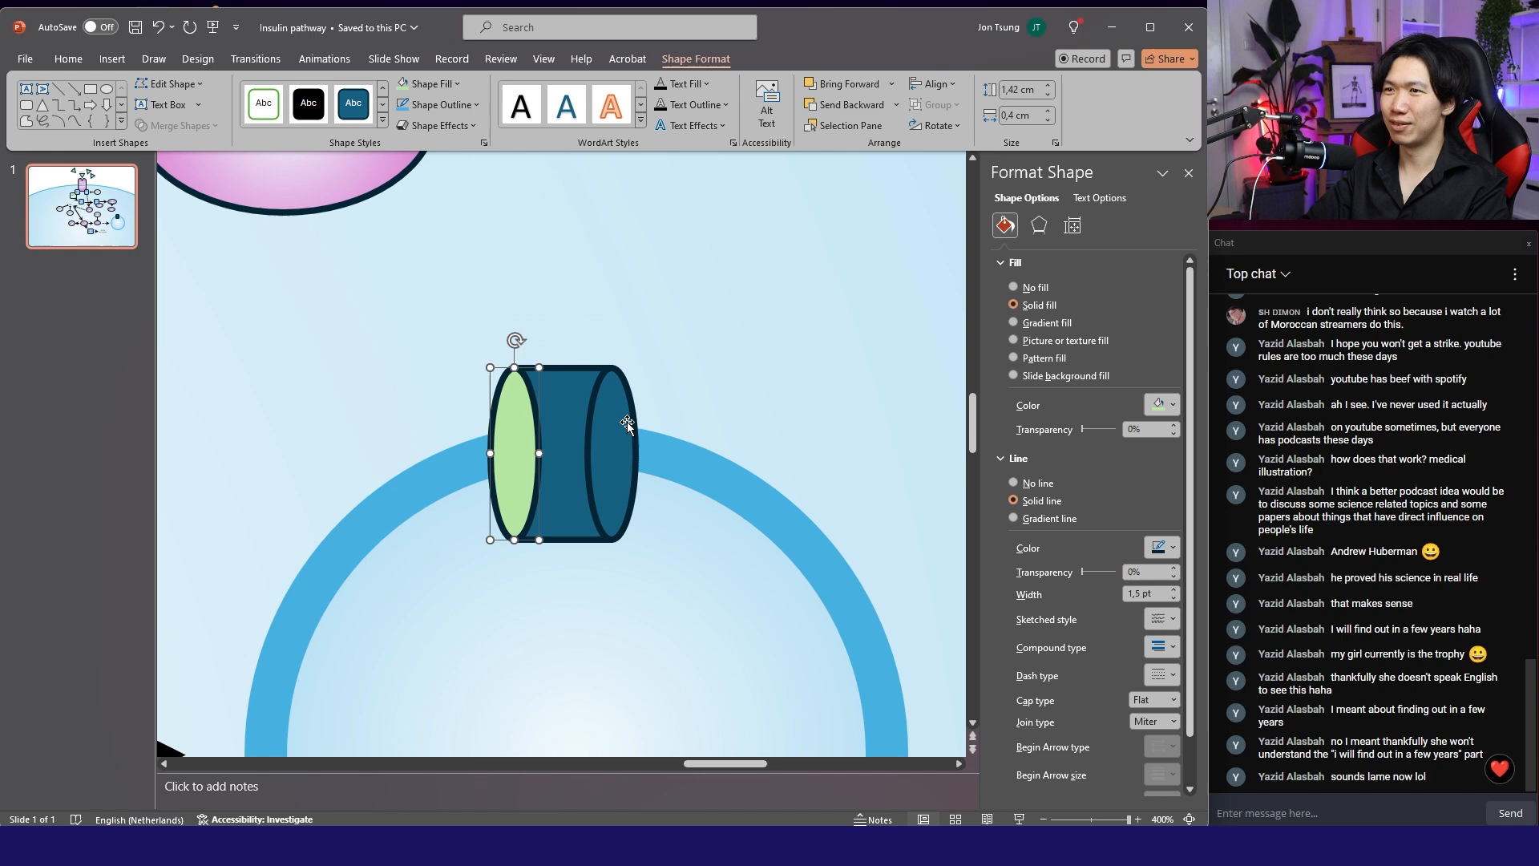
pyautogui.click(425, 83)
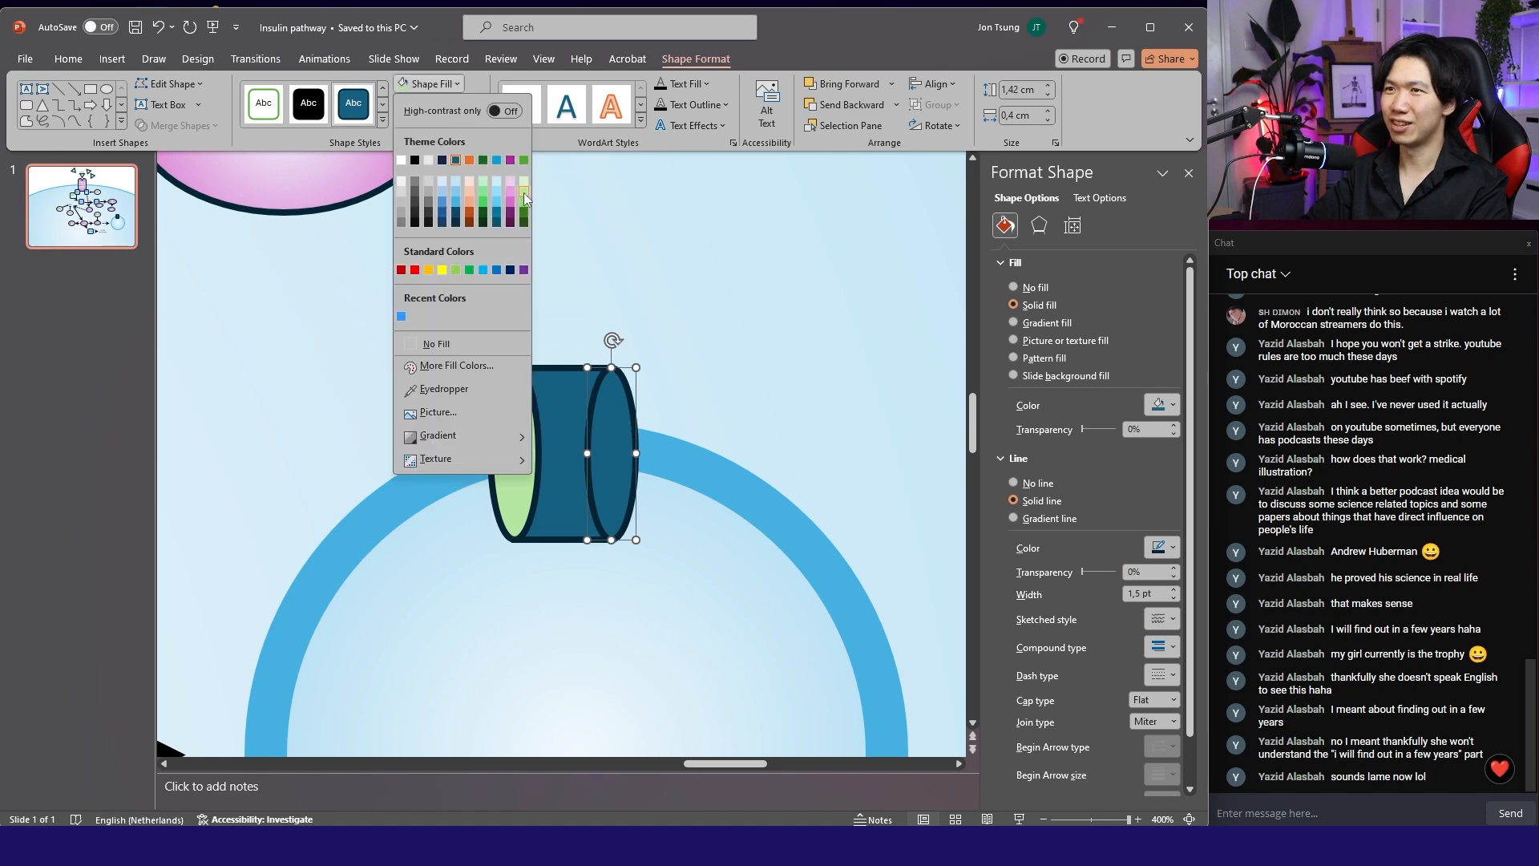
pyautogui.click(523, 186)
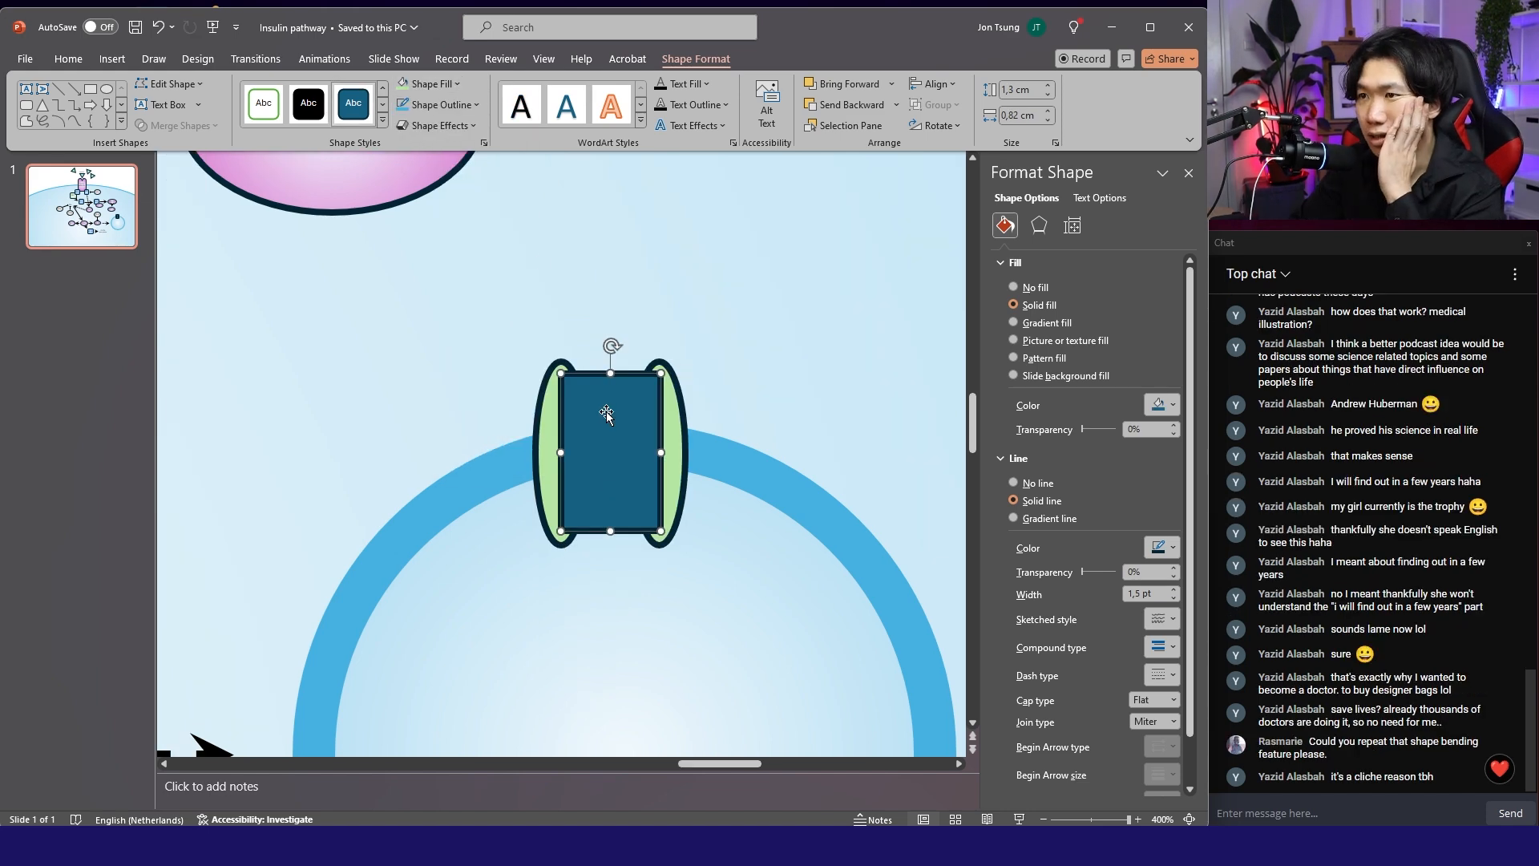
# Curve the middle rectangle's top and bottom edges inward with Edit Points, then select the ellipse ends.
pyautogui.rightClick(608, 412)
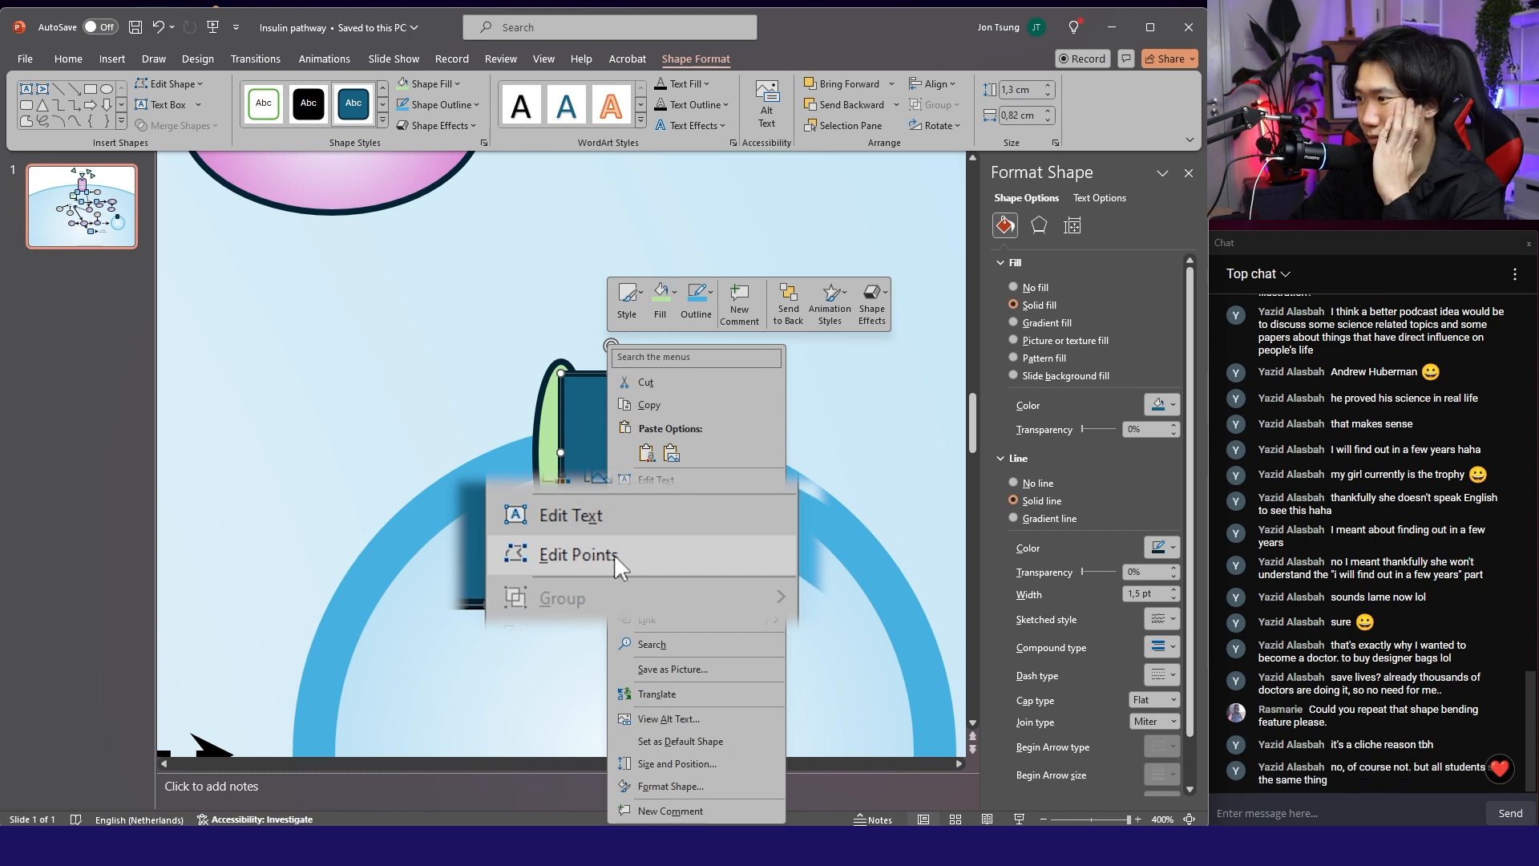
pyautogui.click(577, 554)
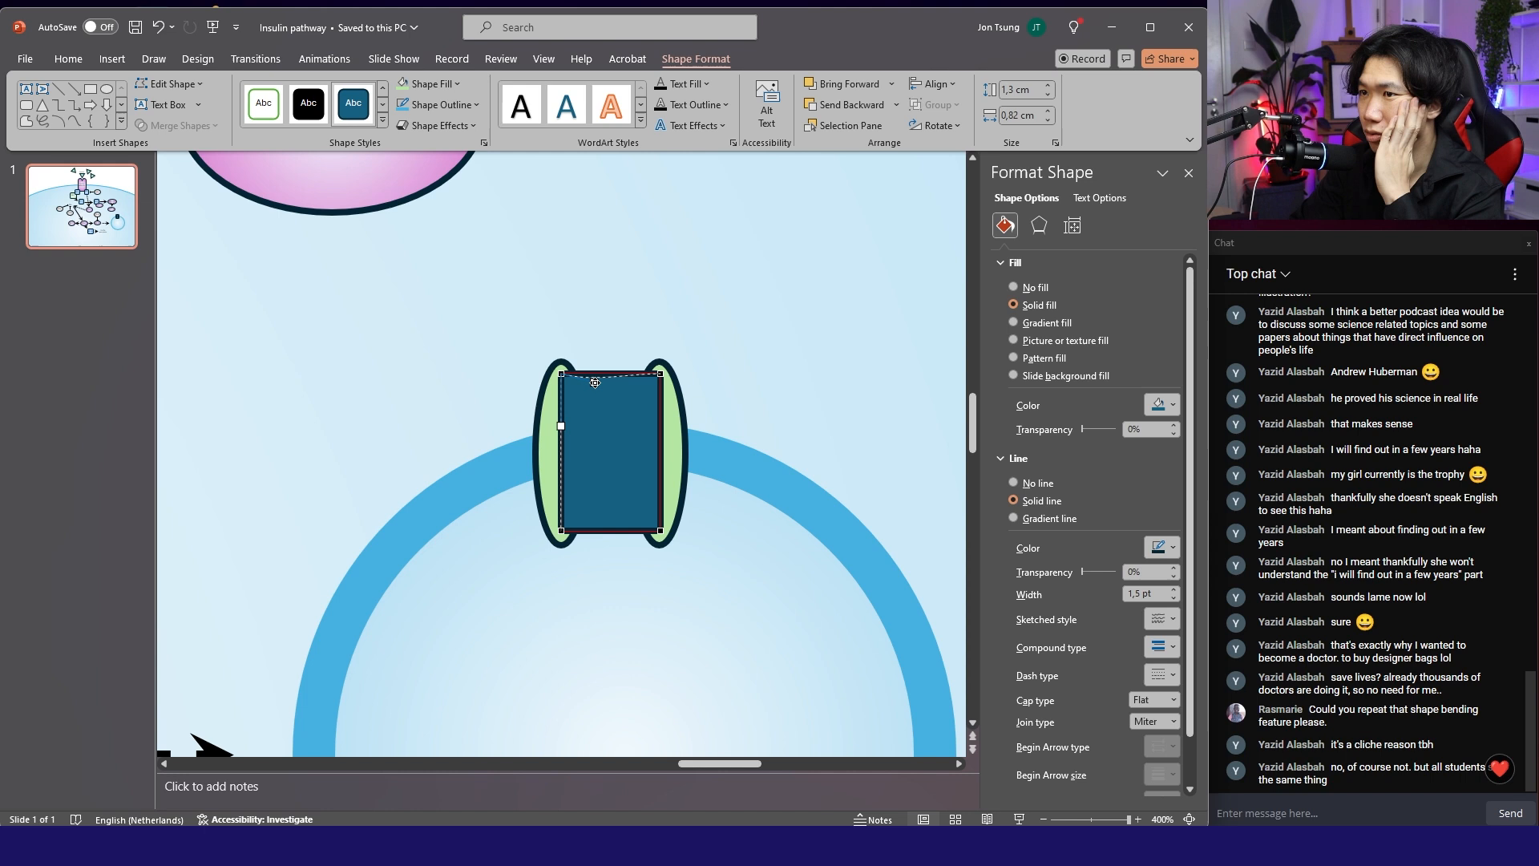
pyautogui.moveTo(609, 374); pyautogui.dragTo(626, 374)
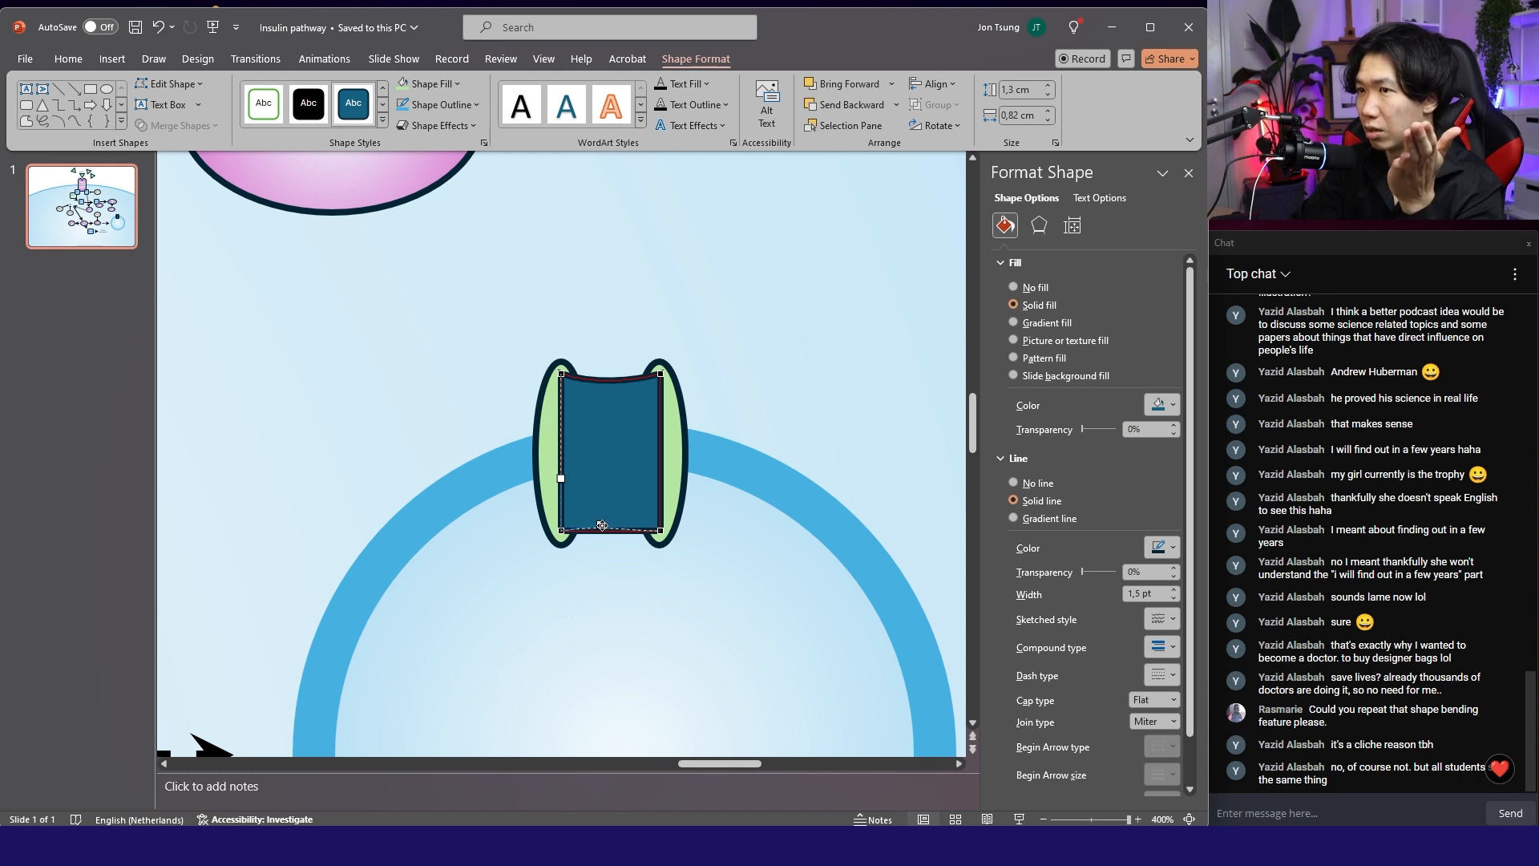
pyautogui.click(1013, 322)
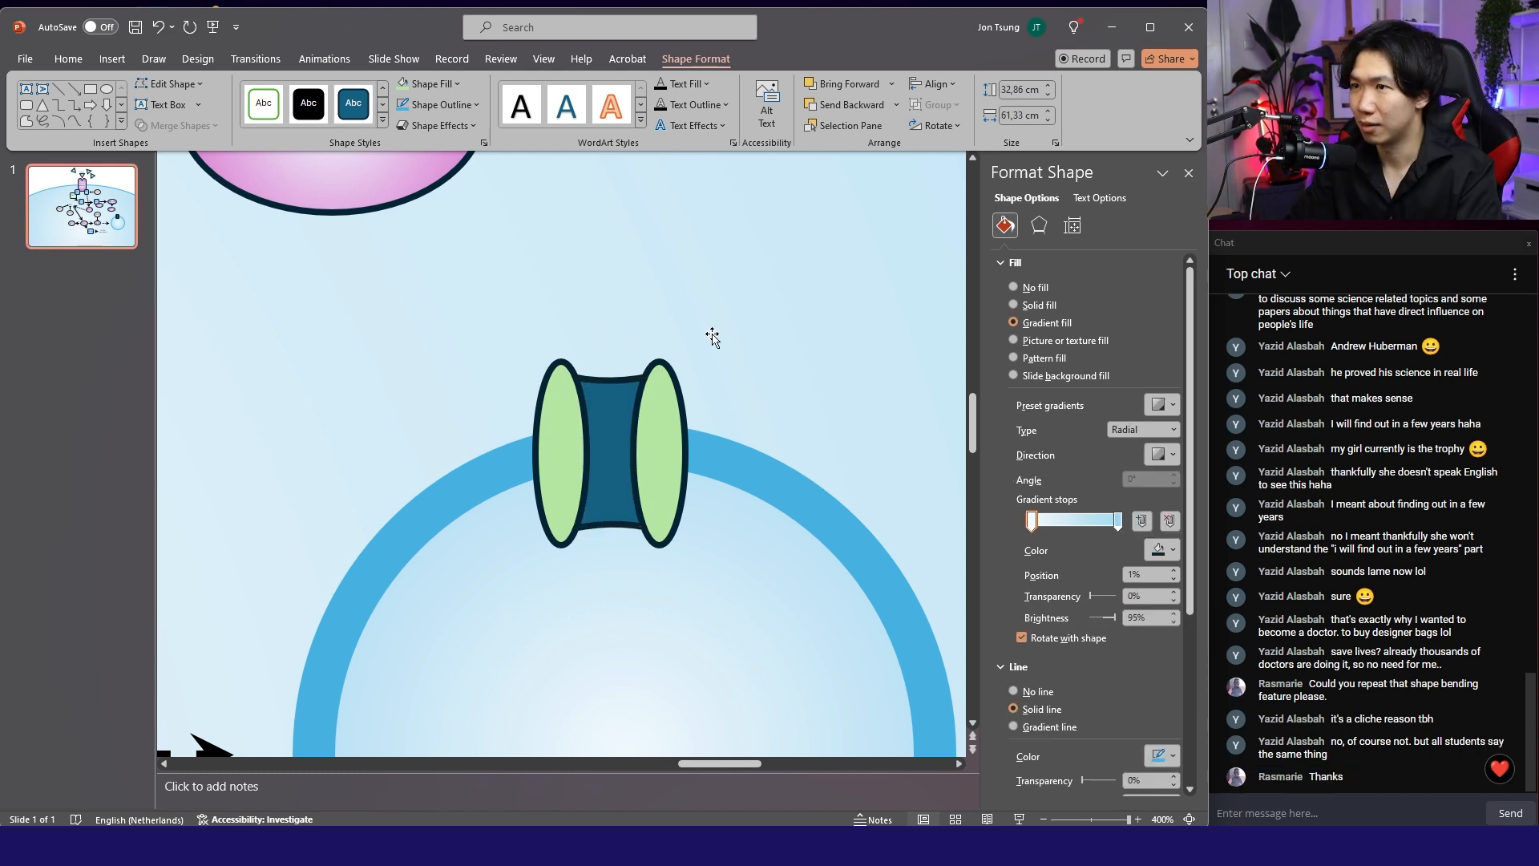
pyautogui.click(608, 451)
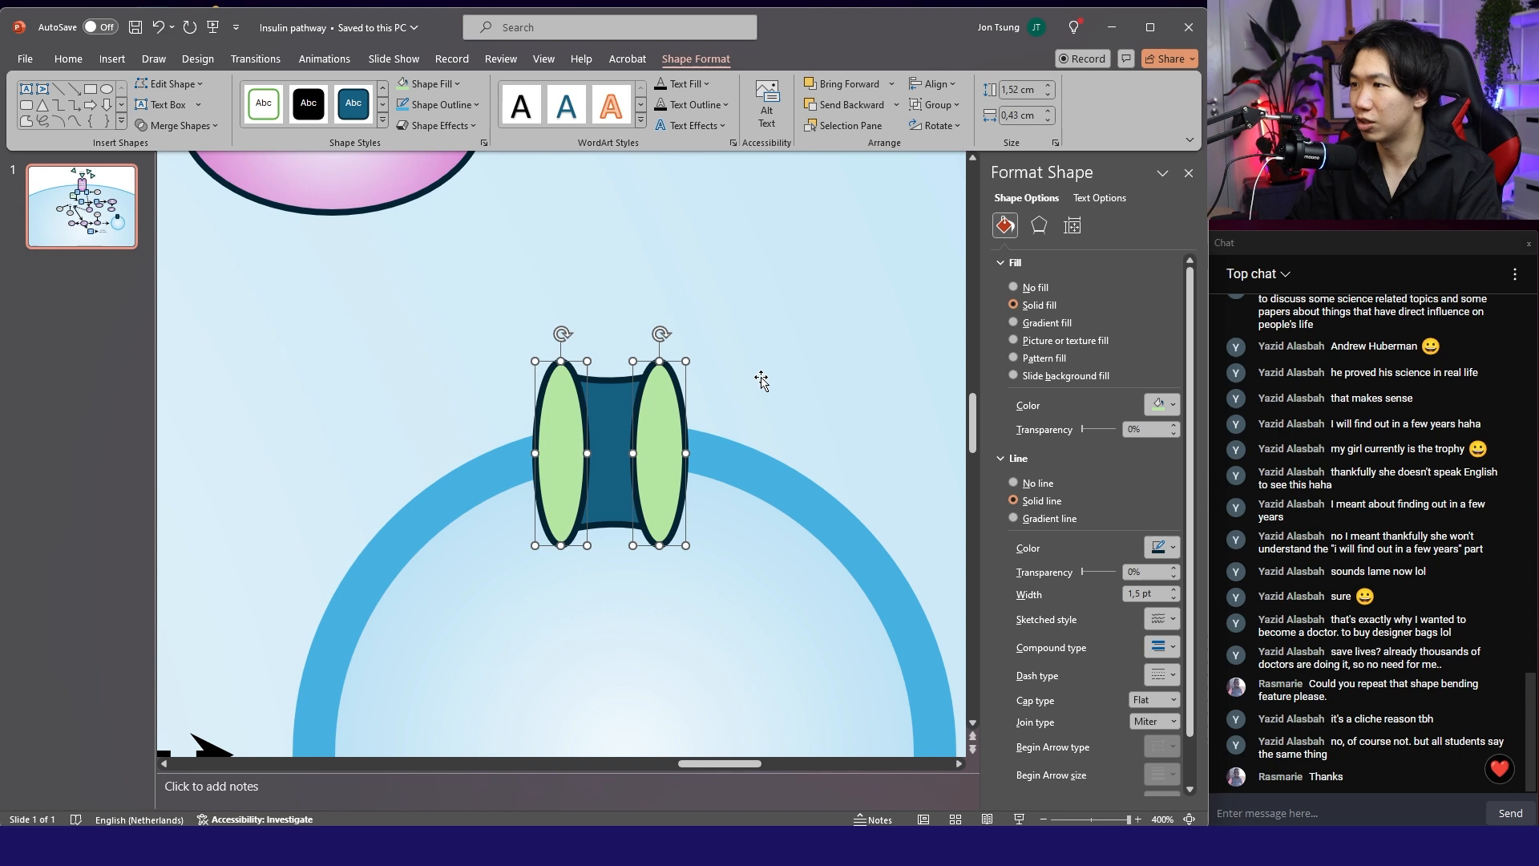
# Give the channel's middle rectangle a linear gradient fill at 90° with green stops.
pyautogui.click(1014, 322)
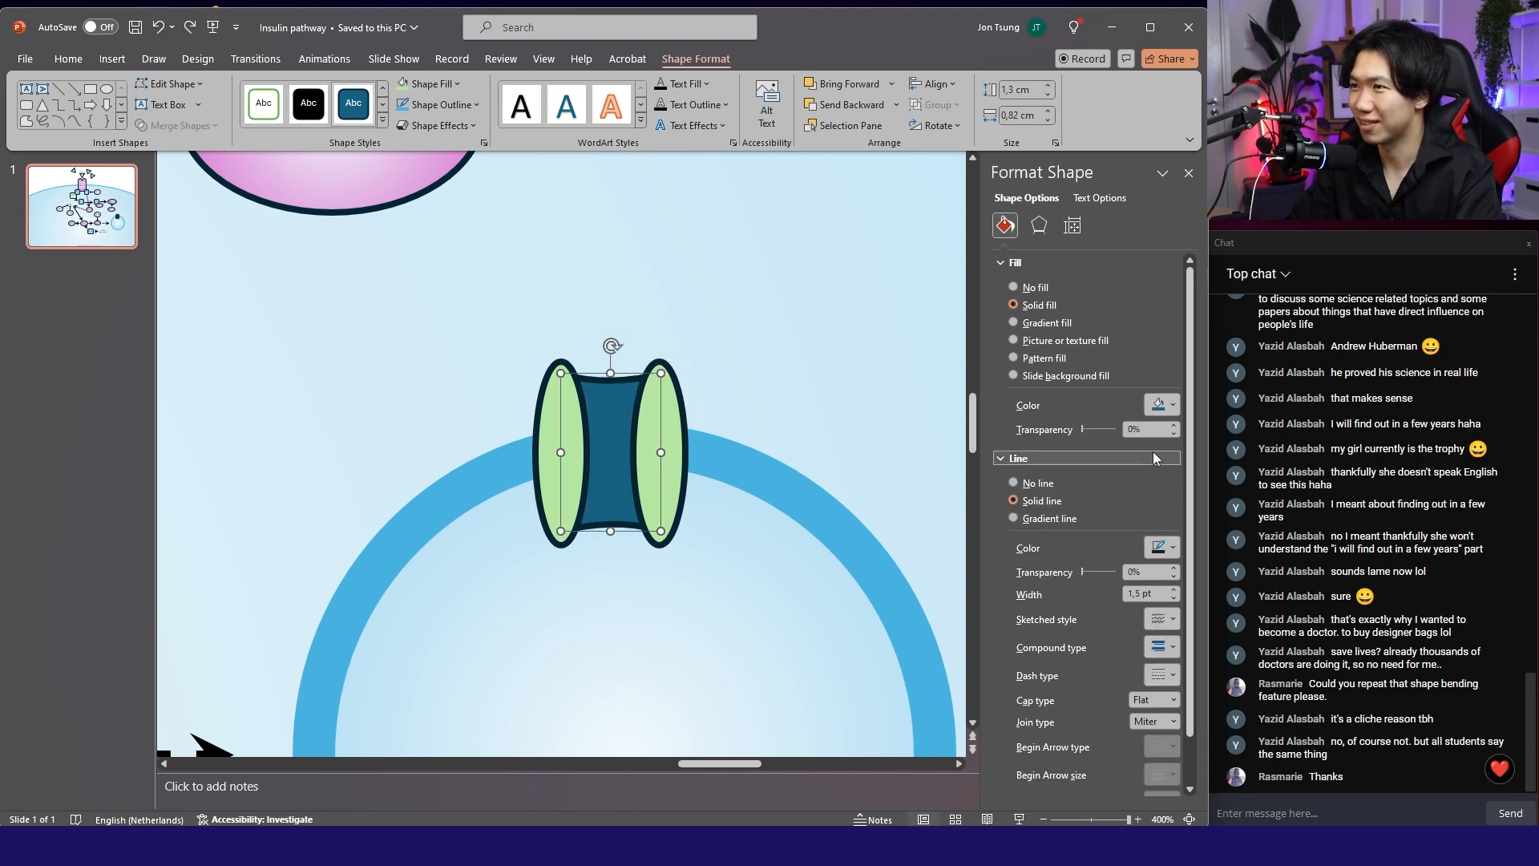
pyautogui.click(1014, 322)
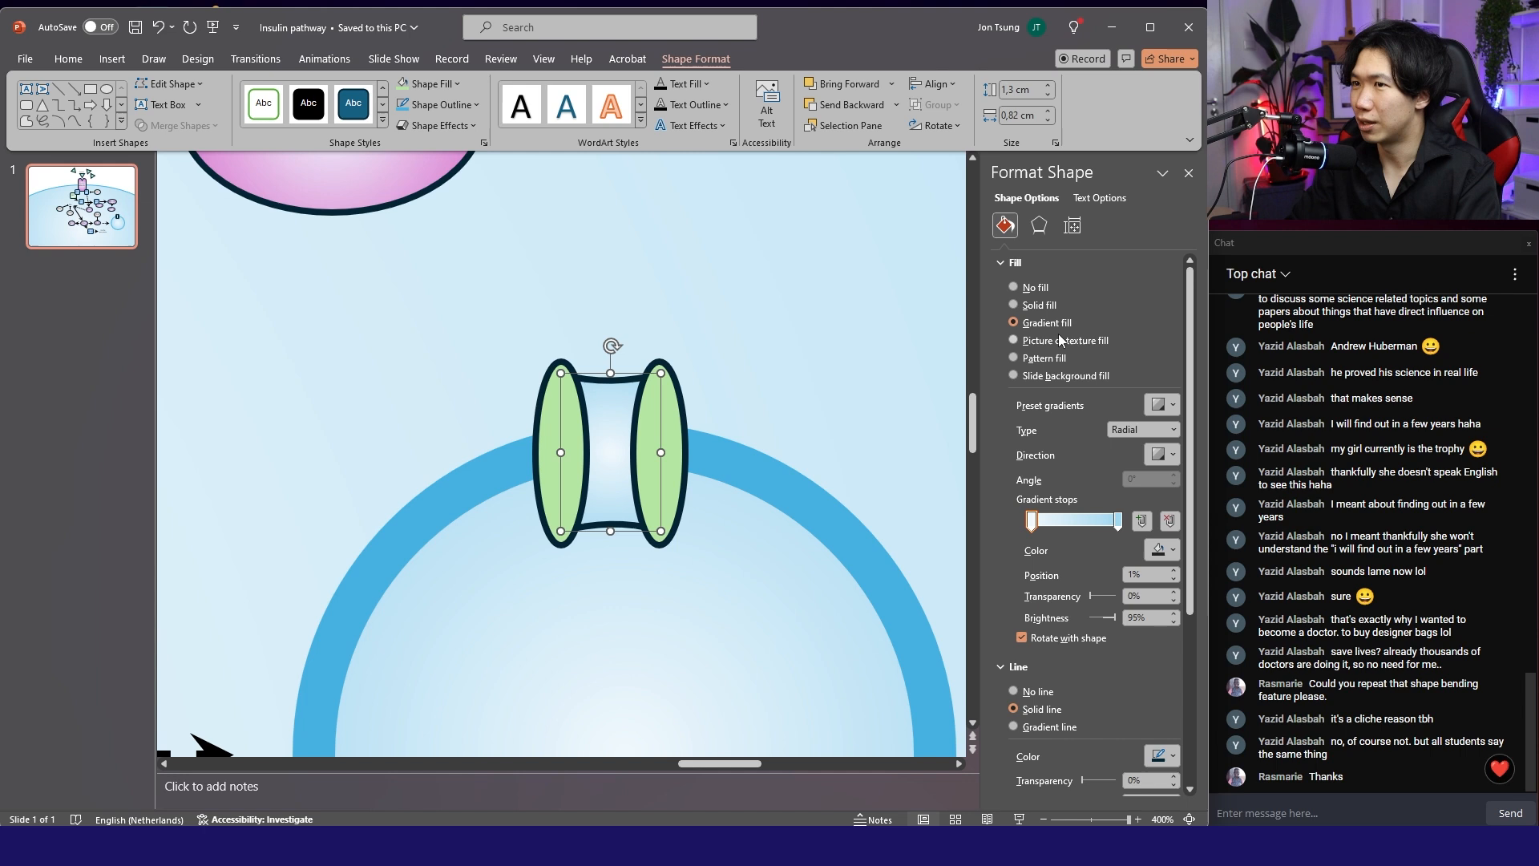
pyautogui.click(1171, 430)
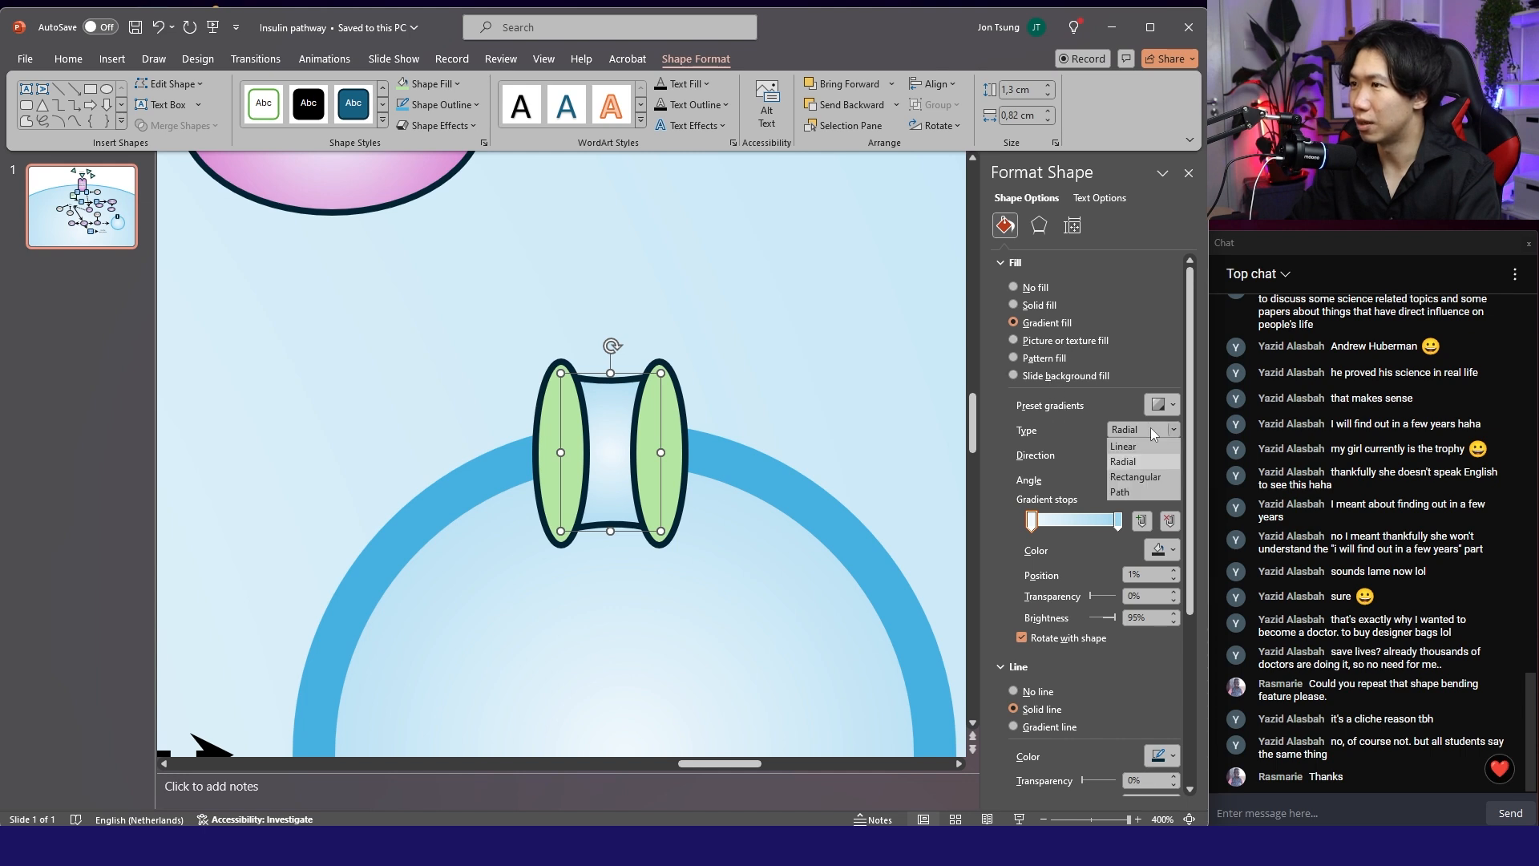
pyautogui.click(1123, 445)
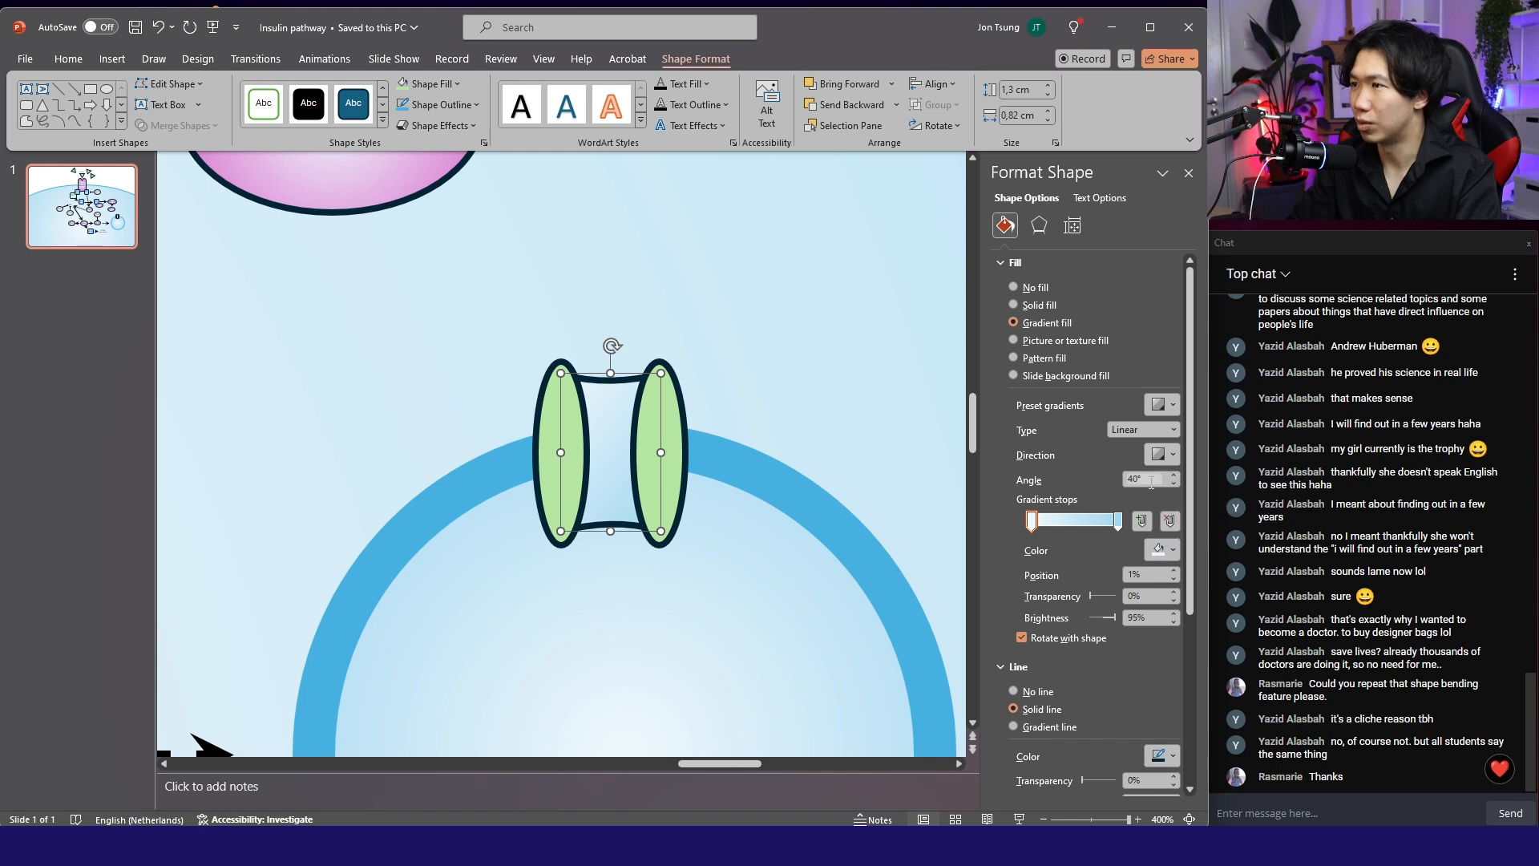
pyautogui.write('90')
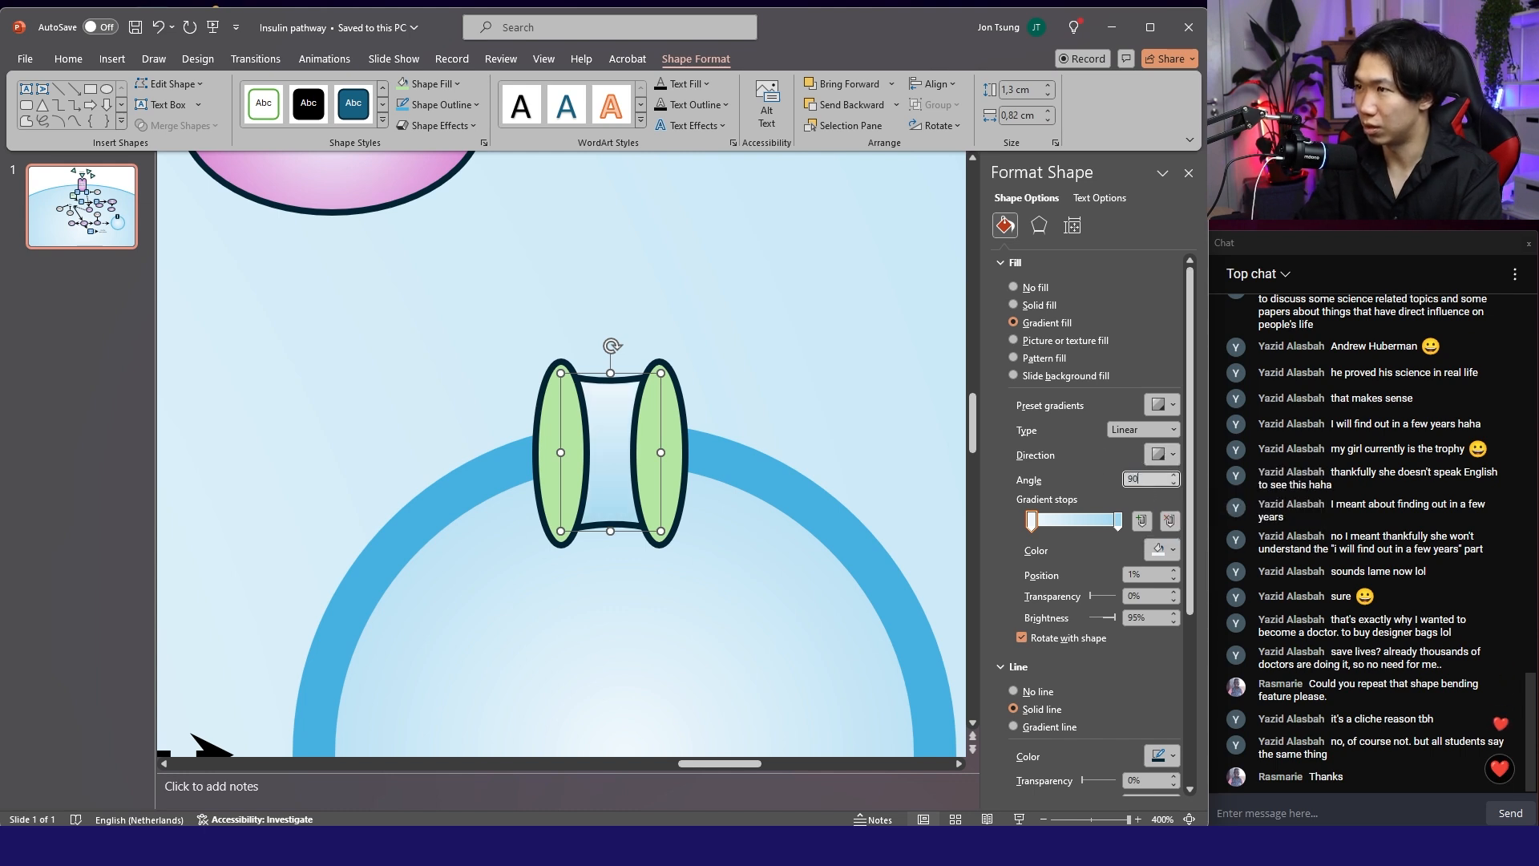
pyautogui.click(1075, 521)
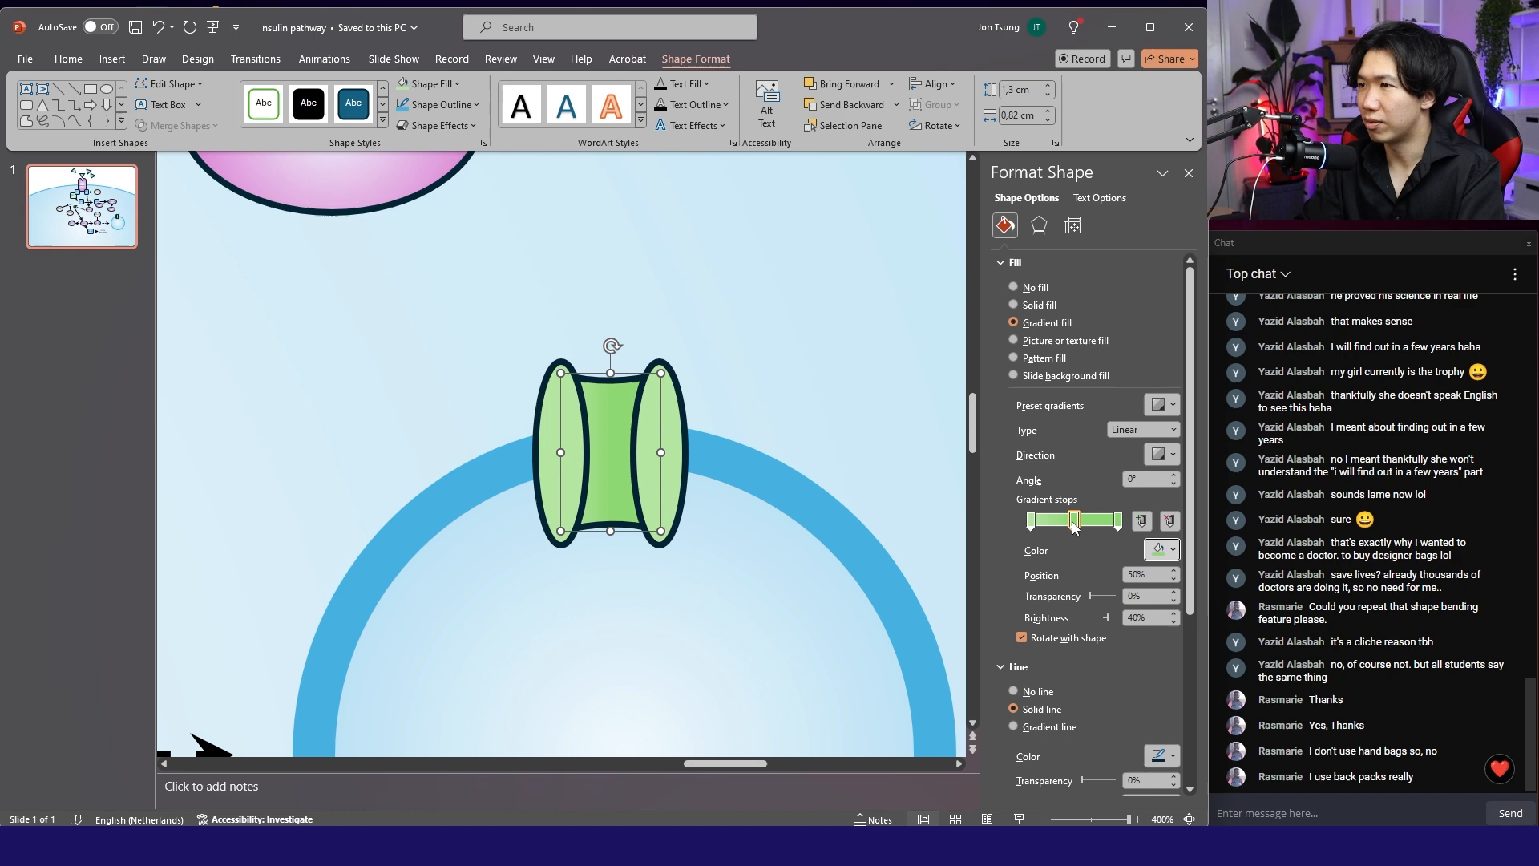
pyautogui.click(1117, 521)
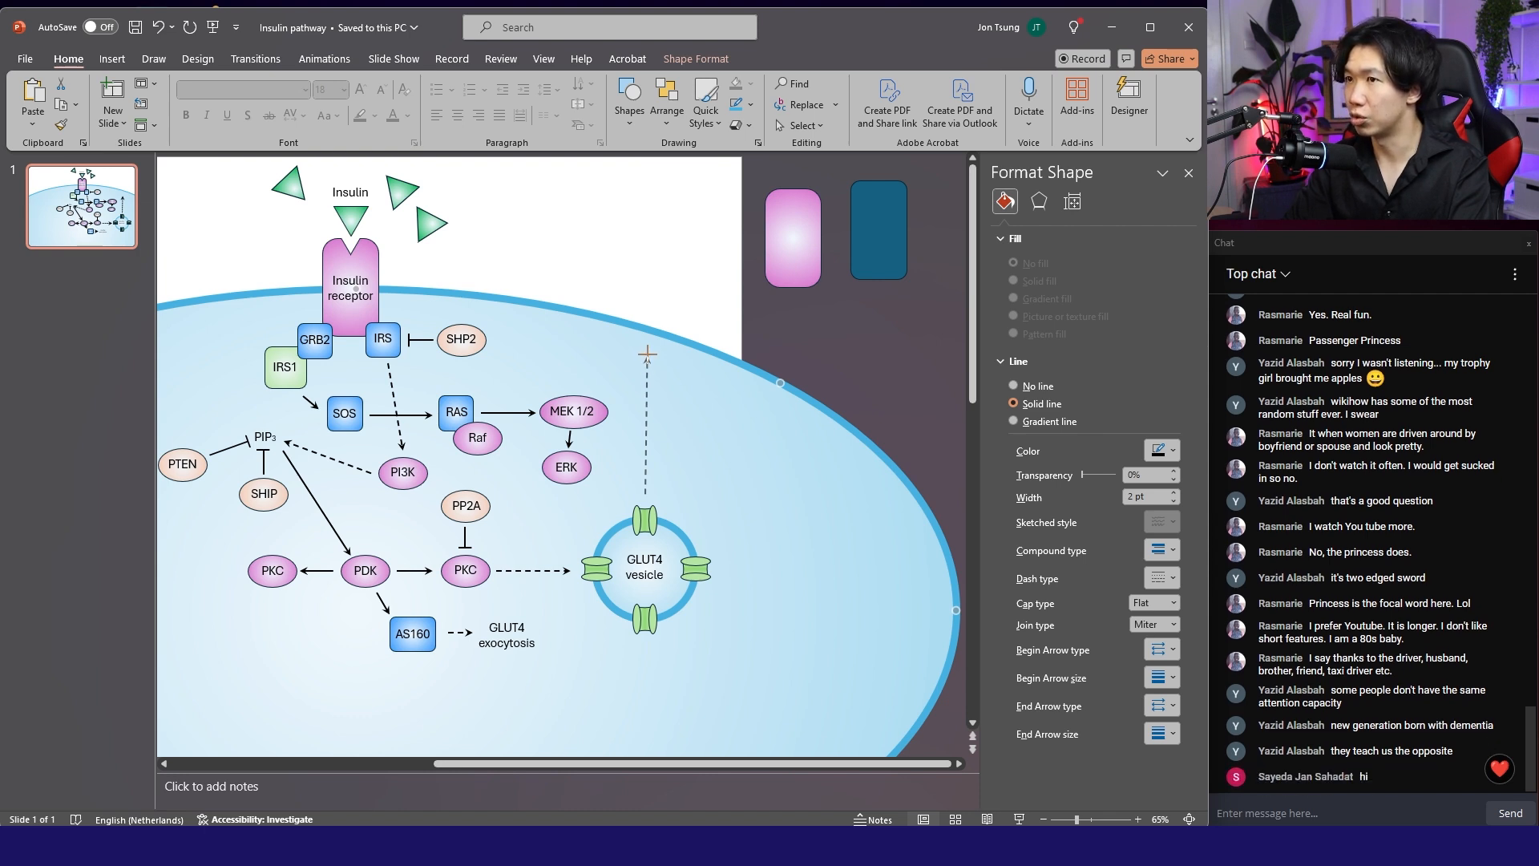
# Deselect, then drag the top green channel onto the vesicle's upper membrane.
pyautogui.click(681, 243)
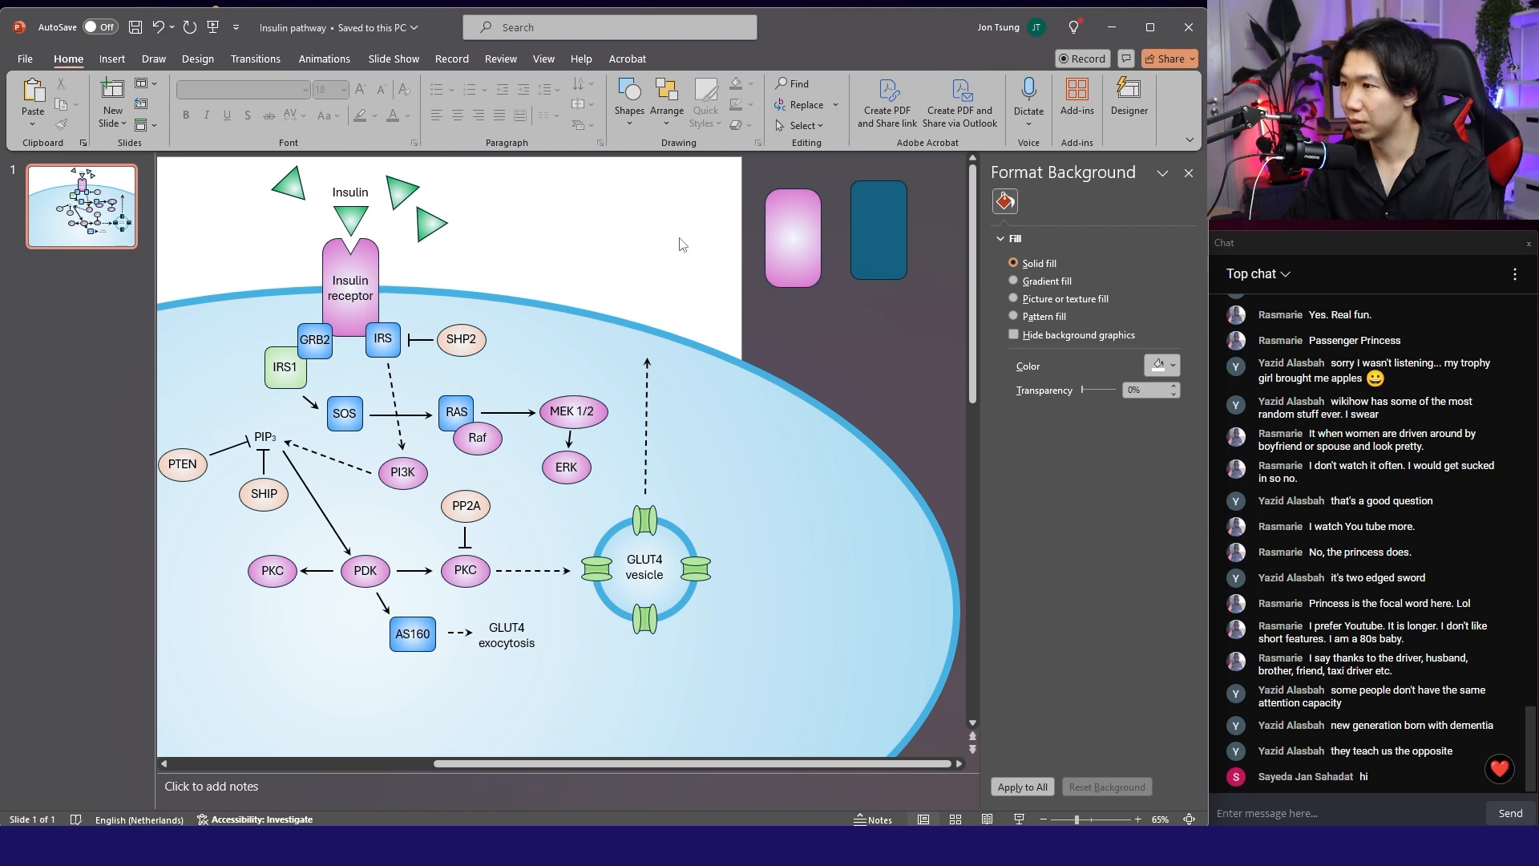
pyautogui.moveTo(134, 45)
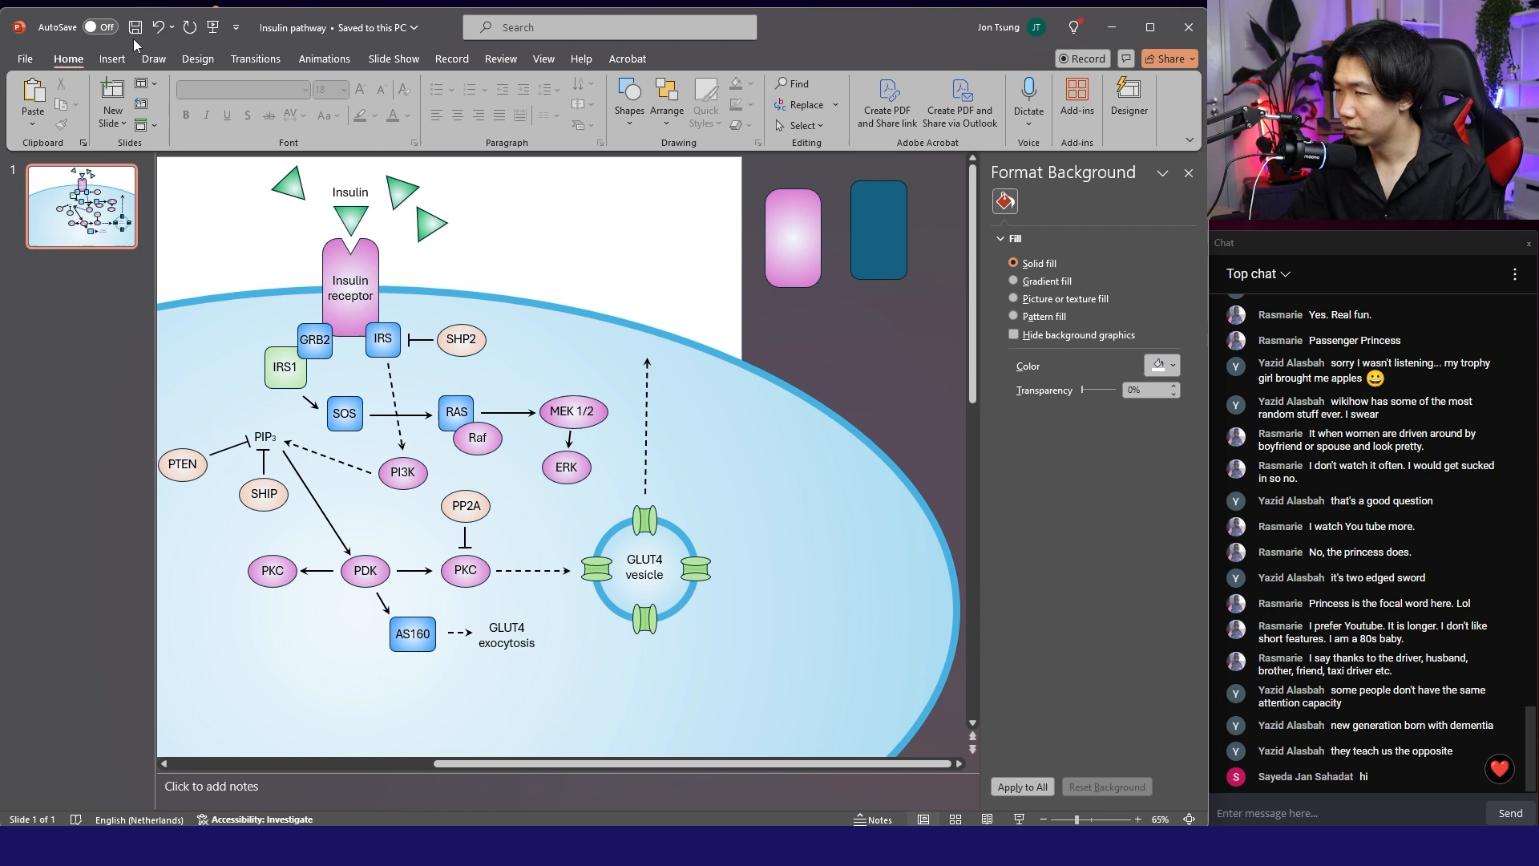
pyautogui.moveTo(333, 26)
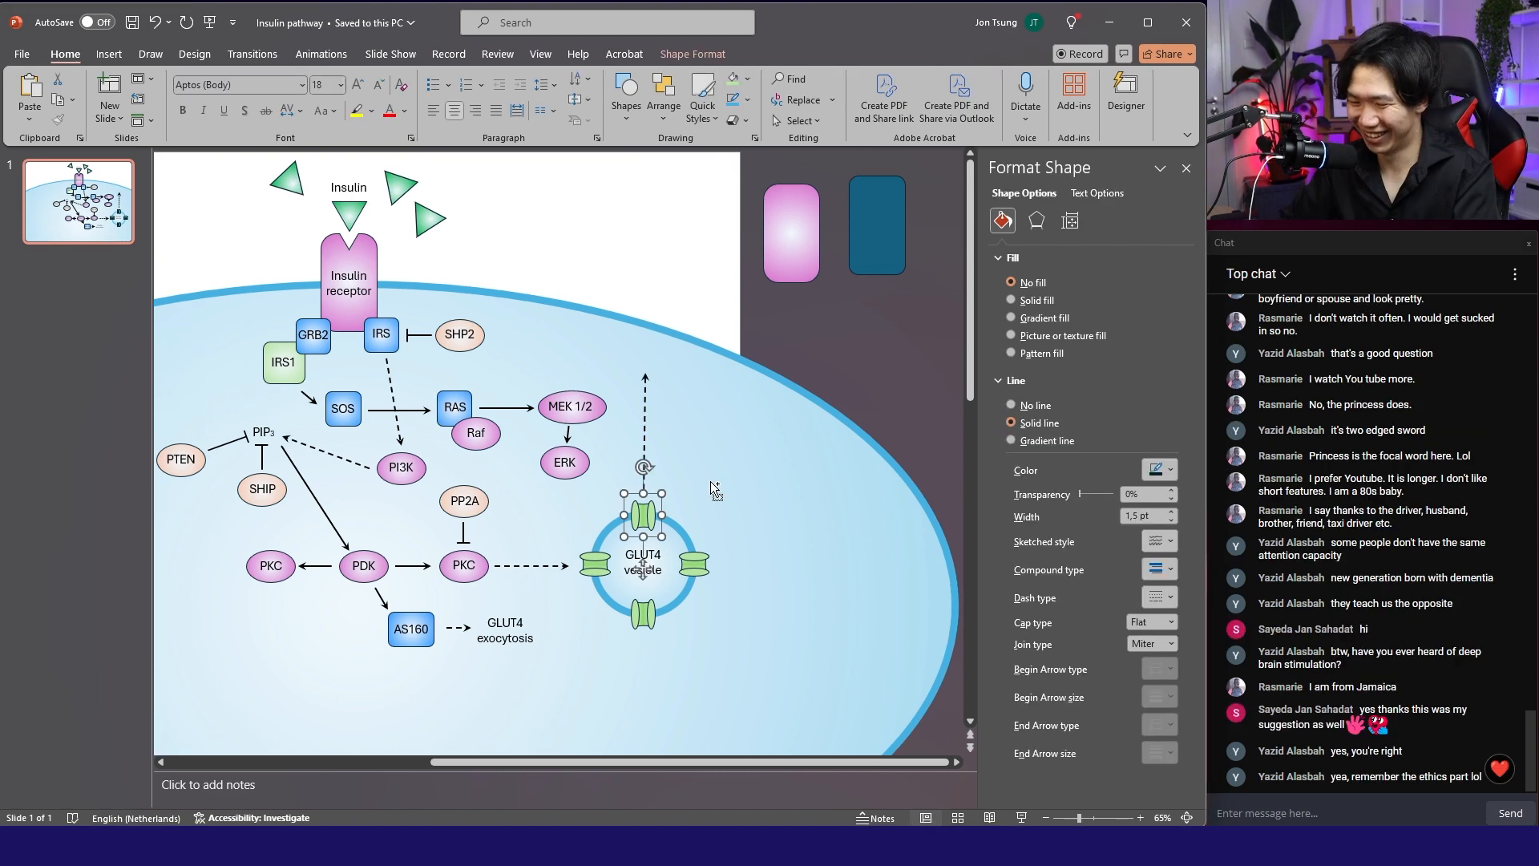
pyautogui.moveTo(643, 515); pyautogui.dragTo(660, 331)
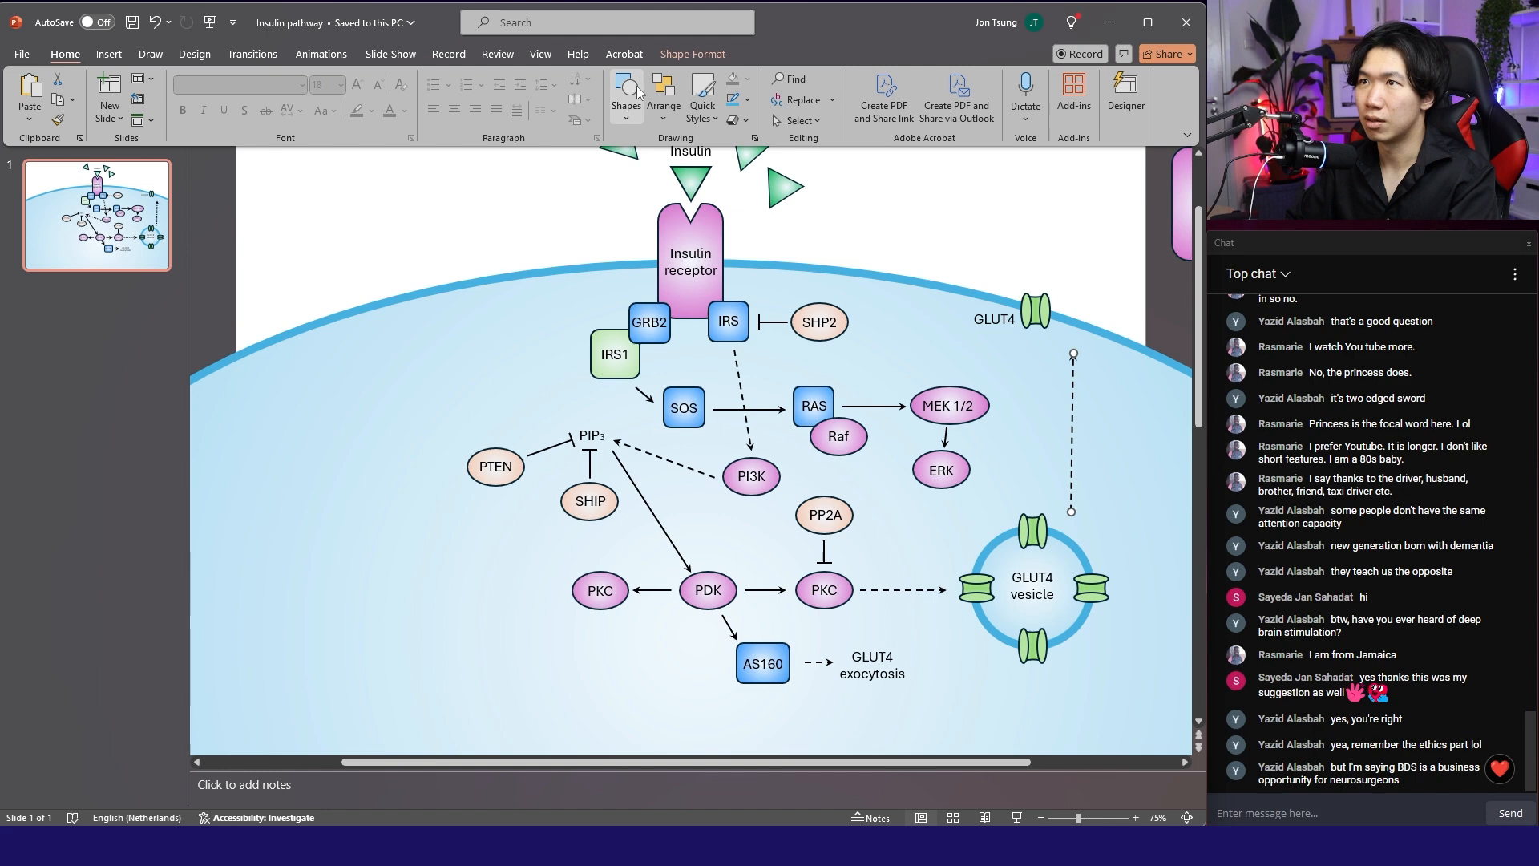
# Insert an outline-only circle and open its path in Edit Points to leave an arc.
pyautogui.click(626, 93)
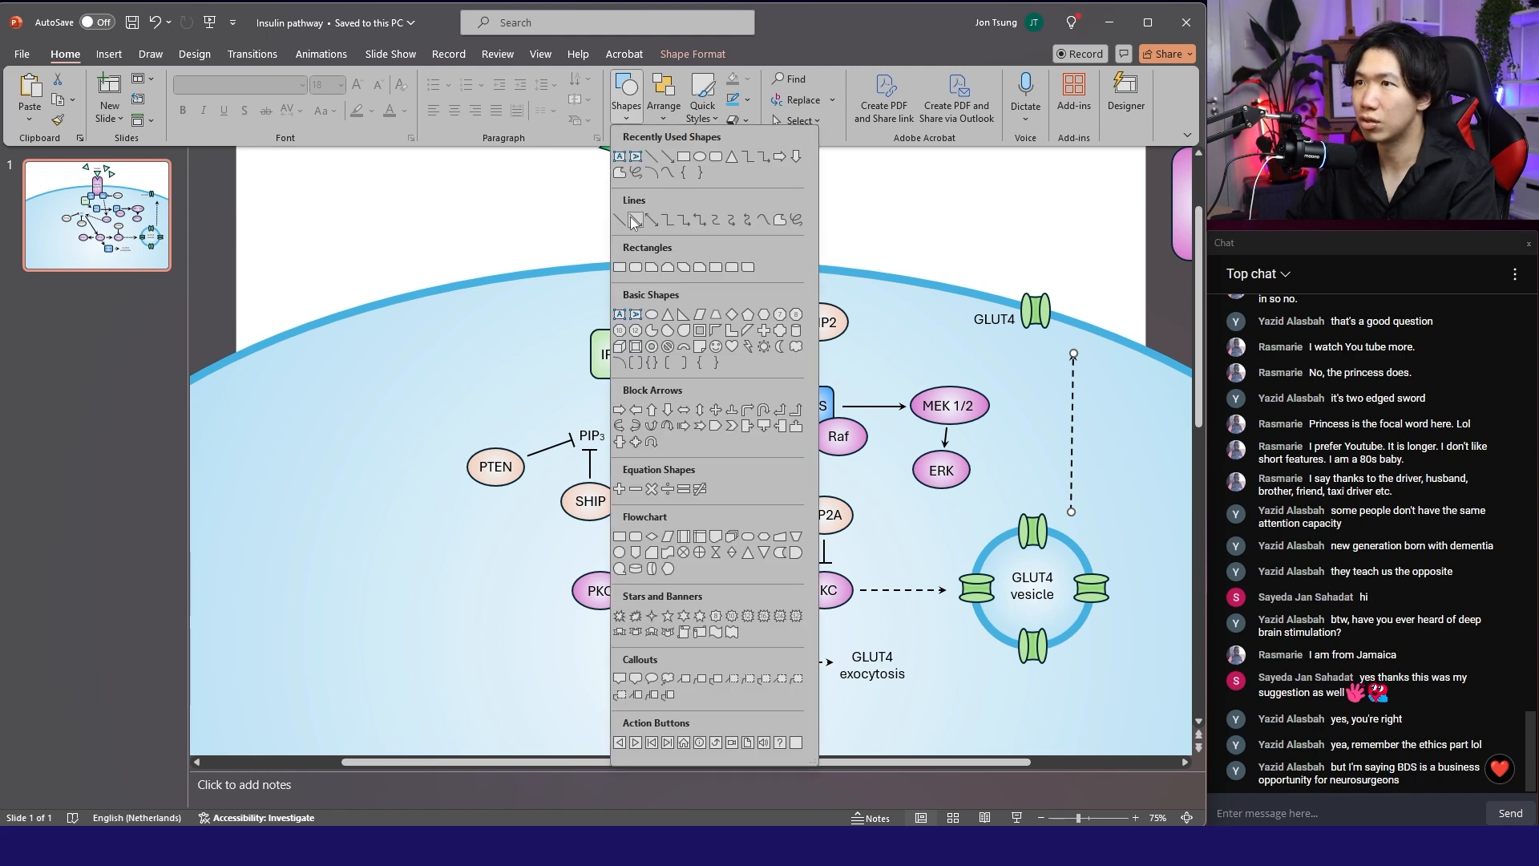
pyautogui.moveTo(634, 219)
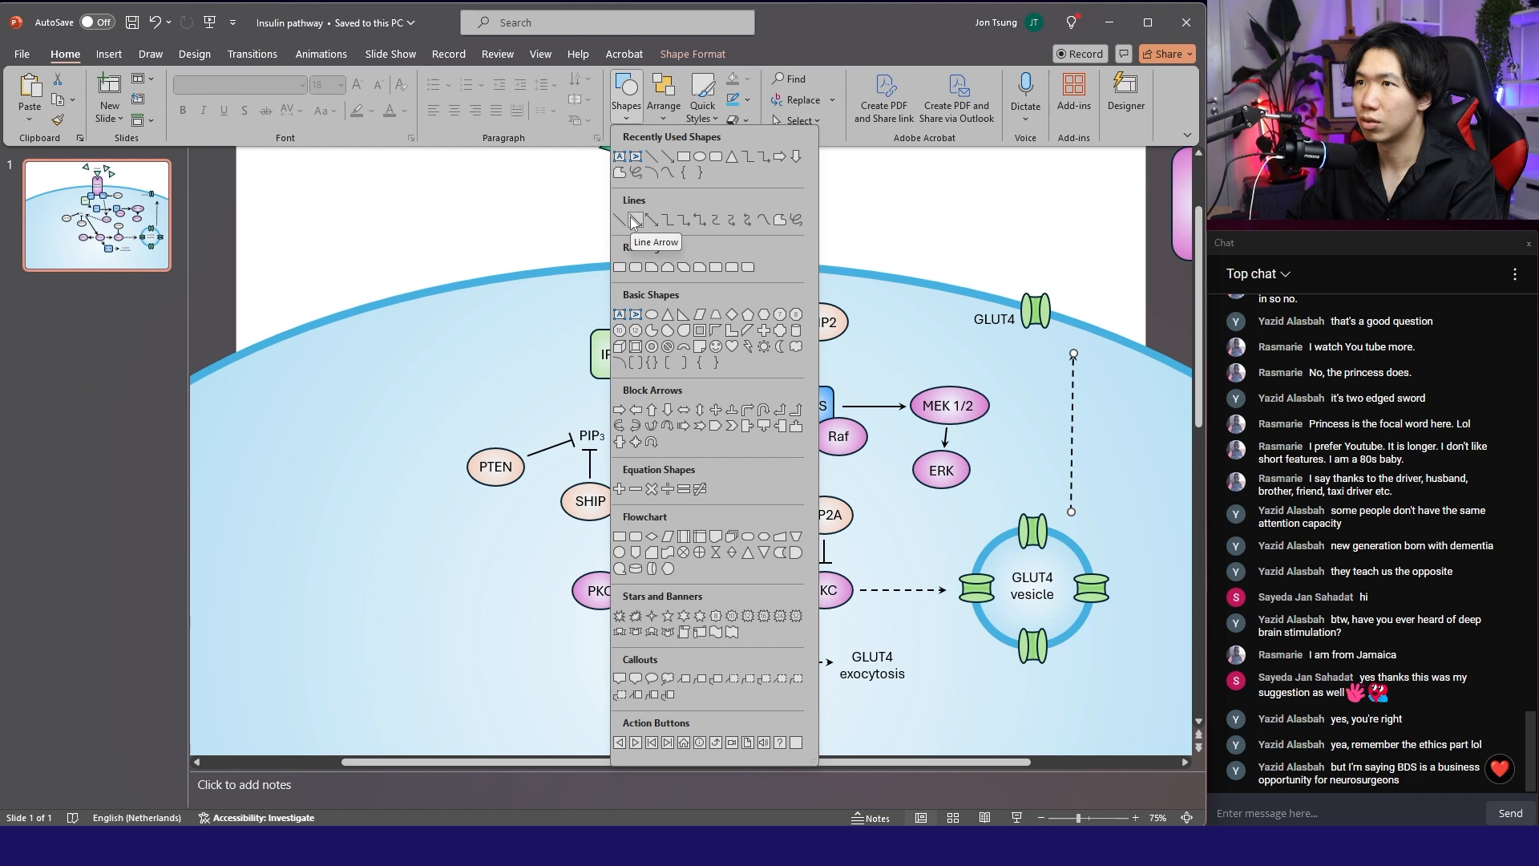
pyautogui.moveTo(1054, 354)
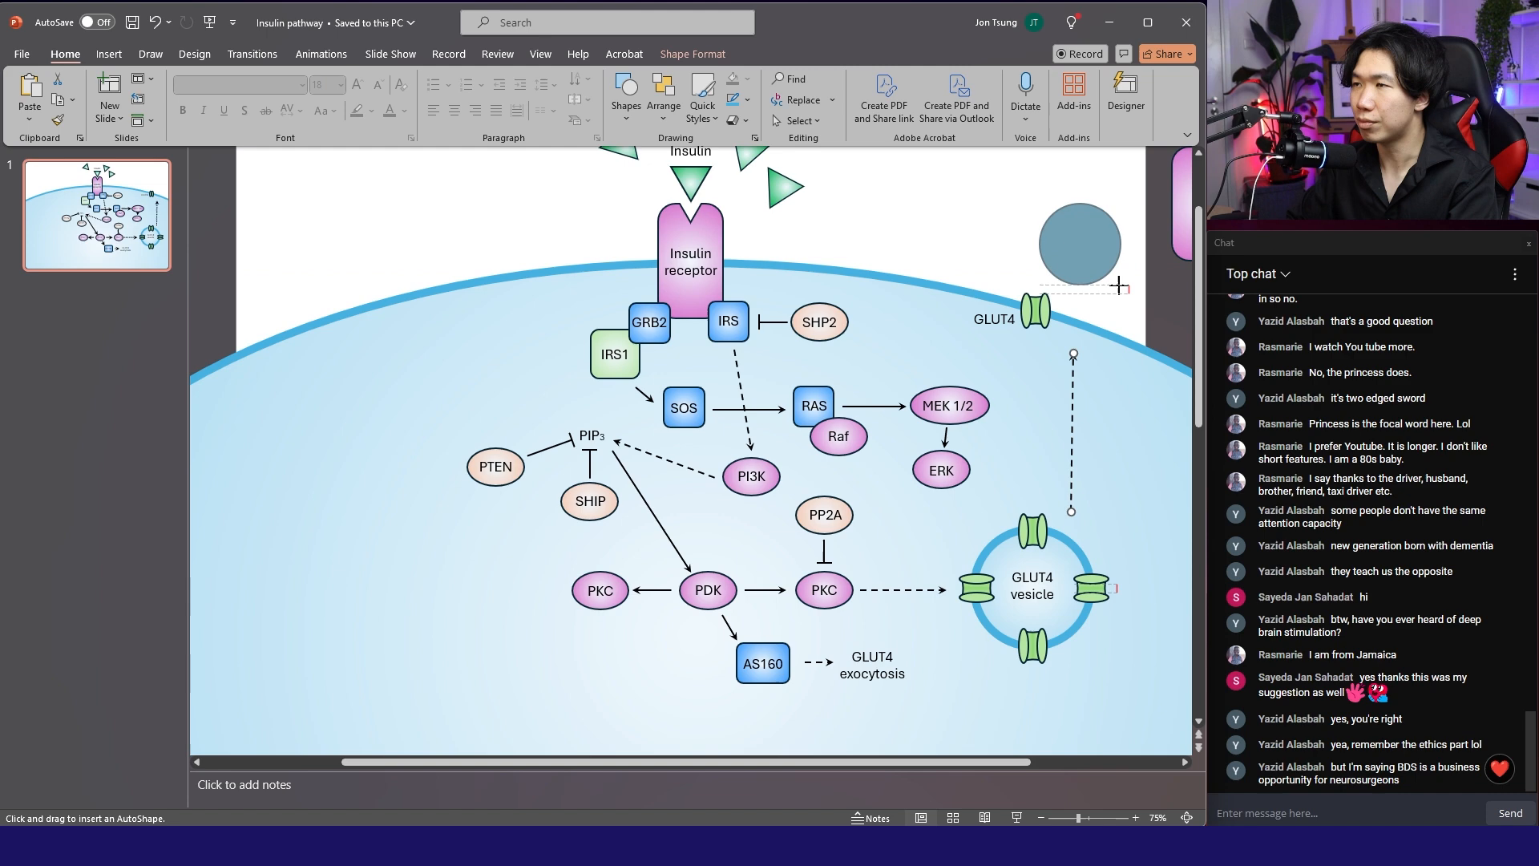
pyautogui.click(1077, 242)
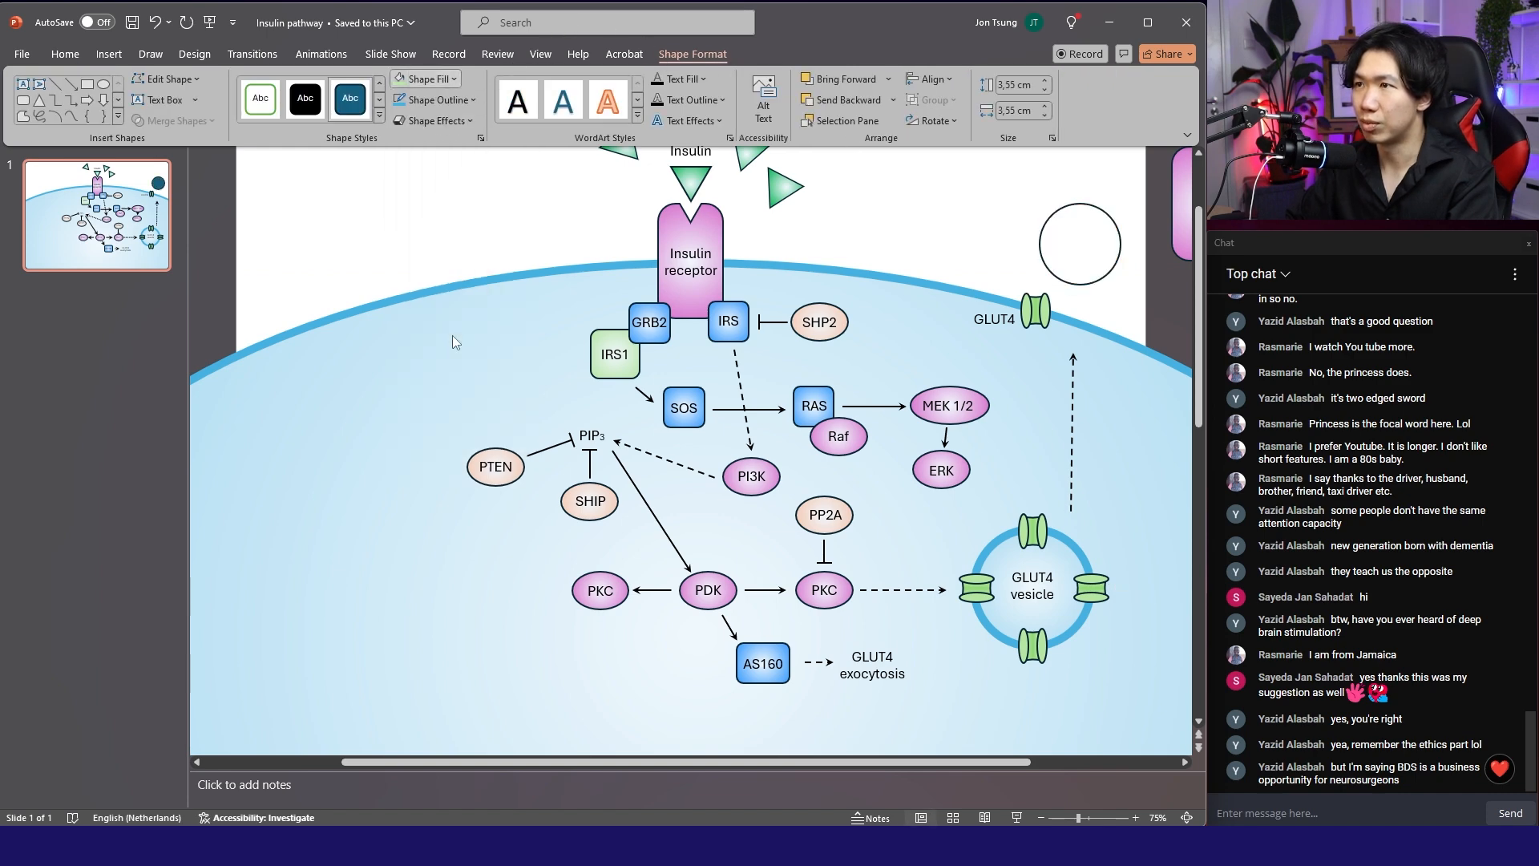
pyautogui.rightClick(1078, 243)
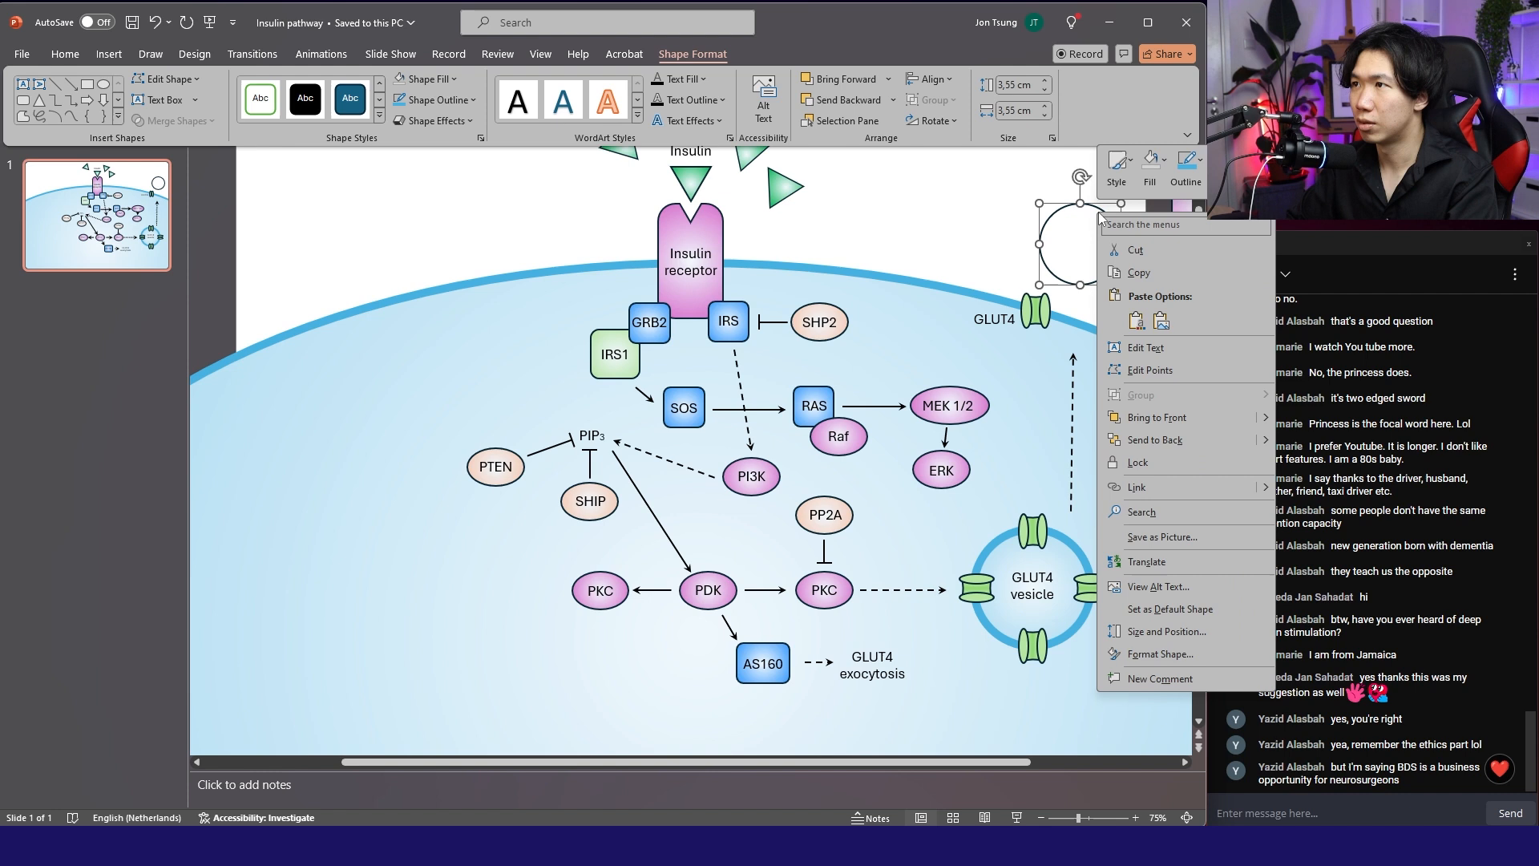
pyautogui.click(1077, 243)
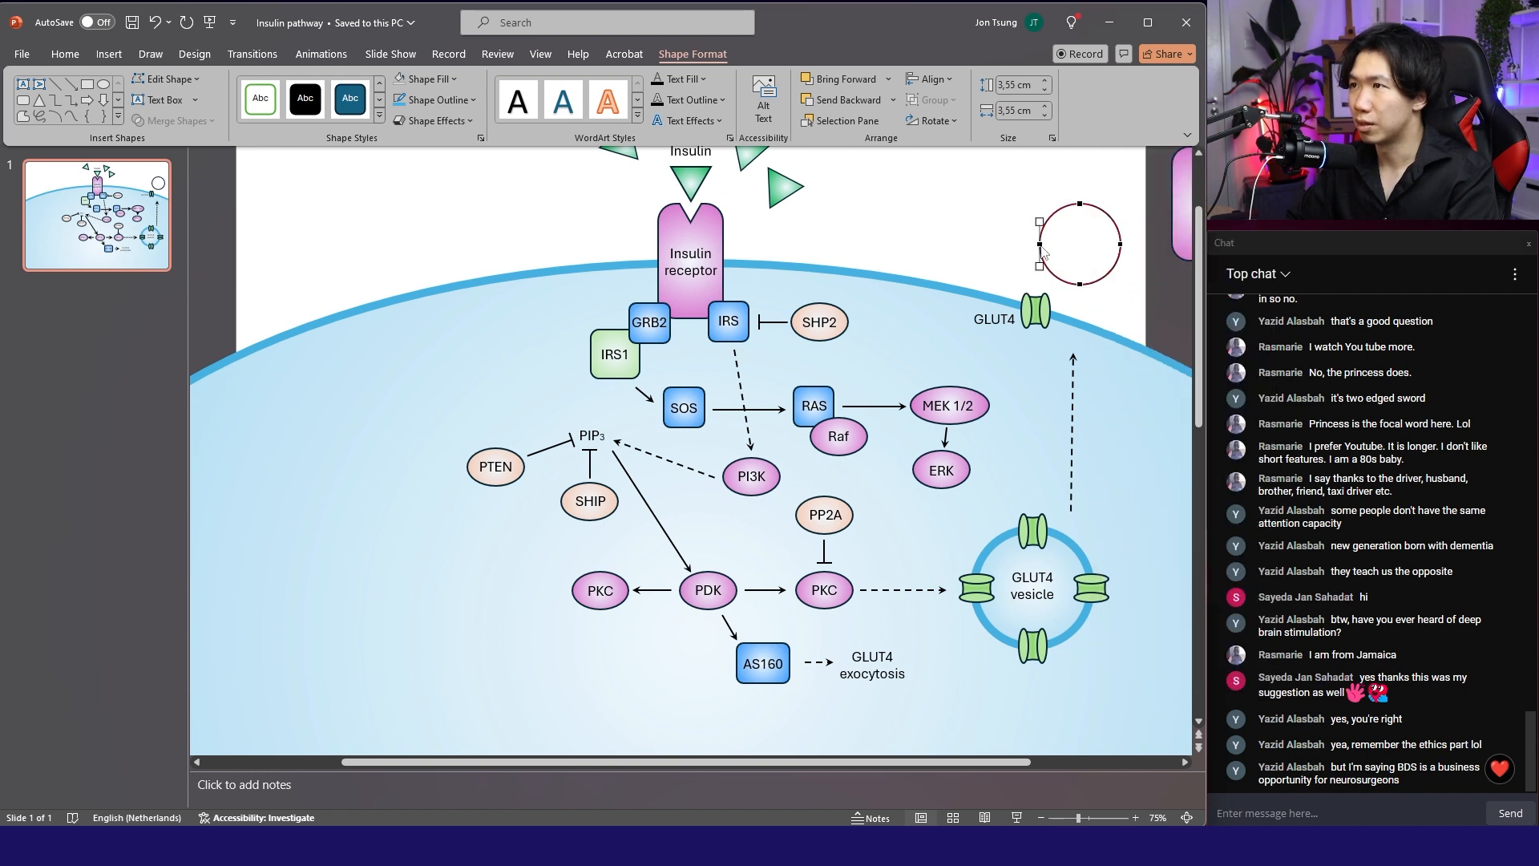
pyautogui.rightClick(1037, 267)
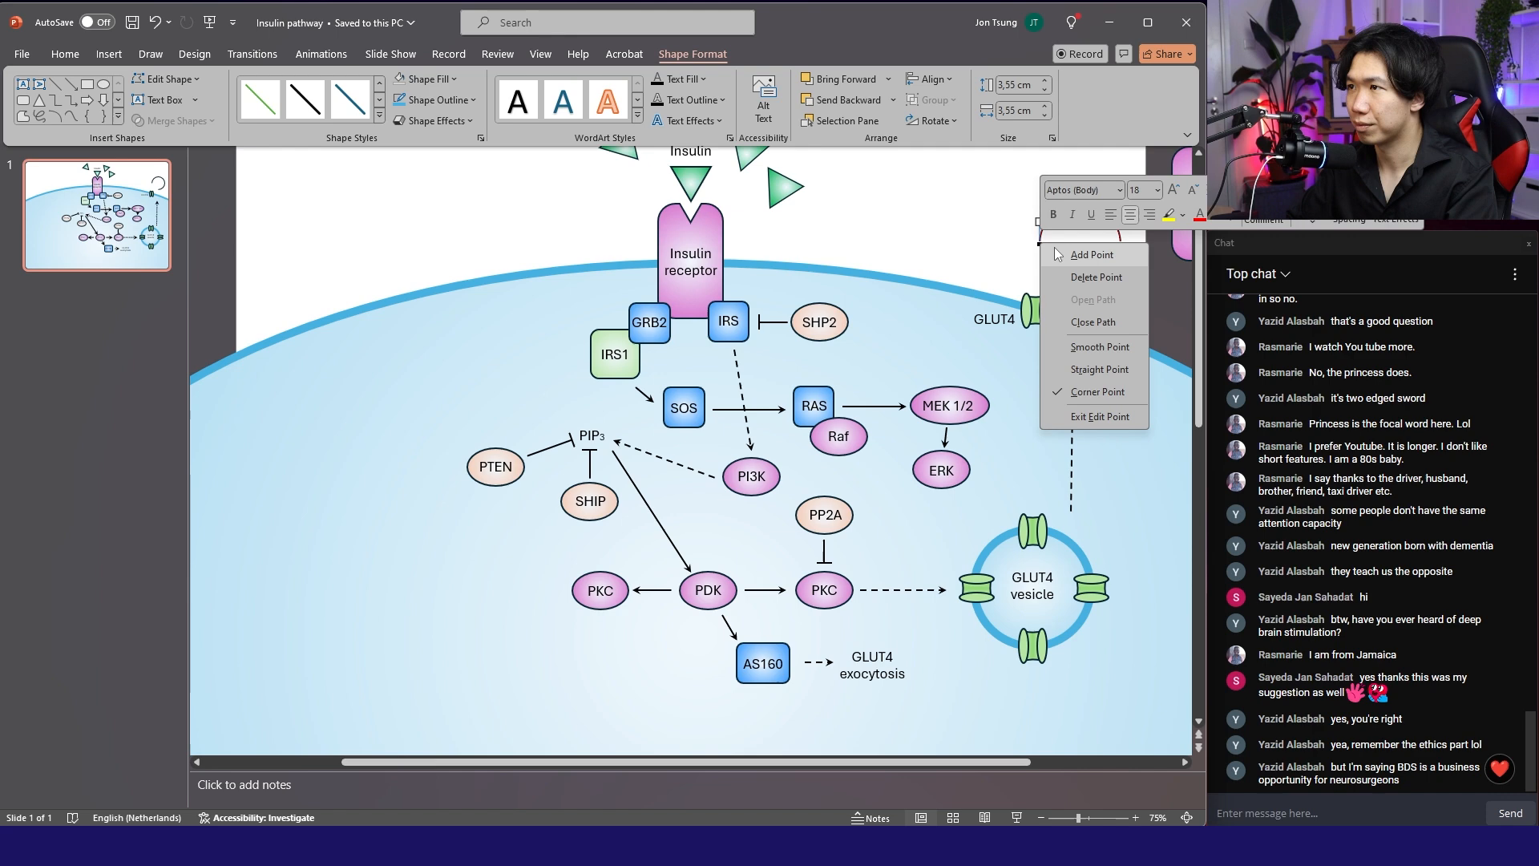
pyautogui.click(1089, 254)
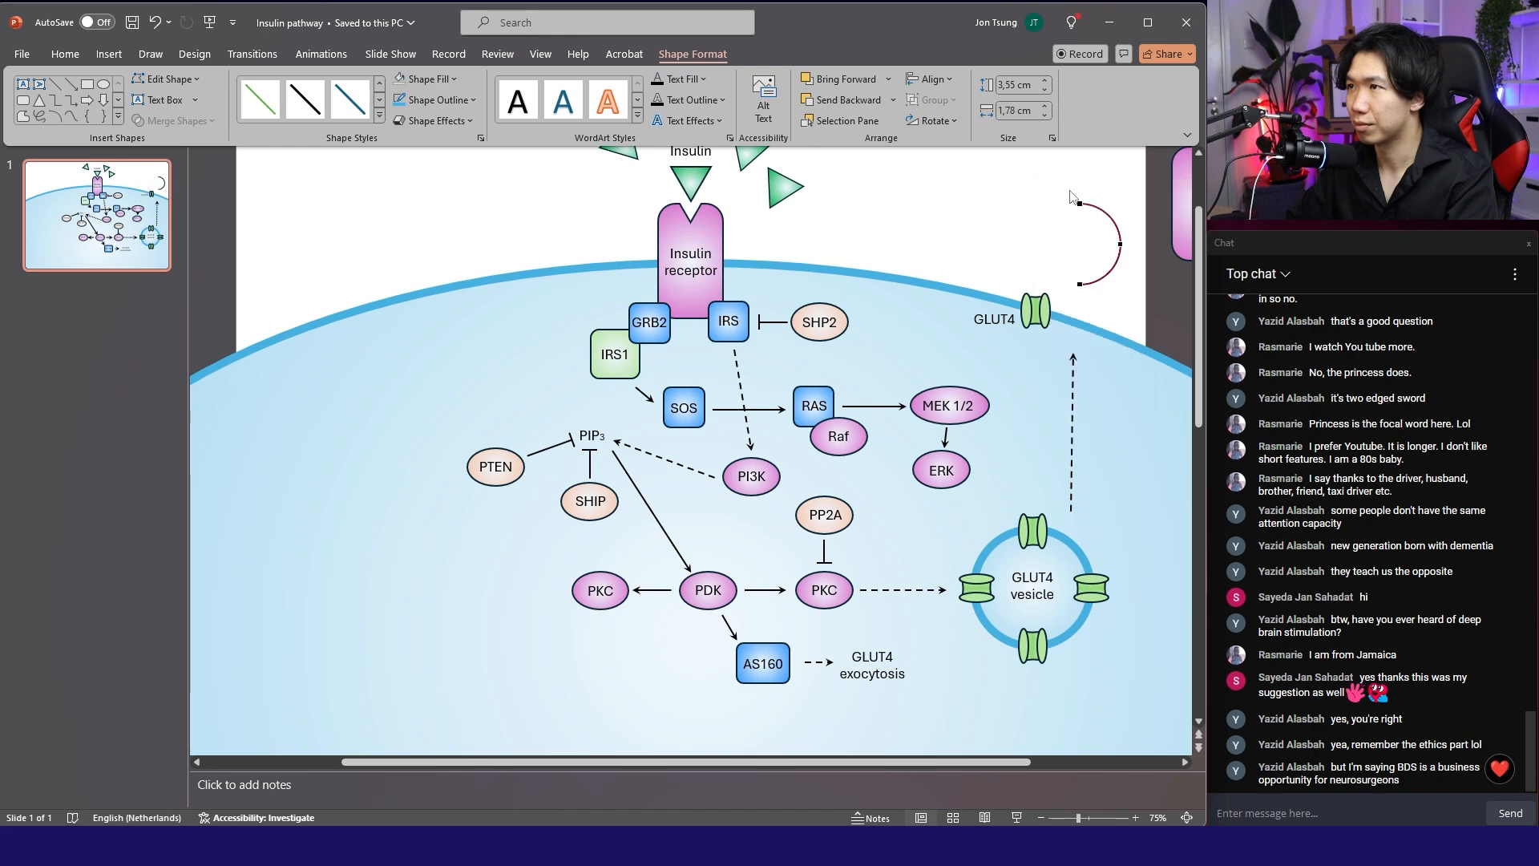
pyautogui.moveTo(1119, 240)
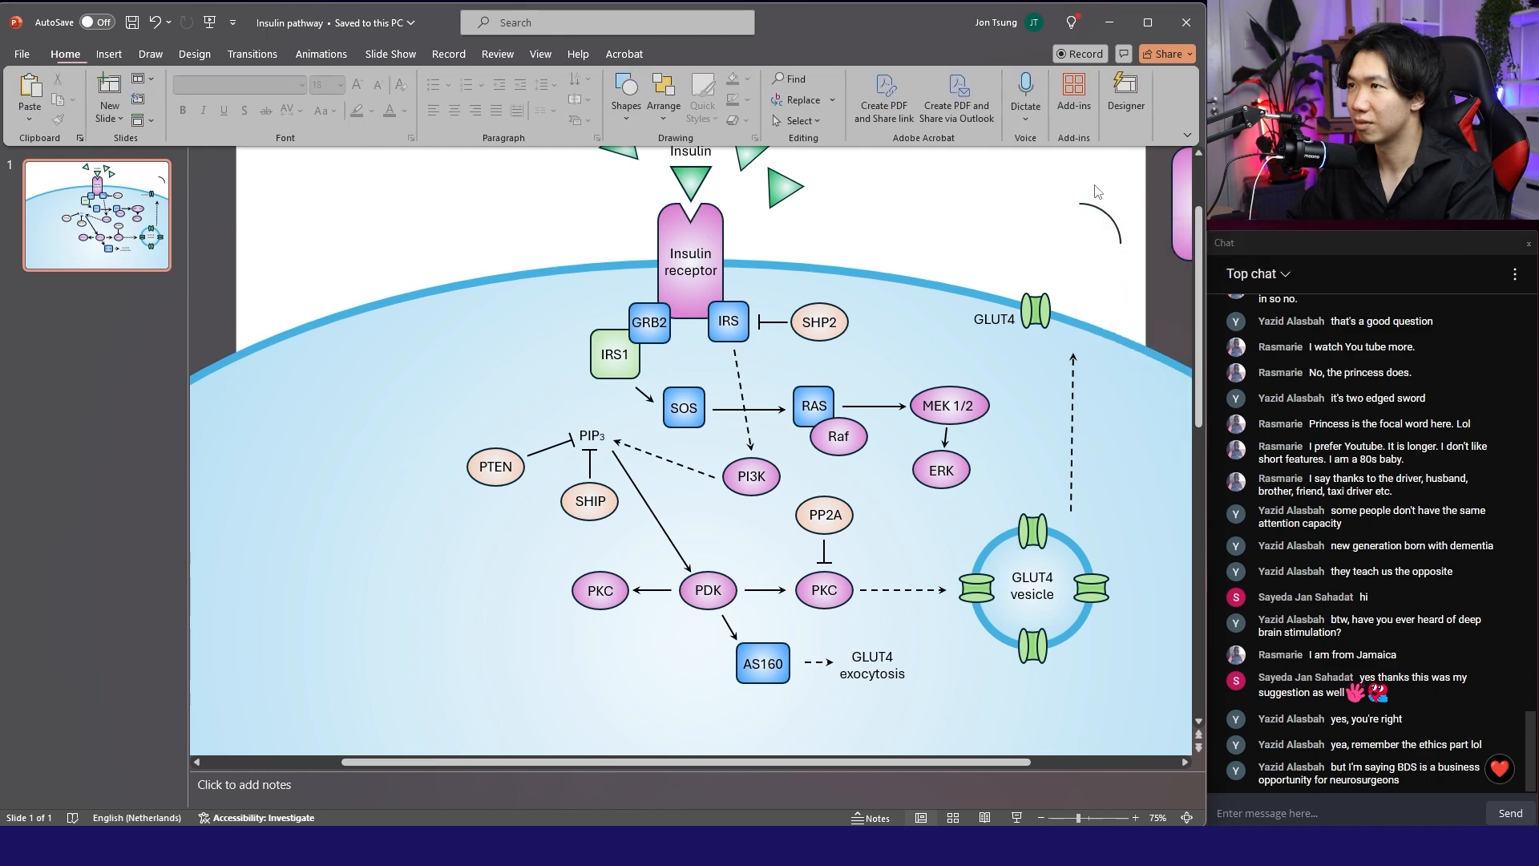
# Turn the arc into a dashed curved arrow from the vesicle, then select the straight arrow.
pyautogui.click(1109, 226)
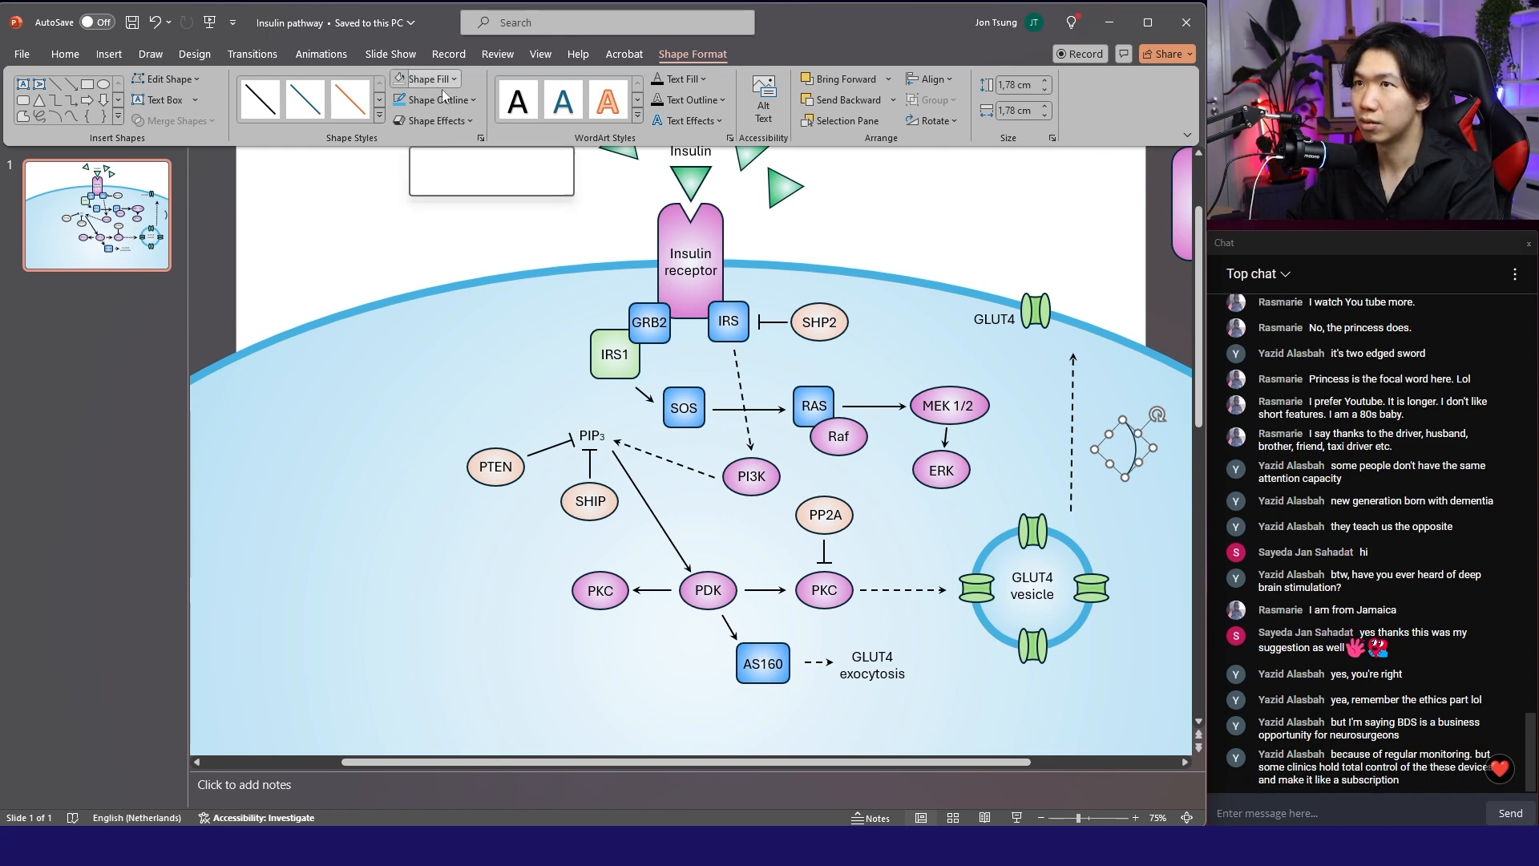
pyautogui.click(434, 99)
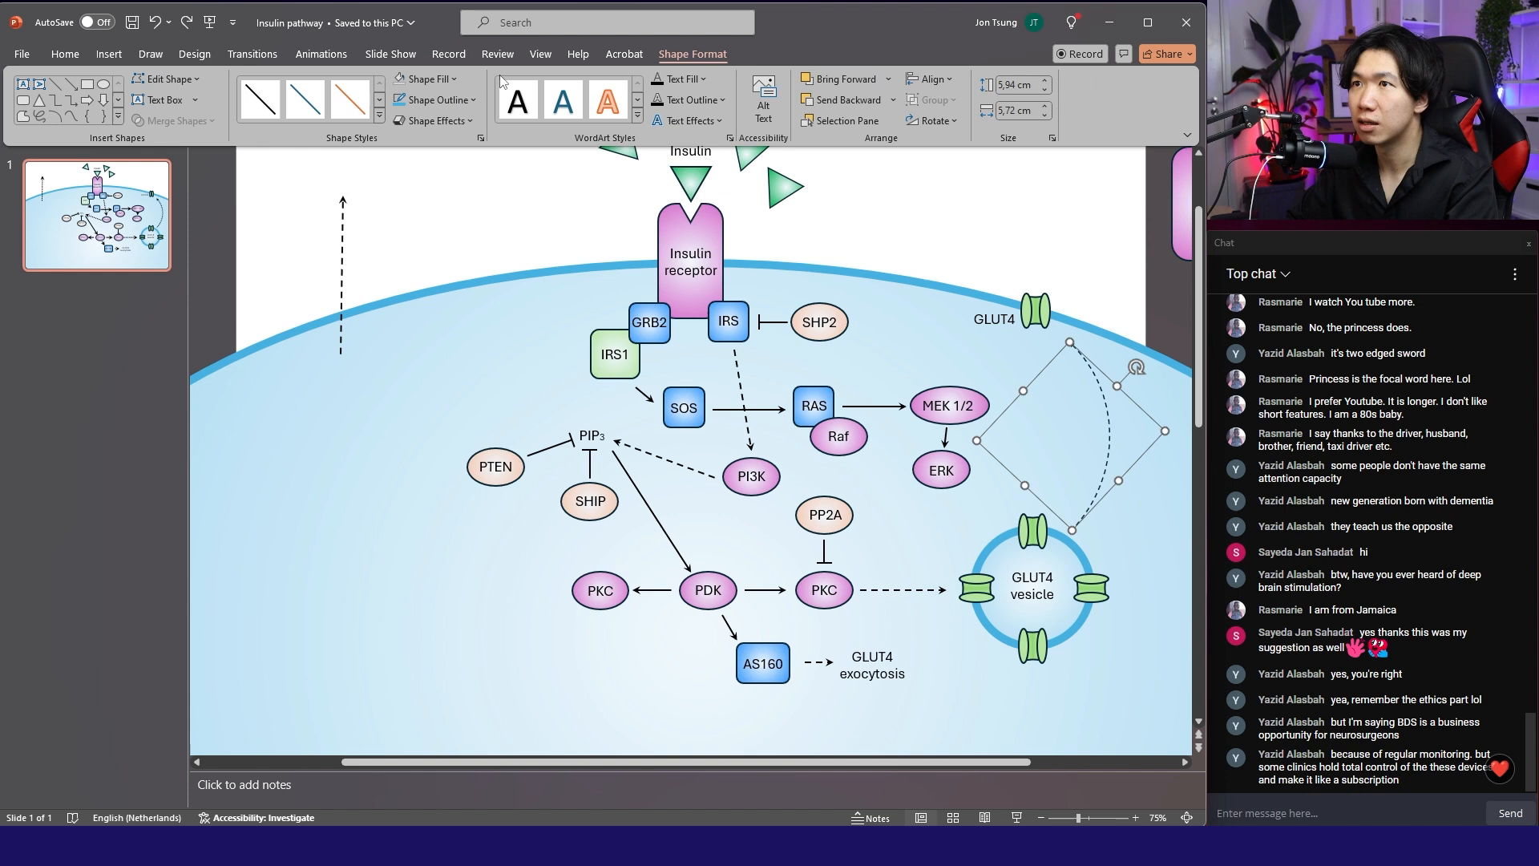
pyautogui.click(437, 99)
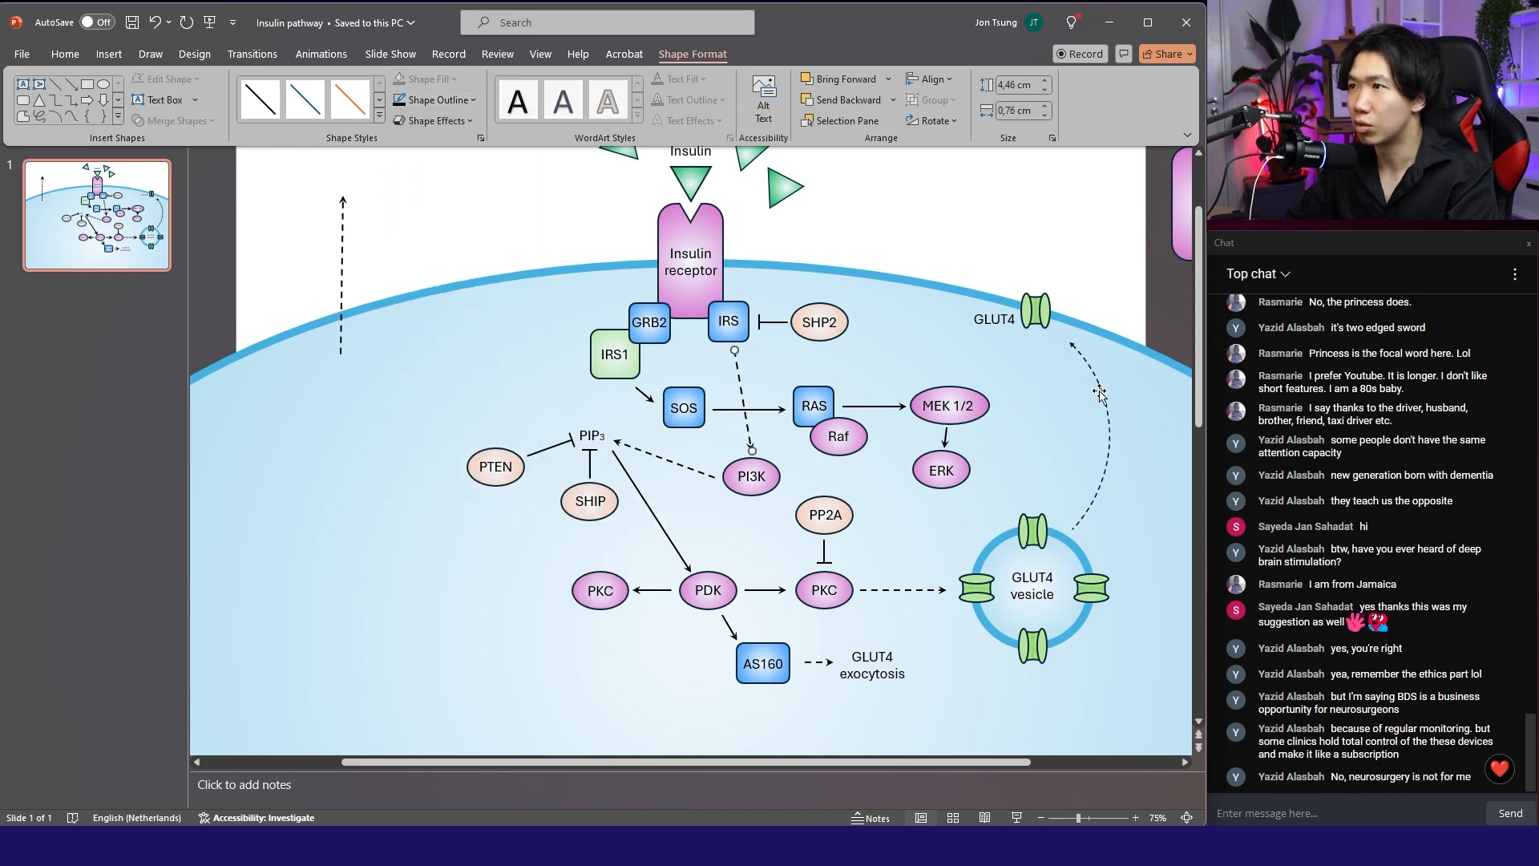
pyautogui.click(433, 100)
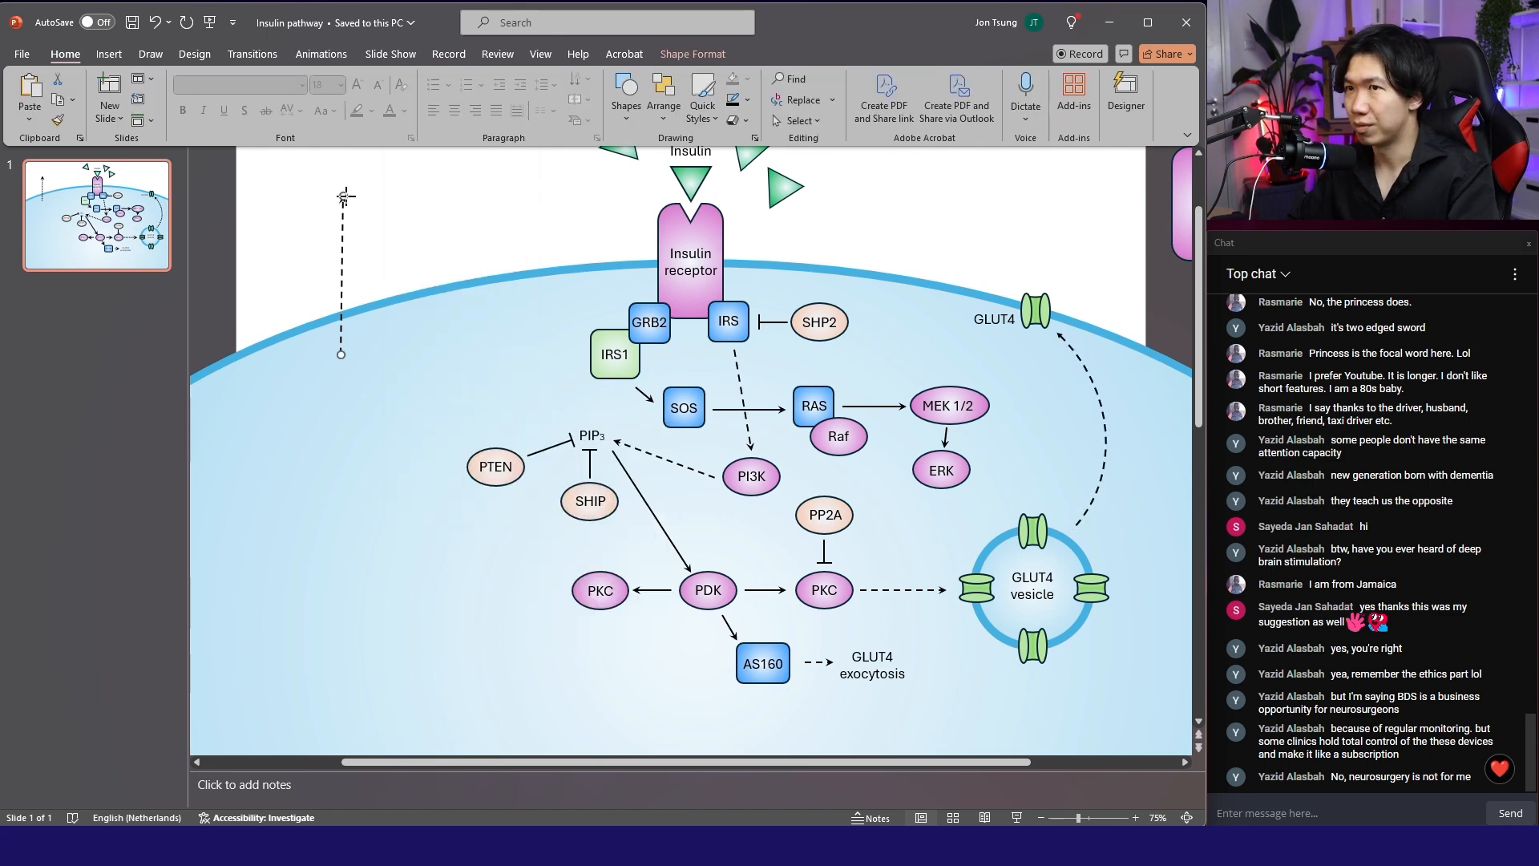
pyautogui.click(1129, 817)
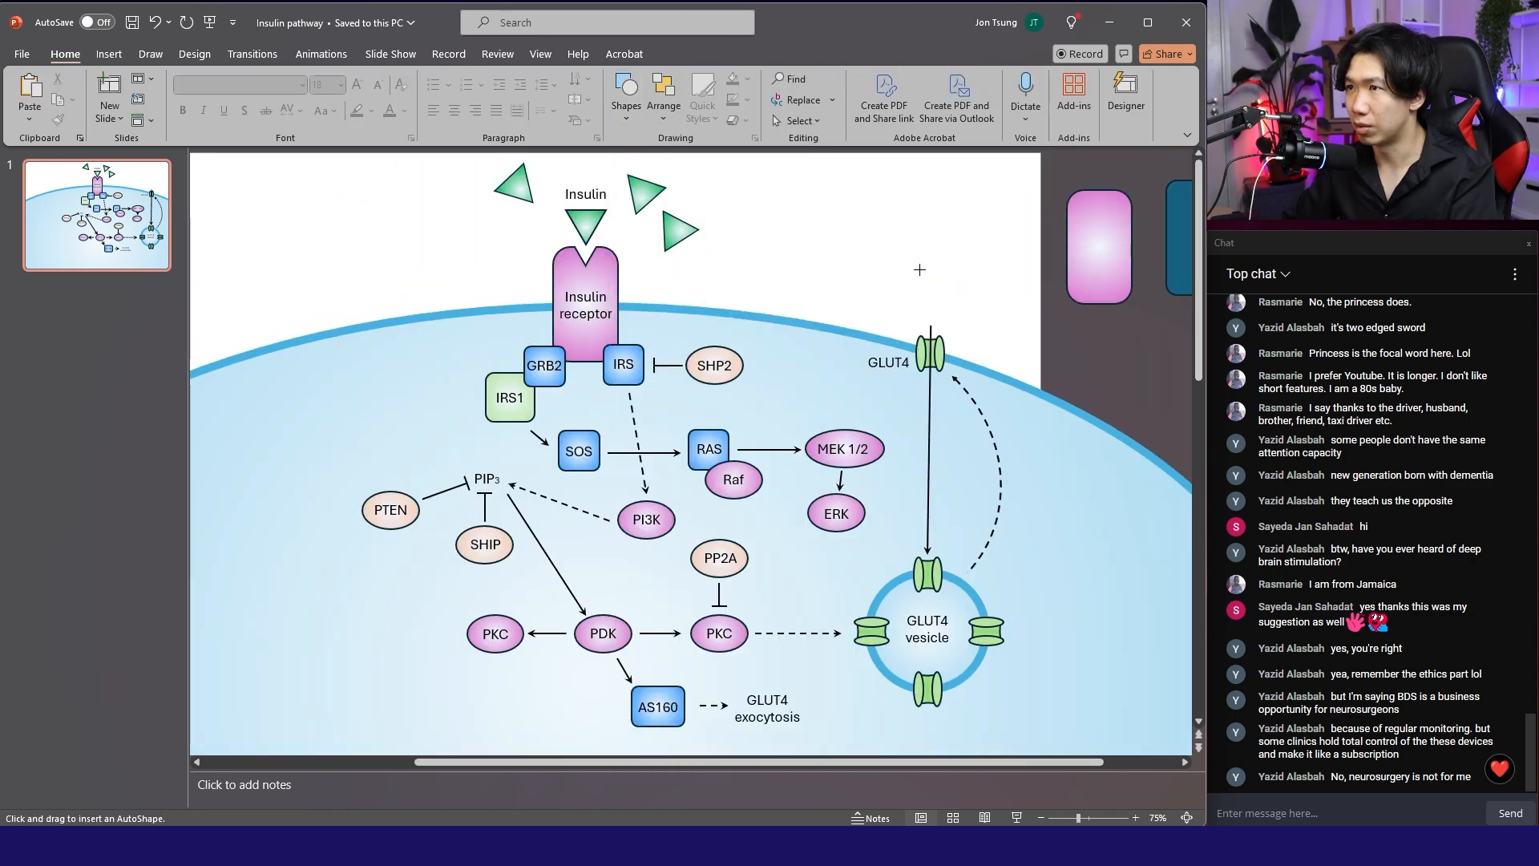
# Draw a yellow gradient hexagon above membrane GLUT4 and label it 'Glucose'.
pyautogui.click(927, 284)
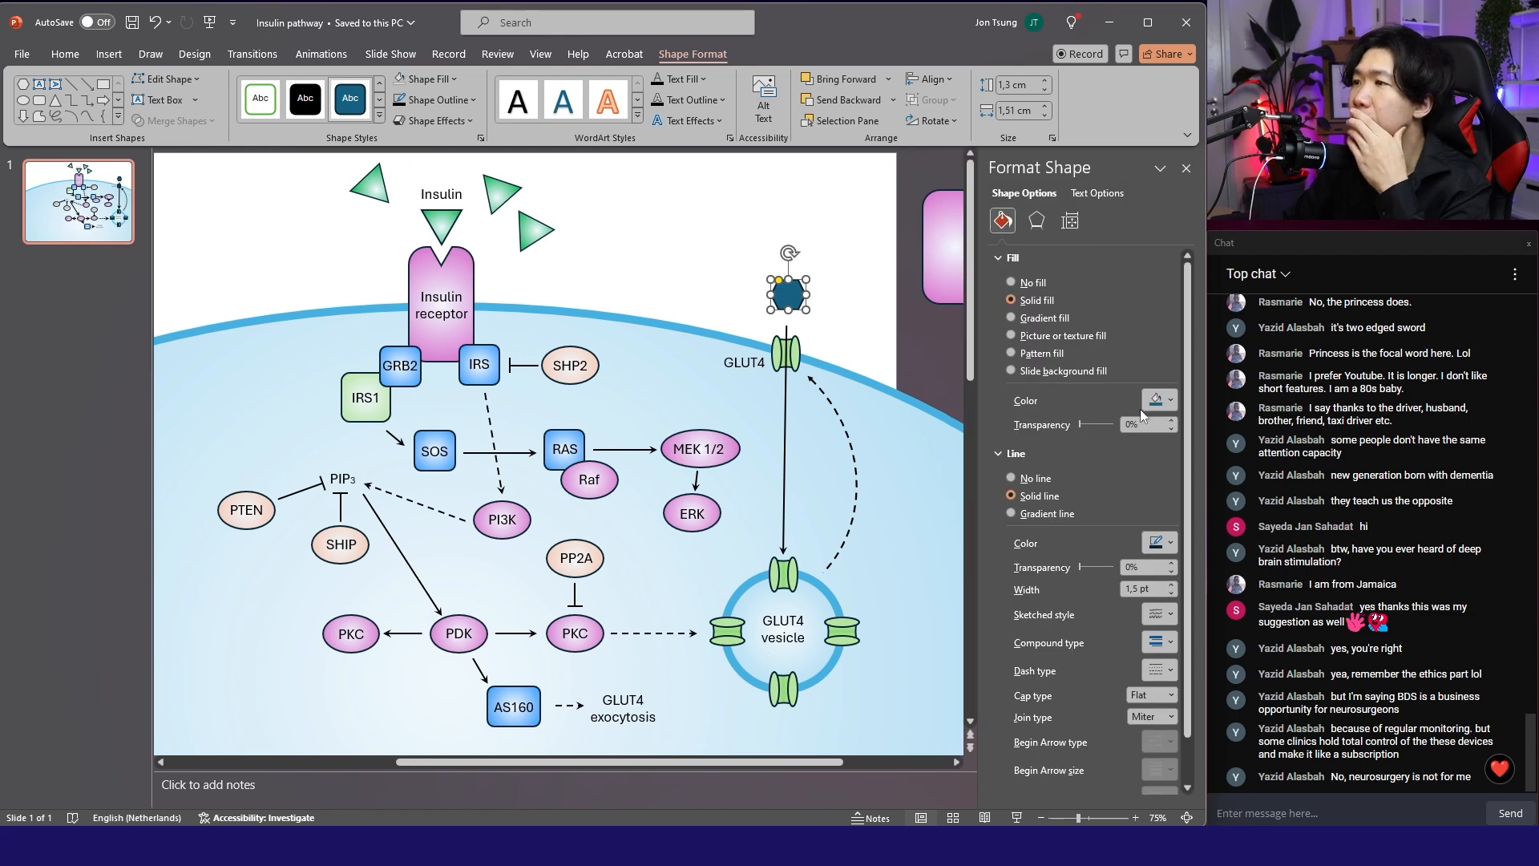
pyautogui.click(1010, 317)
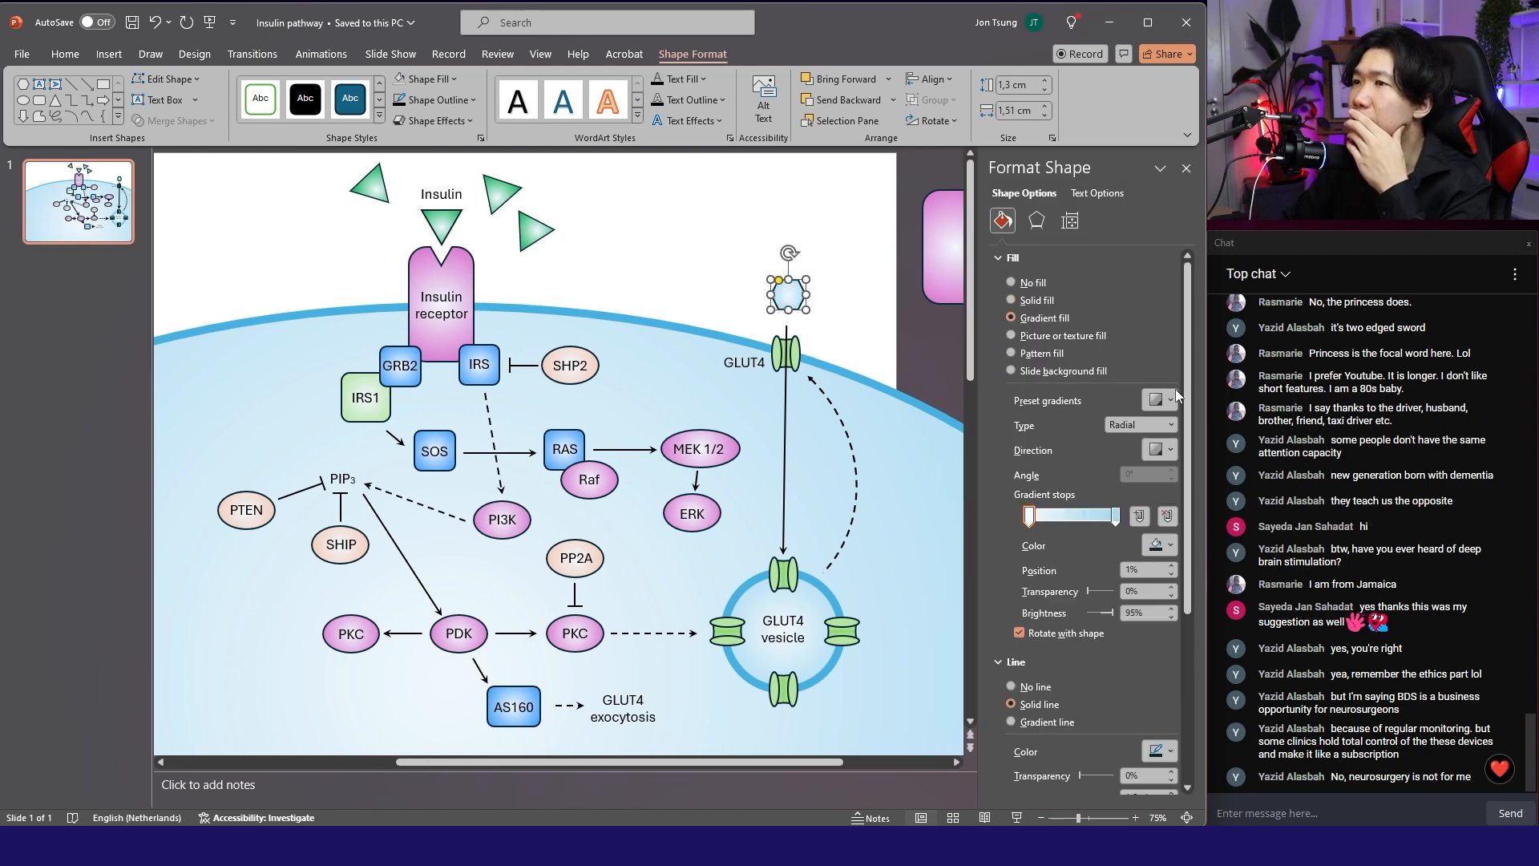
pyautogui.click(1167, 545)
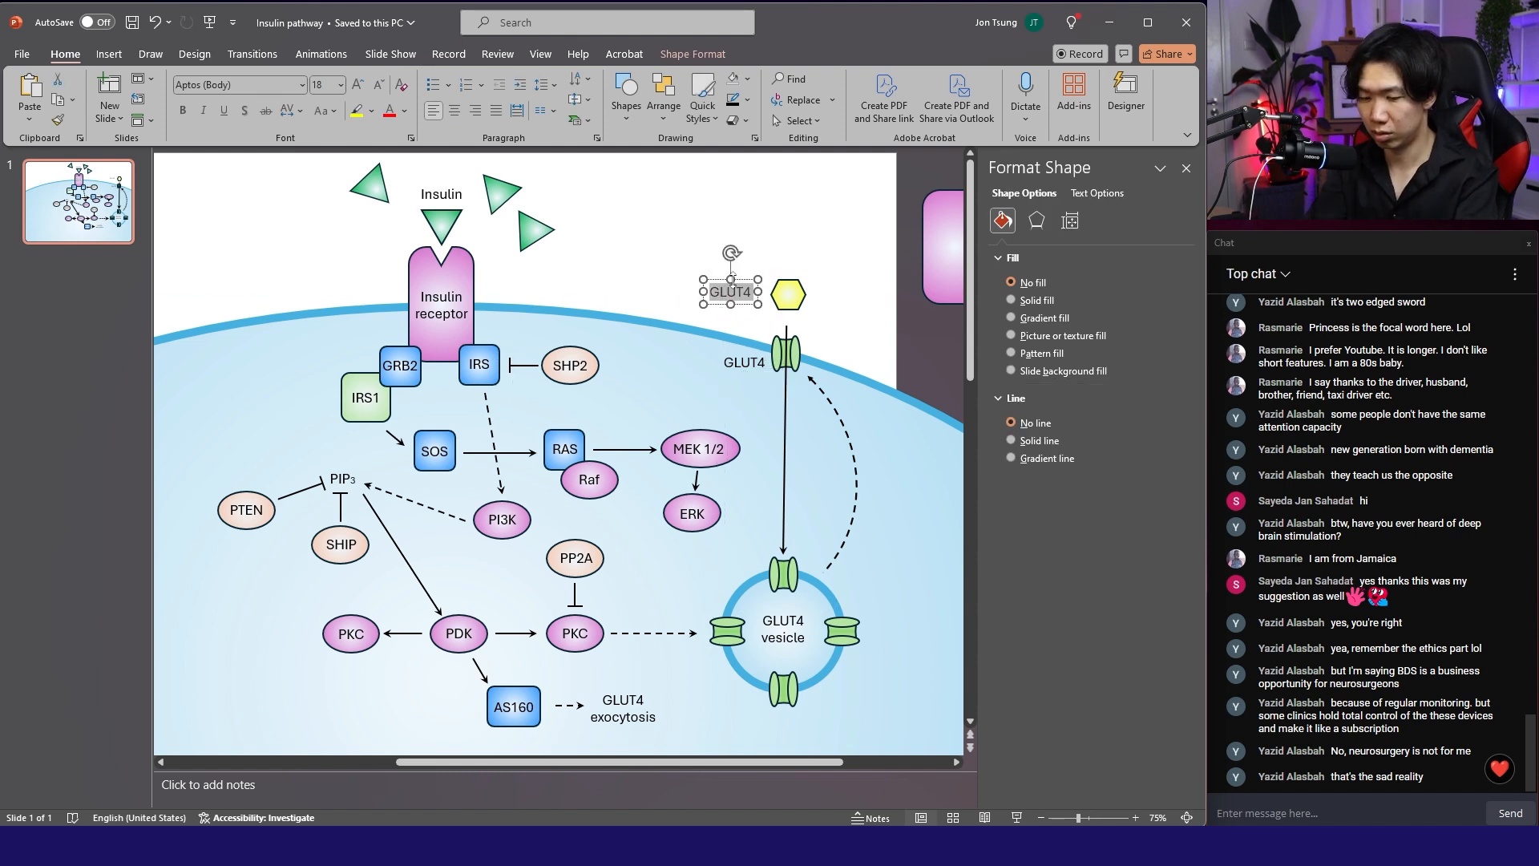
pyautogui.write('Glucose')
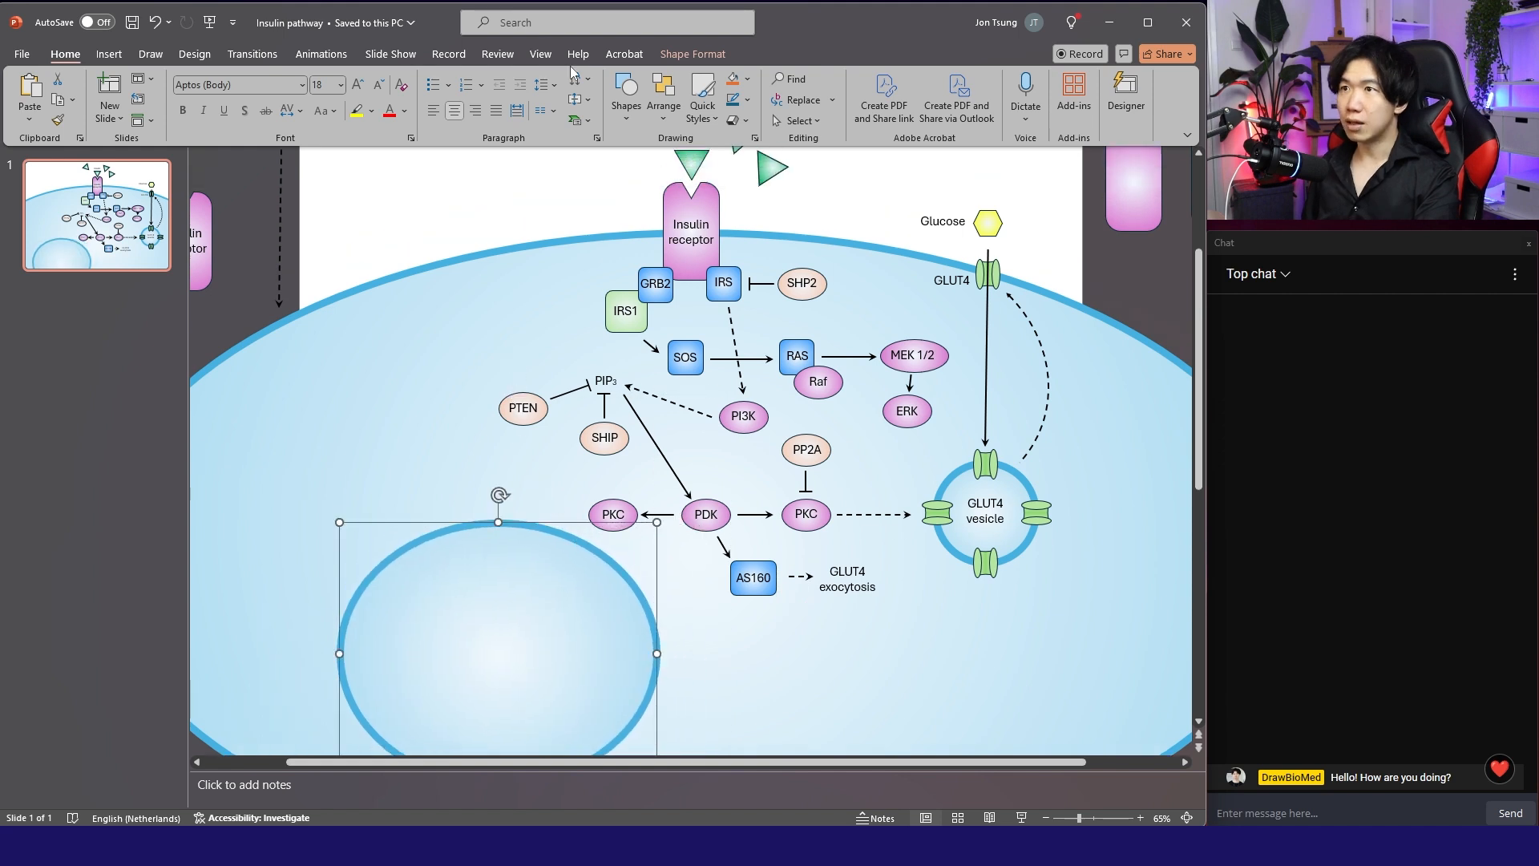
# Give the nucleus circle a dashed outline with a Round cap type.
pyautogui.click(750, 105)
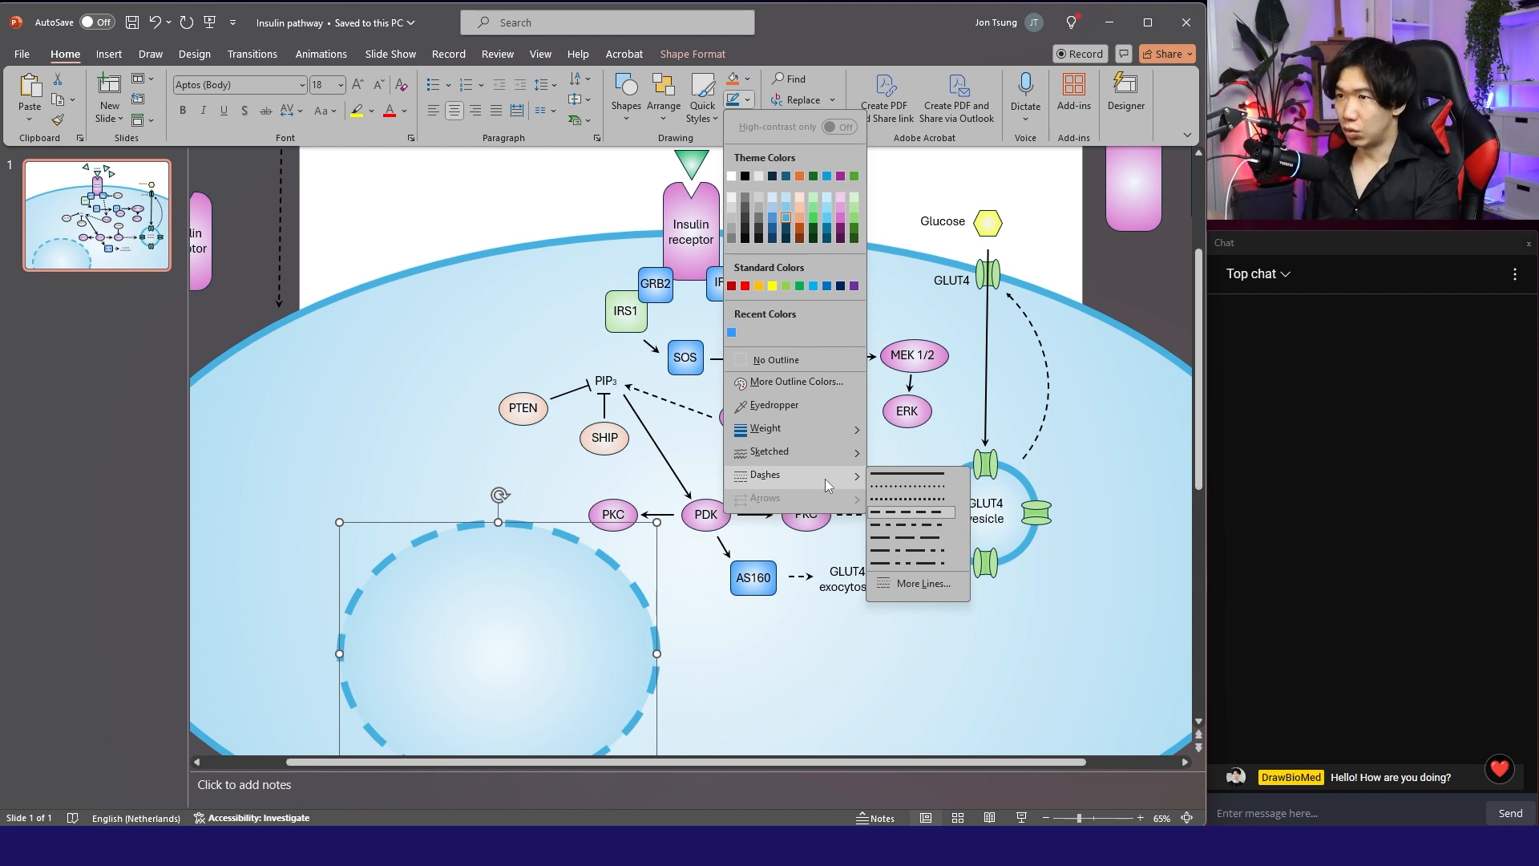
pyautogui.click(921, 582)
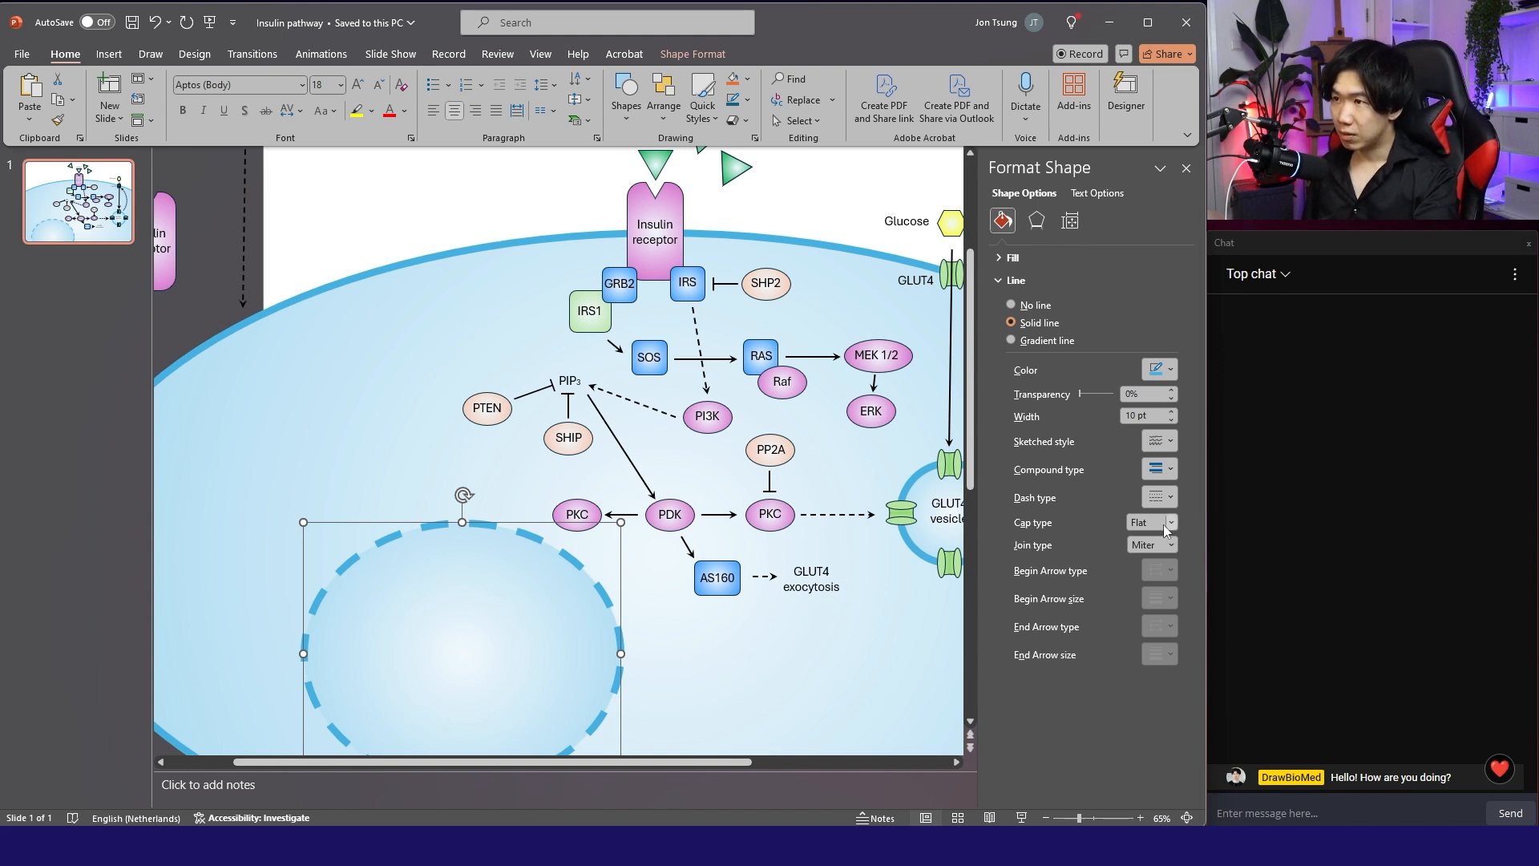
pyautogui.click(1169, 522)
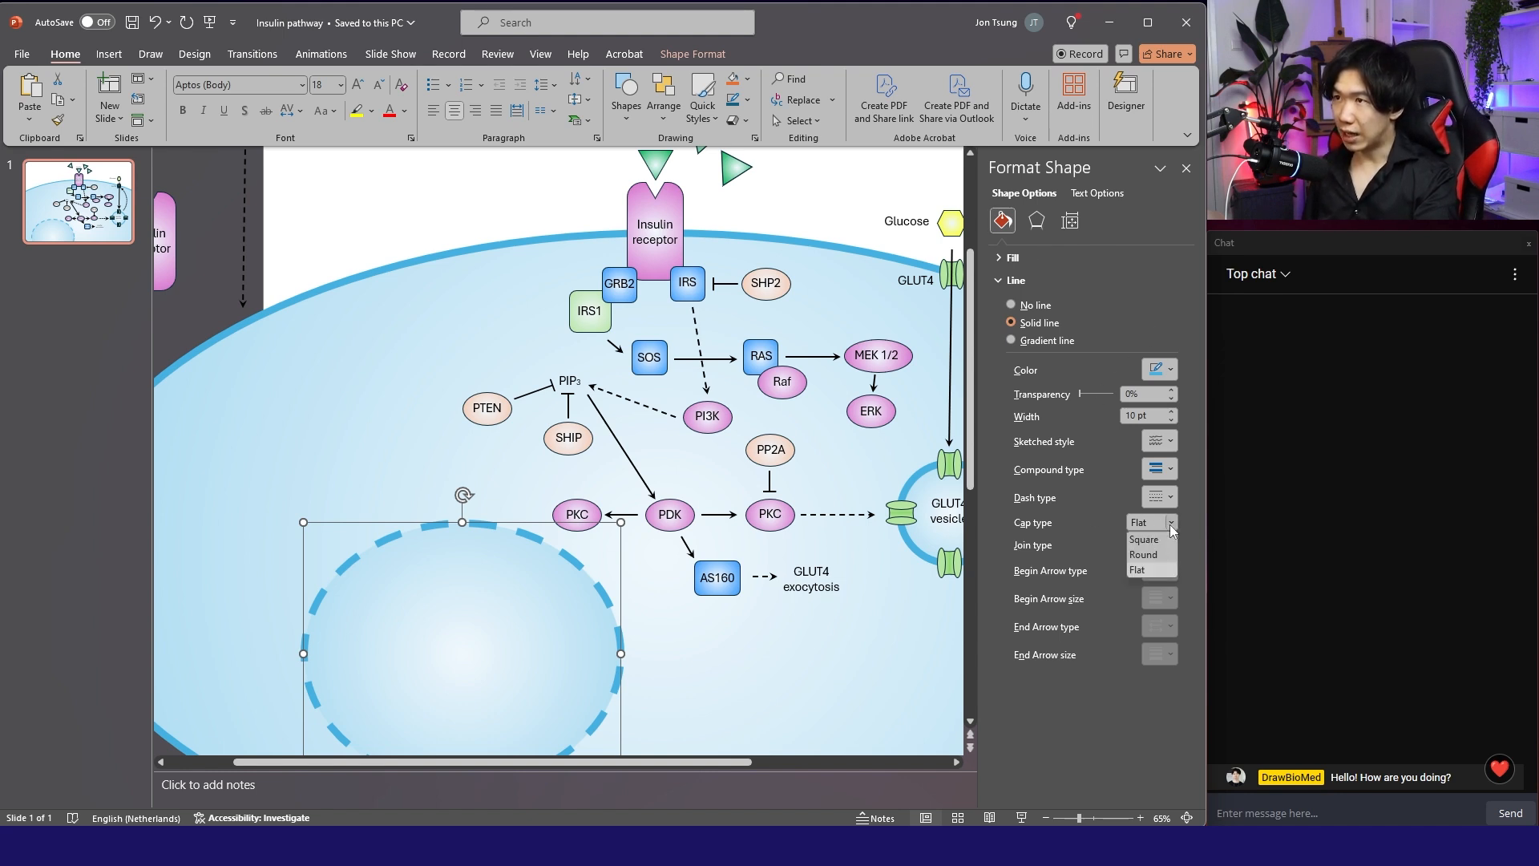
pyautogui.click(1142, 554)
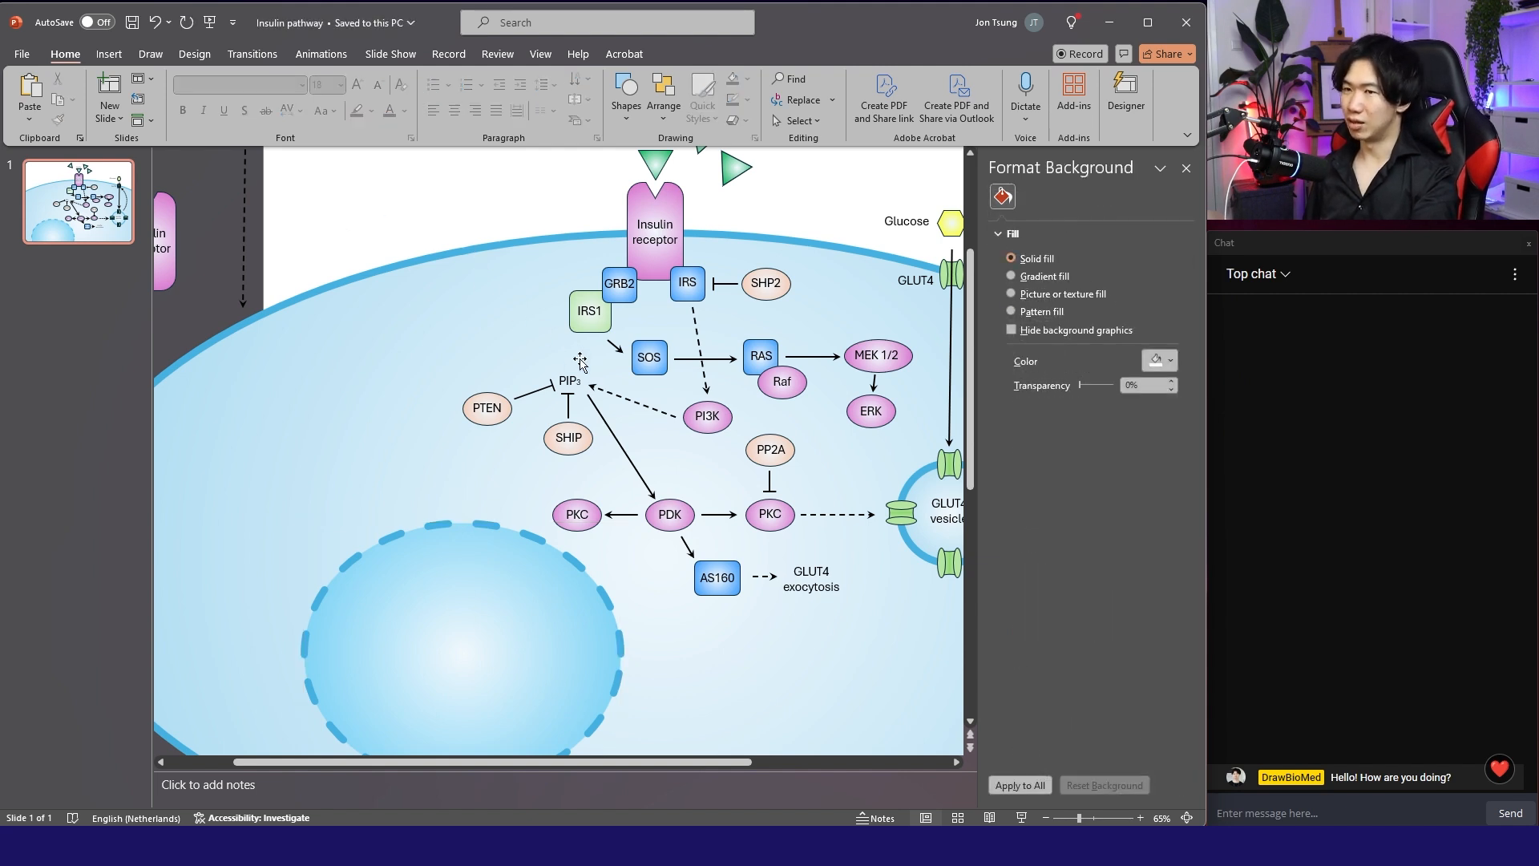
pyautogui.moveTo(598, 610)
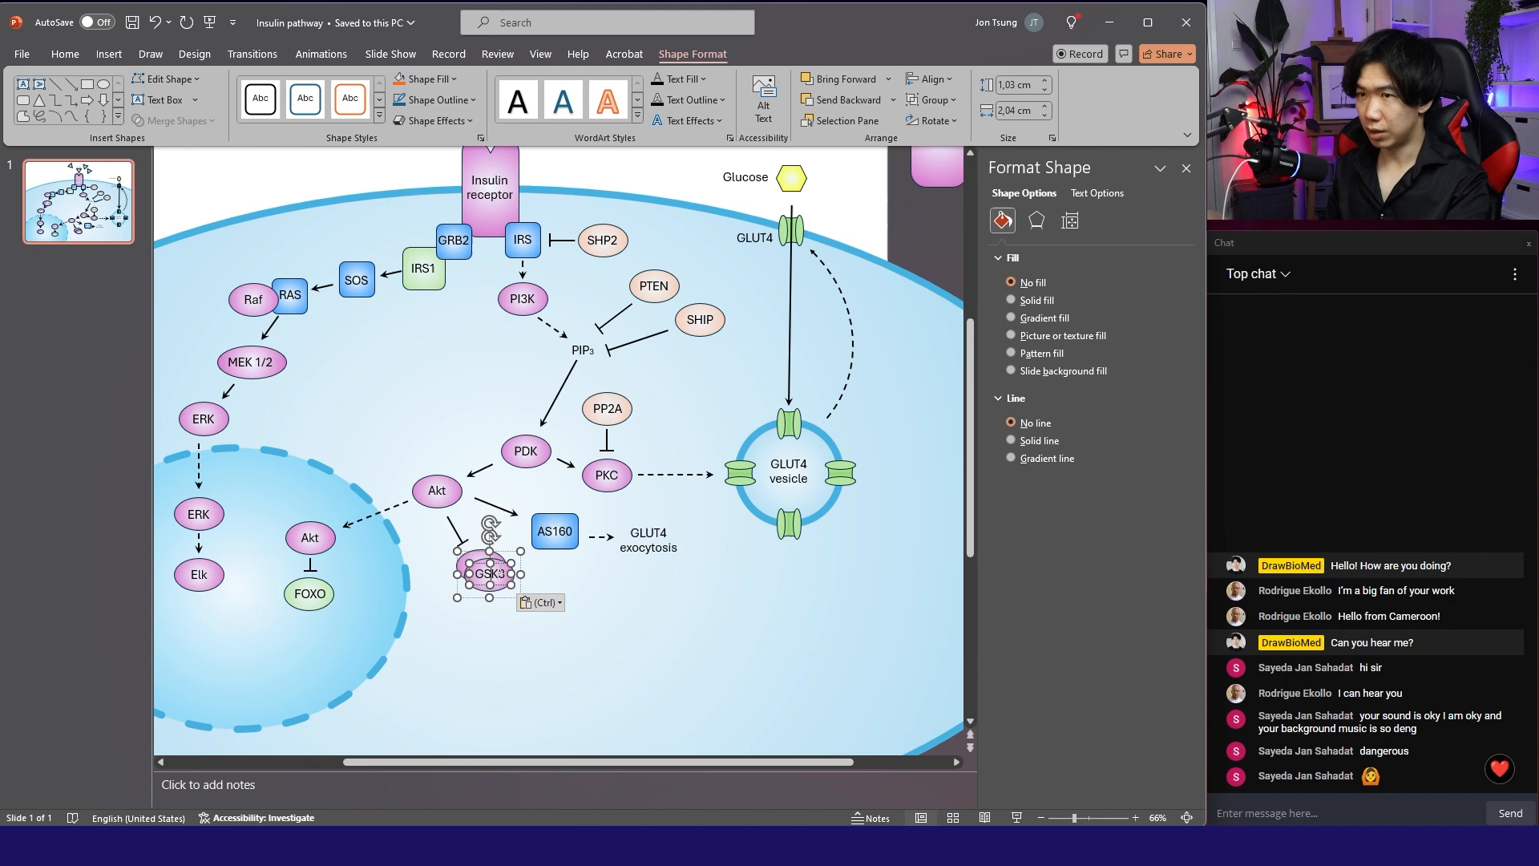
# Move GSK3 below Akt, enlarge the Glycogen Synthase box, and copy the hexagon's yellow fill onto it.
pyautogui.moveTo(488, 574); pyautogui.dragTo(558, 626)
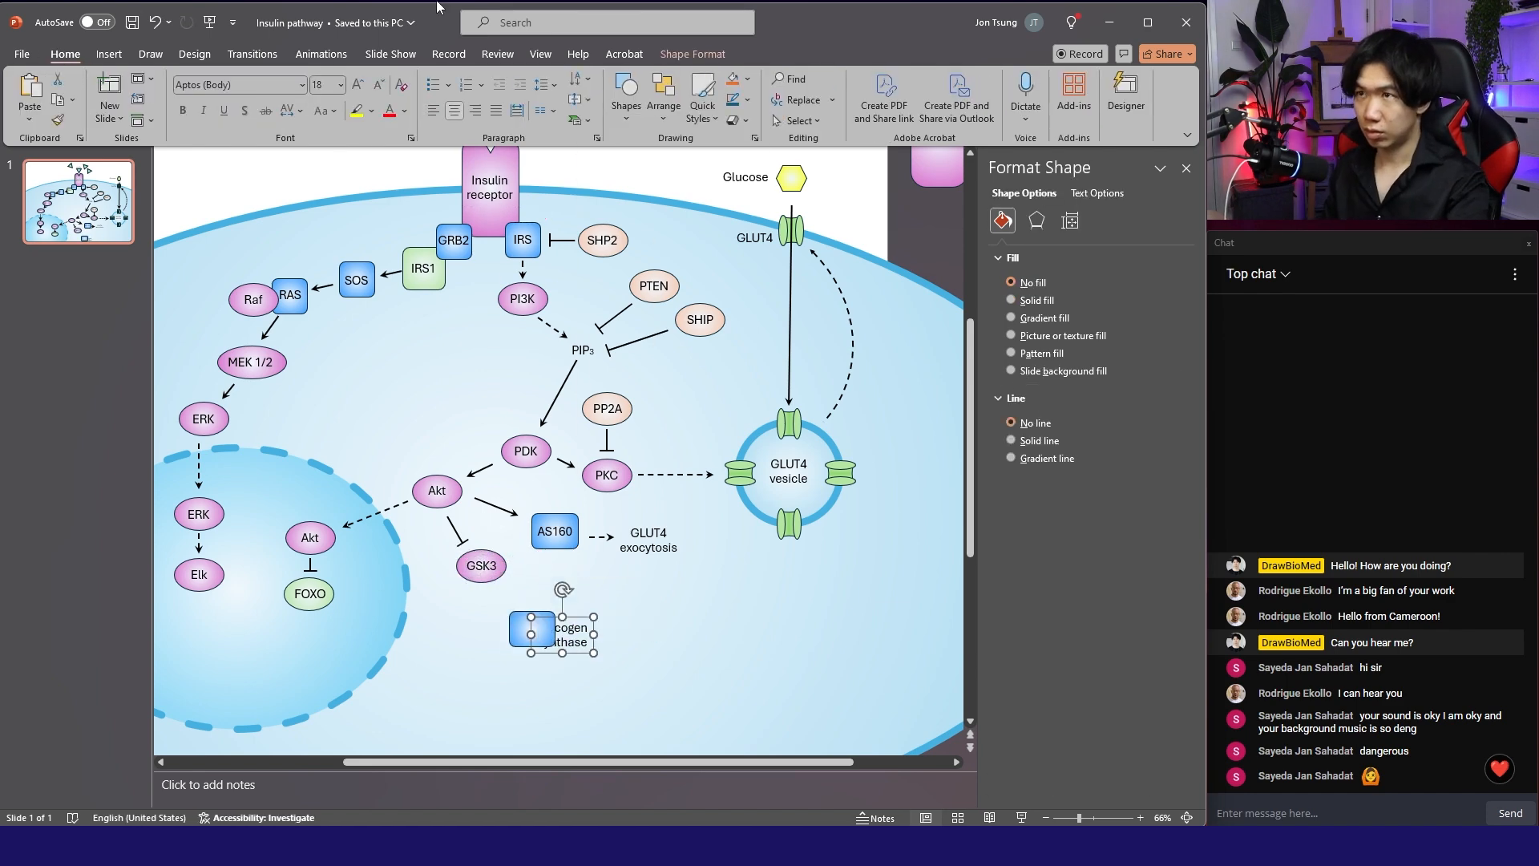
pyautogui.click(664, 96)
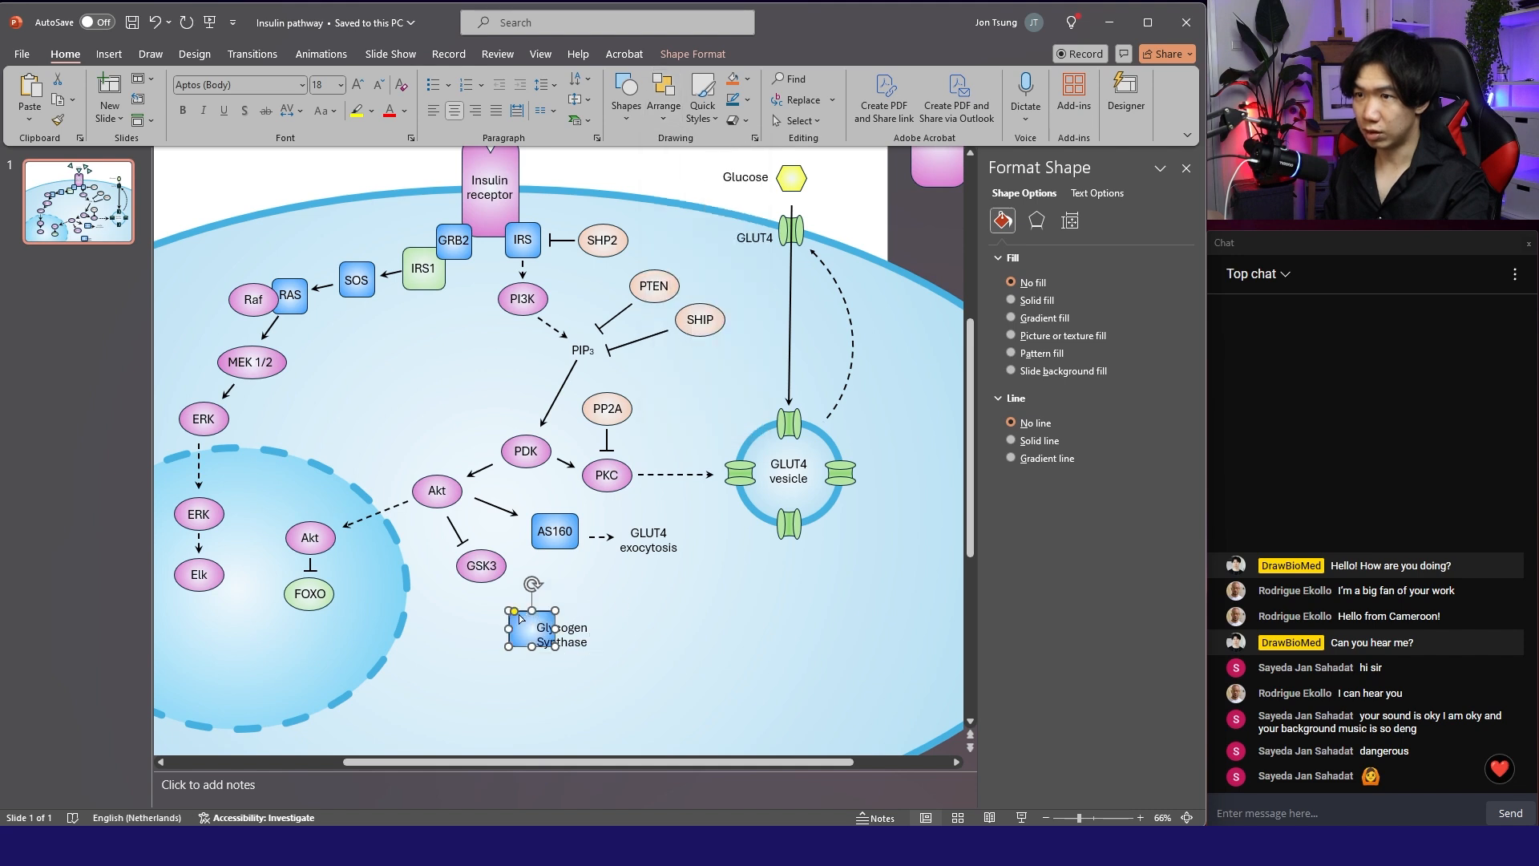
pyautogui.click(1010, 317)
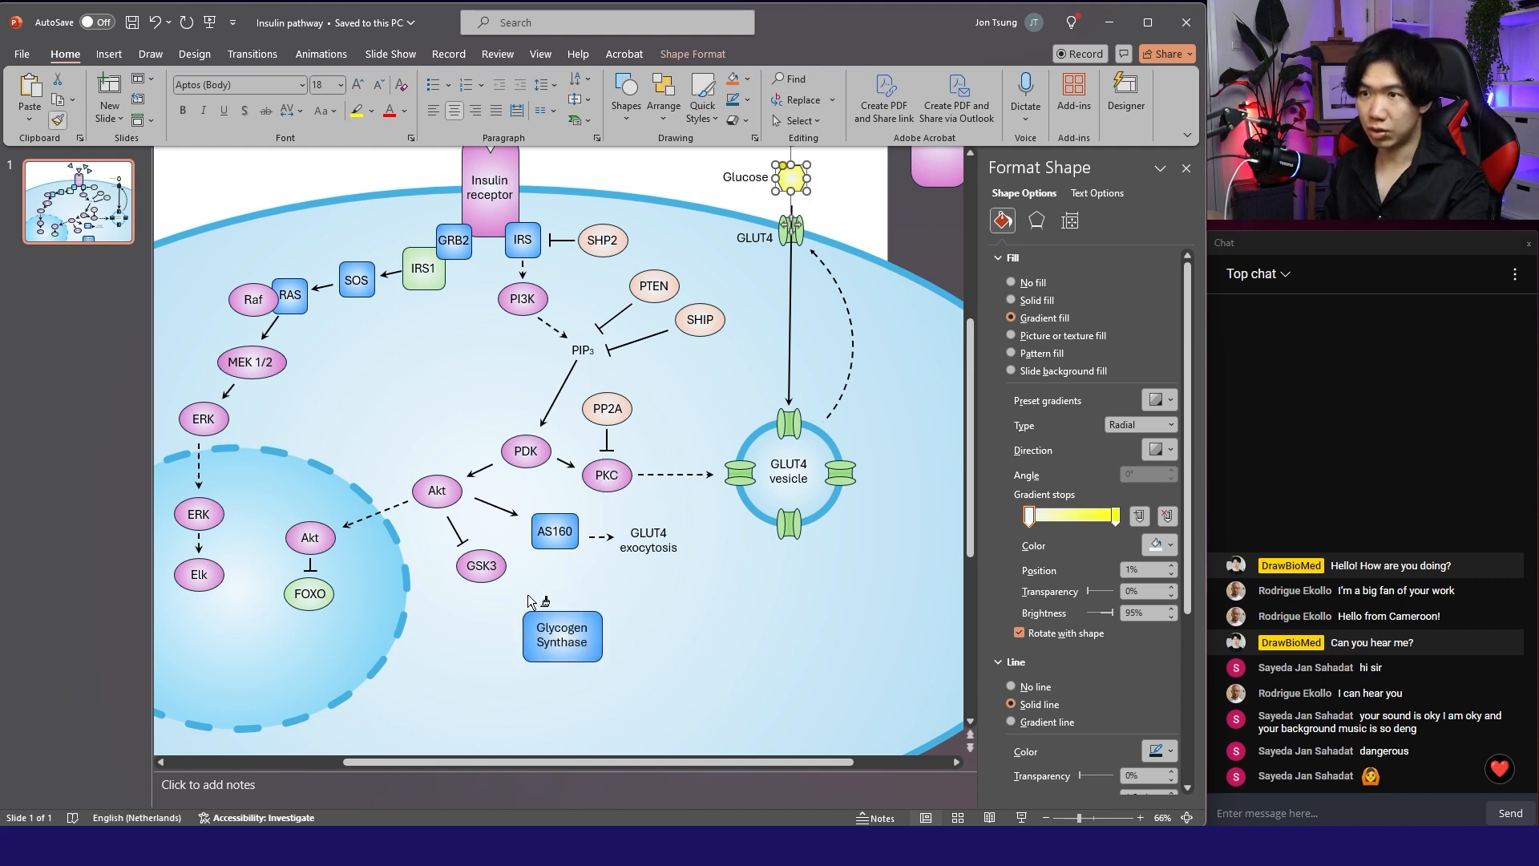
pyautogui.click(563, 635)
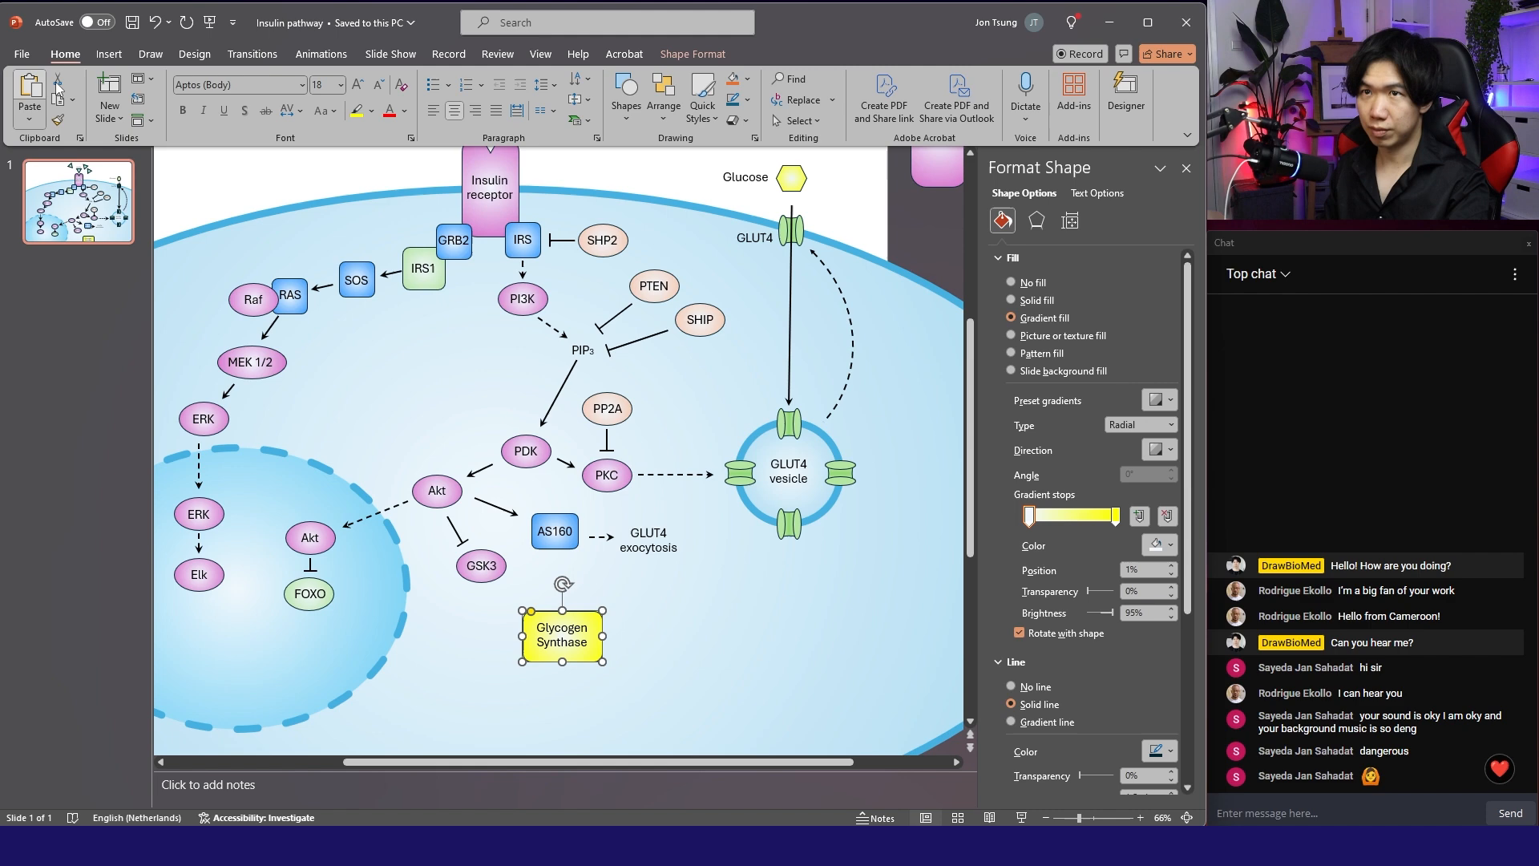